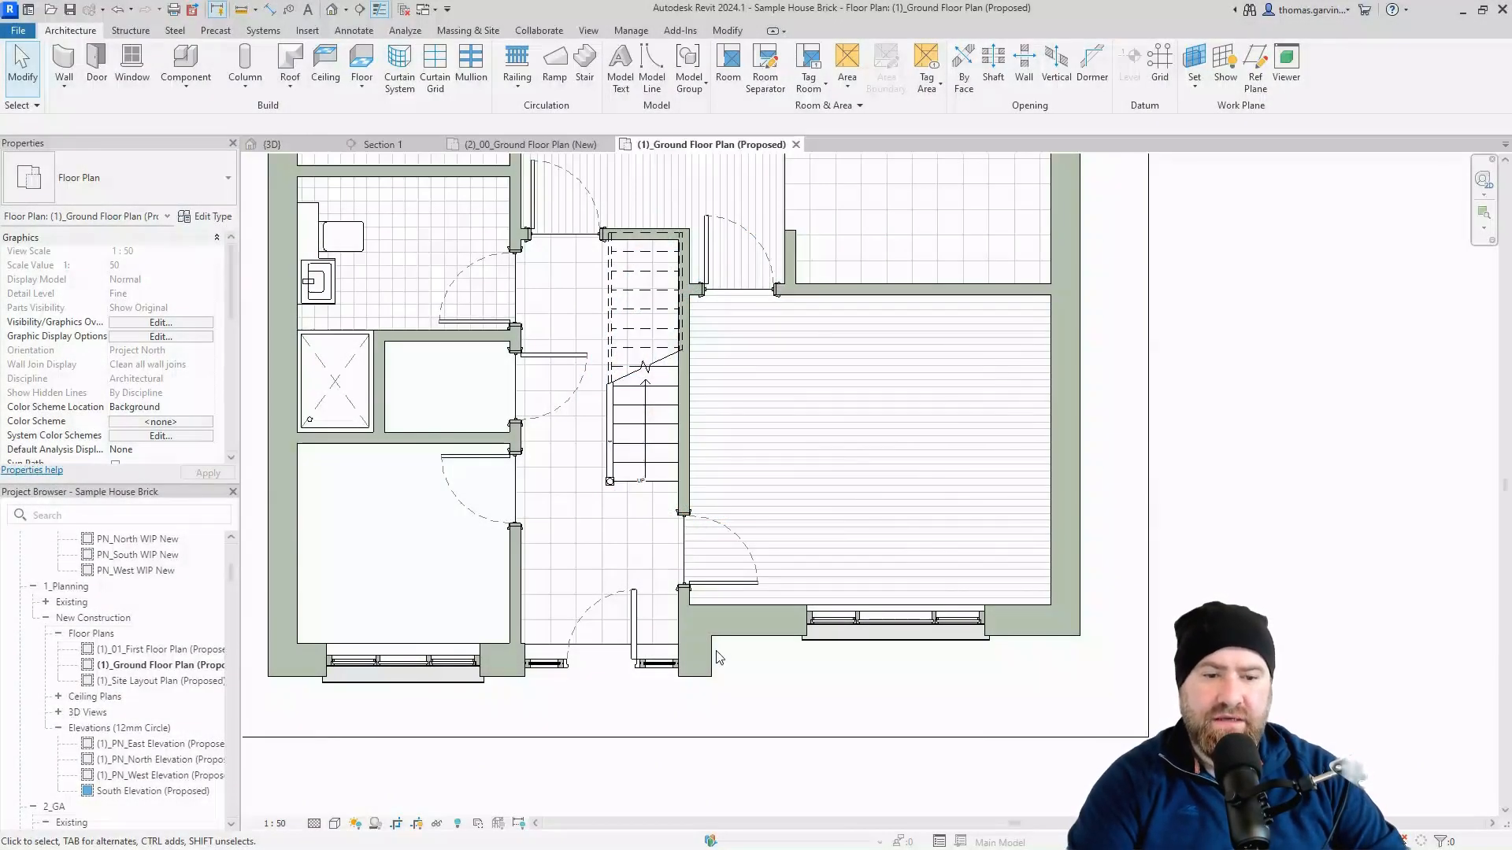
pyautogui.moveTo(882, 702)
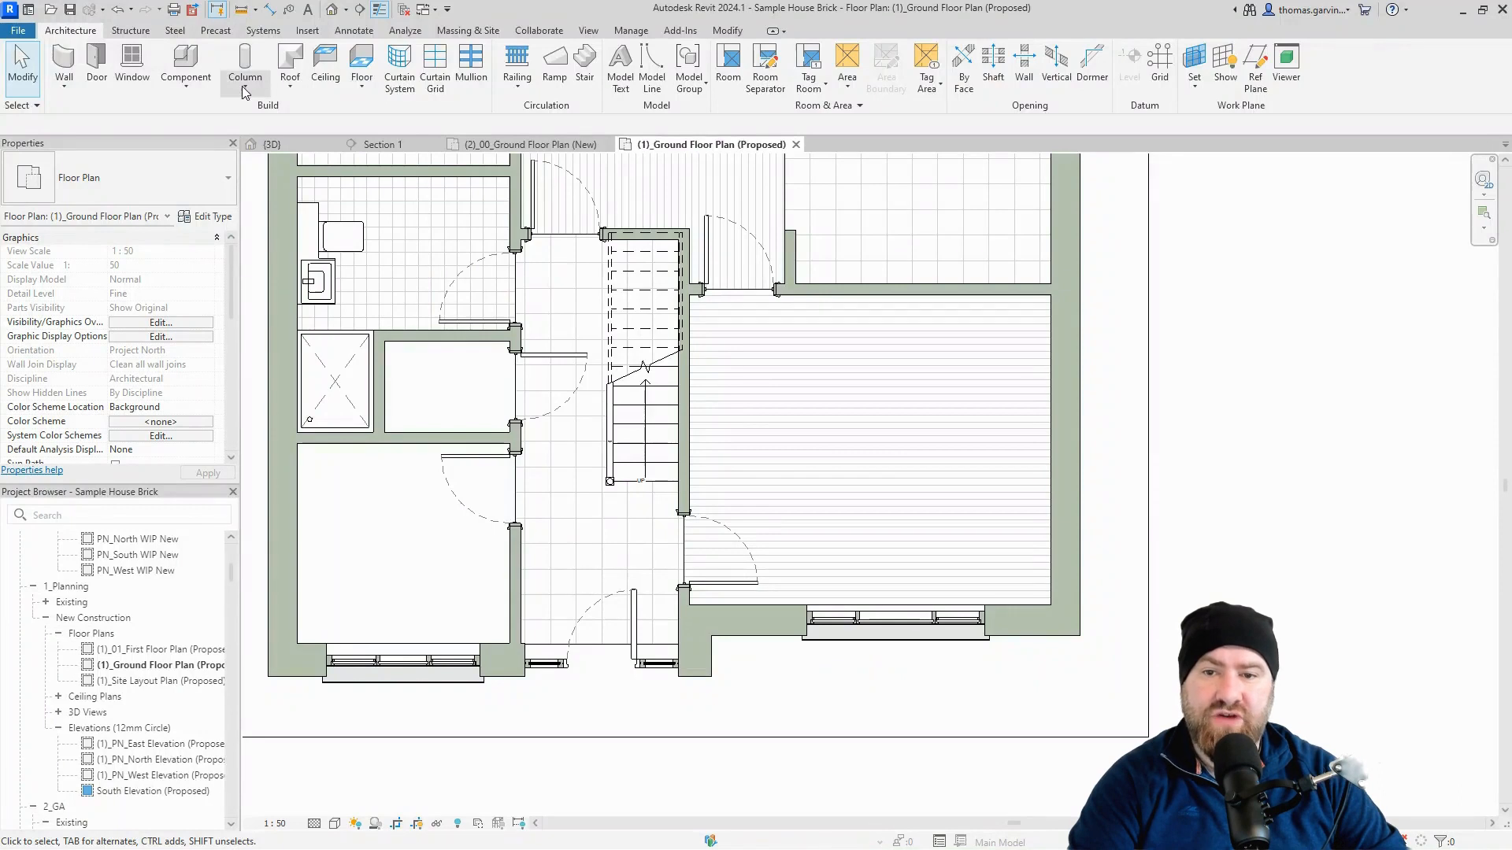
# Start the Column: Architectural tool from the Architecture tab's Column dropdown.
pyautogui.click(245, 69)
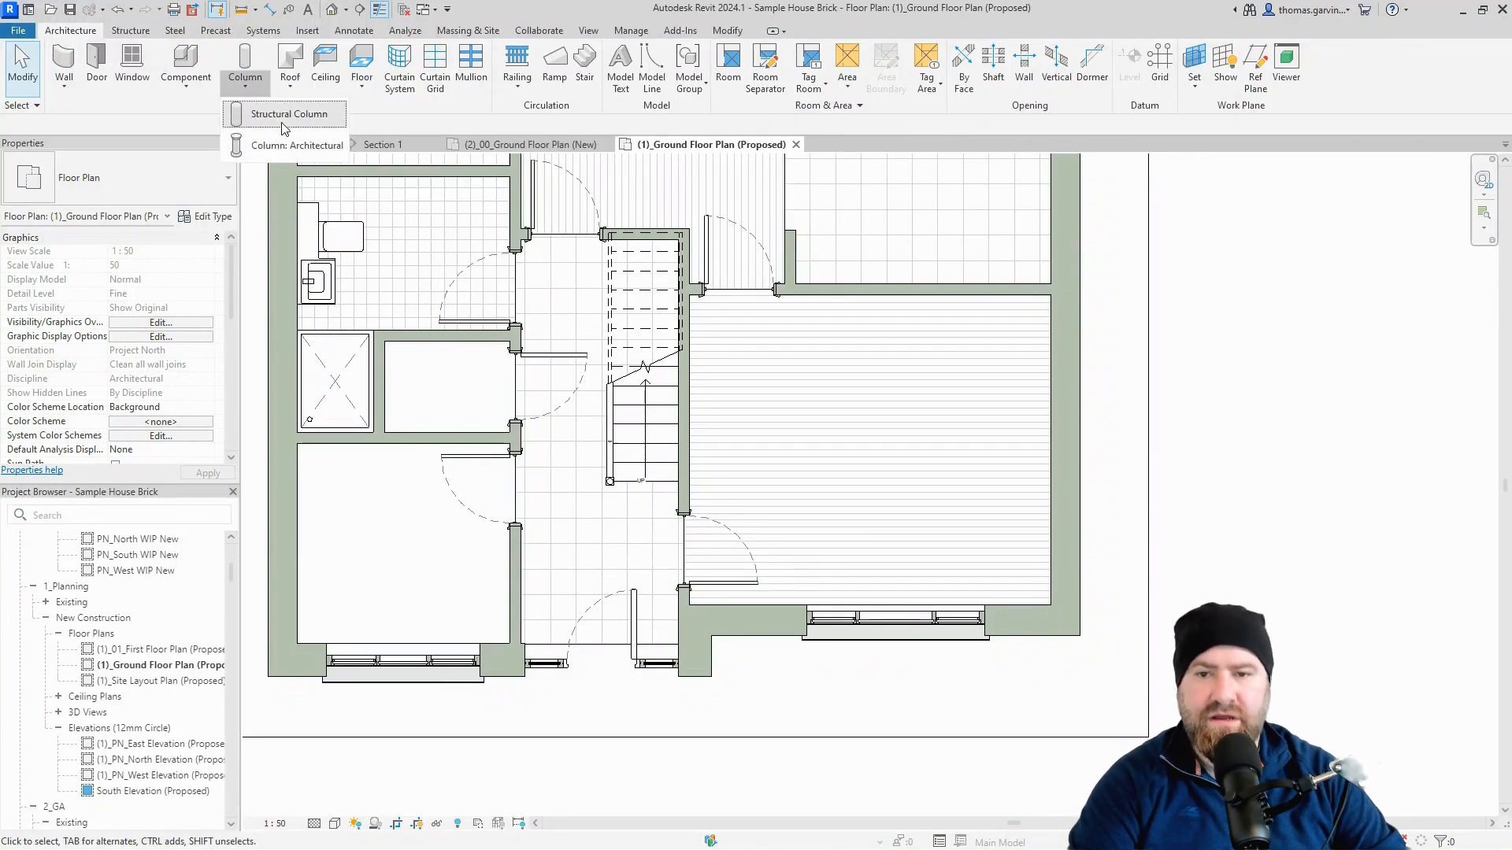
pyautogui.click(297, 145)
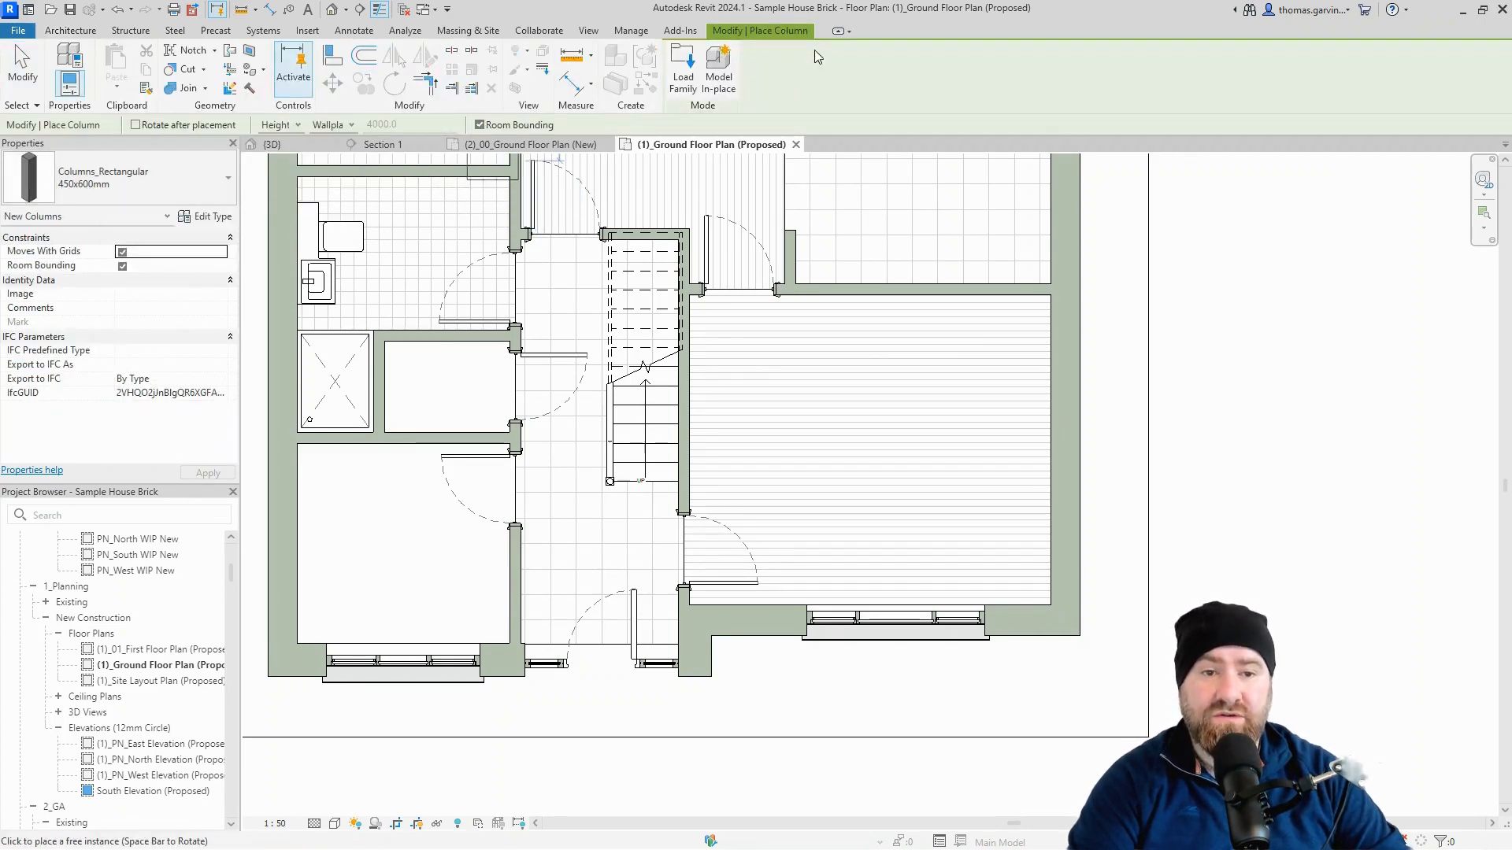
# Browse the UK Columns family folder without loading anything, then exit column placement.
pyautogui.click(682, 67)
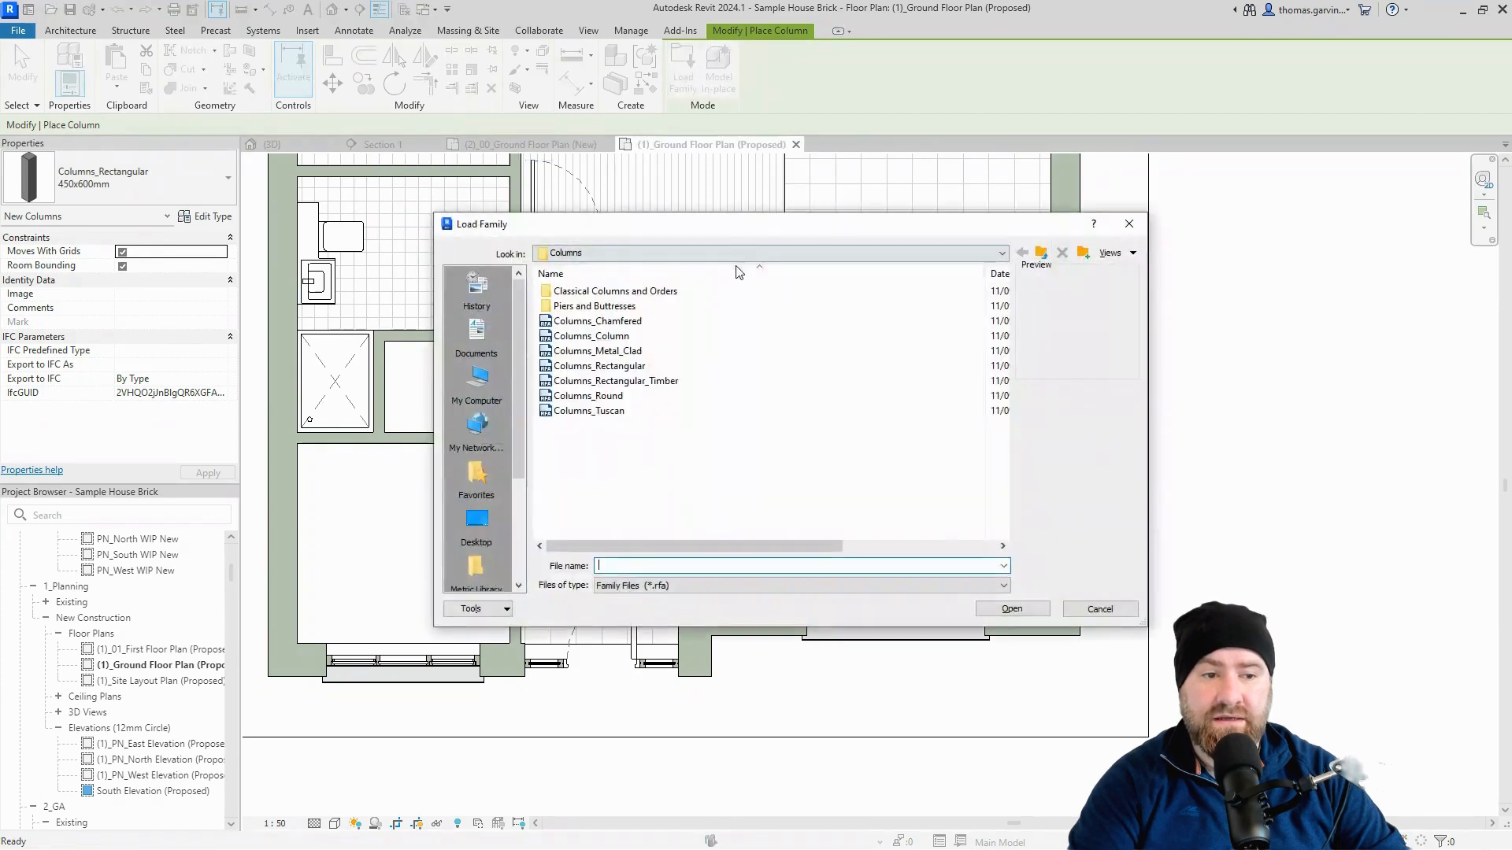
pyautogui.click(1022, 253)
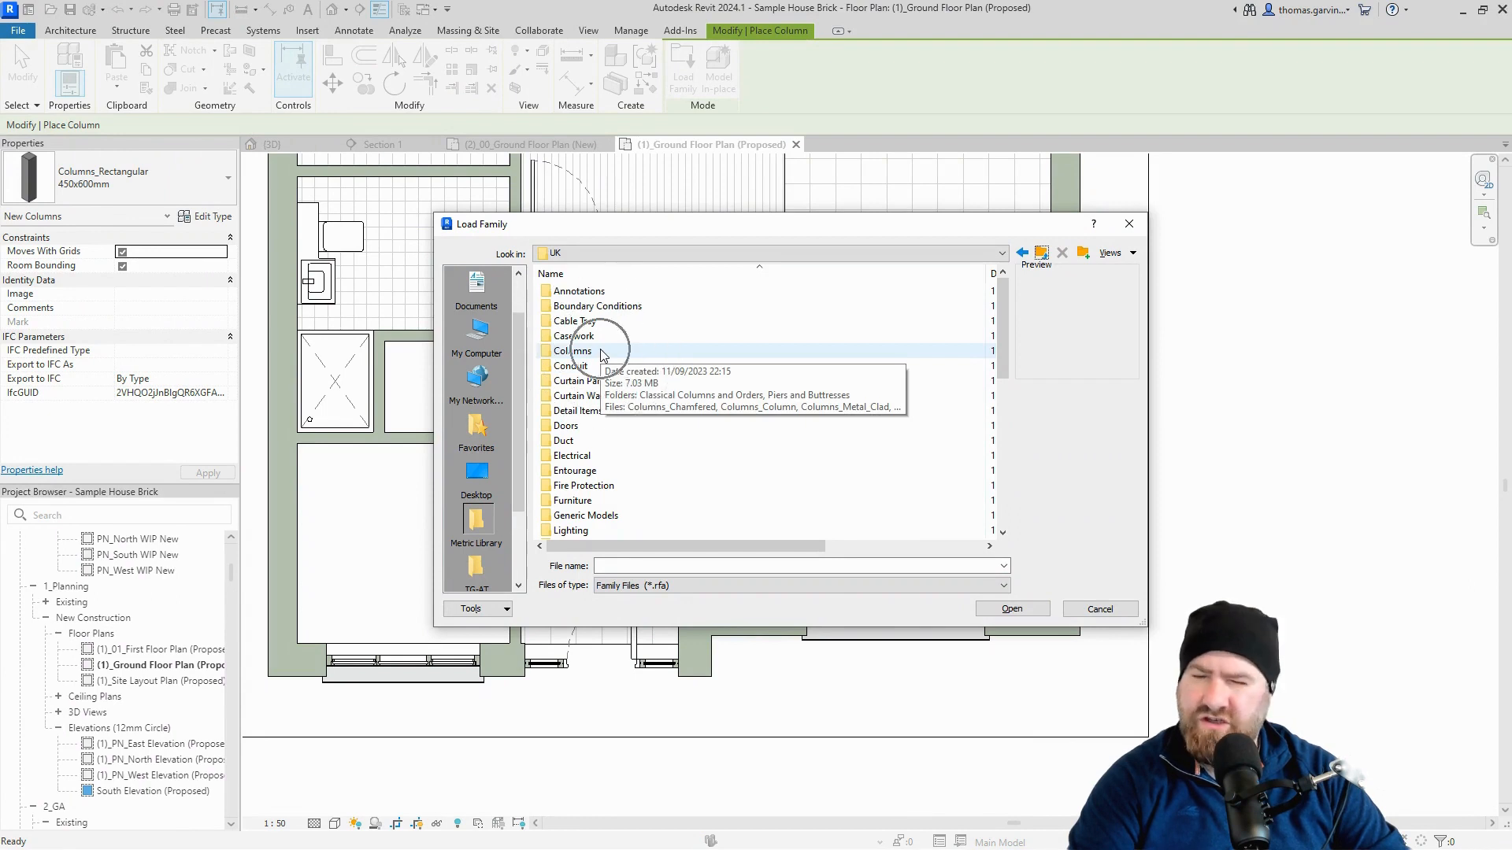
pyautogui.moveTo(590, 365)
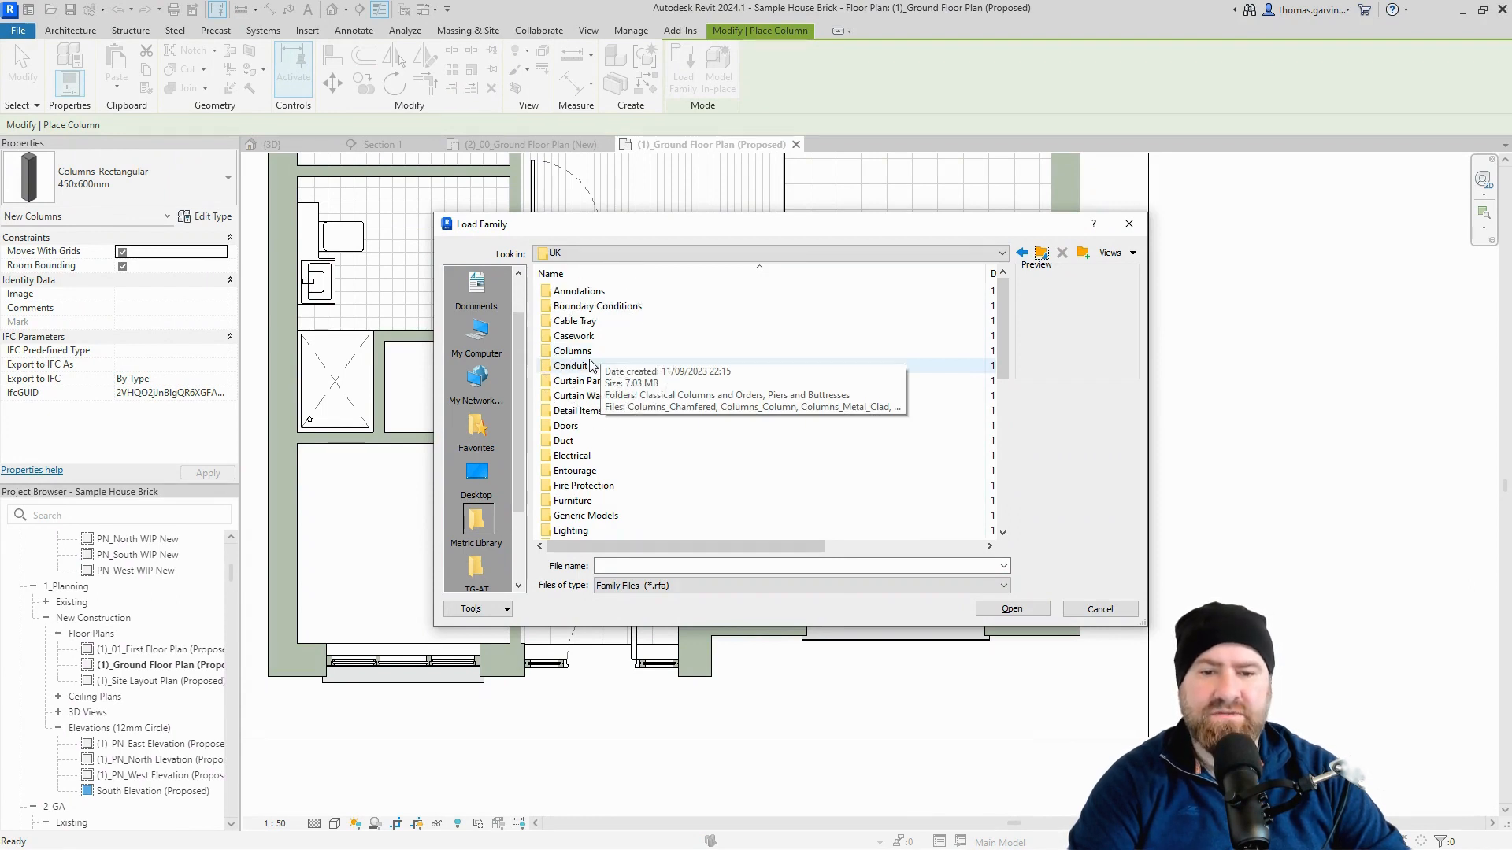
pyautogui.doubleClick(572, 349)
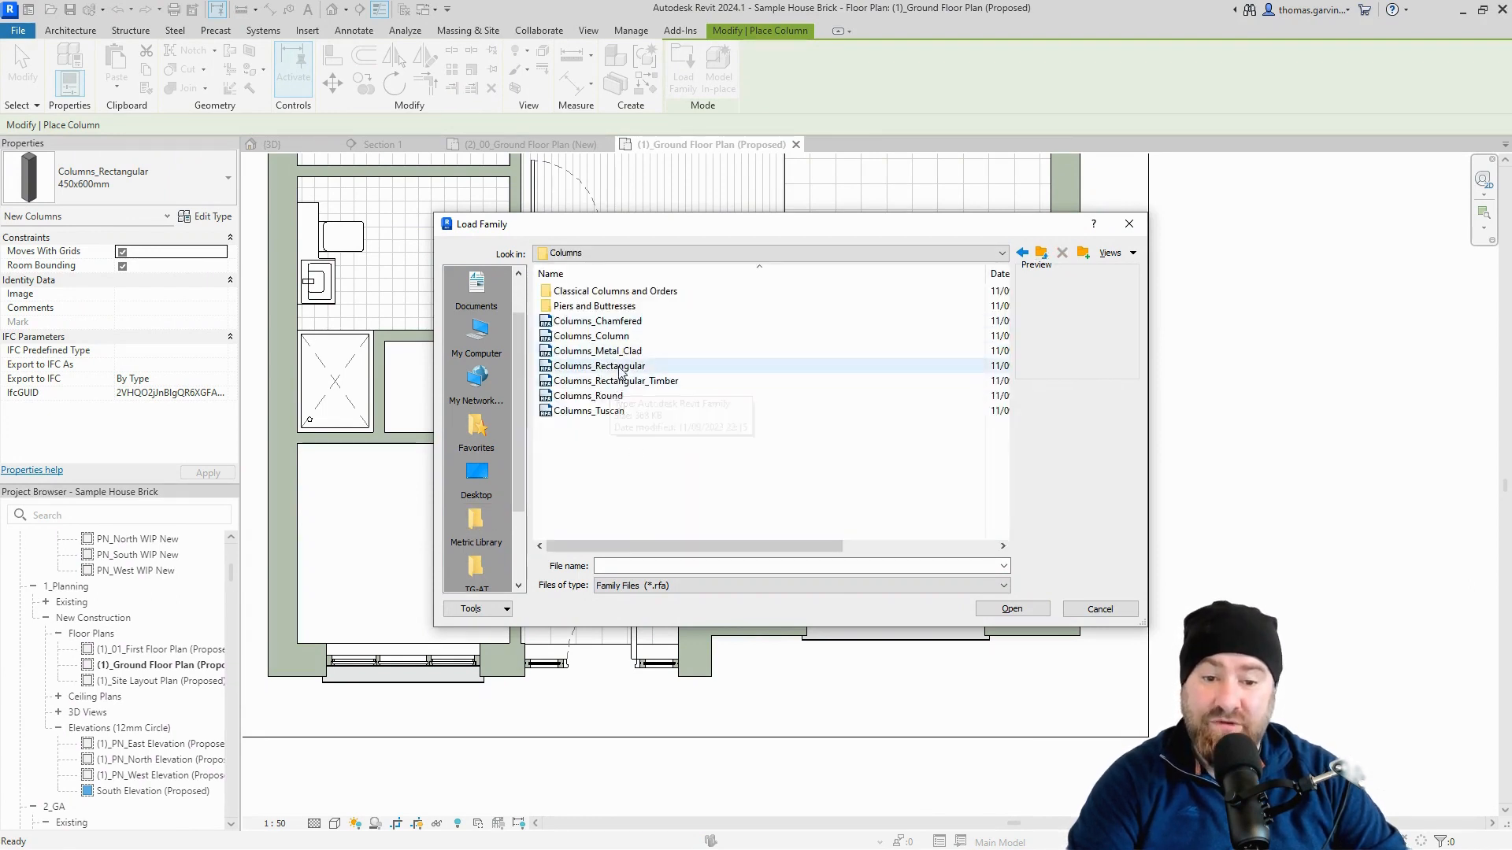
pyautogui.moveTo(599, 366)
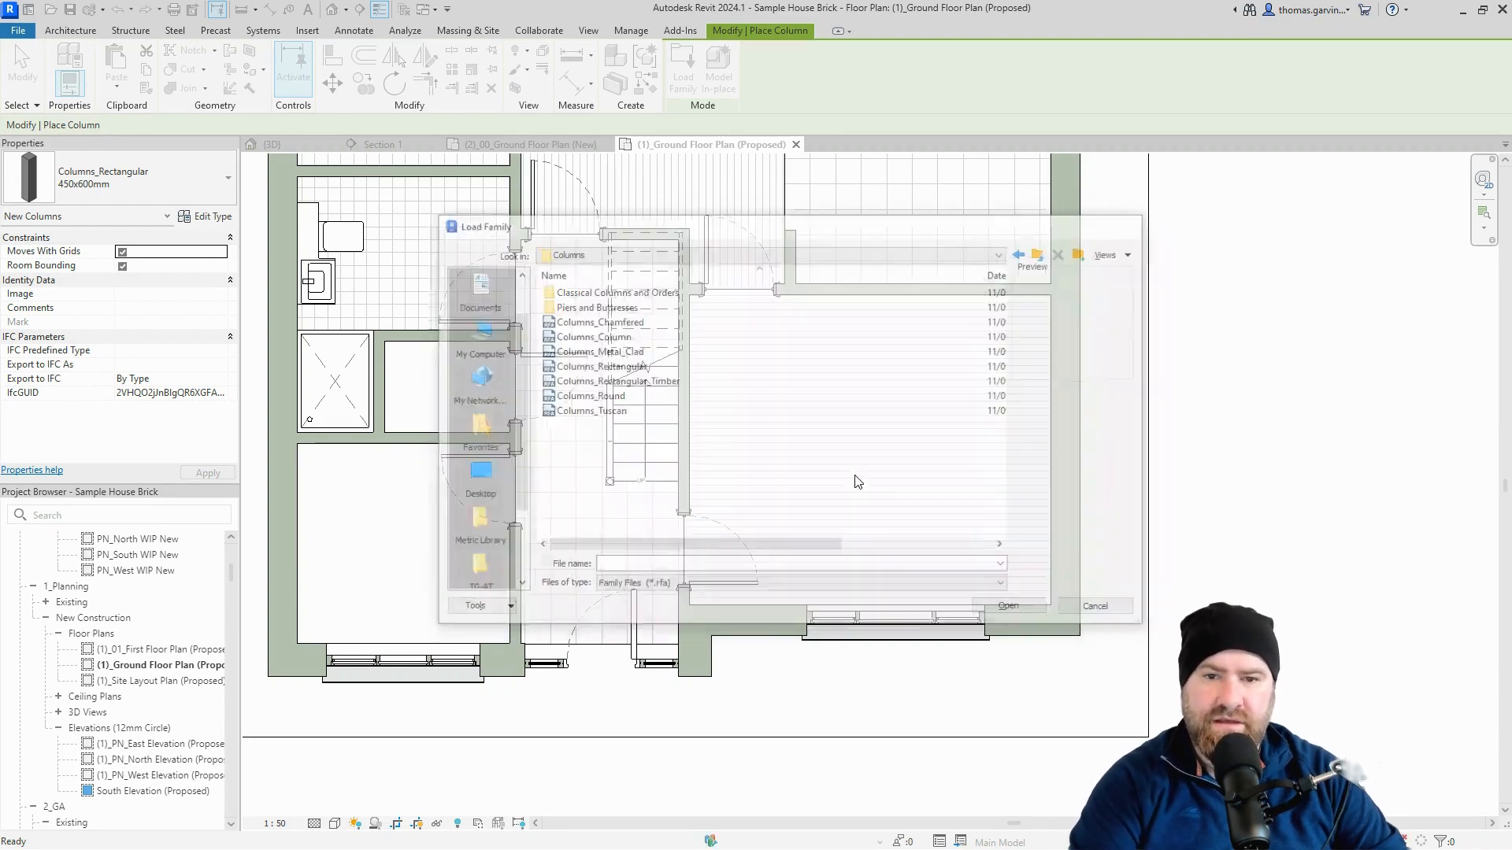
pyautogui.click(1095, 606)
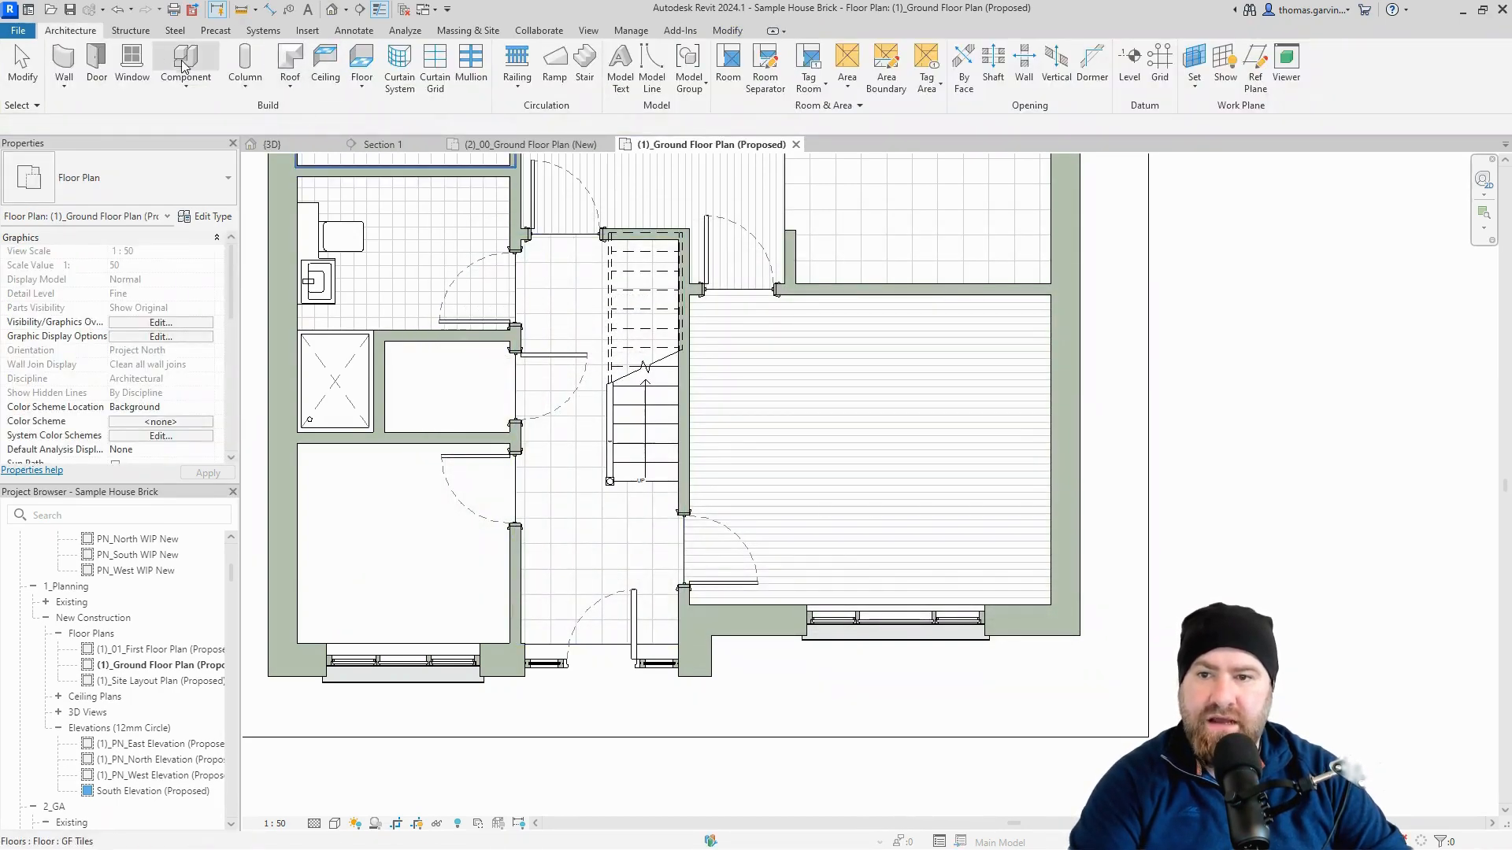
pyautogui.moveTo(249, 91)
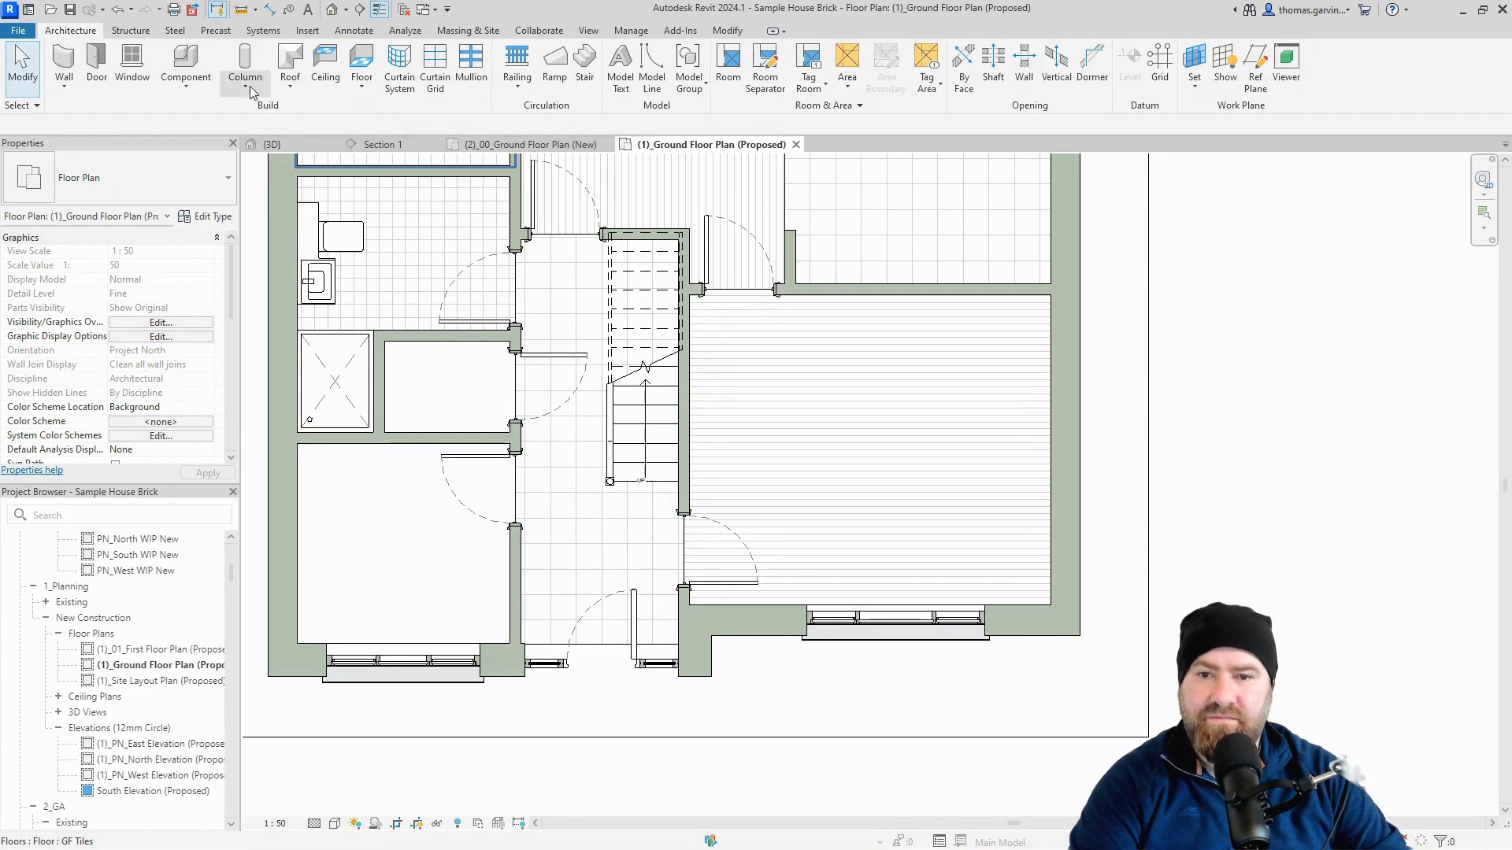
# Re-enter column placement with the Columns_Rectangular 450x600mm type.
pyautogui.click(245, 67)
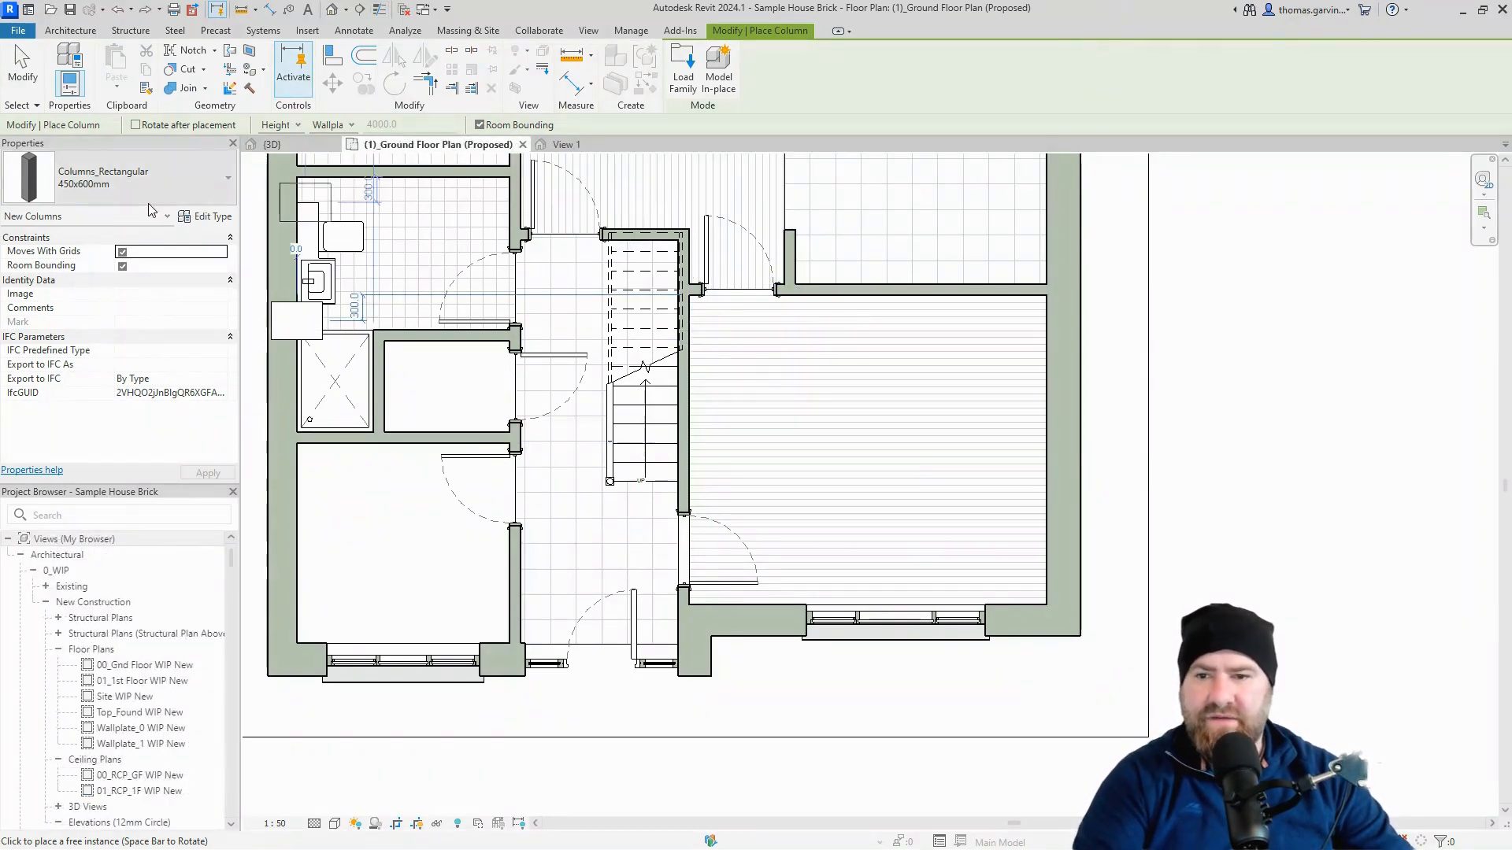
pyautogui.moveTo(901, 425)
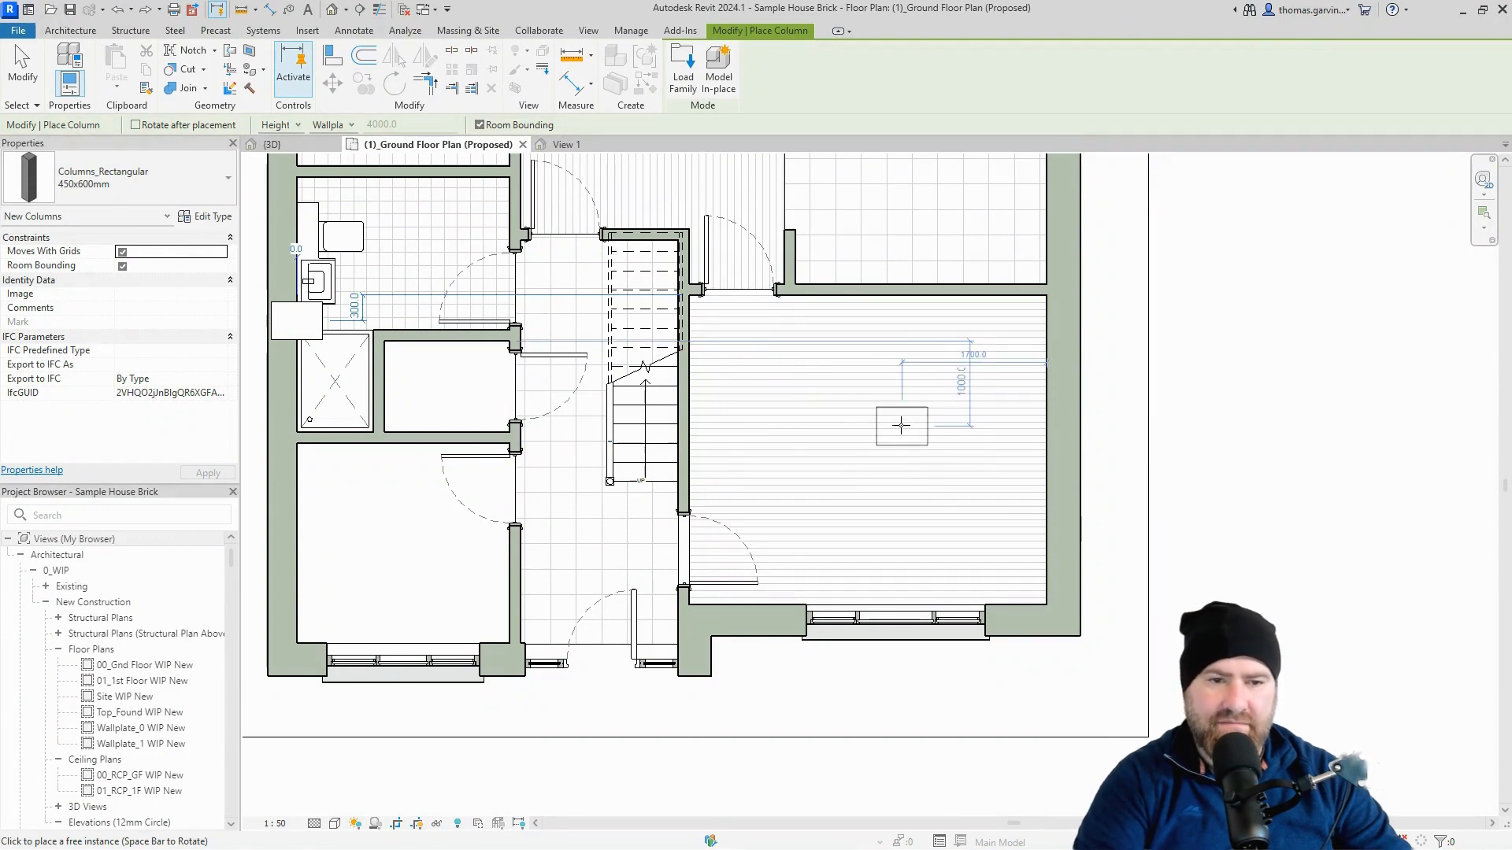
pyautogui.moveTo(962, 399)
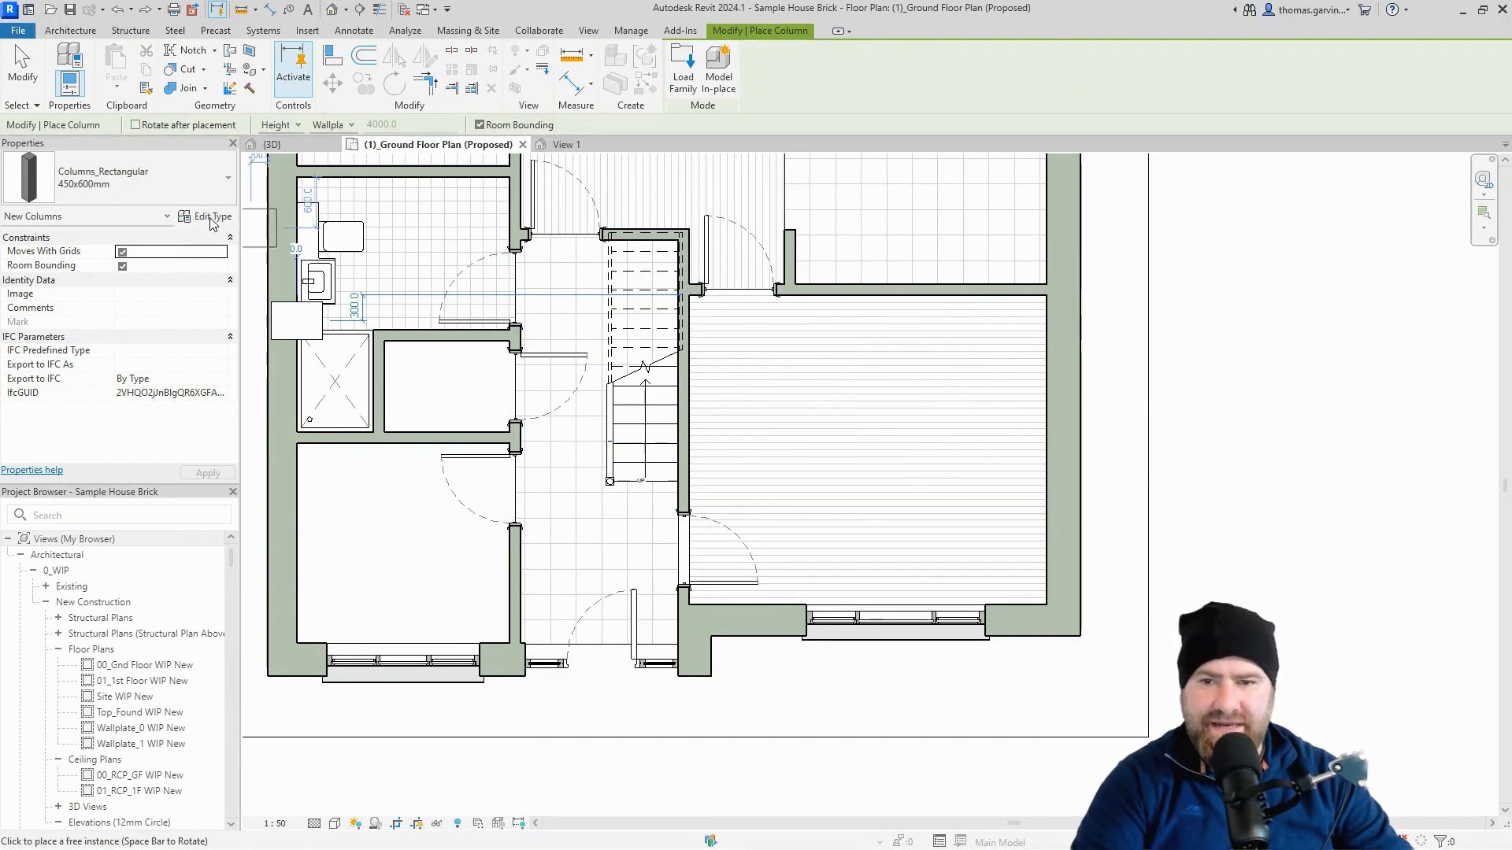
# Duplicate the column type as 1500x300 with Gypsum Plaster material, width 1500, depth 300.
pyautogui.click(211, 216)
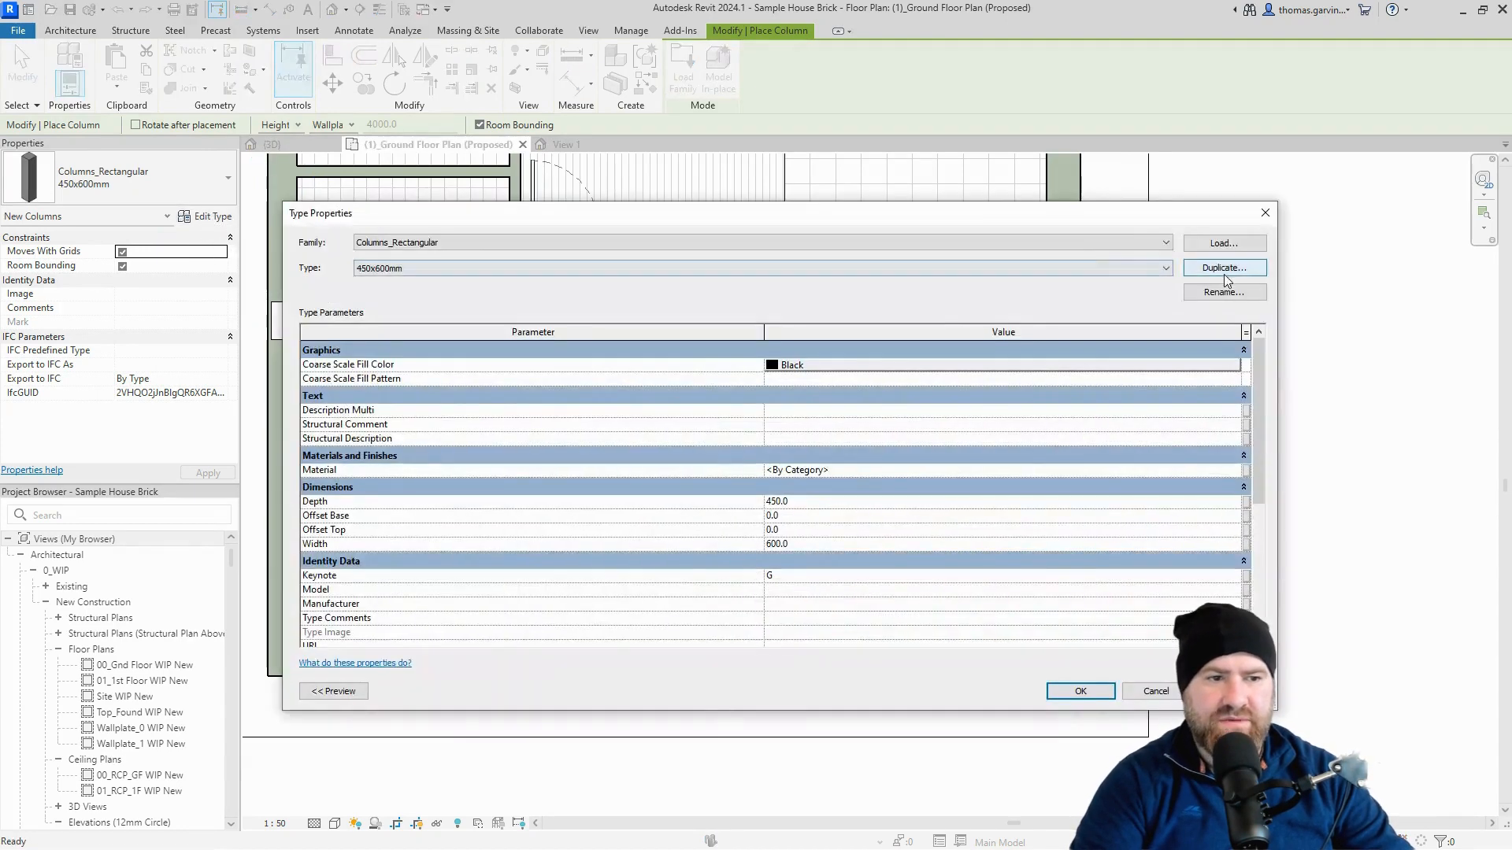
pyautogui.click(1223, 267)
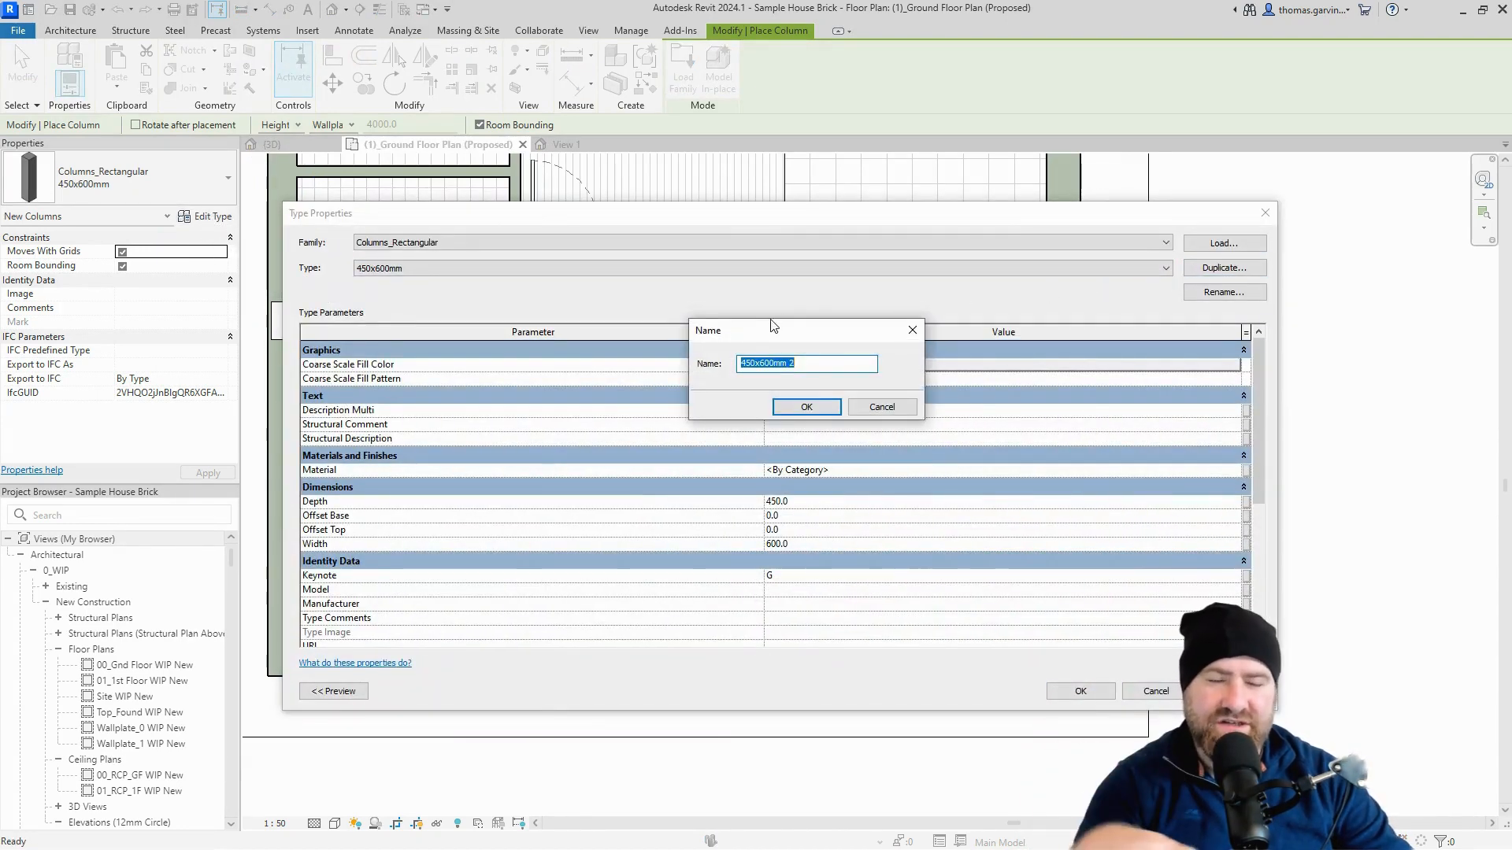
pyautogui.moveTo(761, 327)
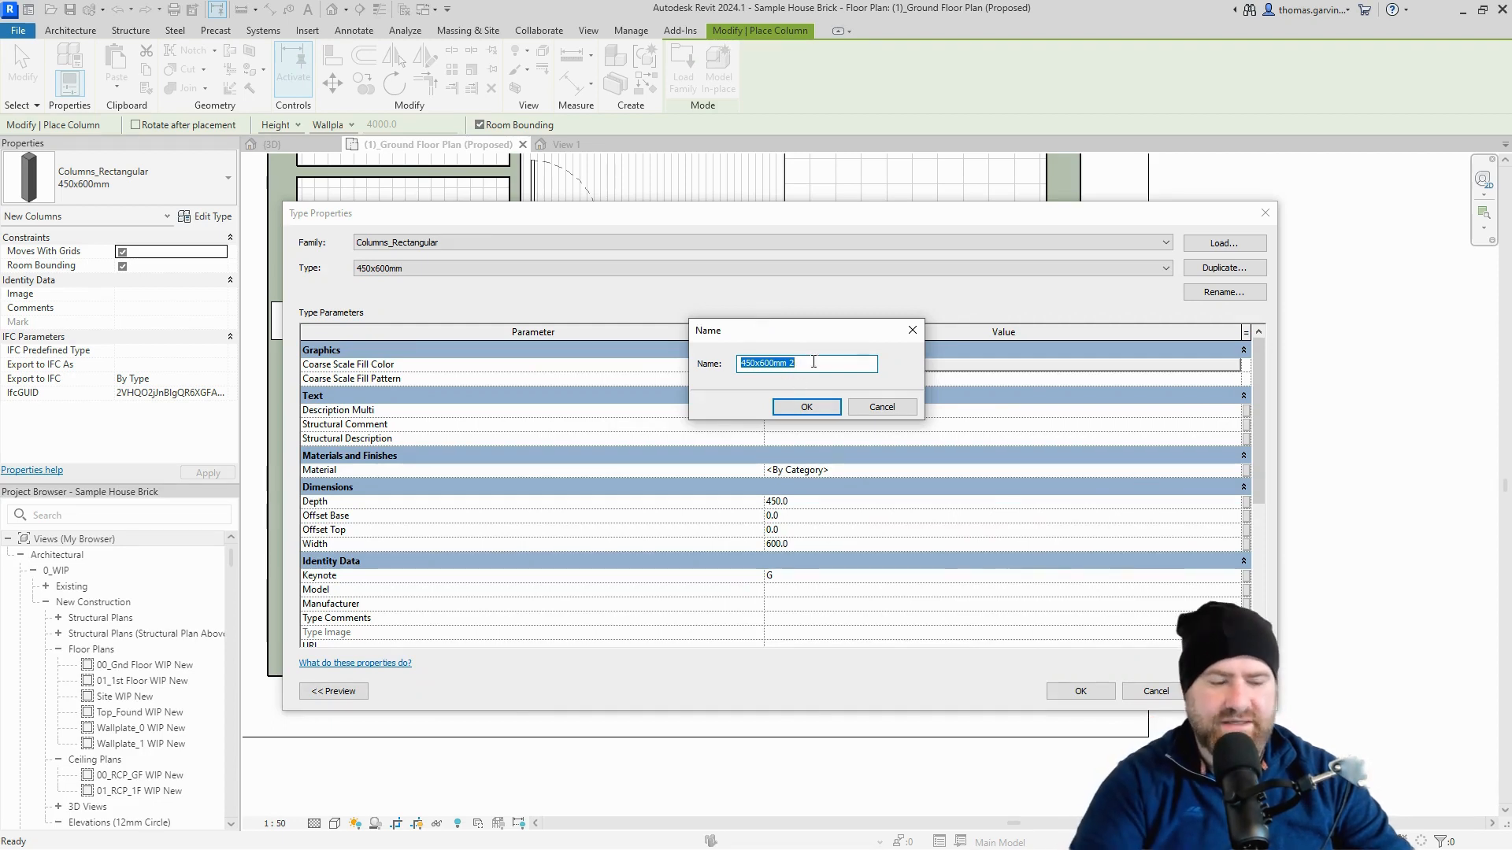
pyautogui.write('1500')
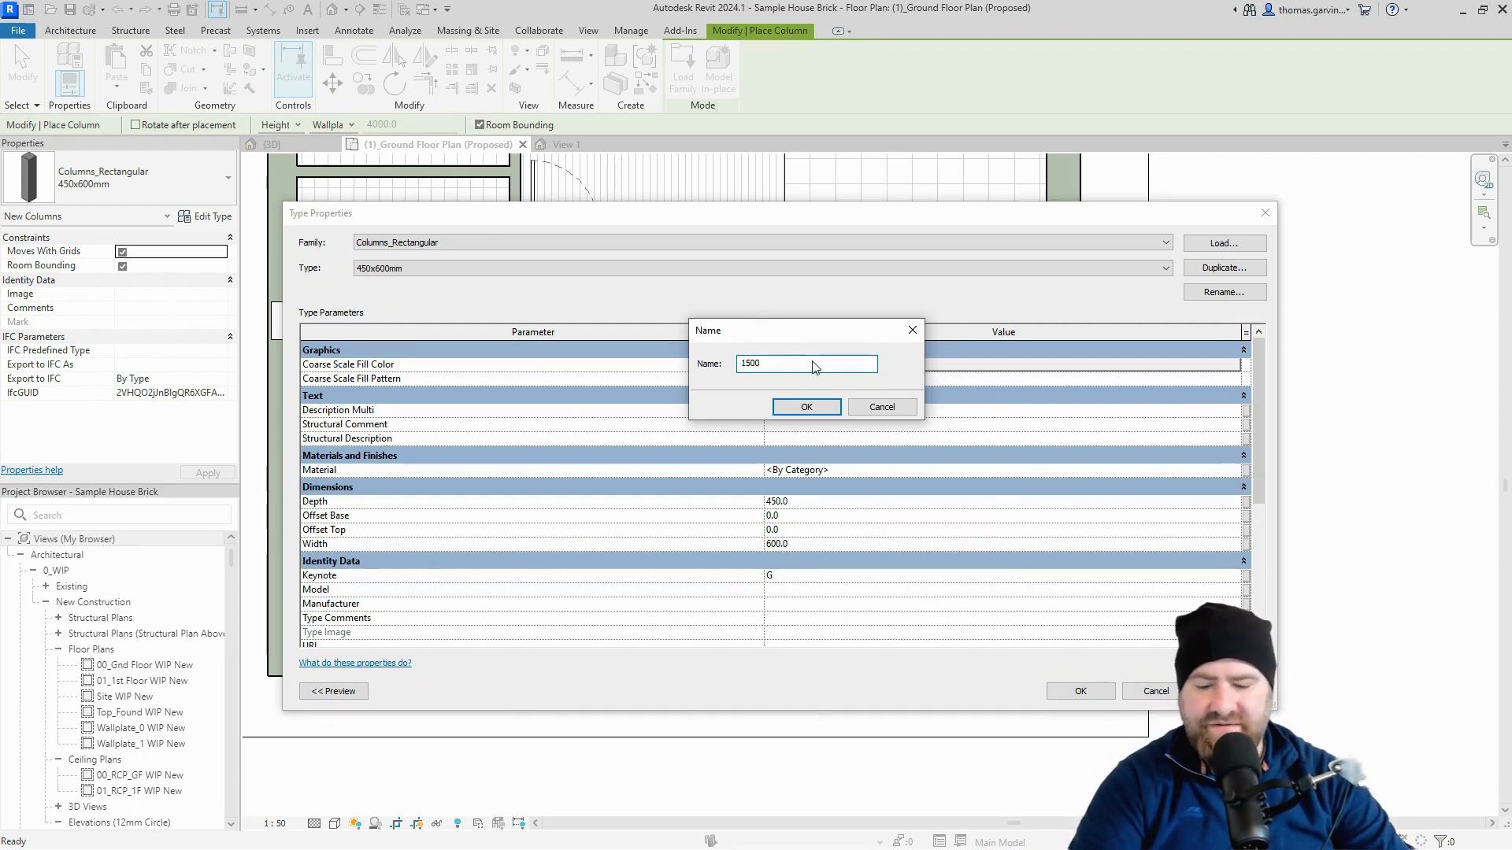
pyautogui.write('x300')
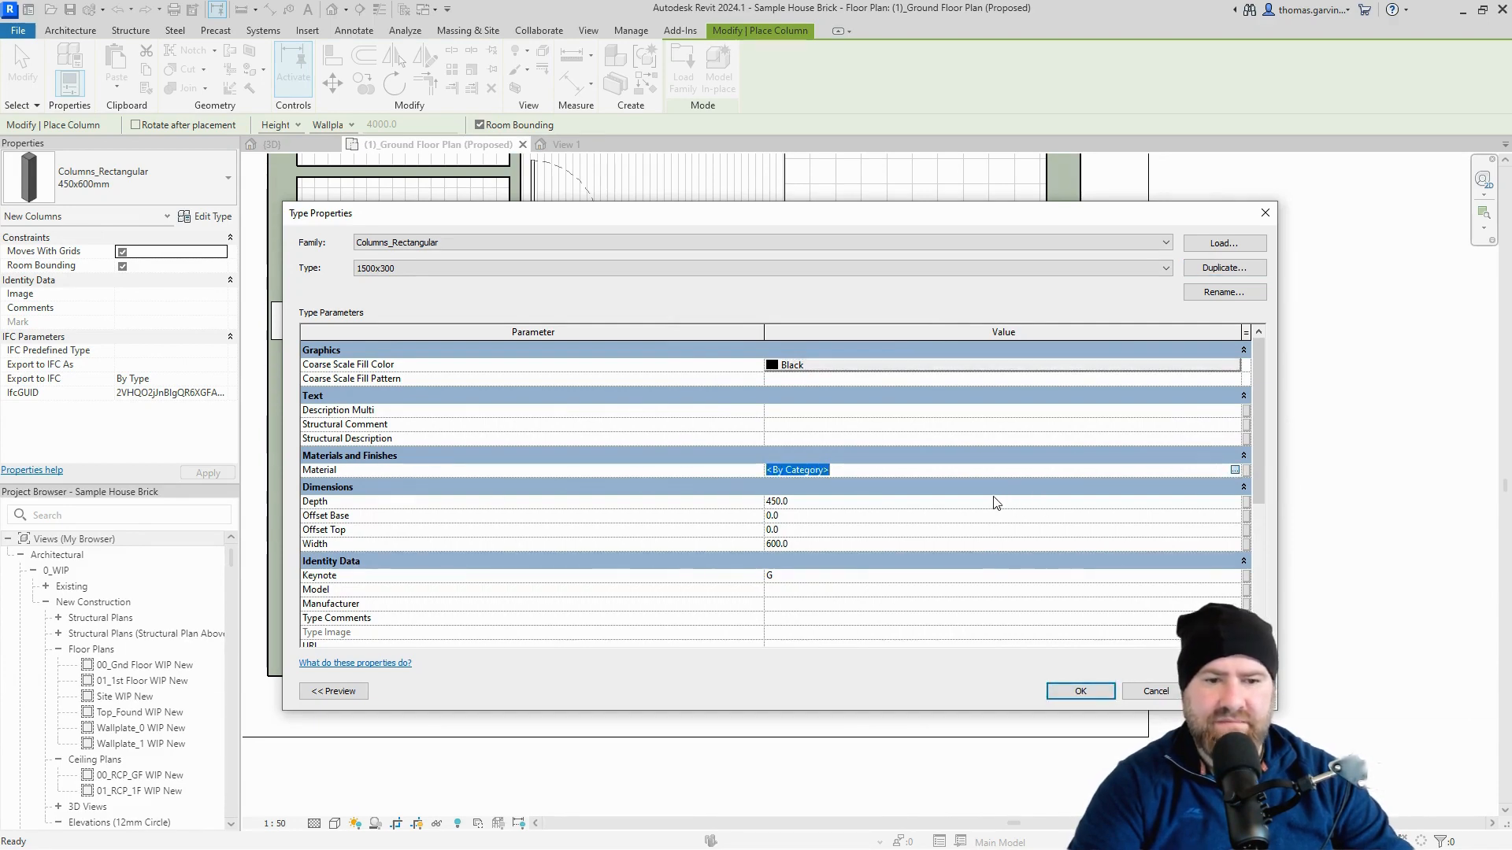
pyautogui.click(1236, 469)
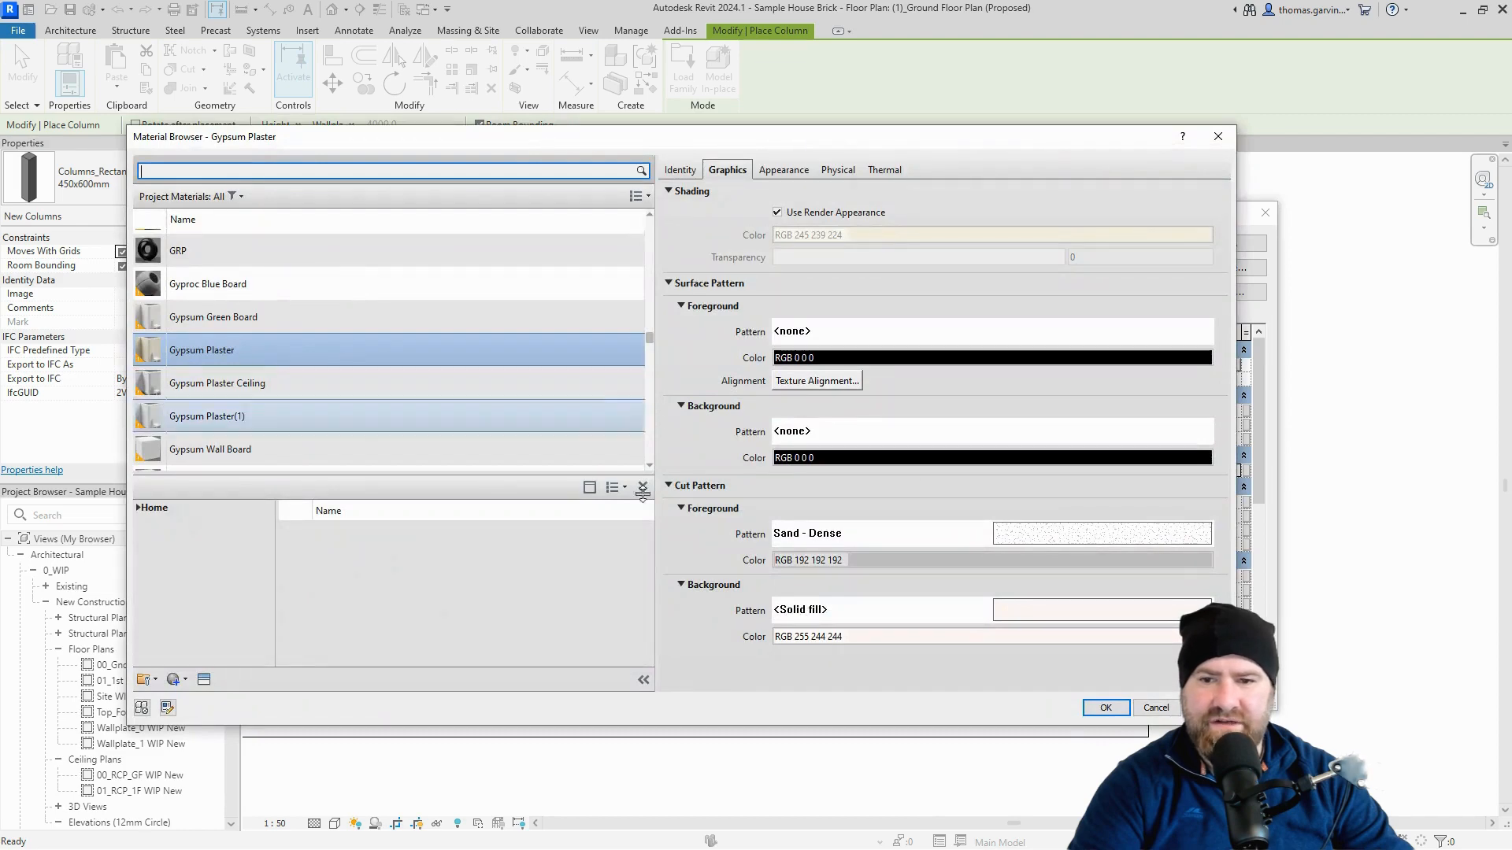
pyautogui.click(1106, 708)
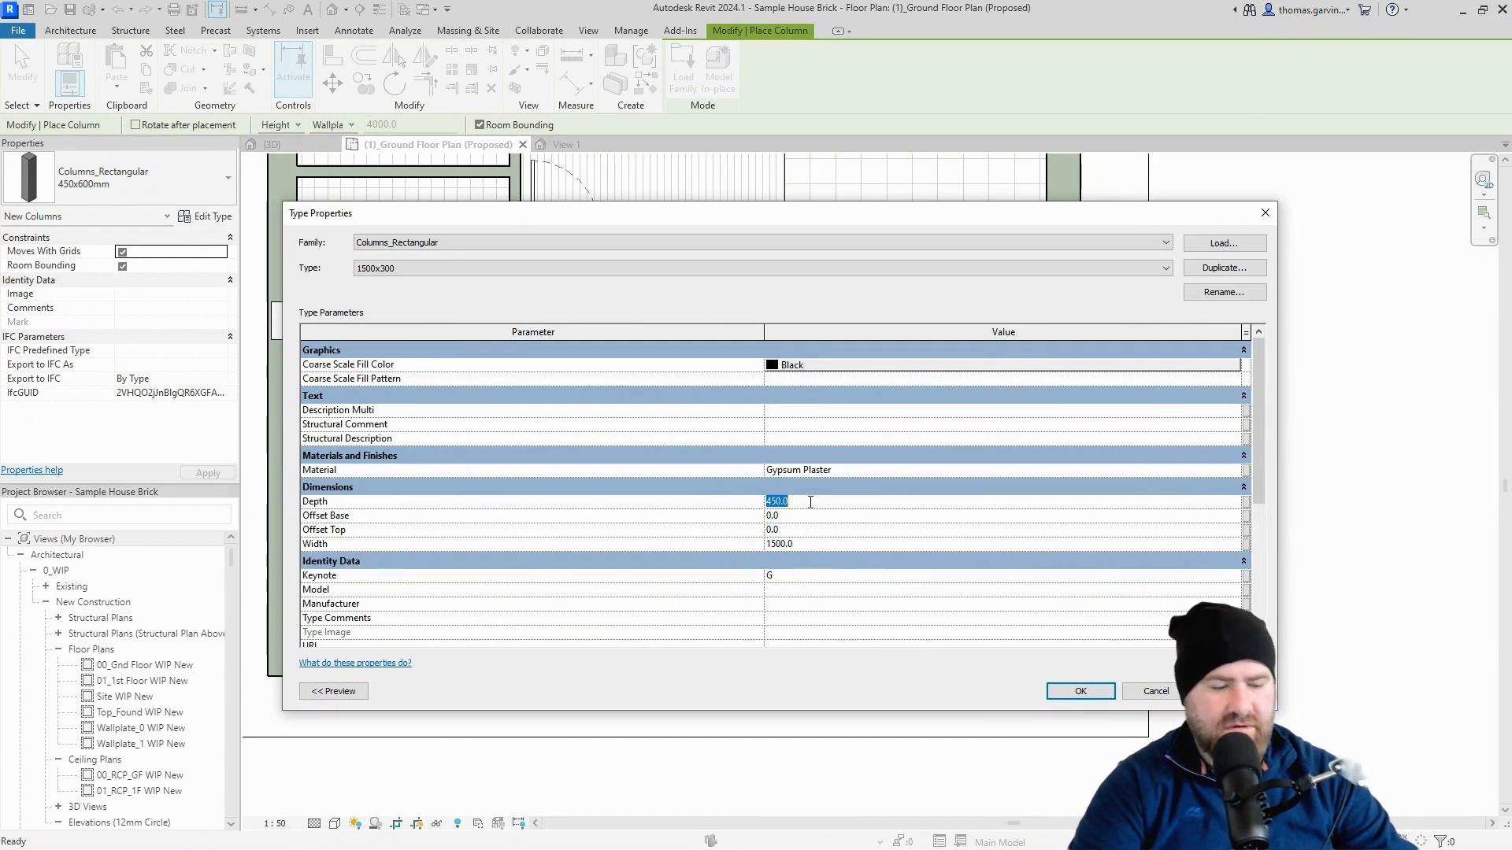
pyautogui.write('300')
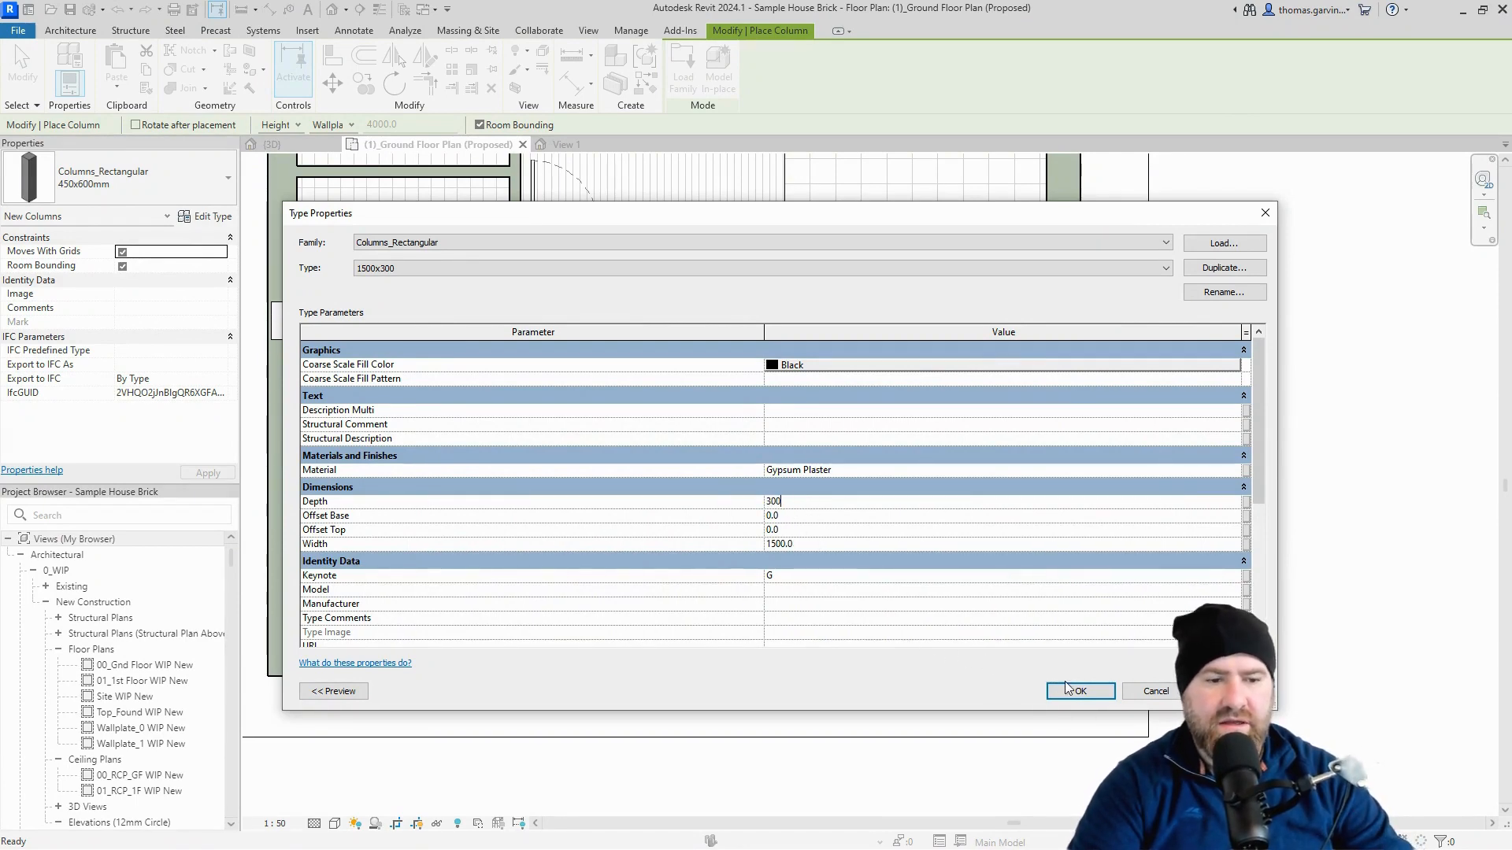
pyautogui.click(1078, 690)
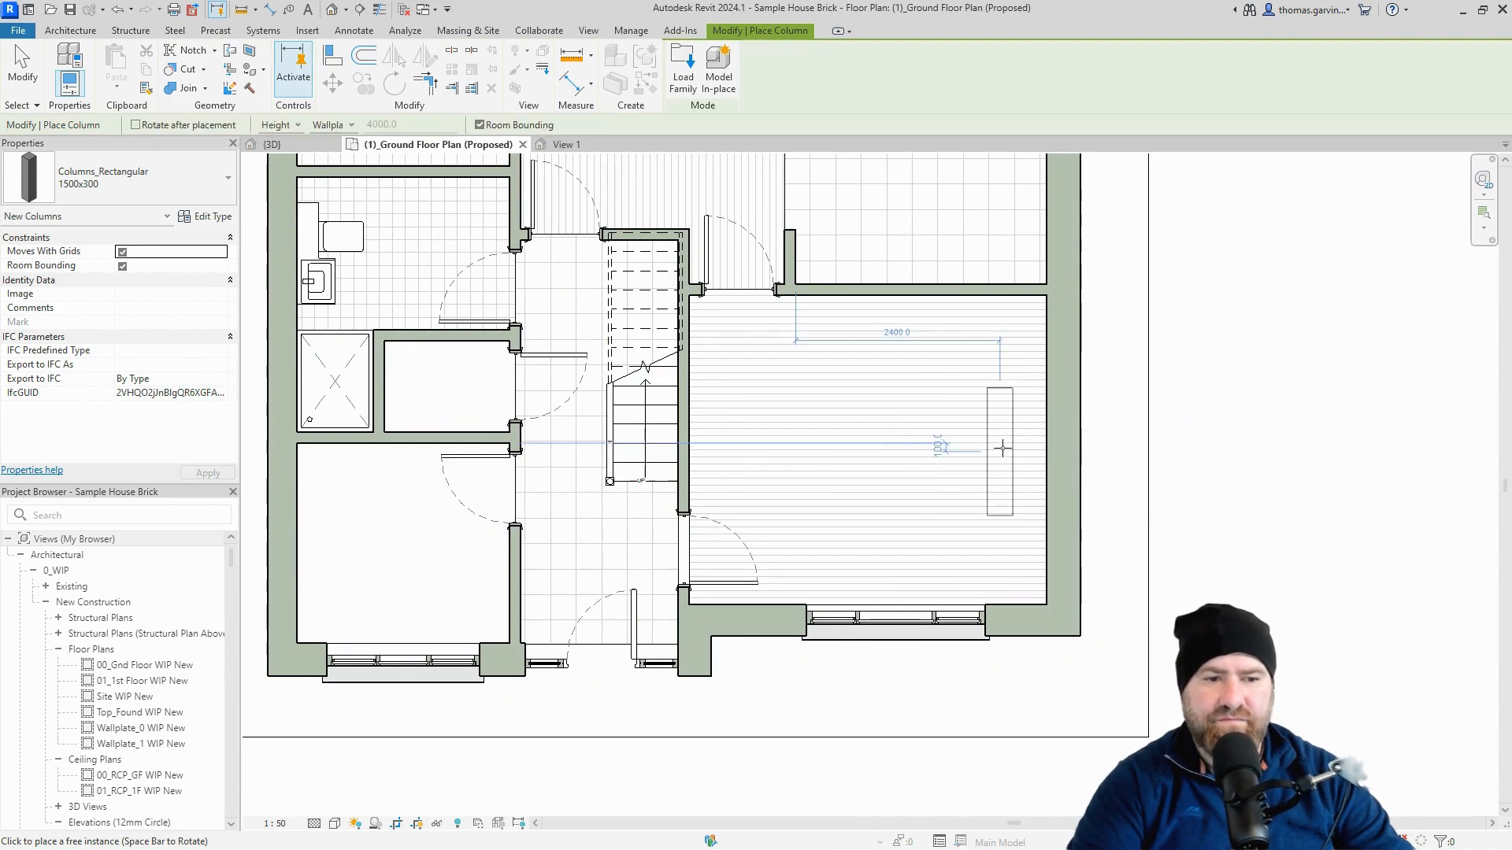
# Finish placing the 1500x300 plastered column in the large right-hand room.
pyautogui.press('Escape')
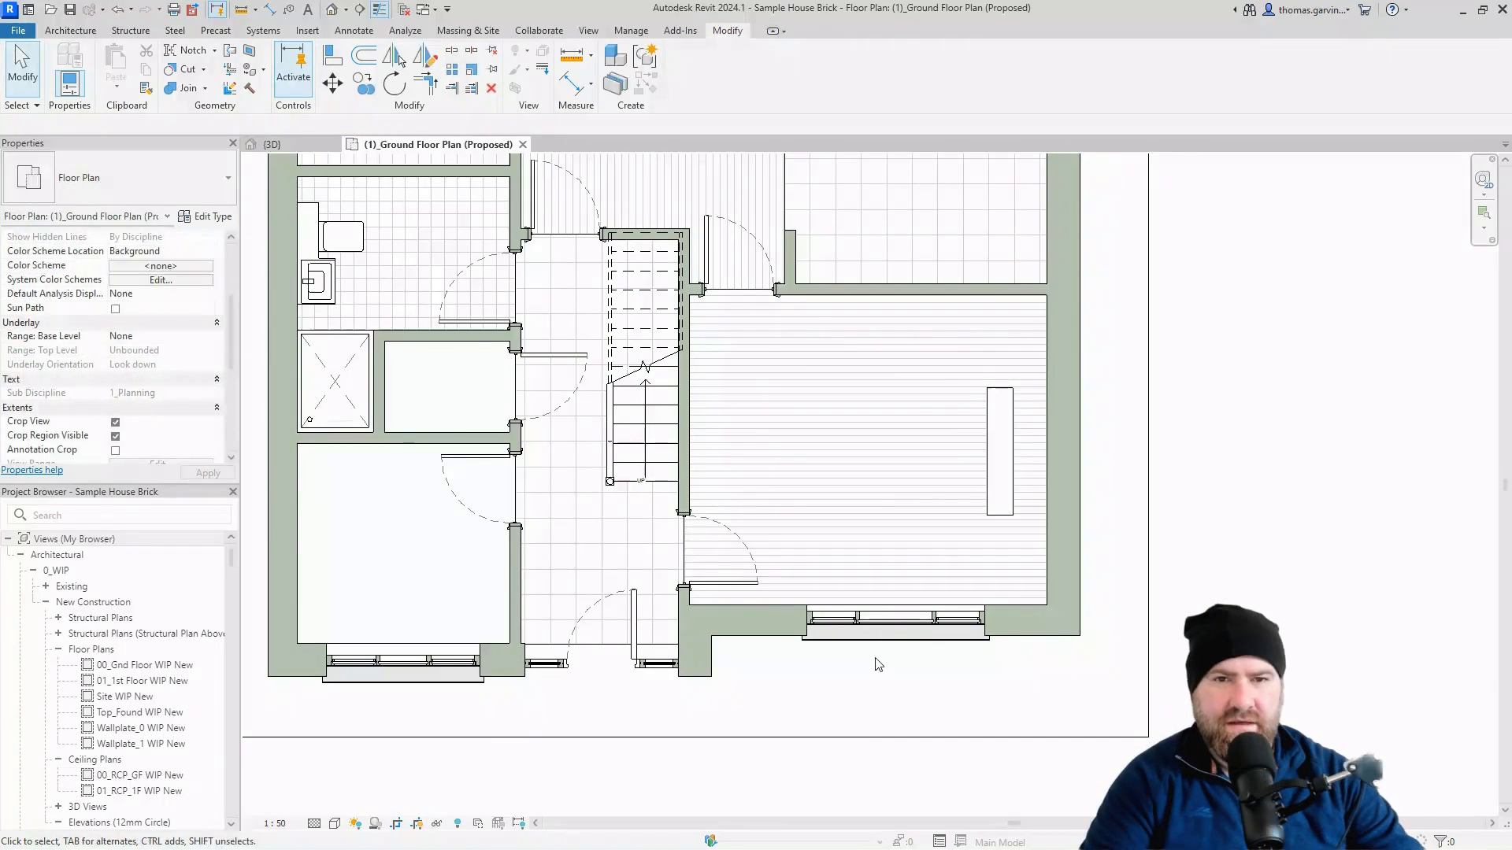
pyautogui.moveTo(877, 664)
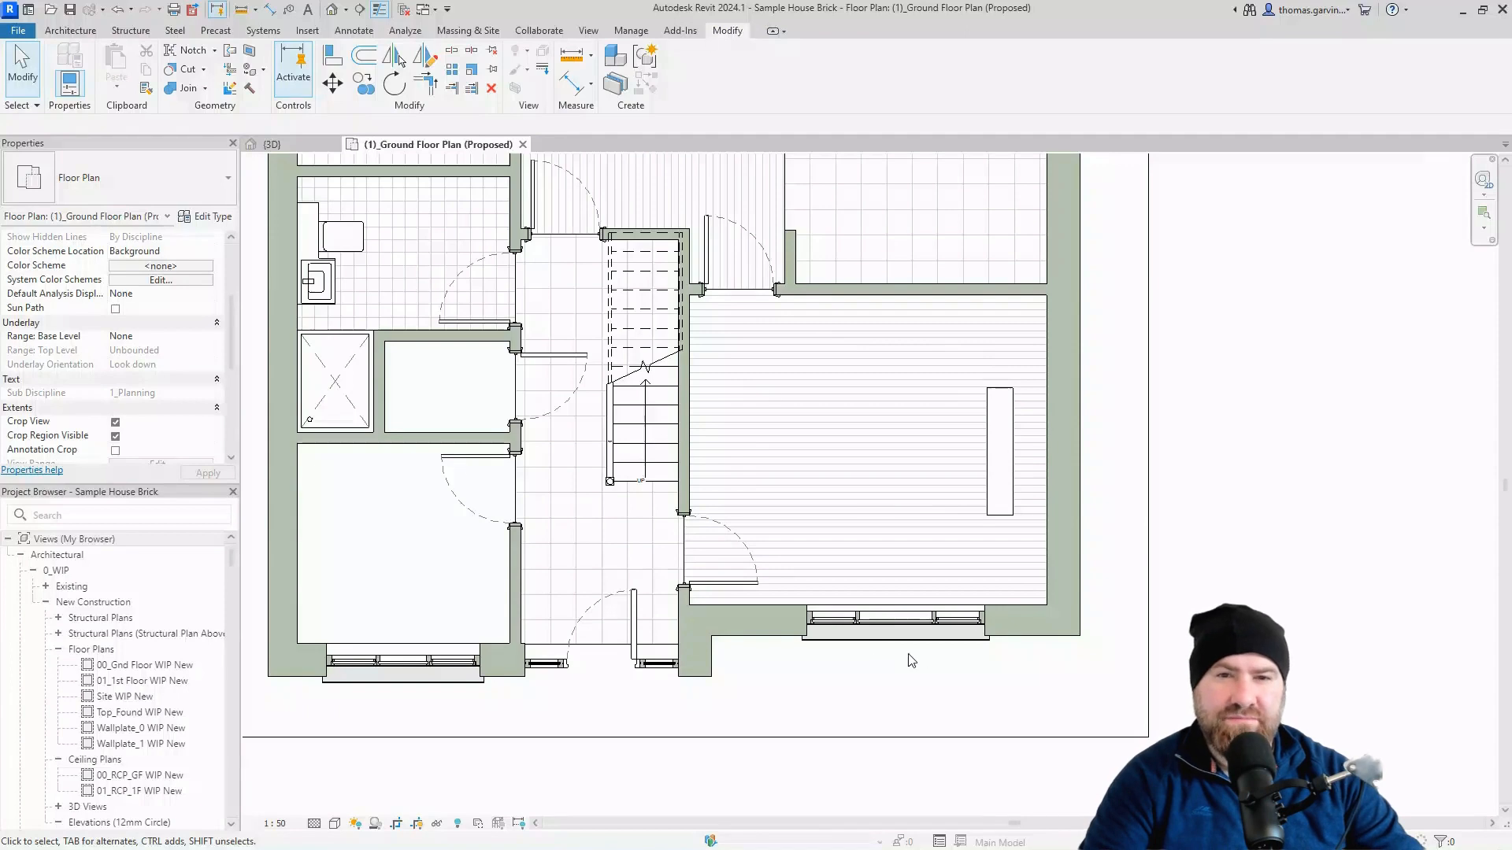
pyautogui.moveTo(1039, 533)
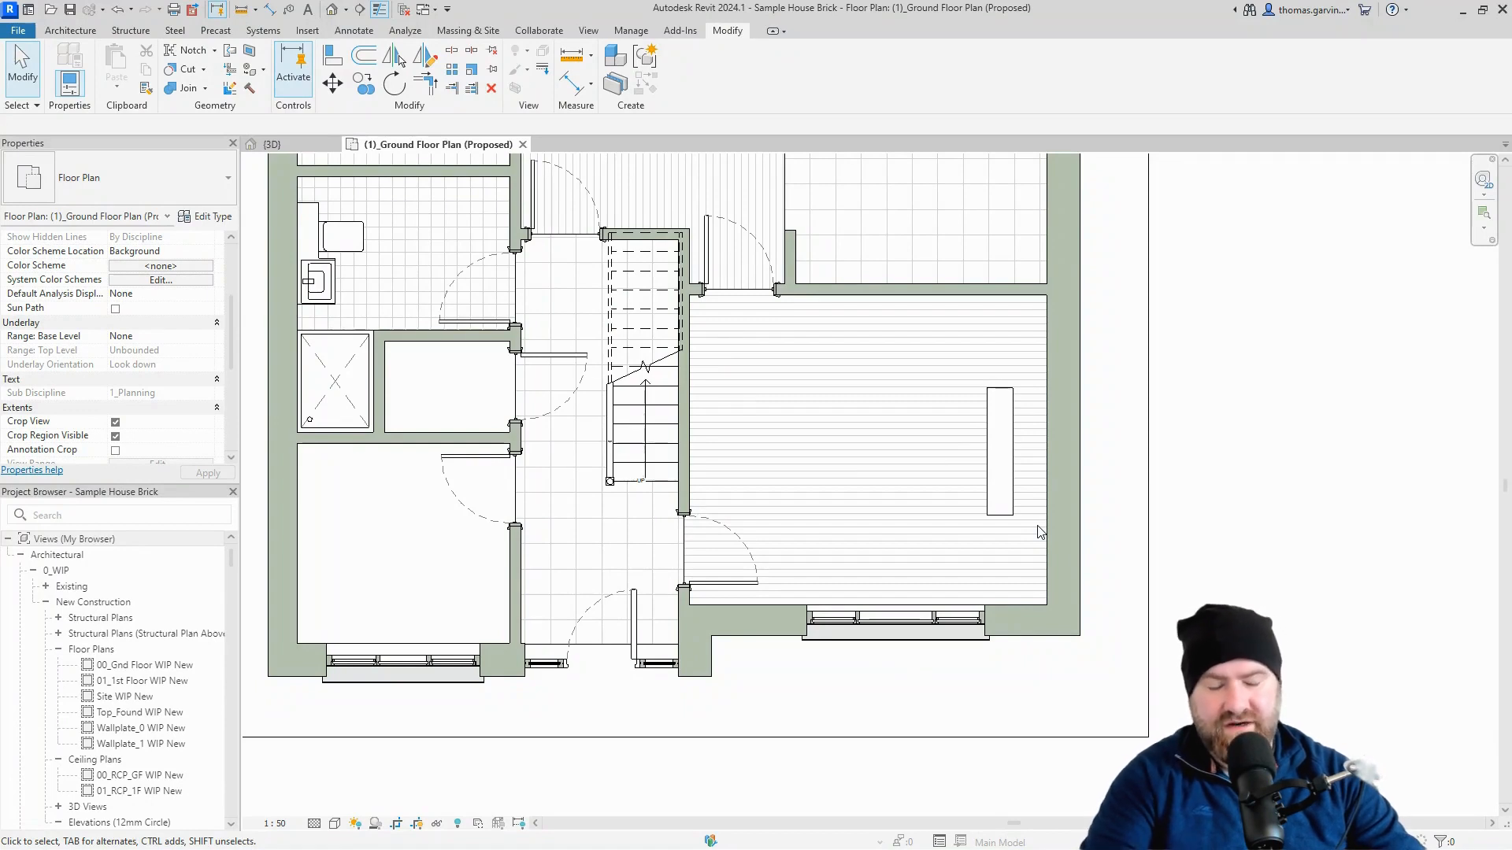
pyautogui.moveTo(909, 482)
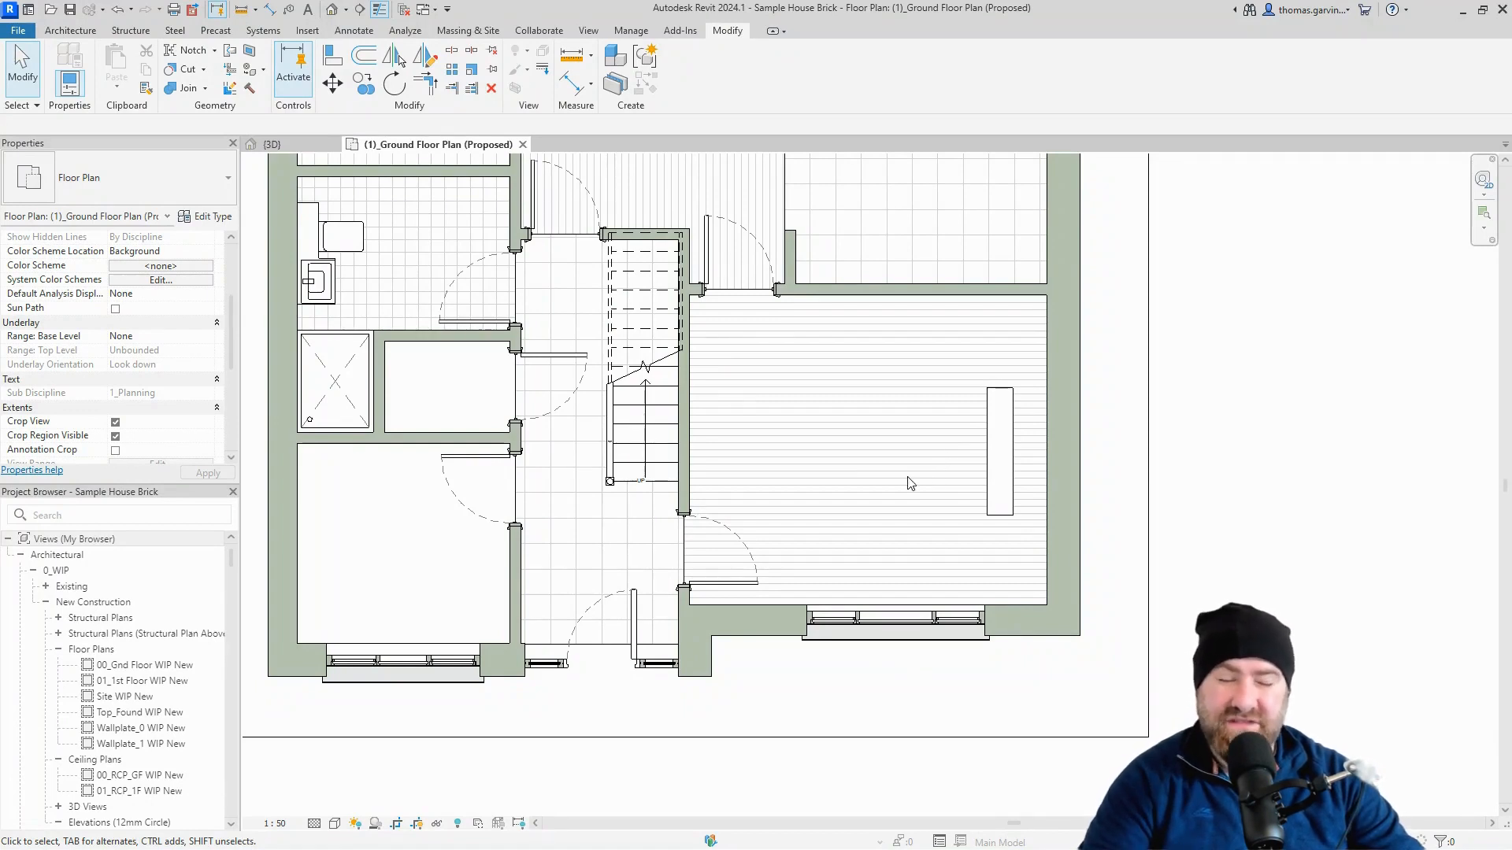
pyautogui.moveTo(987, 477)
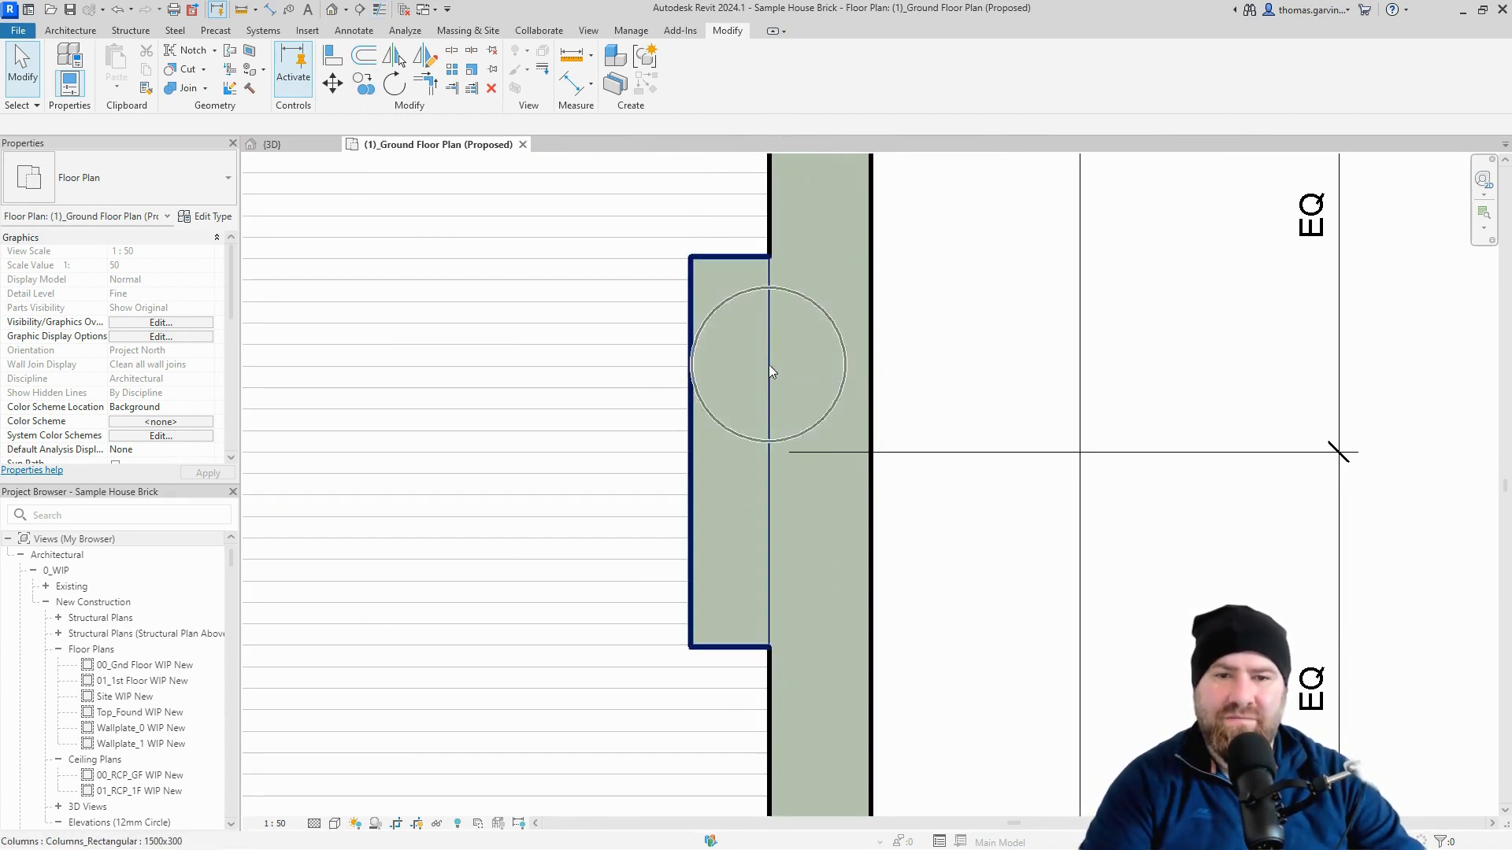
# Change the column's edge line against the wall to the Invisible lines style.
pyautogui.press('Escape')
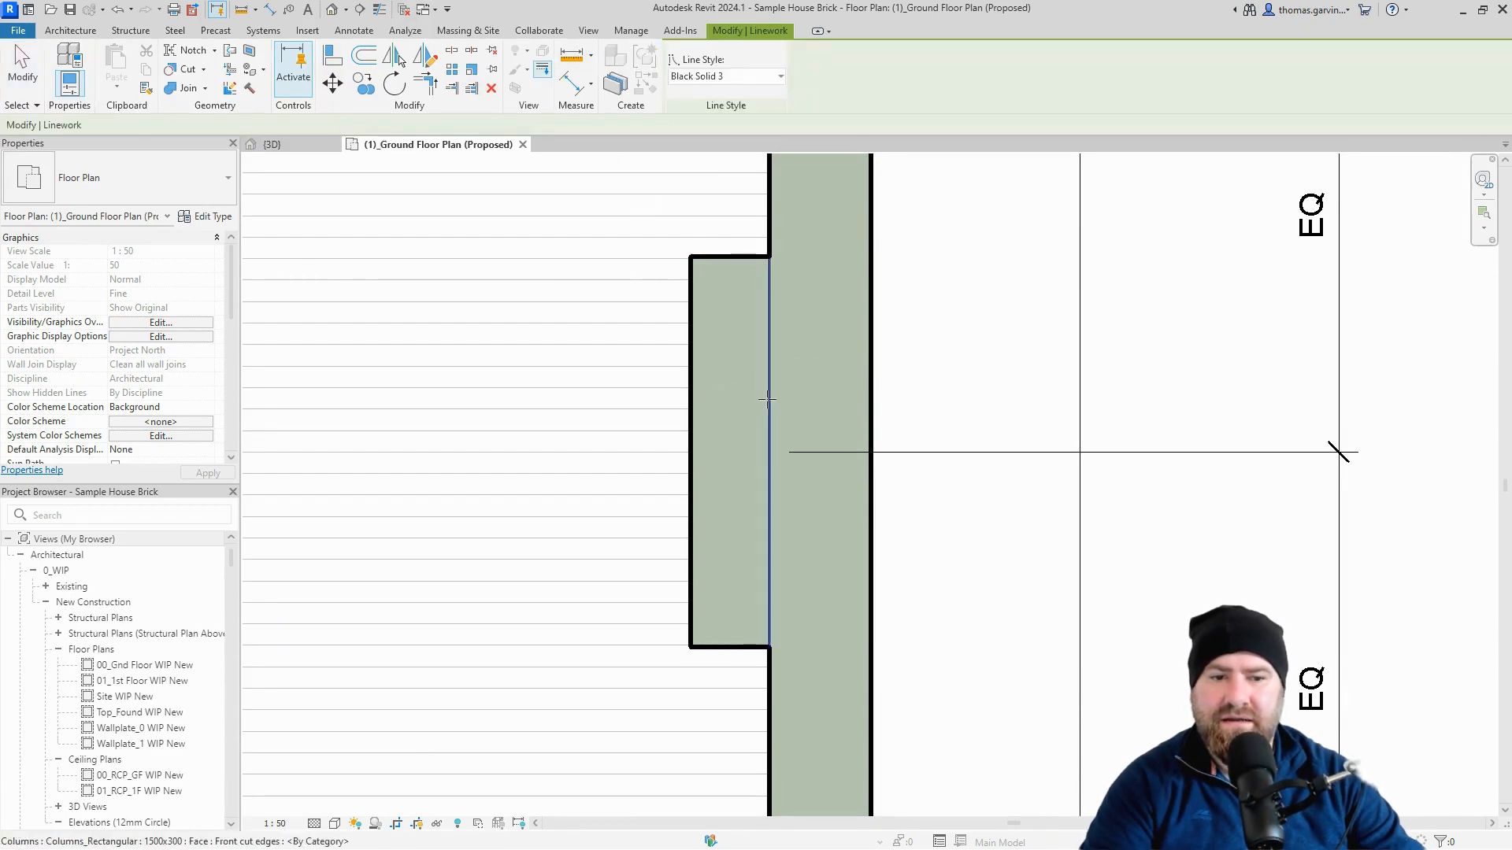
pyautogui.click(781, 76)
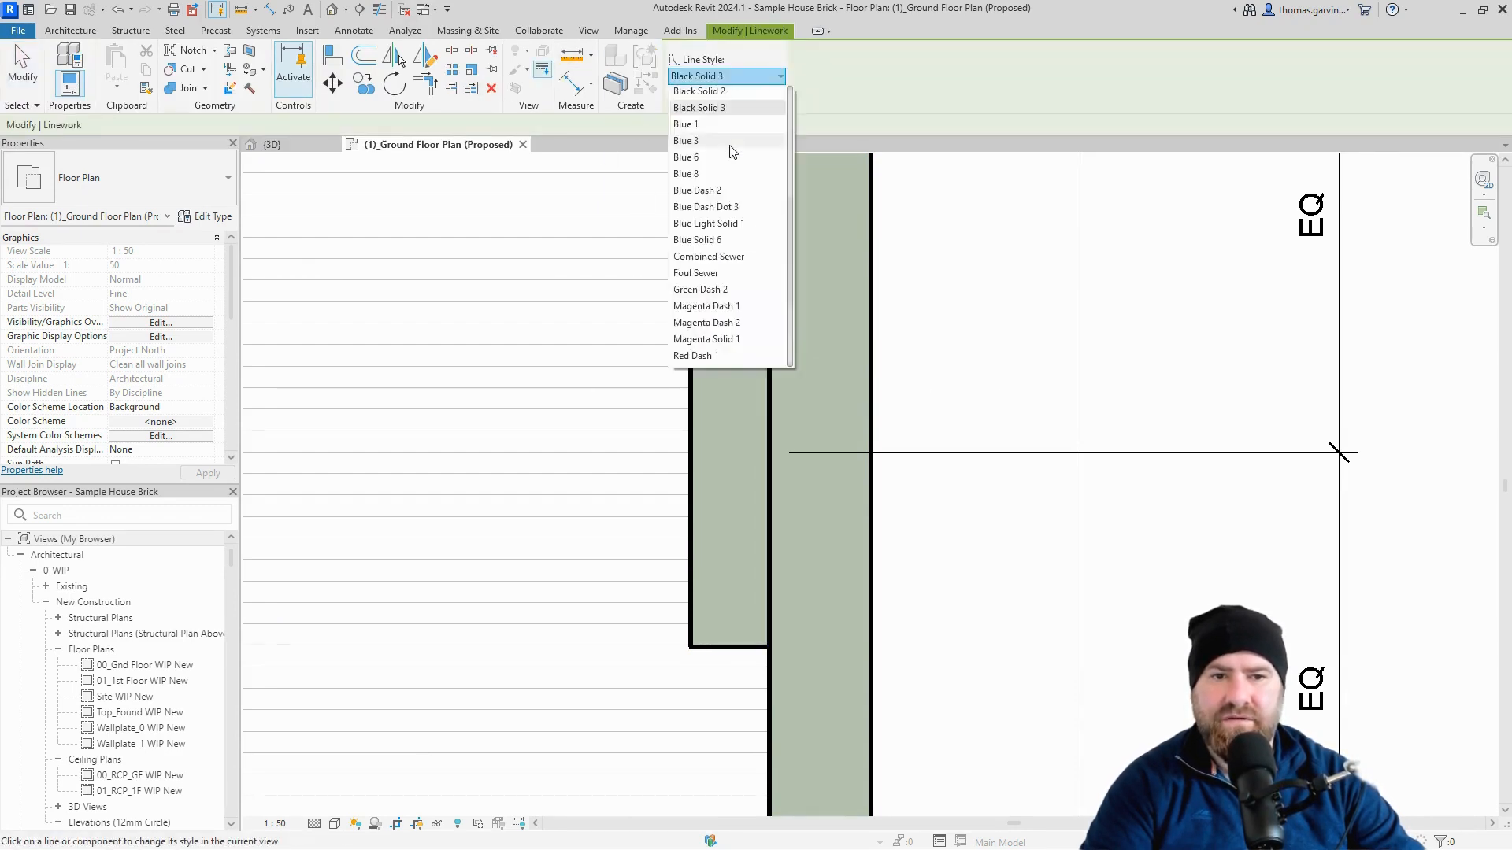
pyautogui.scroll(3)
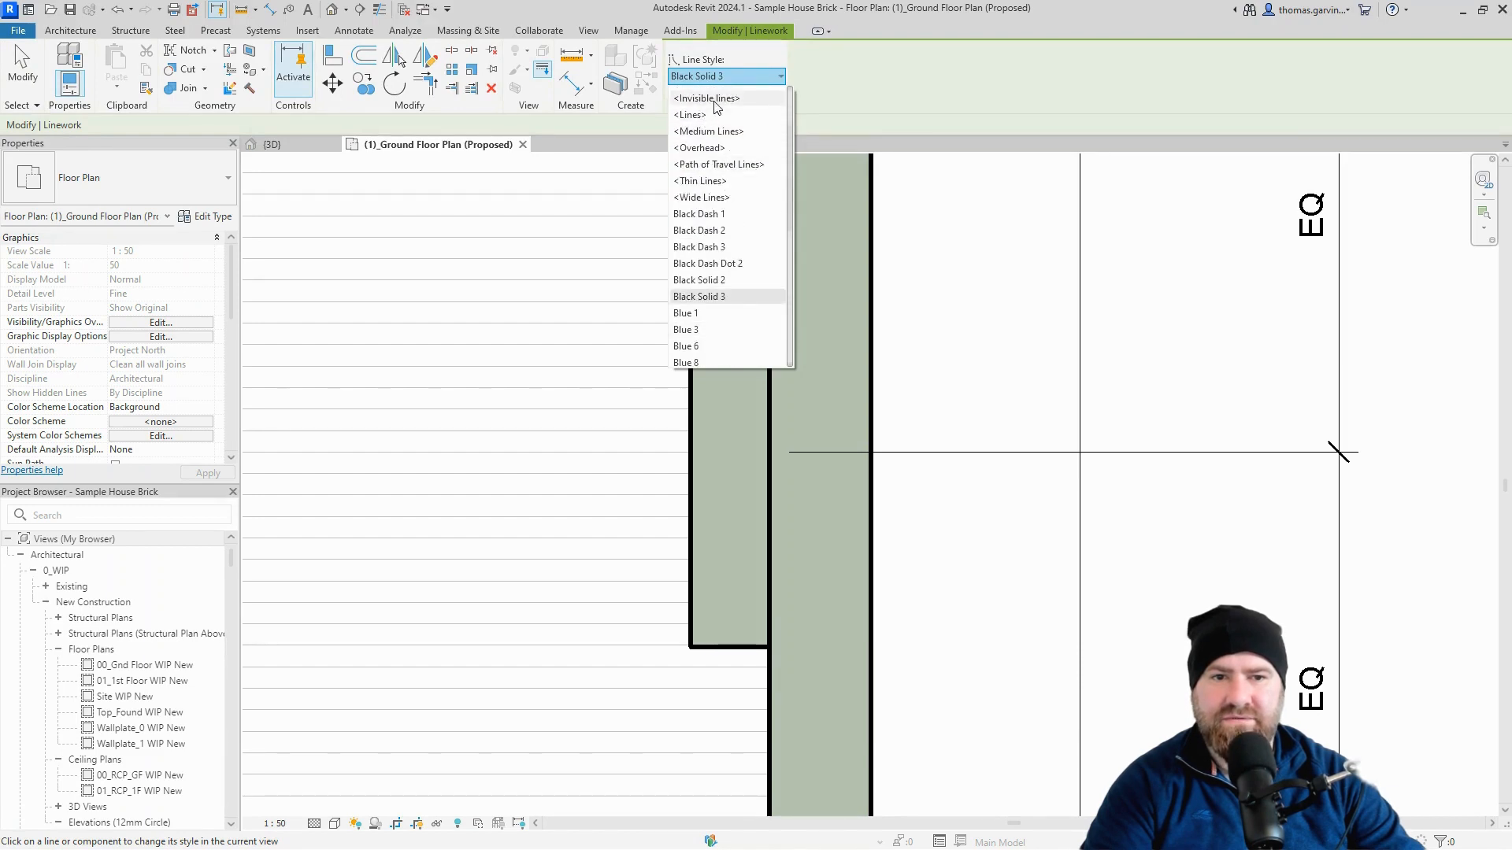
pyautogui.click(705, 98)
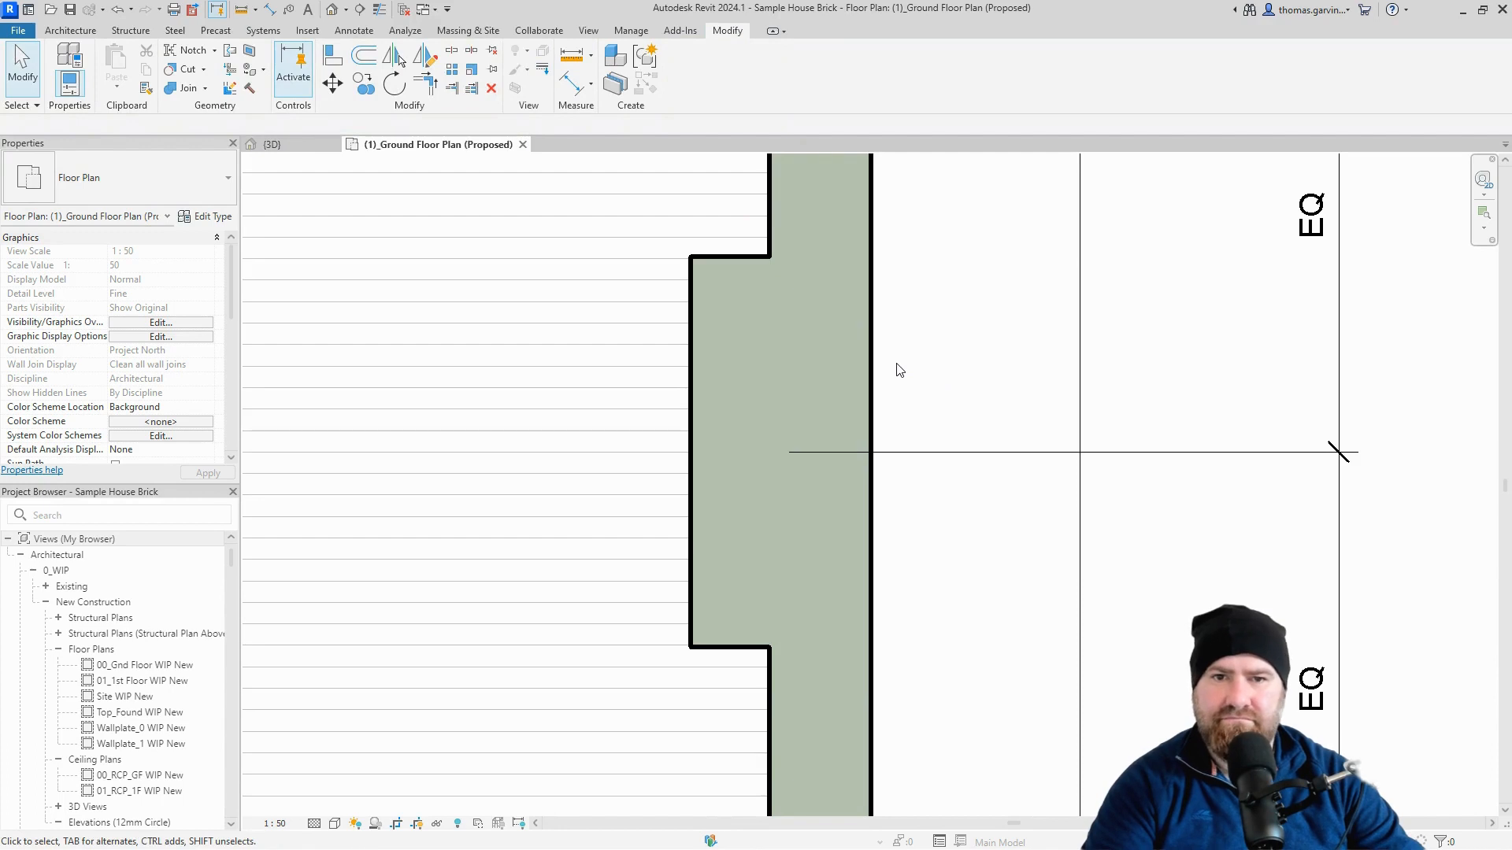
pyautogui.moveTo(786, 557)
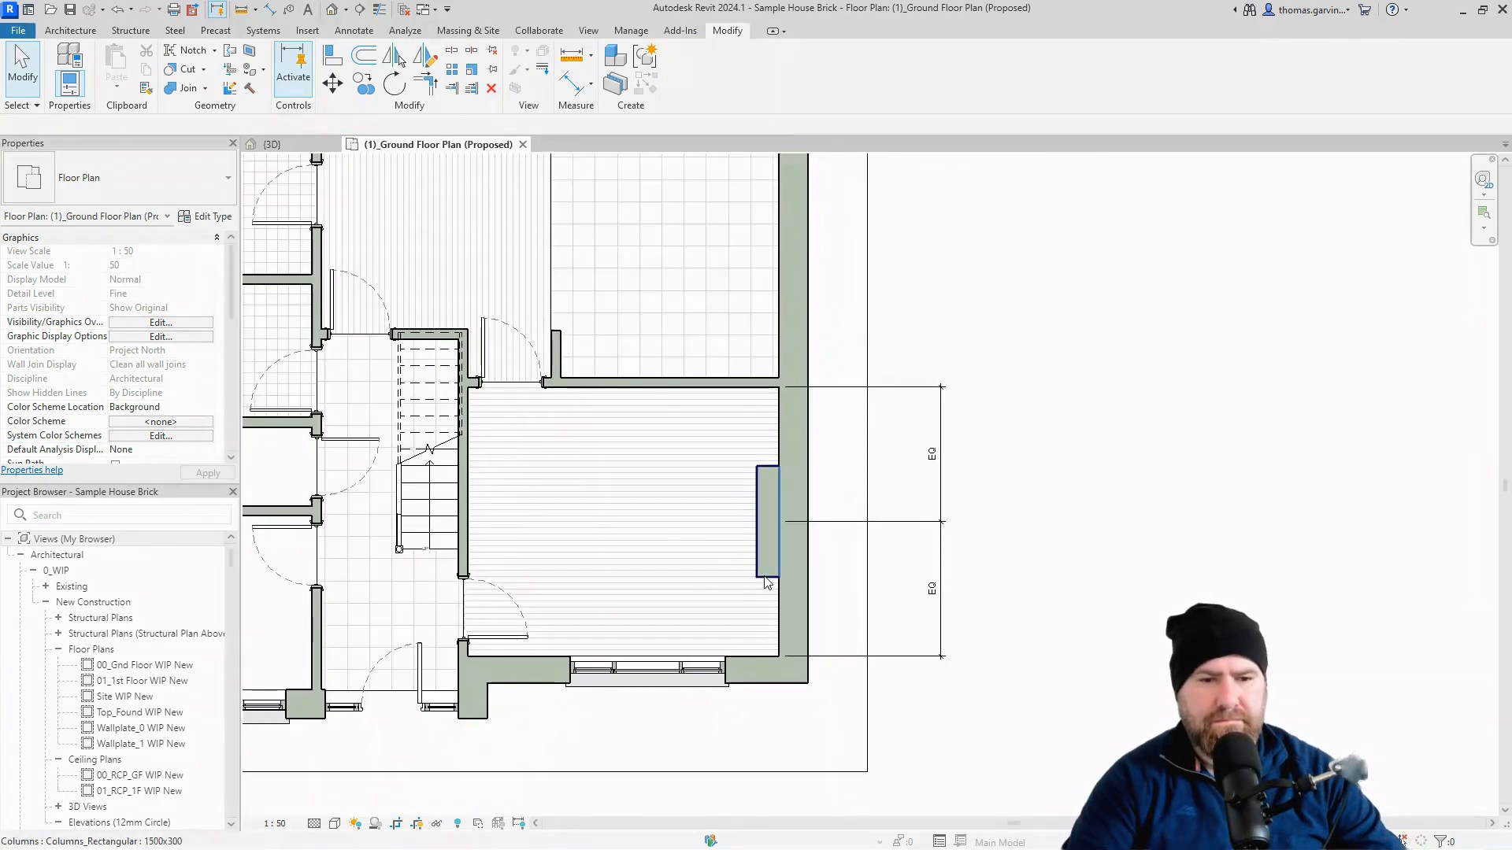
# Set the chimney column's Base Level to 0_GSF in Properties.
pyautogui.click(766, 525)
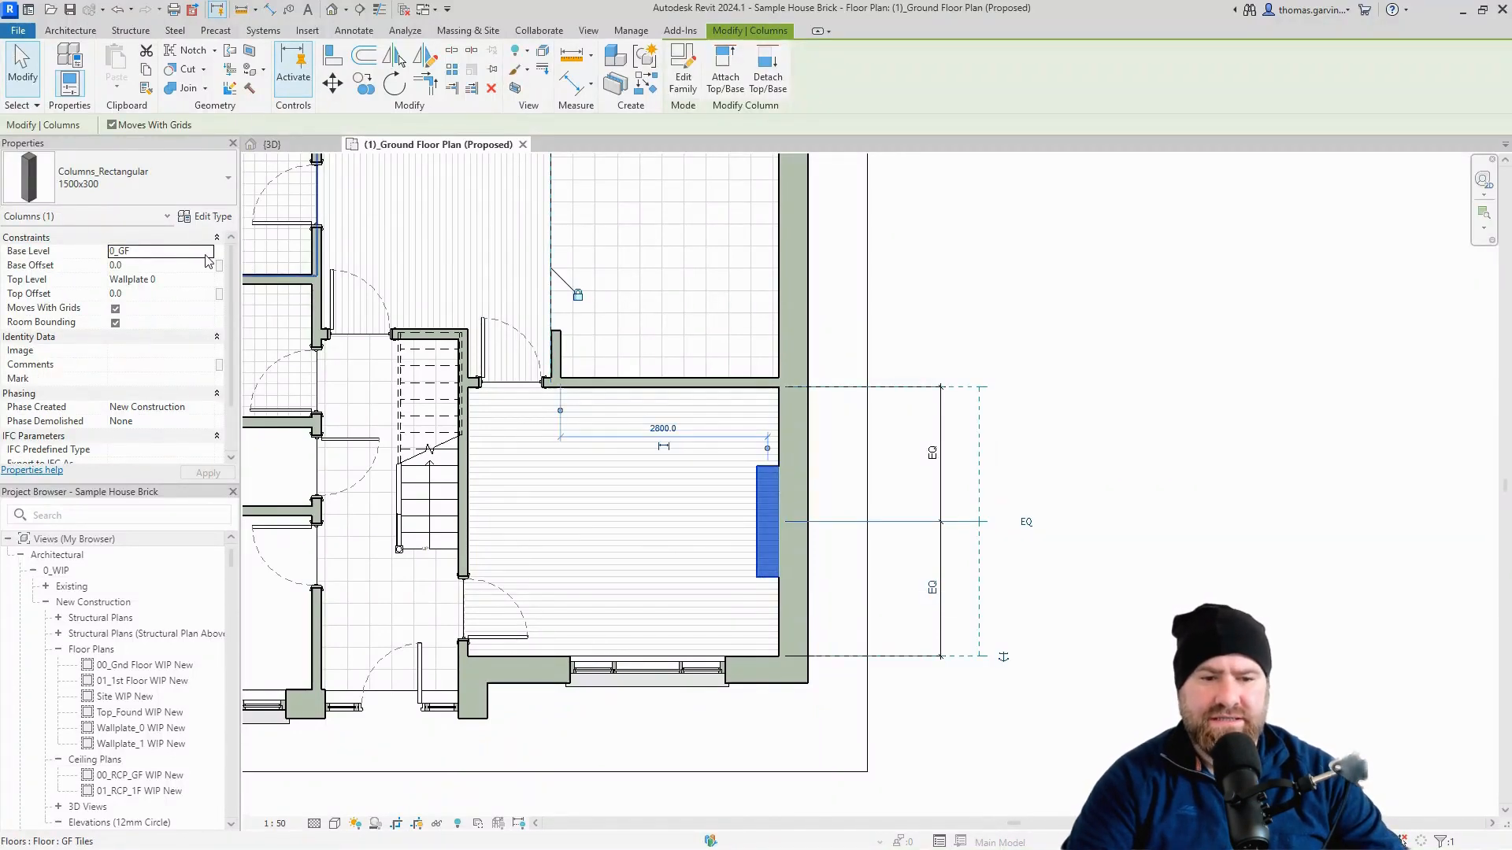
pyautogui.click(206, 250)
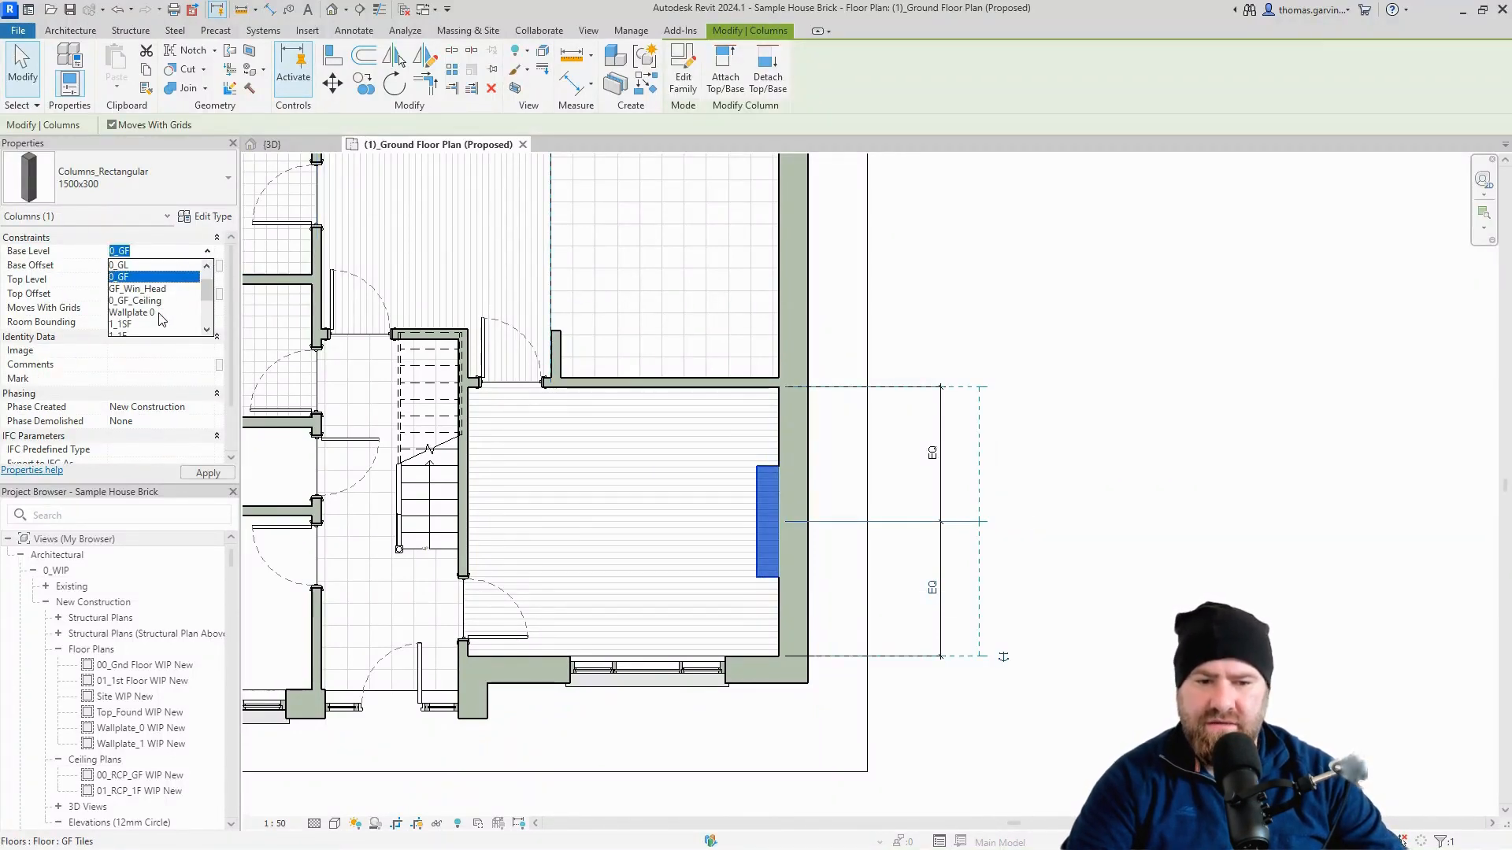
pyautogui.scroll(3)
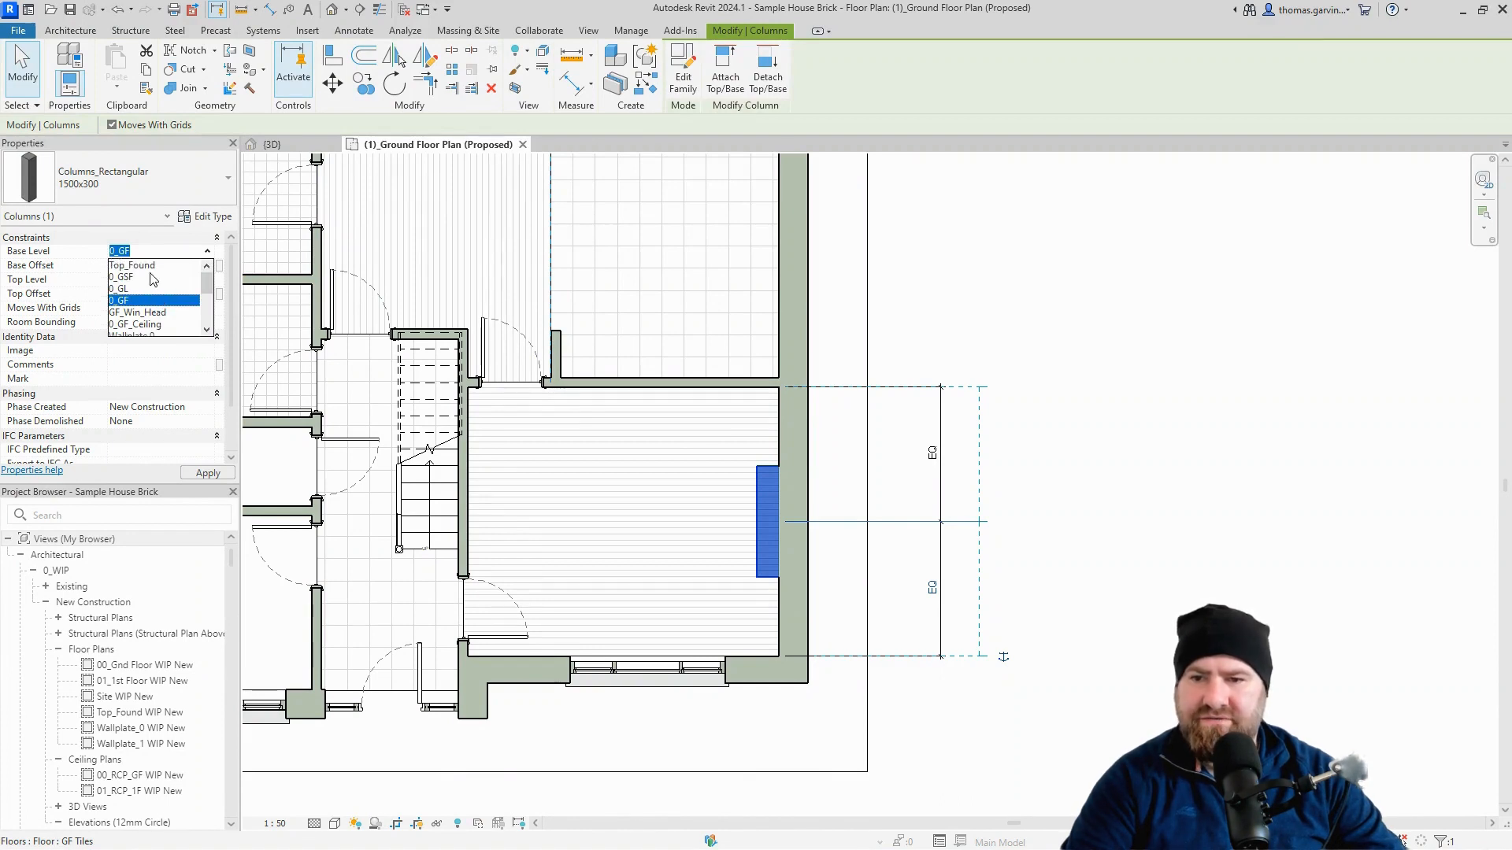
pyautogui.click(121, 277)
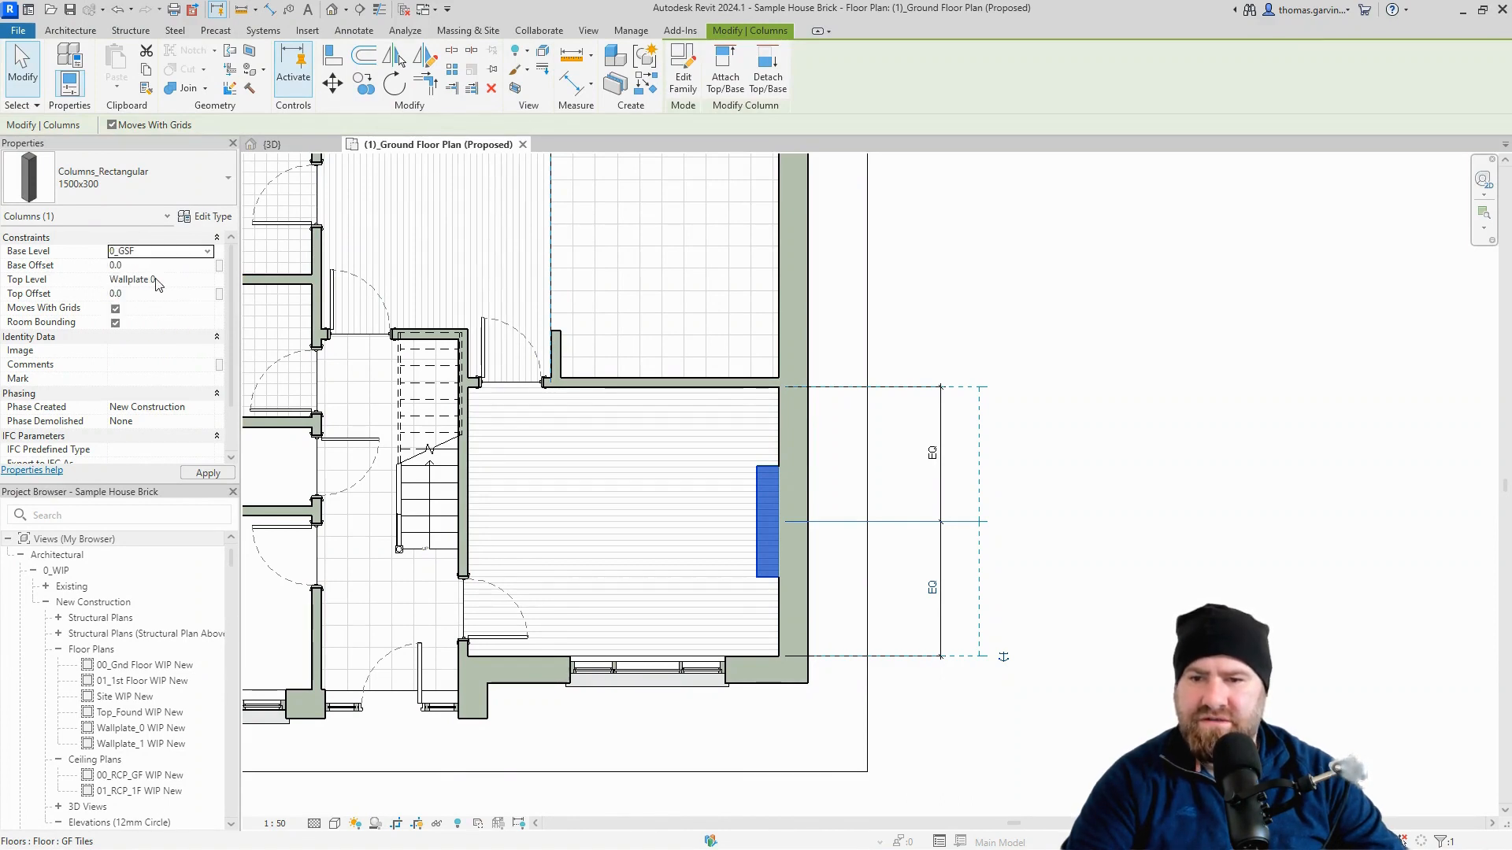
pyautogui.moveTo(184, 287)
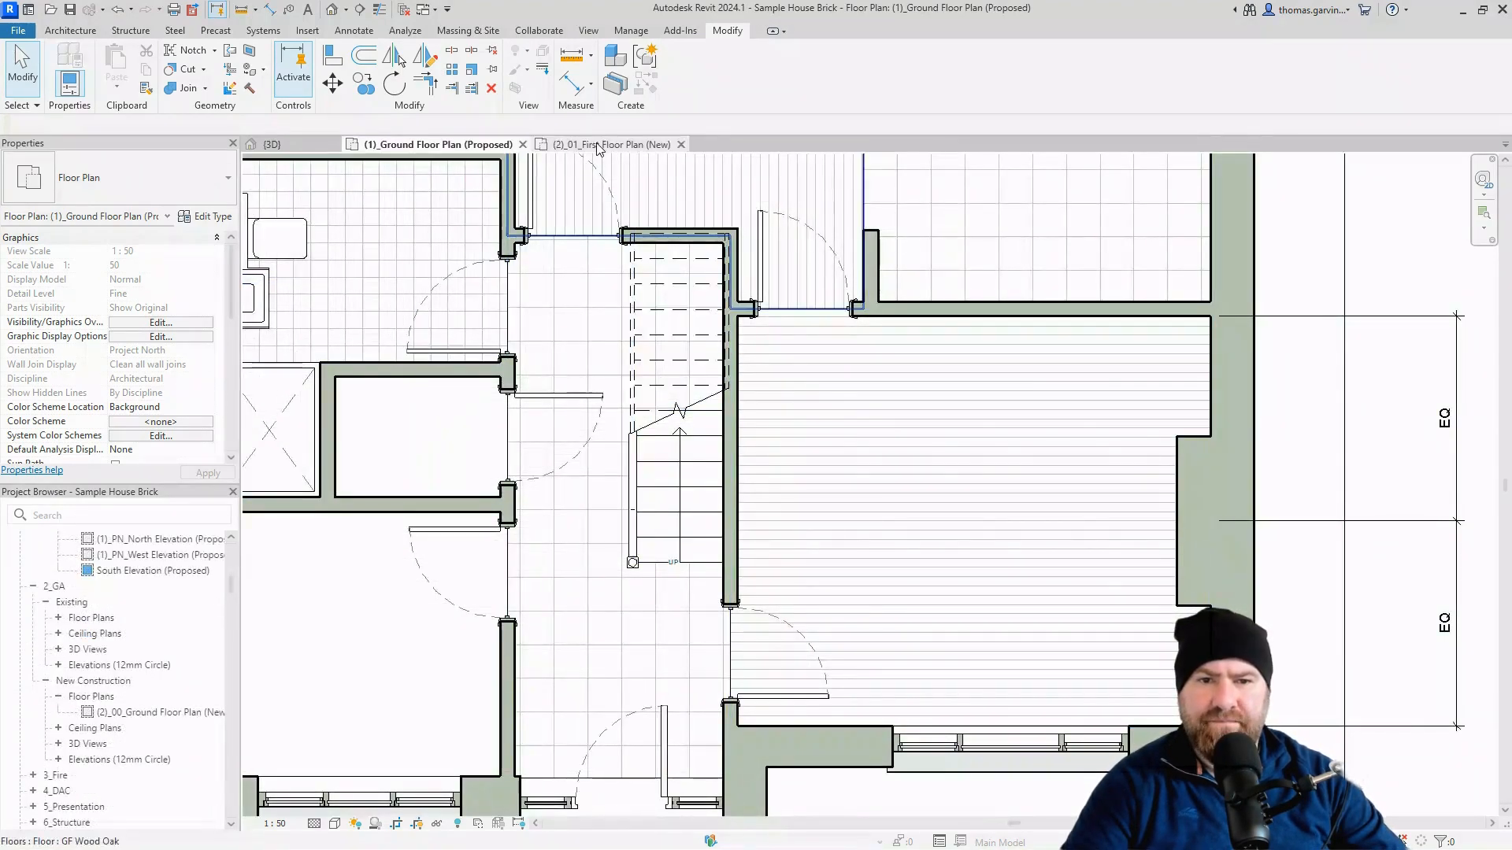
# Switch to the first floor plan and start the Column: Architectural tool.
pyautogui.click(609, 143)
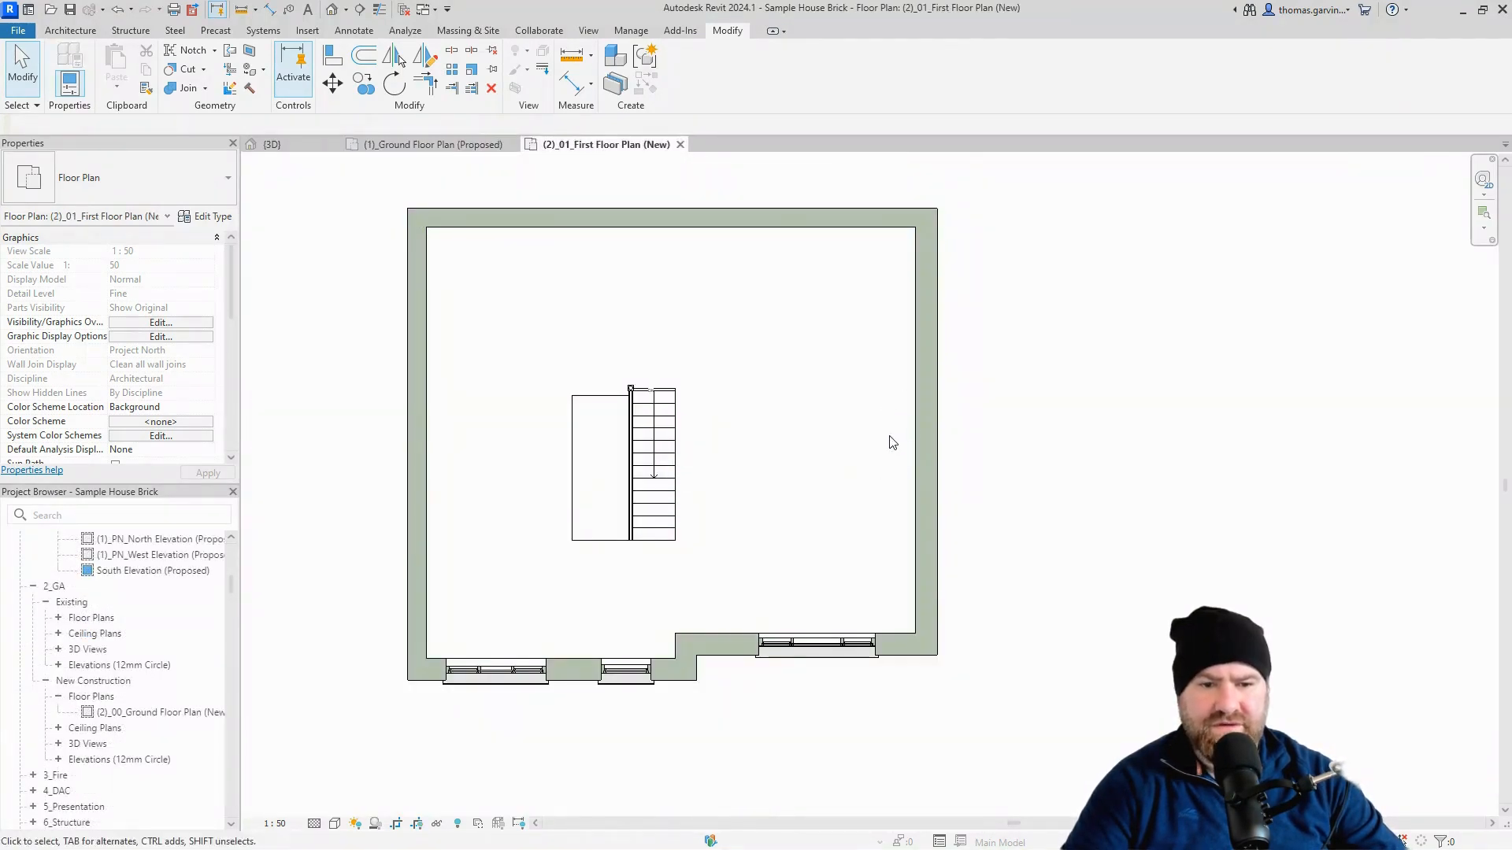
pyautogui.moveTo(786, 373)
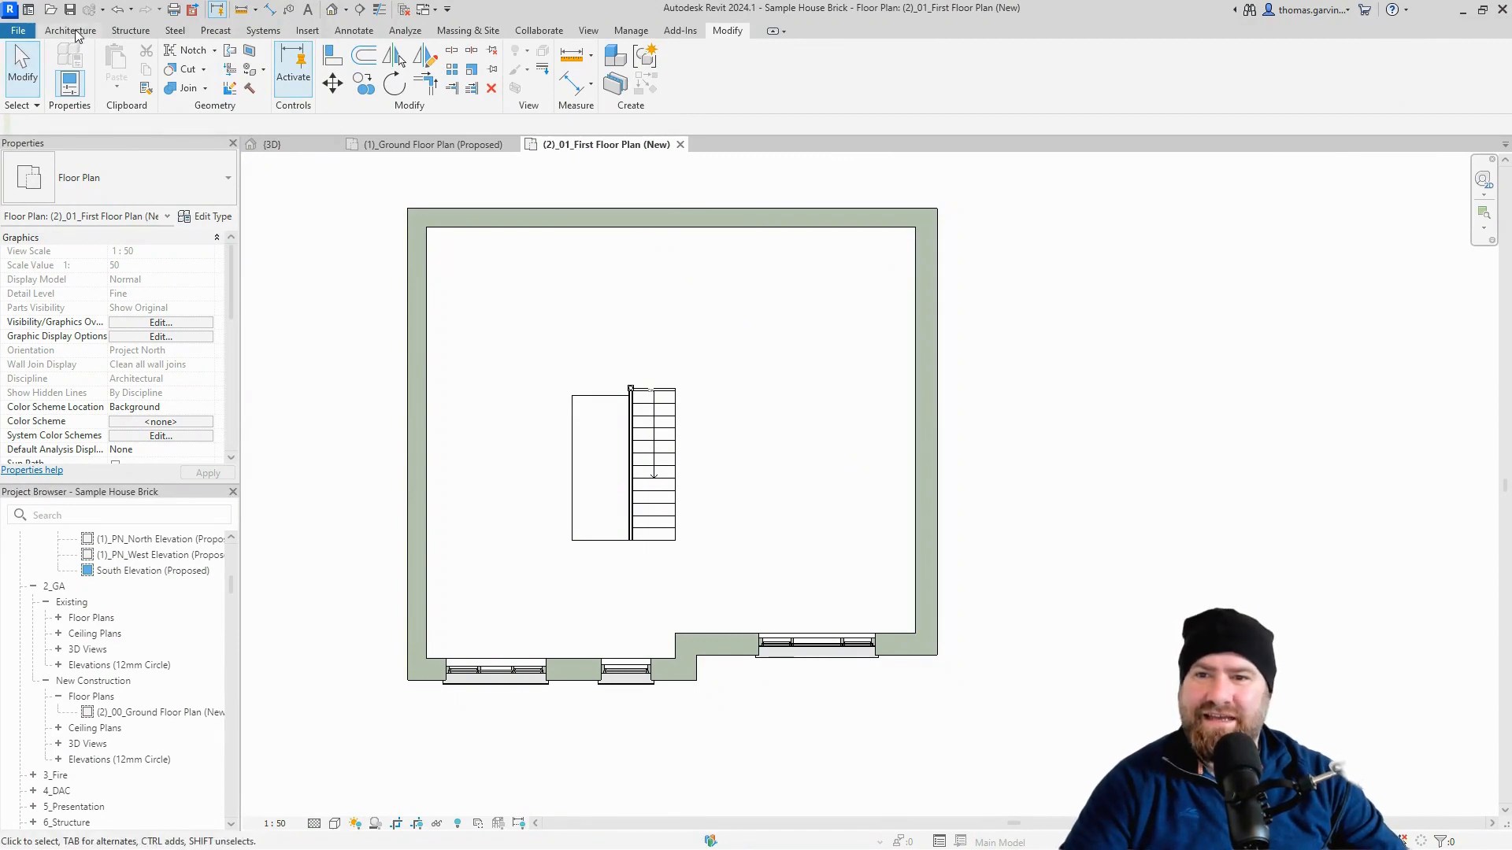
pyautogui.click(70, 30)
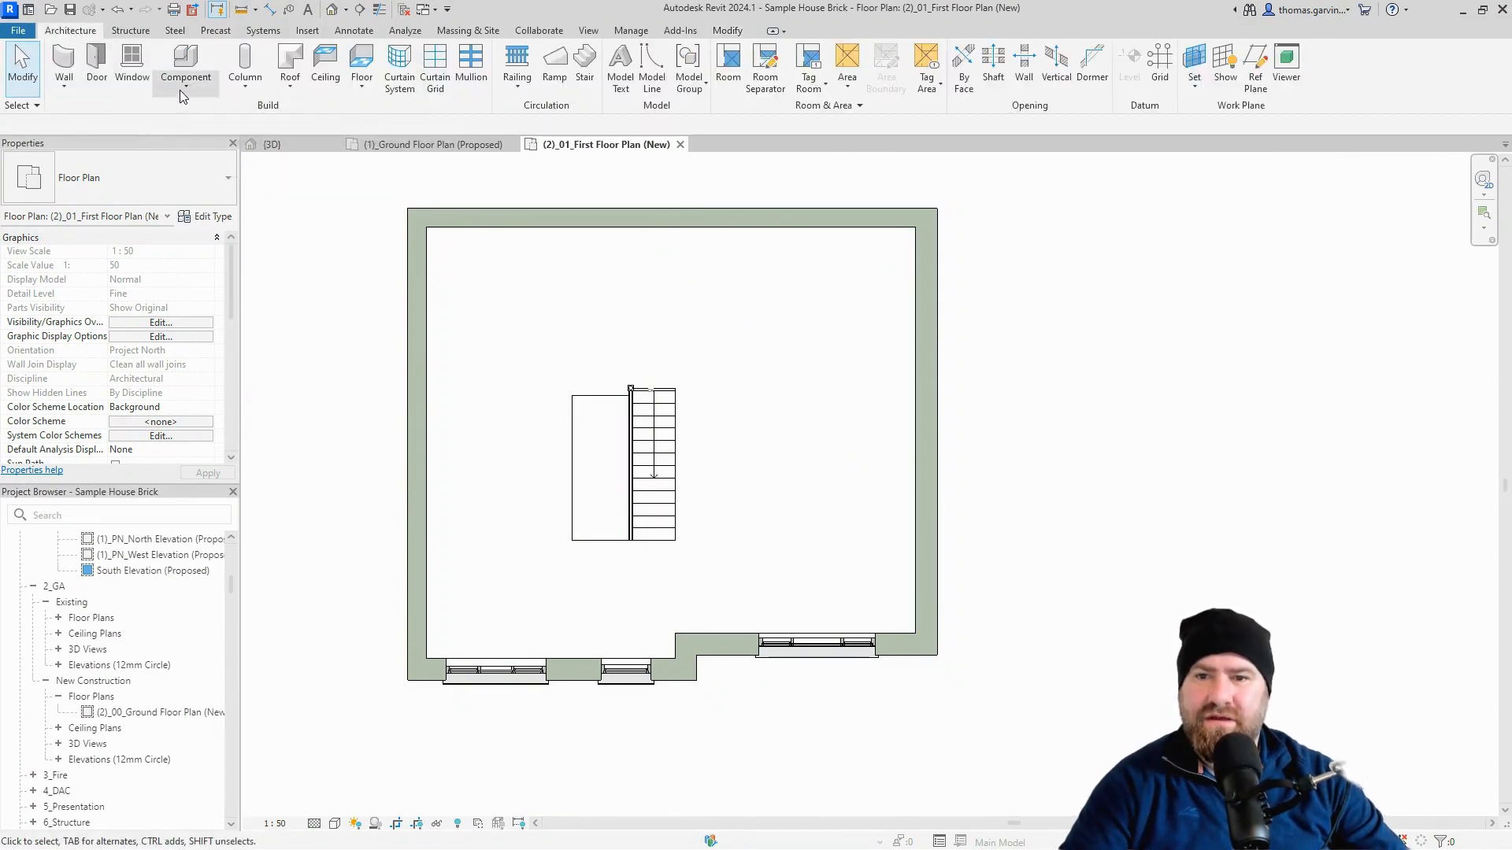
pyautogui.click(245, 69)
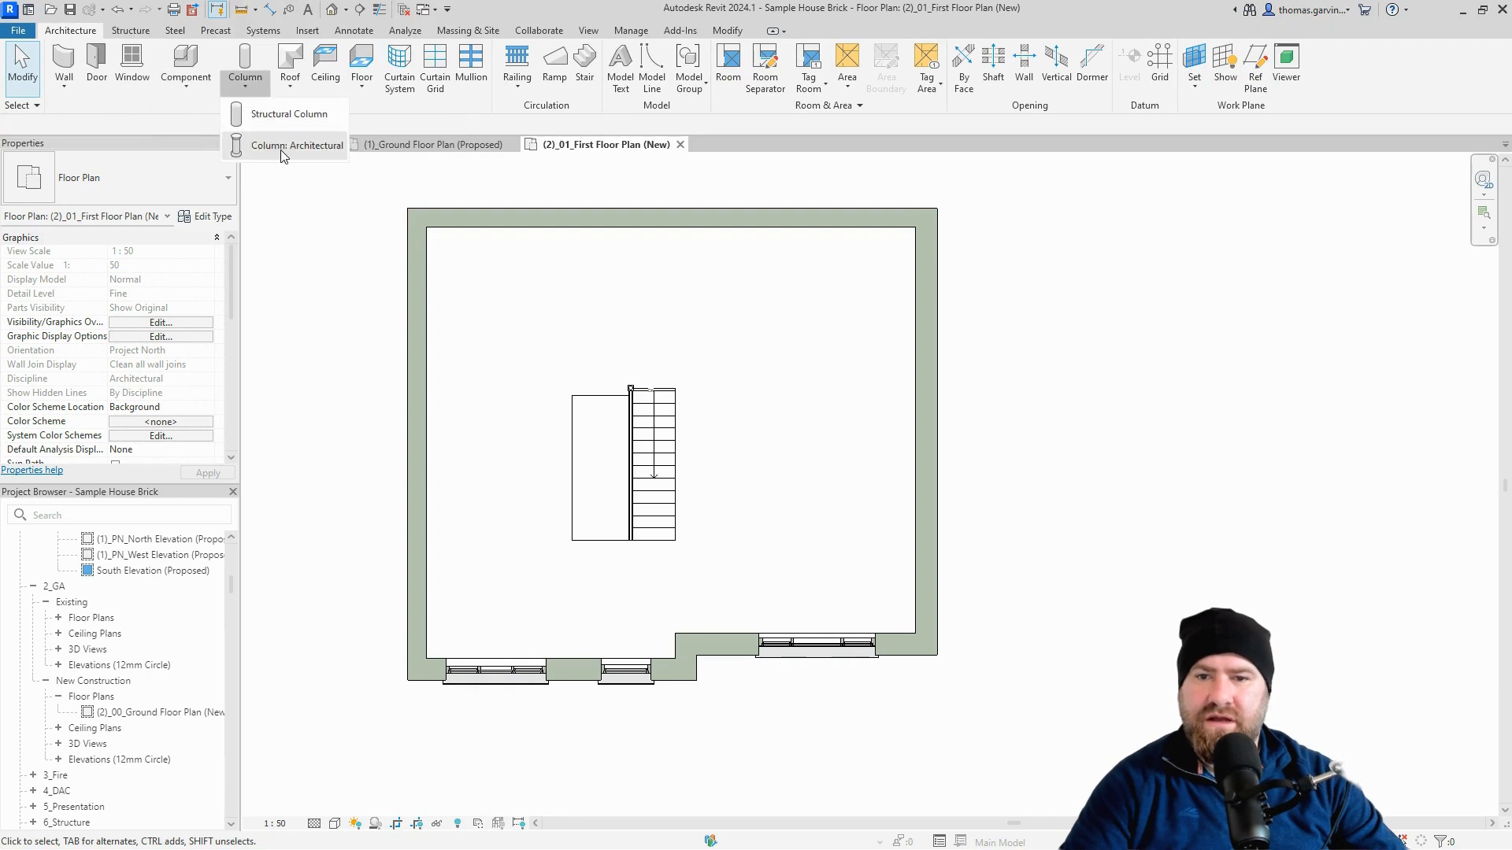
pyautogui.click(297, 145)
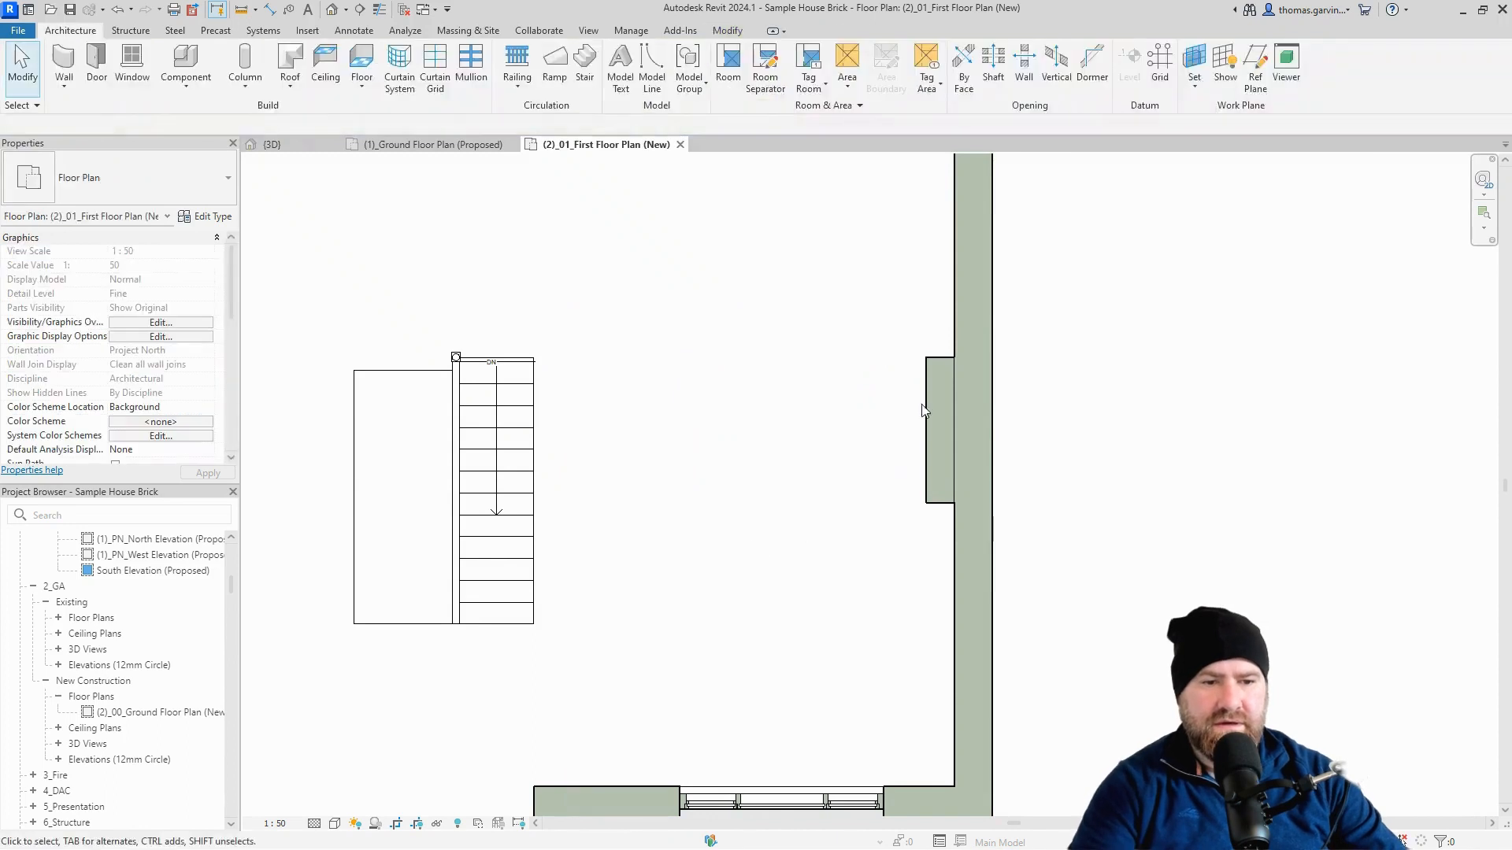
# Set the first-floor column's Base Level to Wallplate 0 and Top Level to Wallplate_1.
pyautogui.click(938, 429)
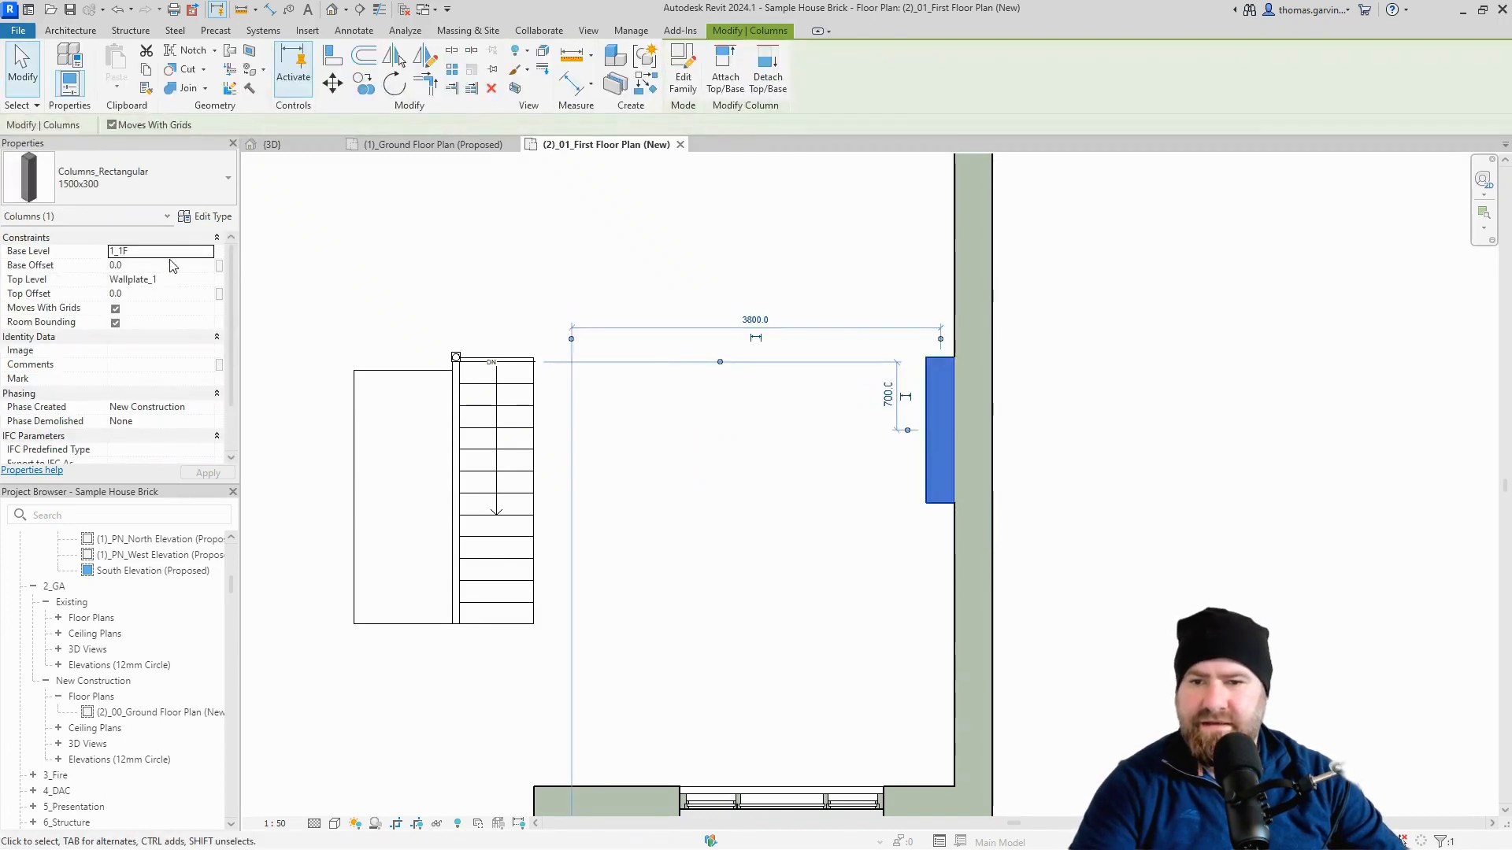
pyautogui.click(208, 250)
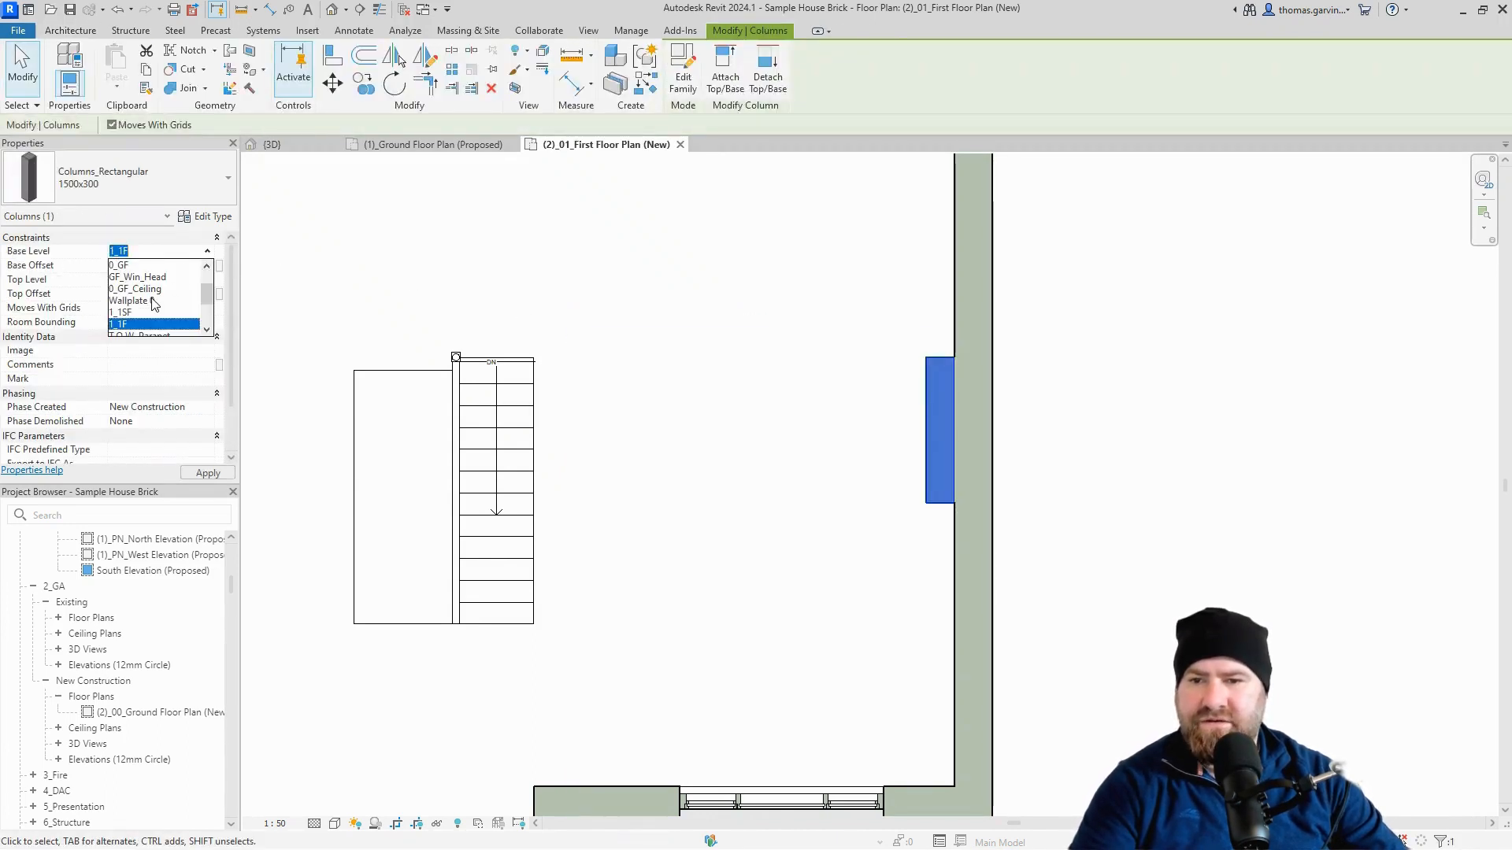
pyautogui.click(129, 300)
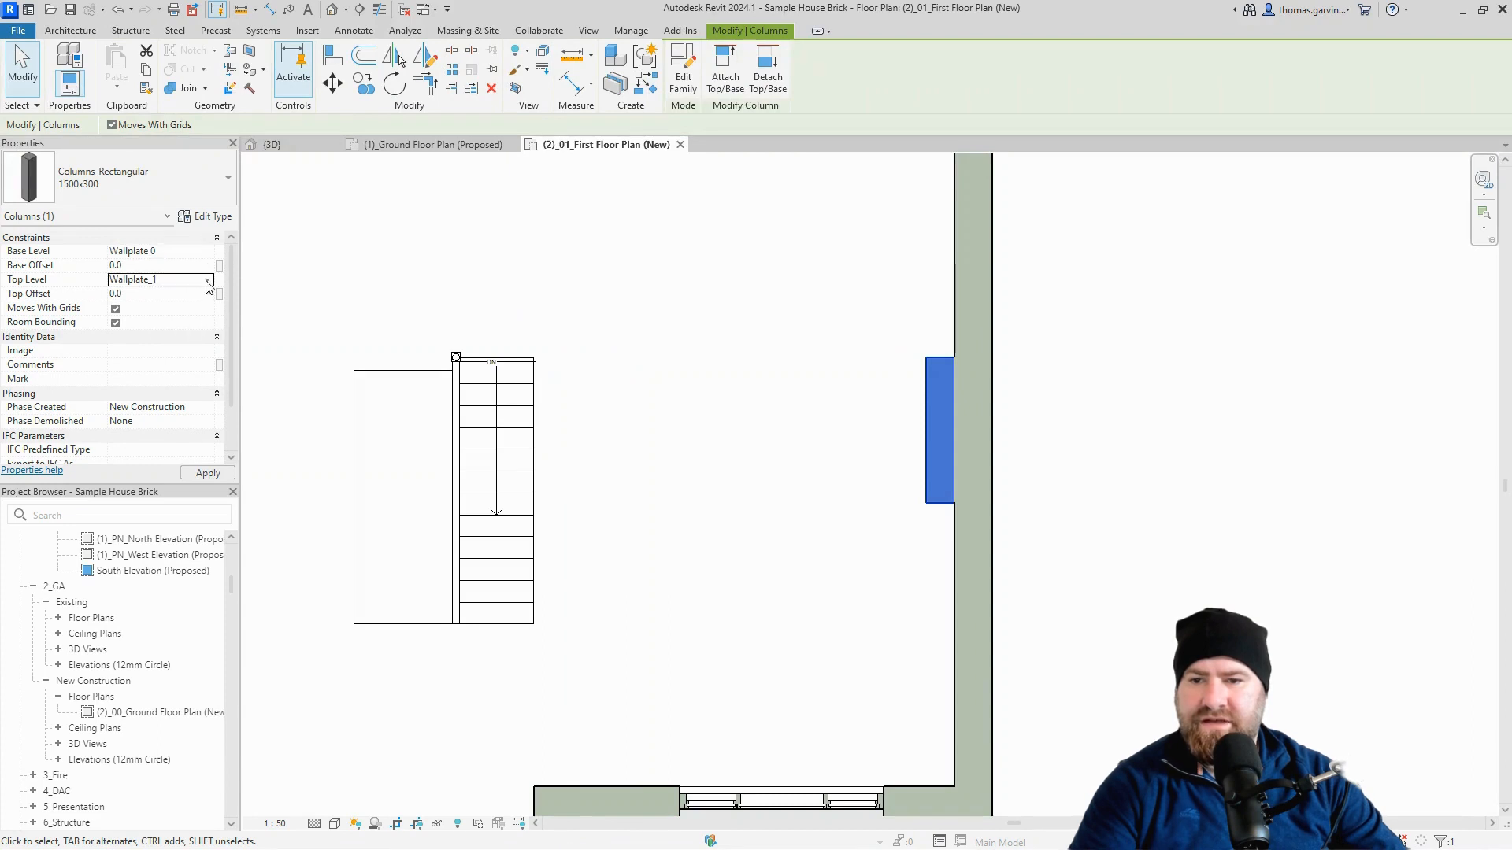
pyautogui.click(206, 280)
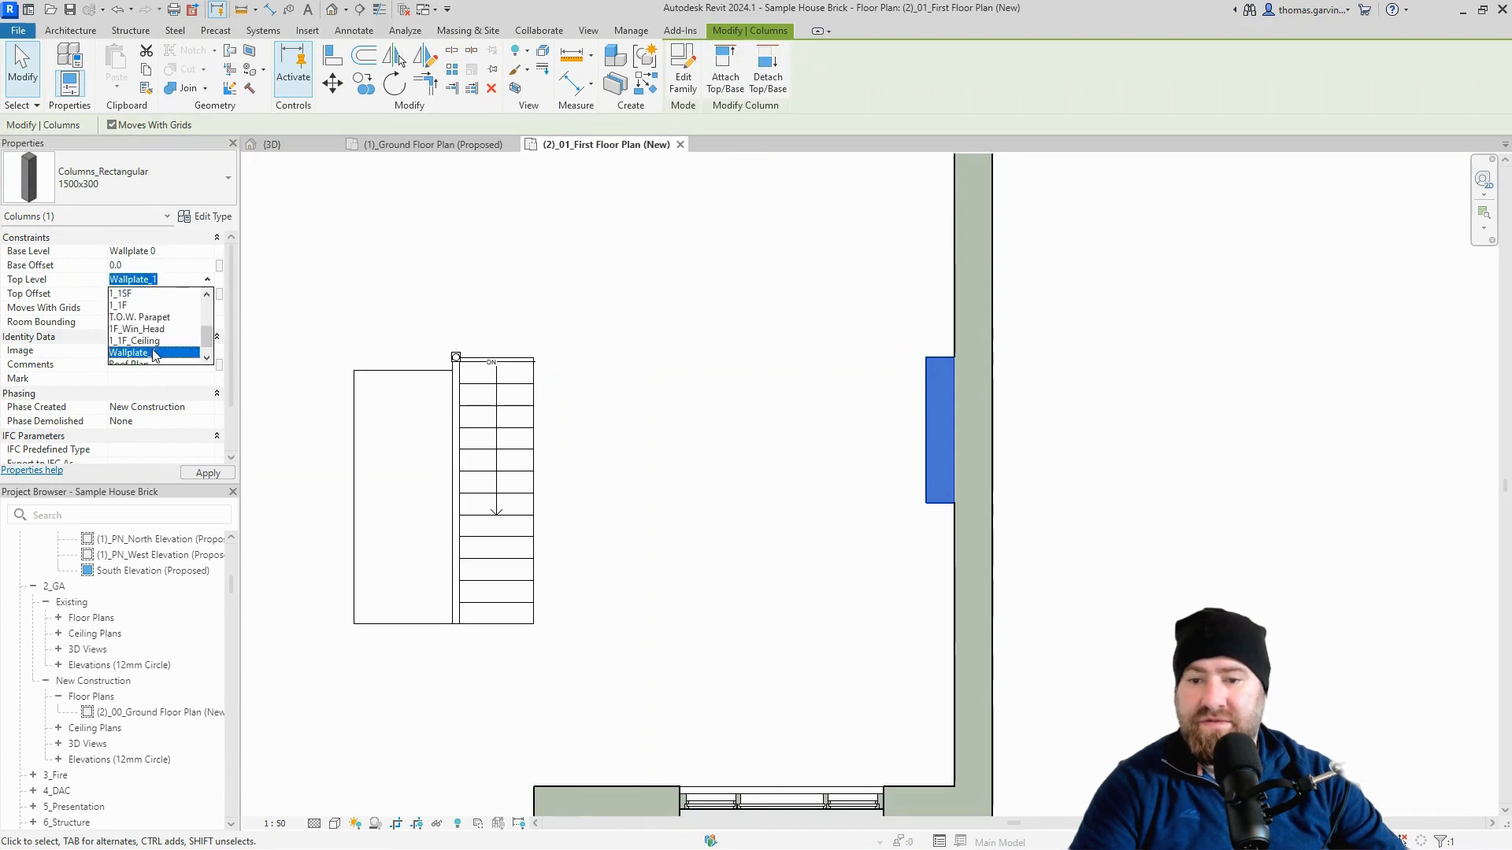
pyautogui.click(152, 352)
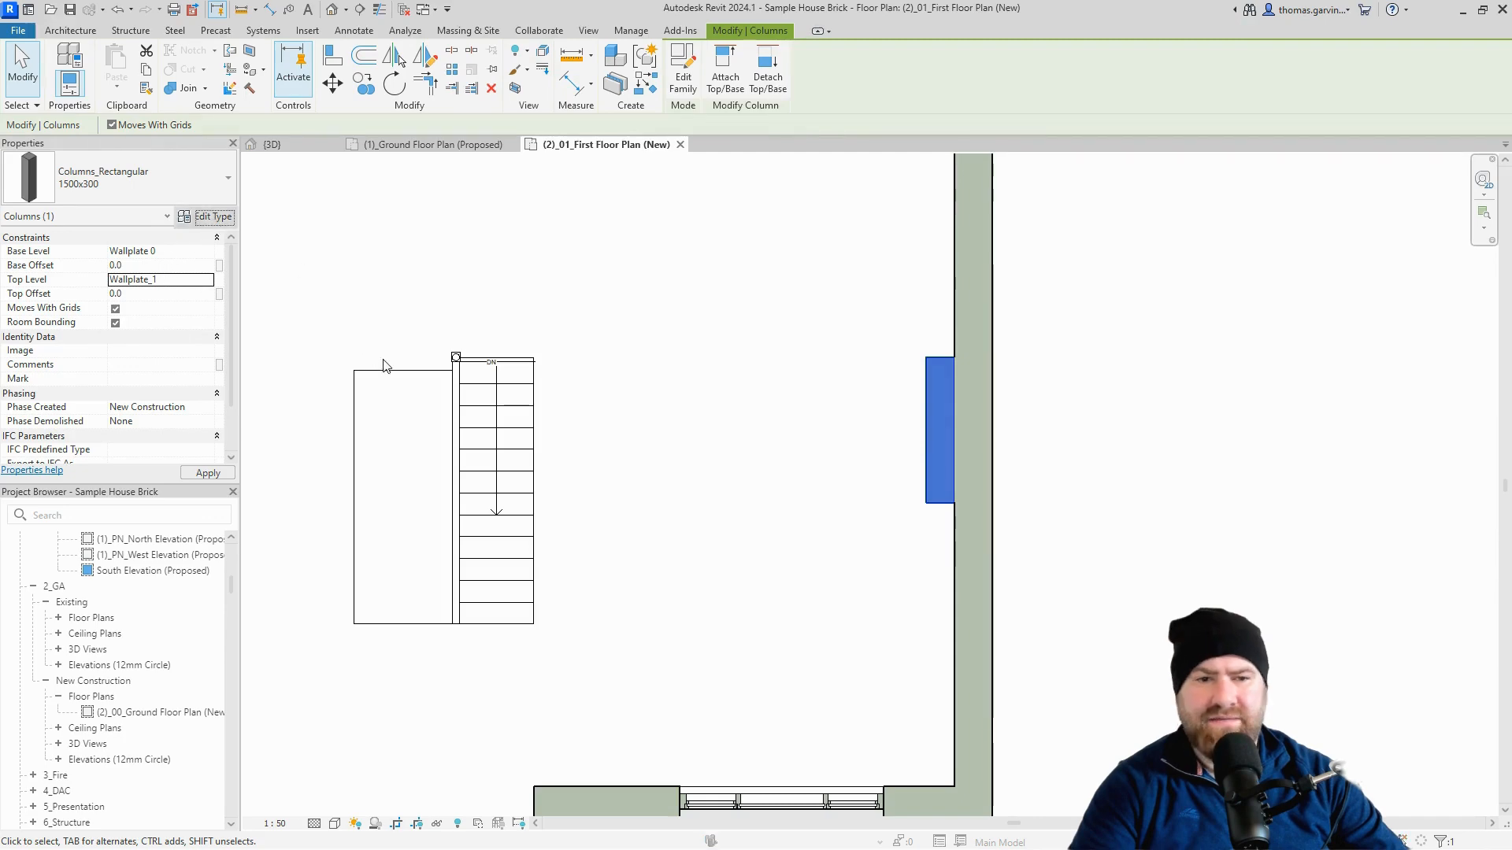
# Duplicate the column type as 900x300 and set its width to 900.0.
pyautogui.click(1224, 267)
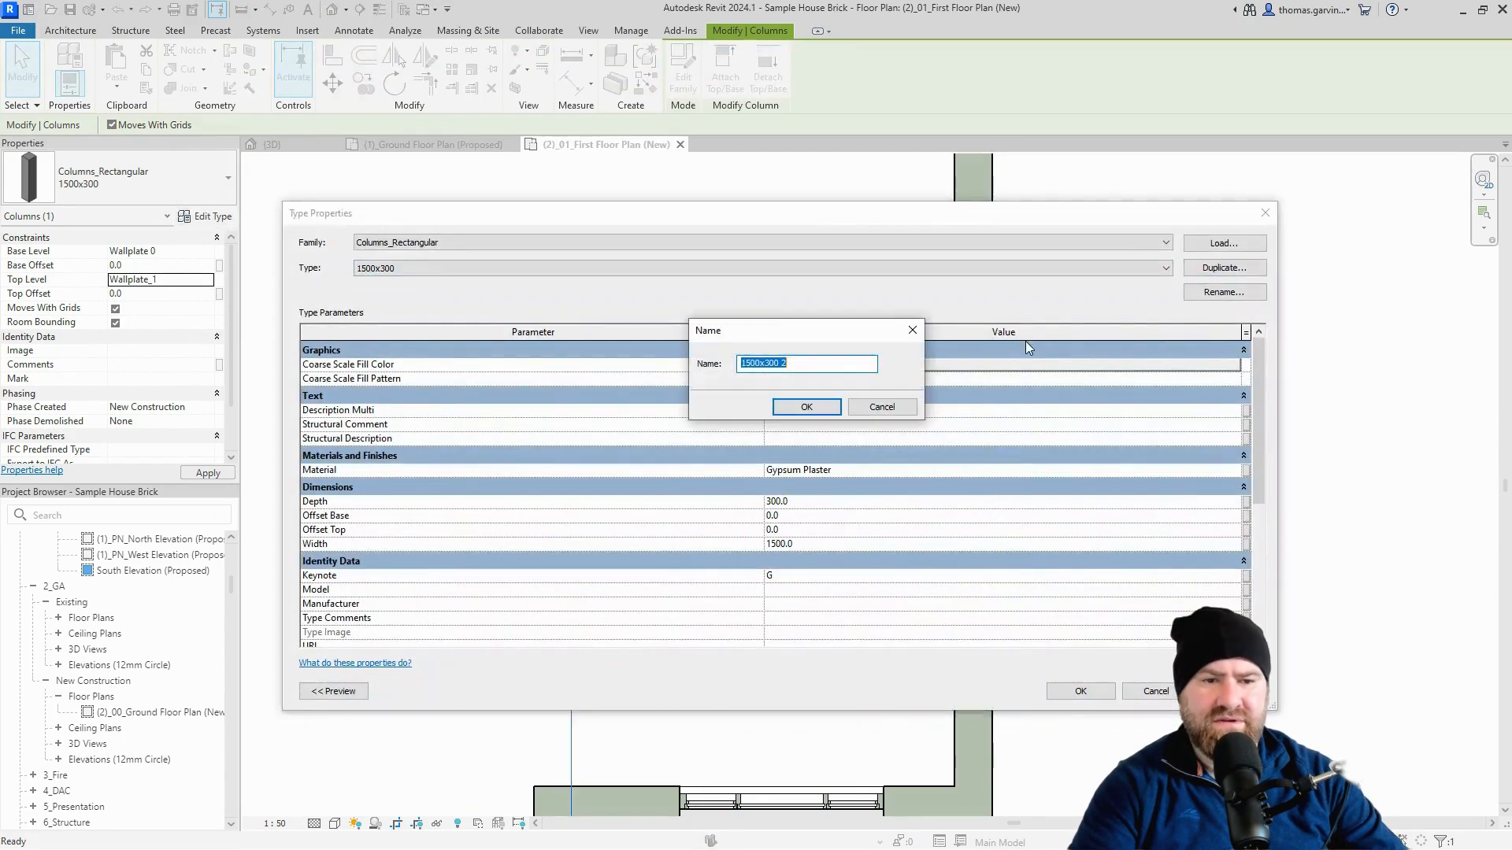
pyautogui.click(829, 363)
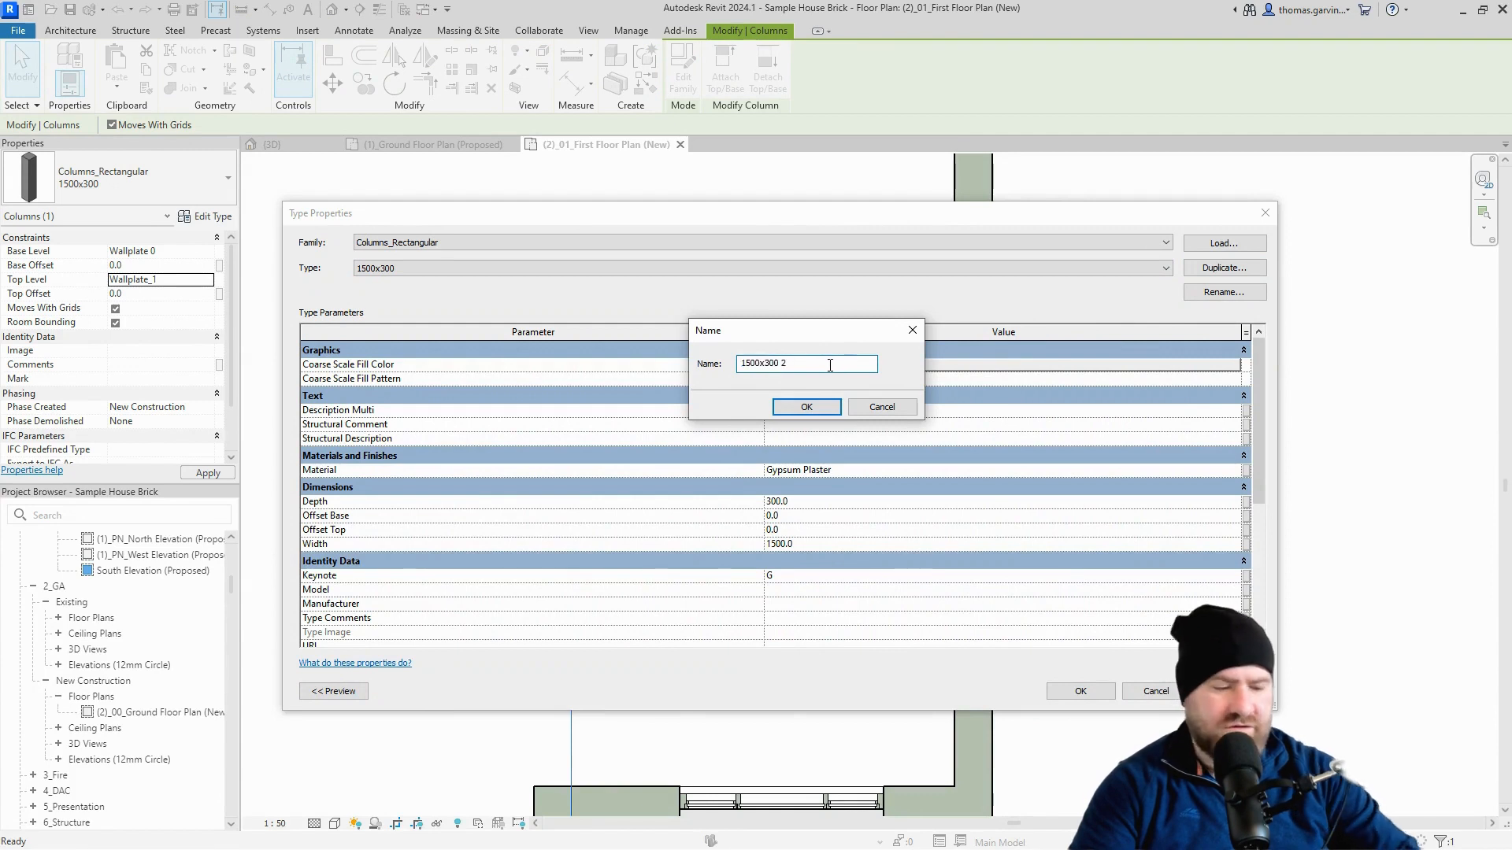
pyautogui.press('BackSpace')
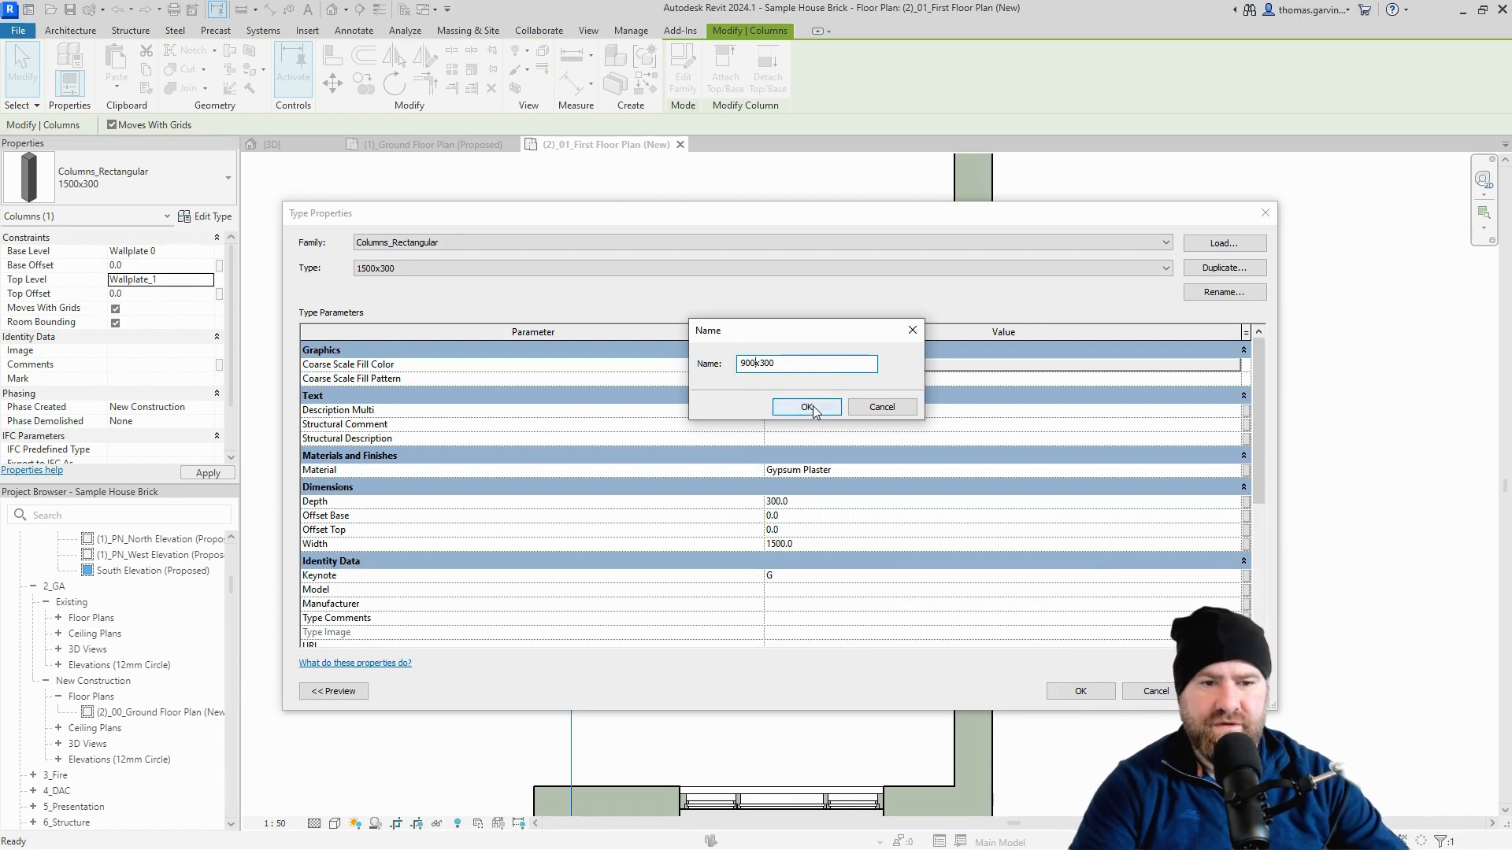
pyautogui.click(808, 406)
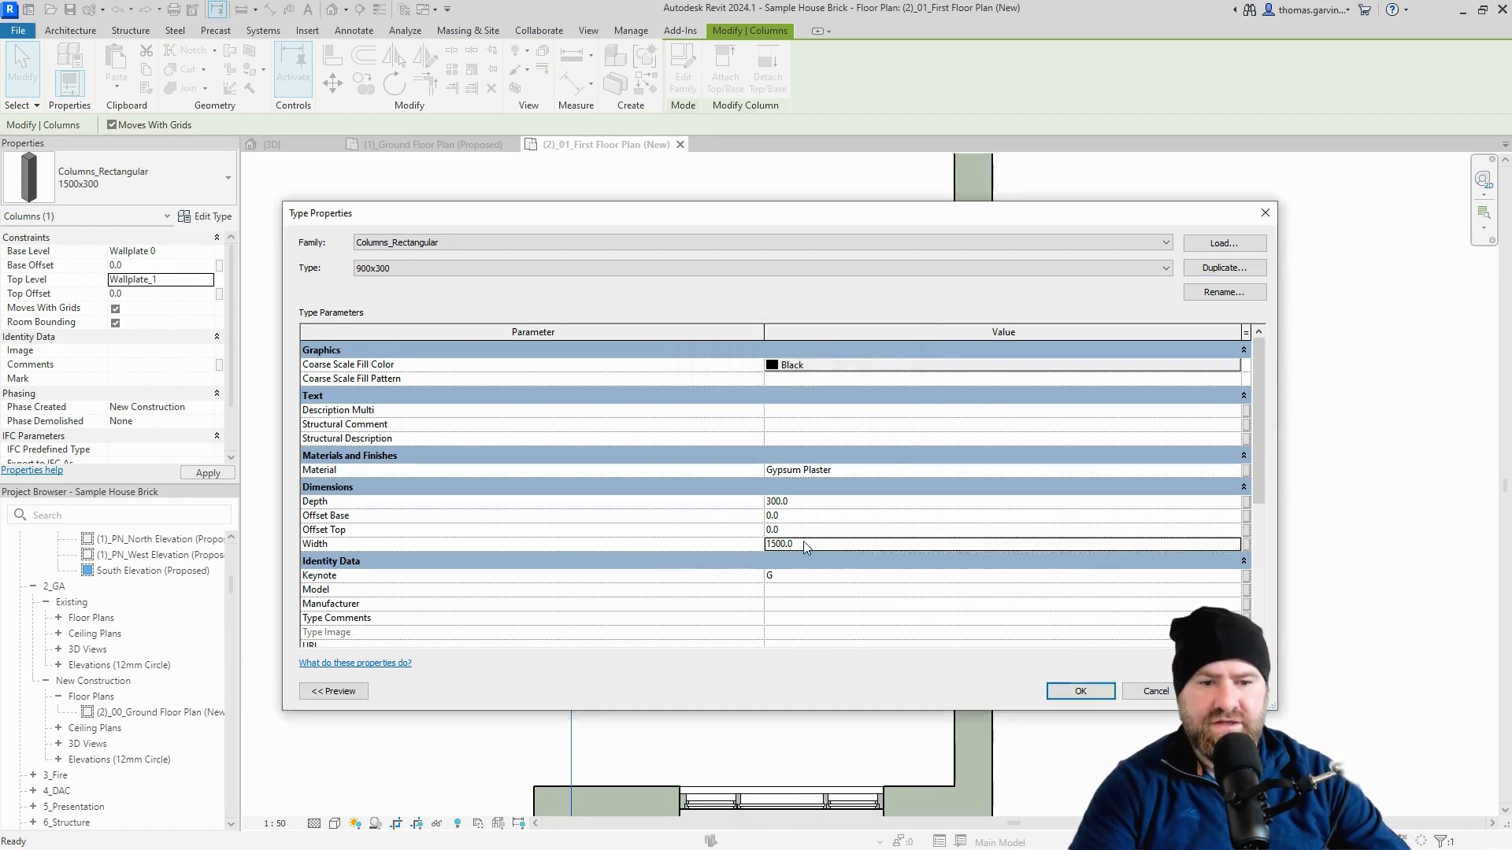
pyautogui.write('900.0')
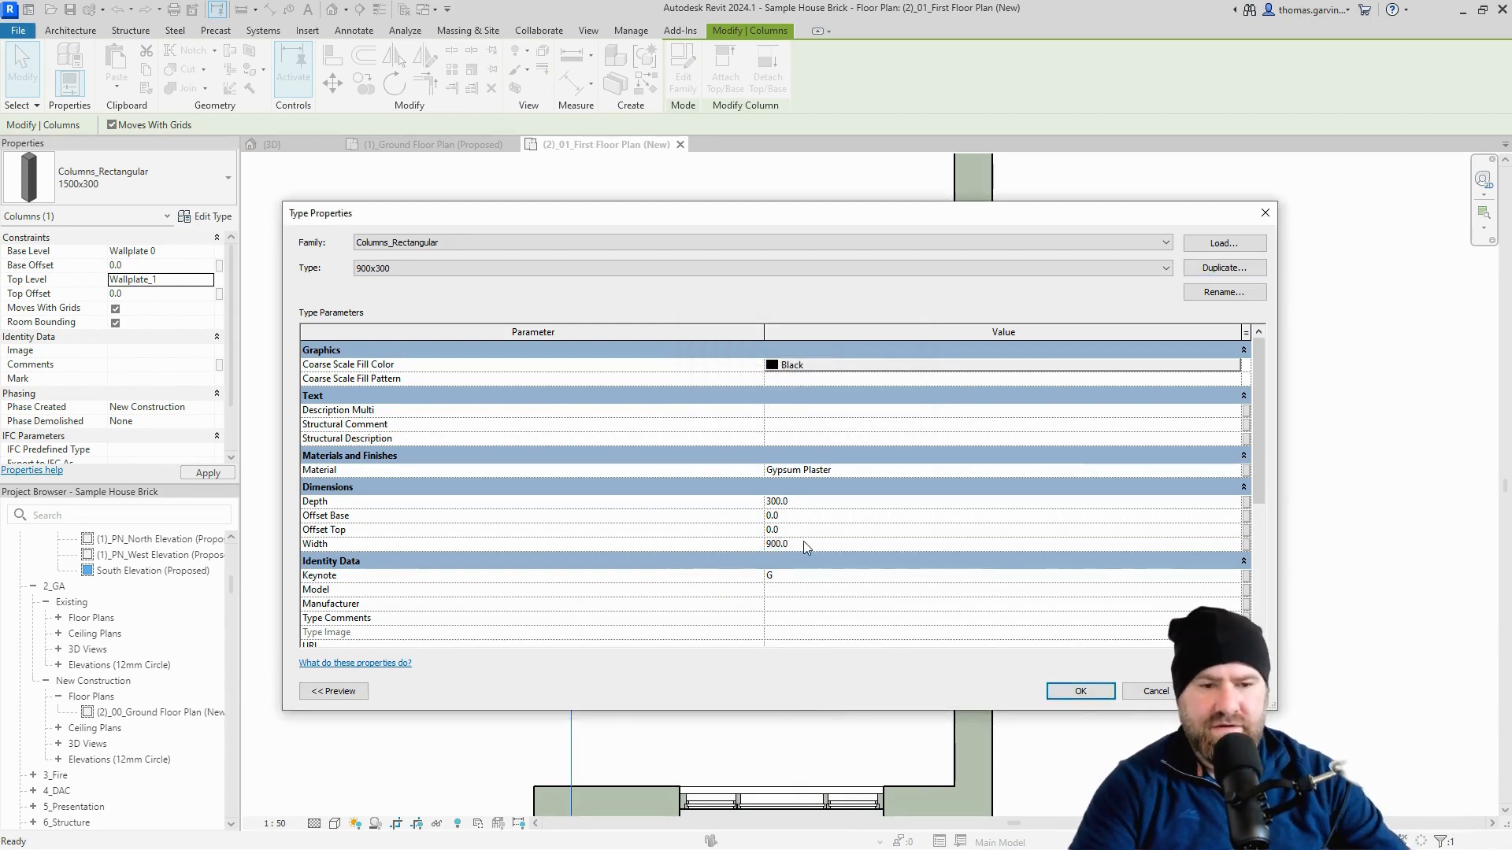
pyautogui.moveTo(762, 152)
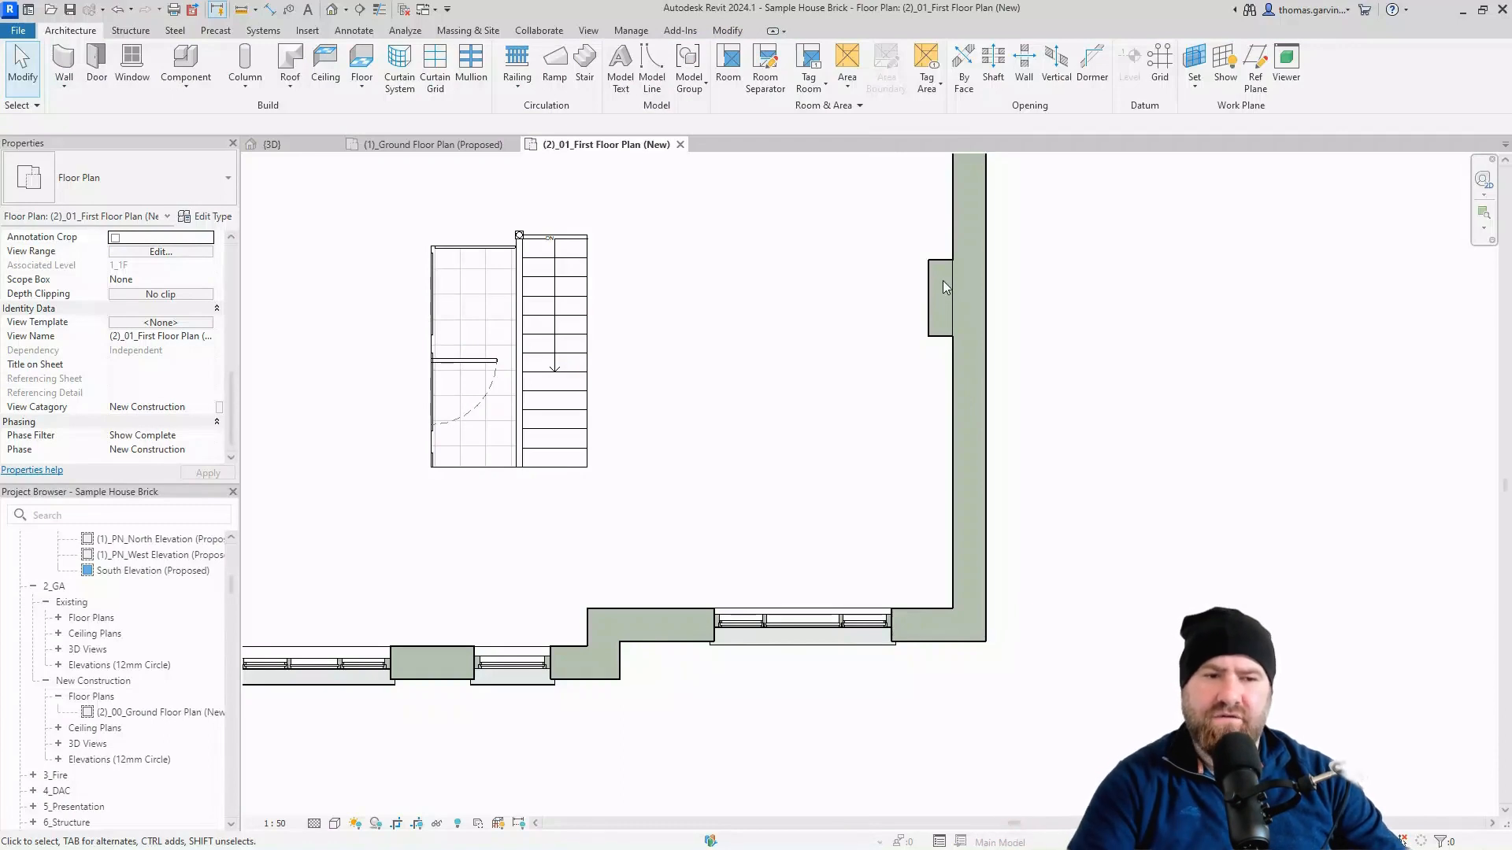
pyautogui.moveTo(1001, 376)
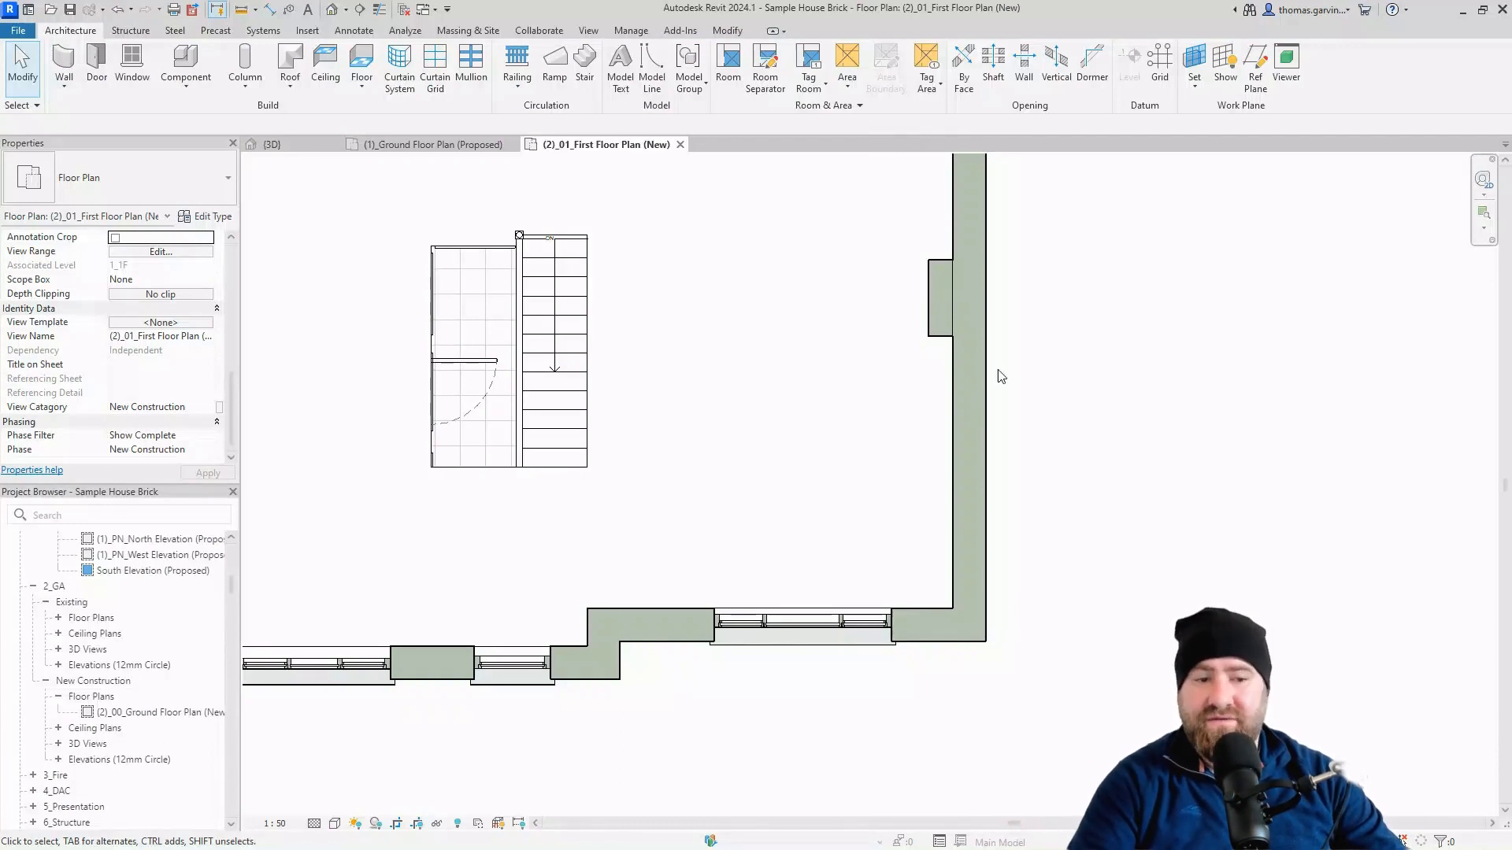
pyautogui.moveTo(538, 375)
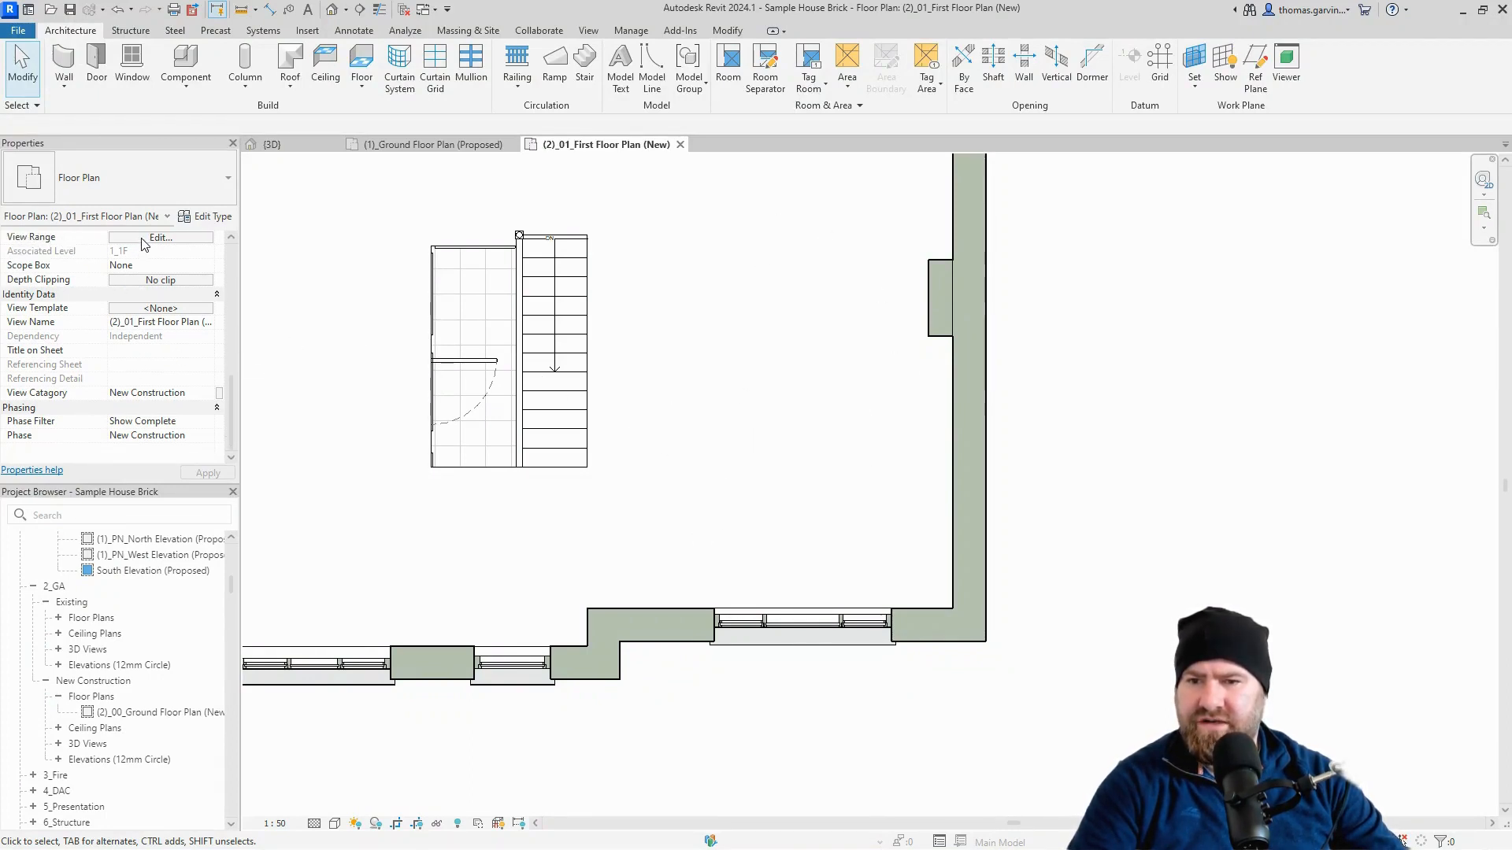
# Lower the first floor plan's View Range depth to show the ground-floor layout beneath.
pyautogui.click(159, 237)
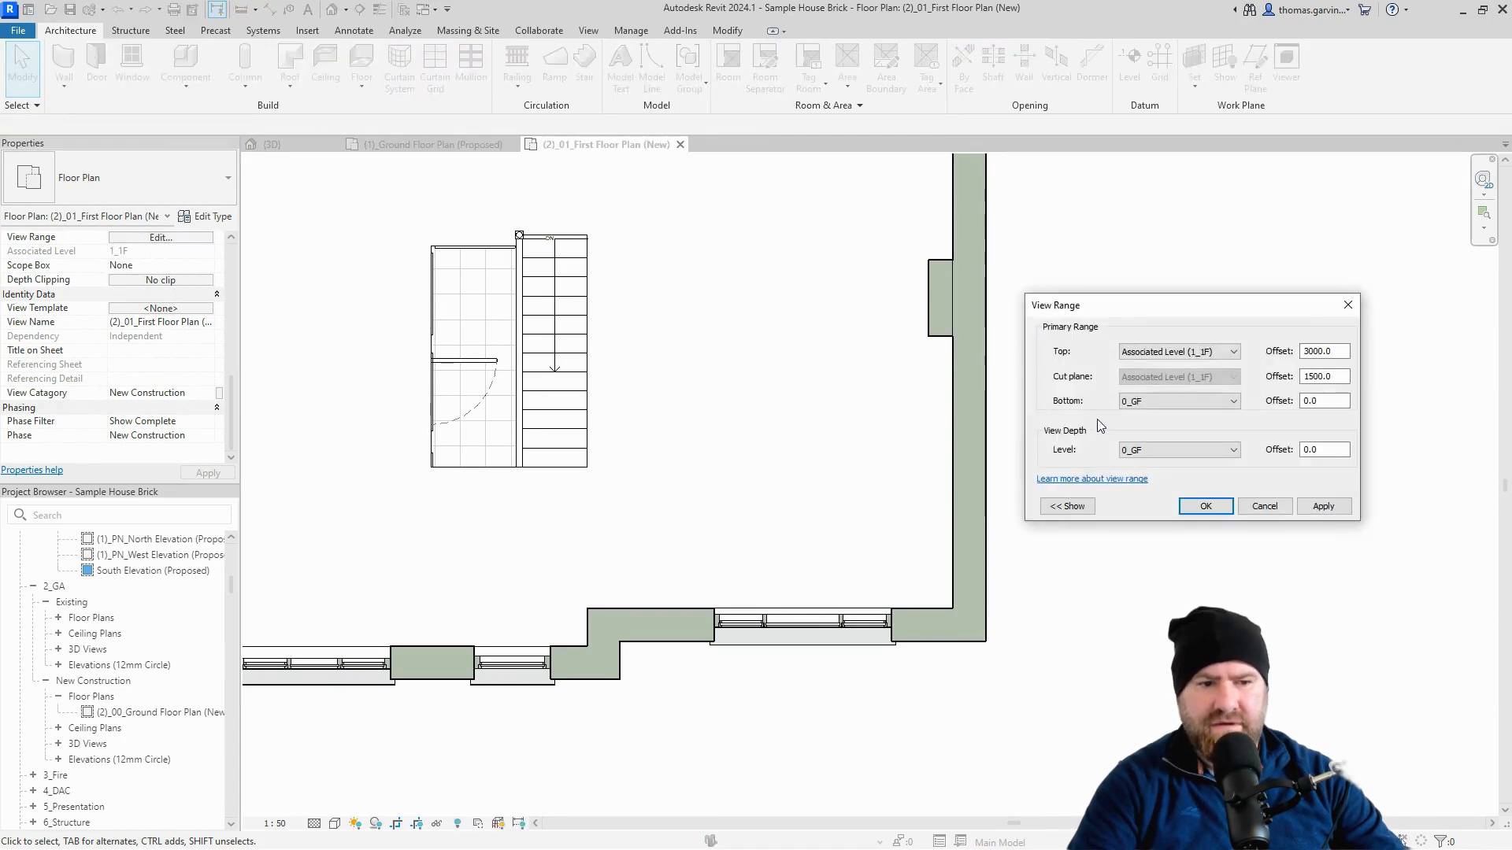
pyautogui.click(1172, 450)
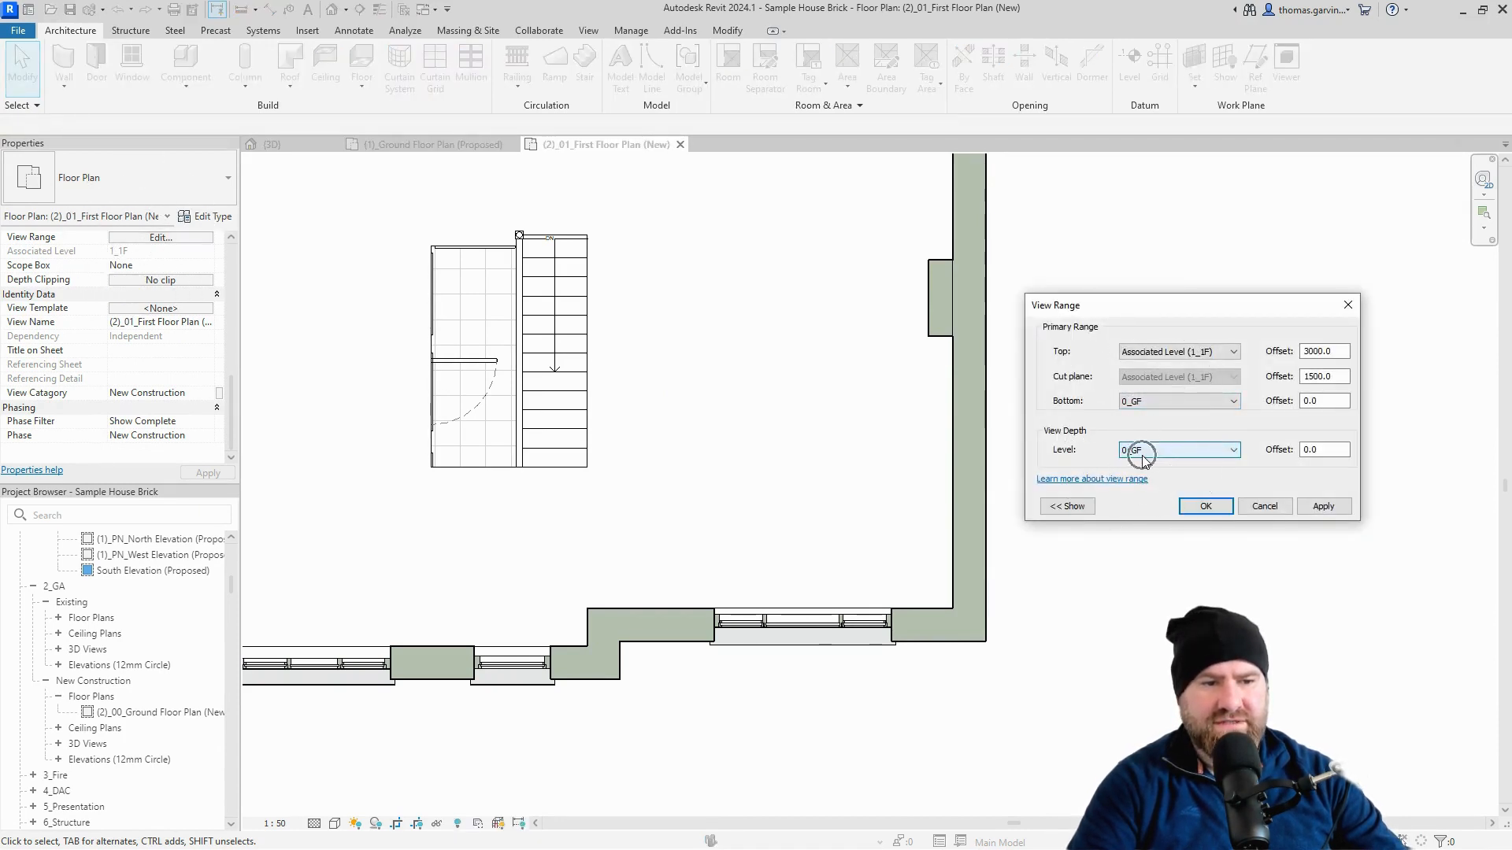
pyautogui.click(1204, 507)
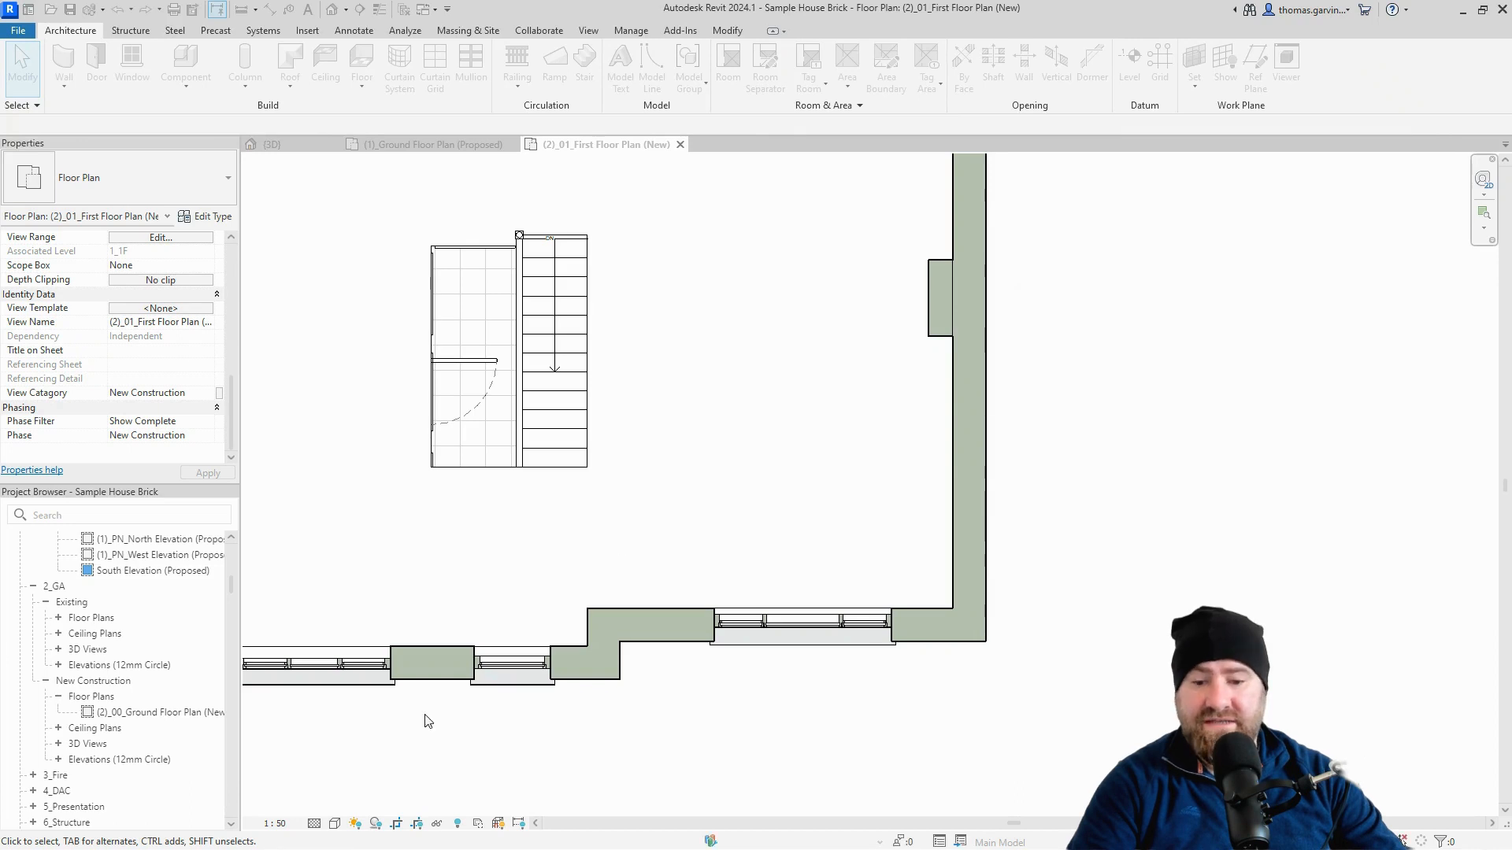
pyautogui.click(336, 822)
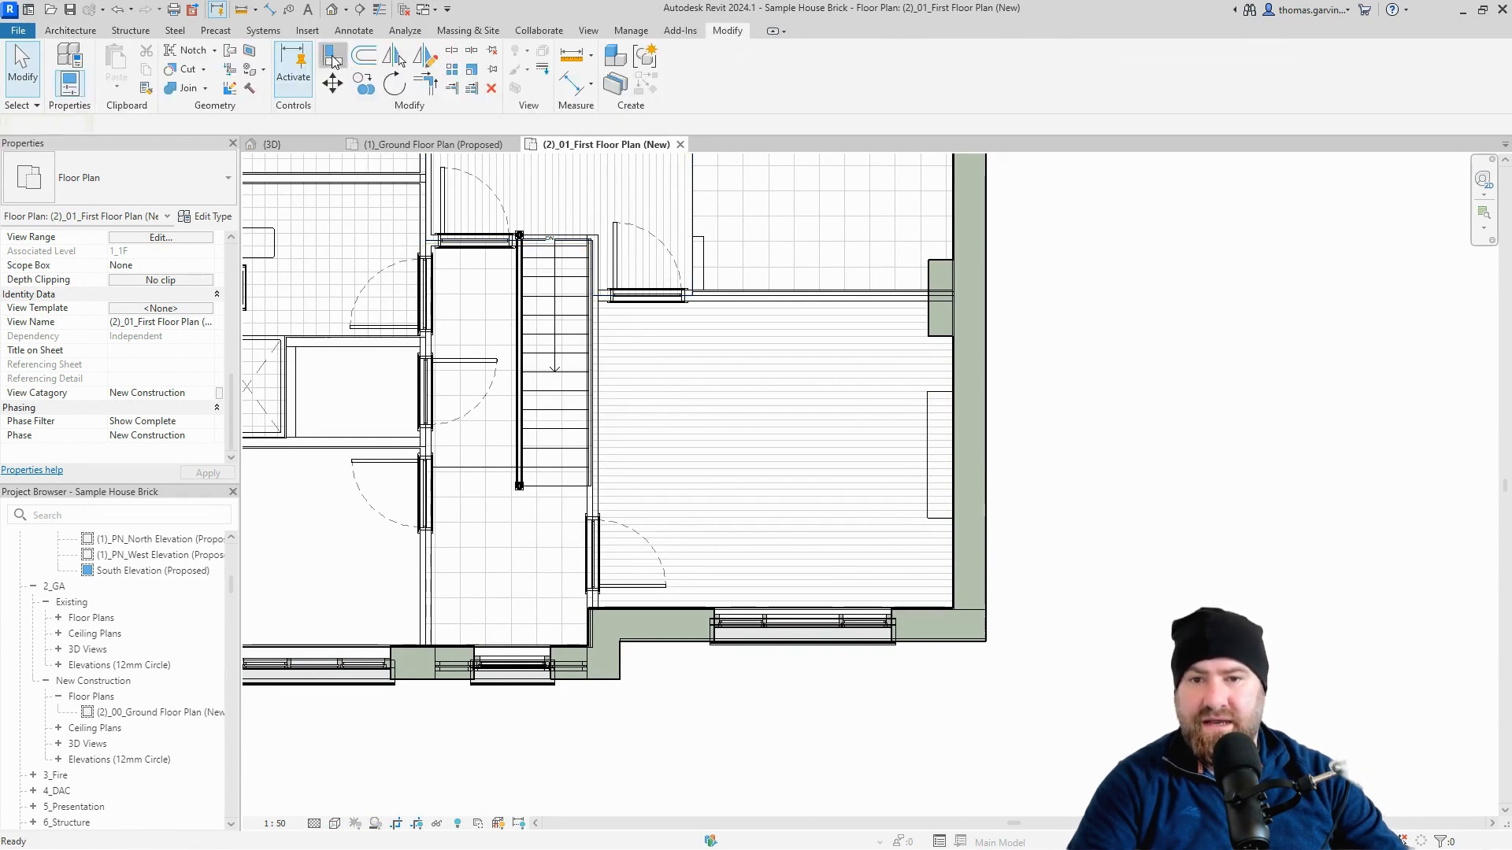
# Align the 900x300 first-floor column to the ground-floor column's edge.
pyautogui.click(333, 55)
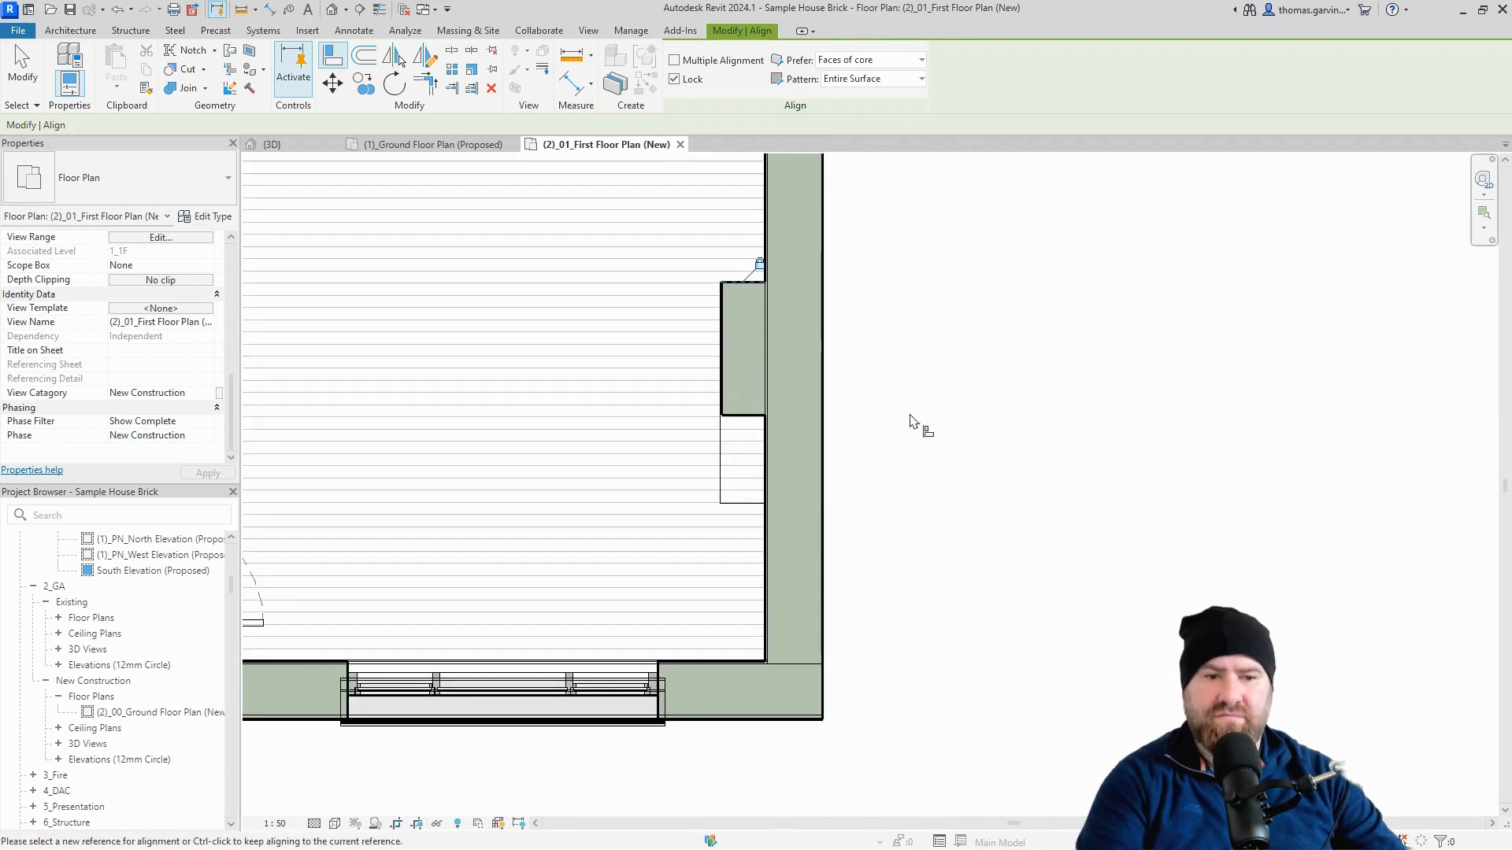
pyautogui.click(334, 824)
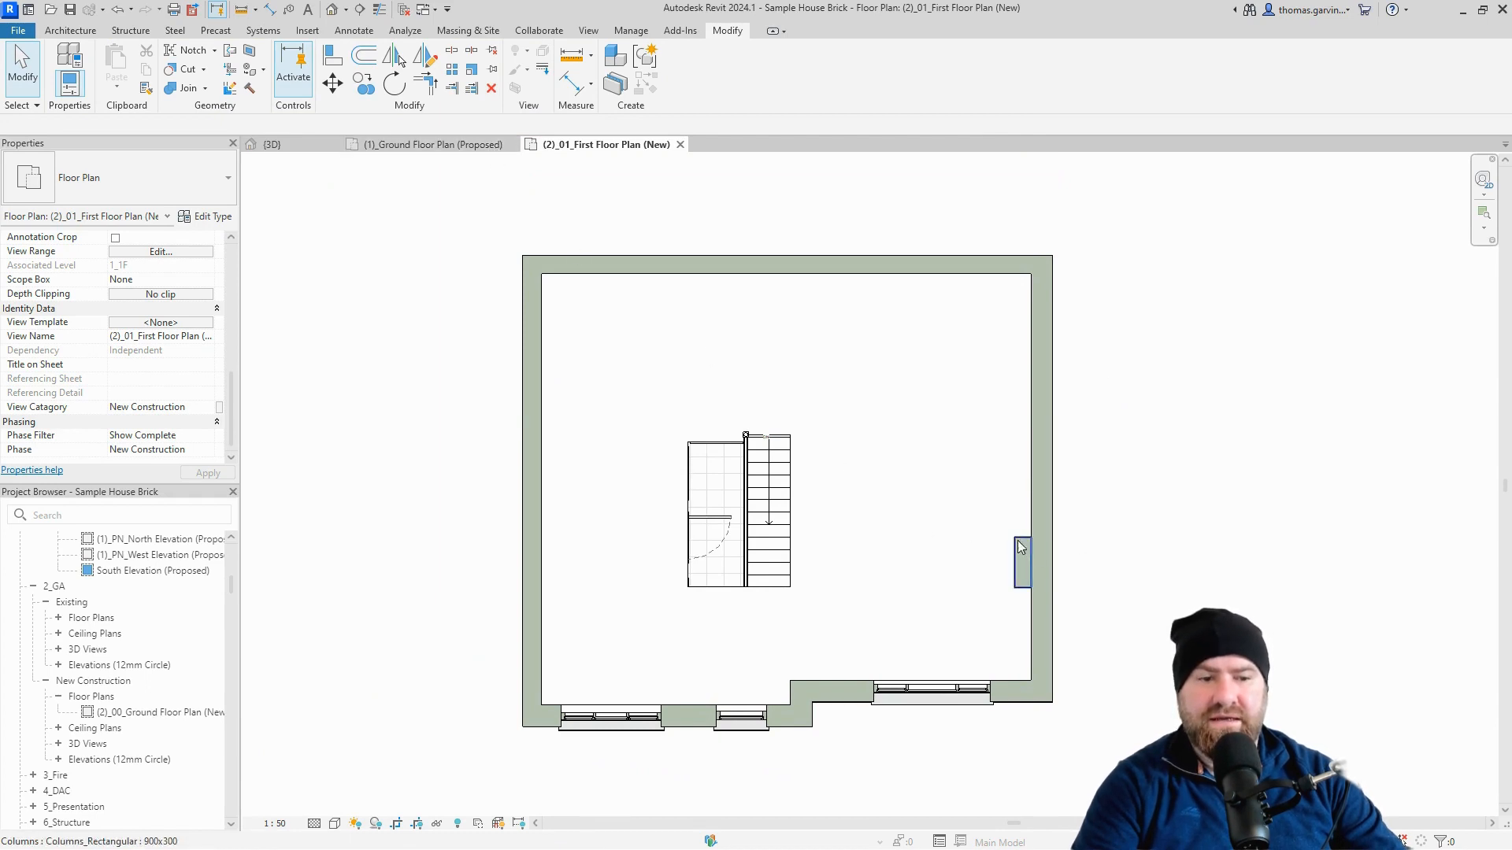
# Box the chimney column into a 3D view, join it to the floor, and extend to the roof.
pyautogui.click(1022, 561)
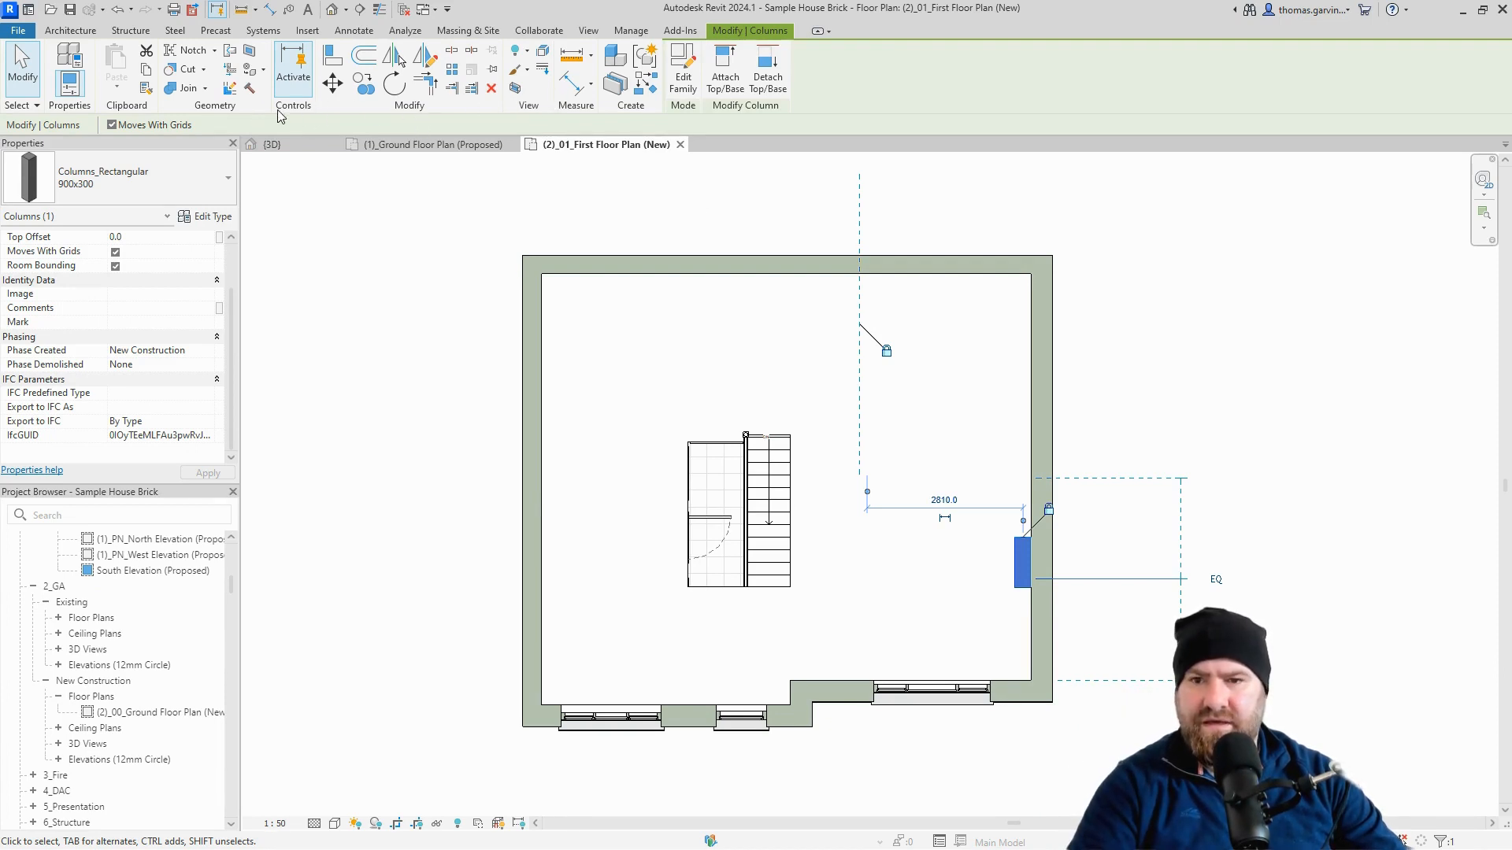
pyautogui.moveTo(517, 88)
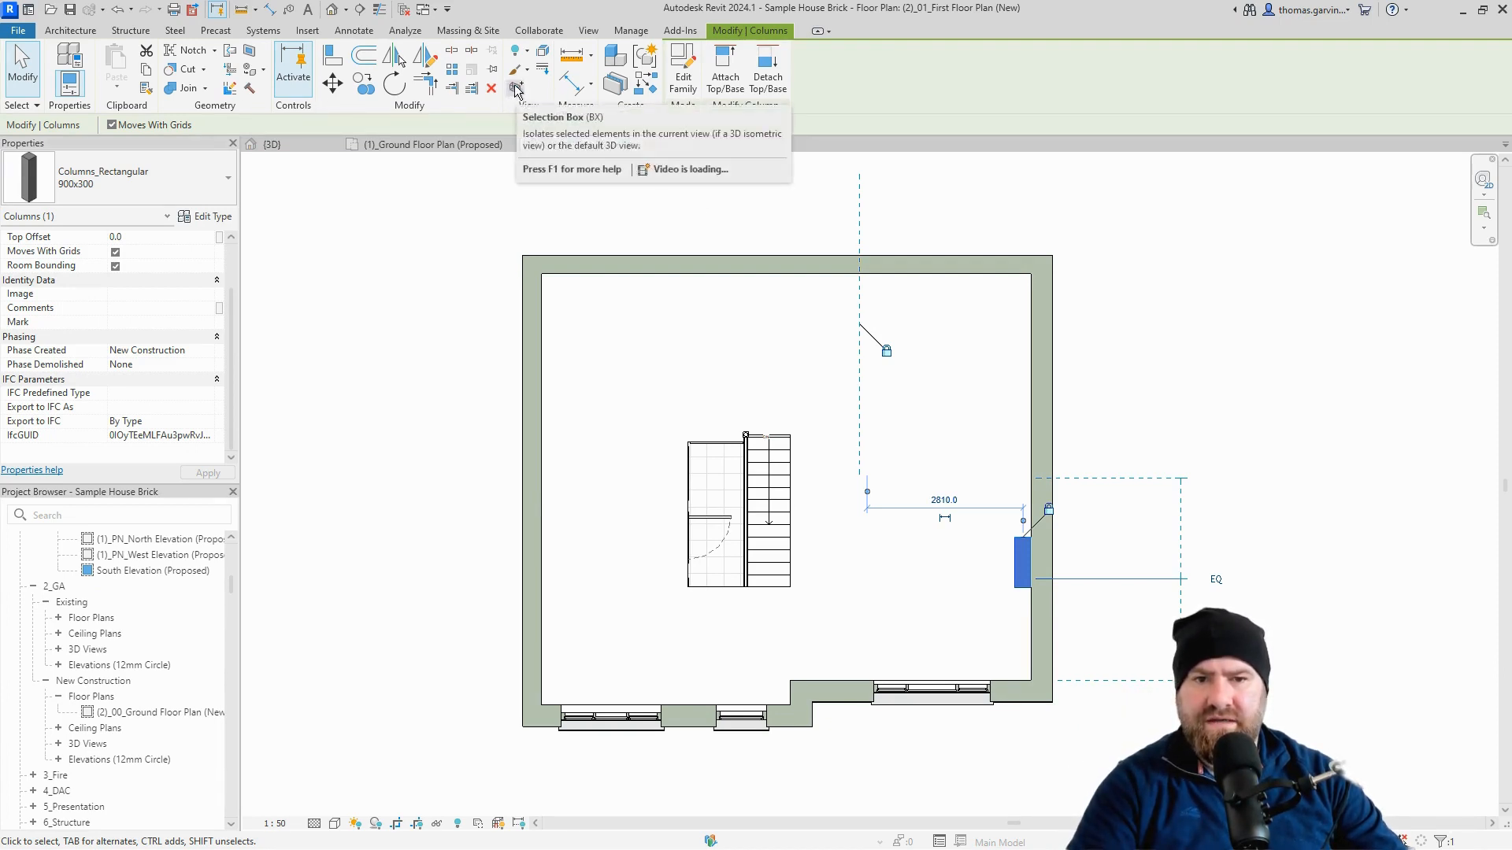
pyautogui.click(518, 87)
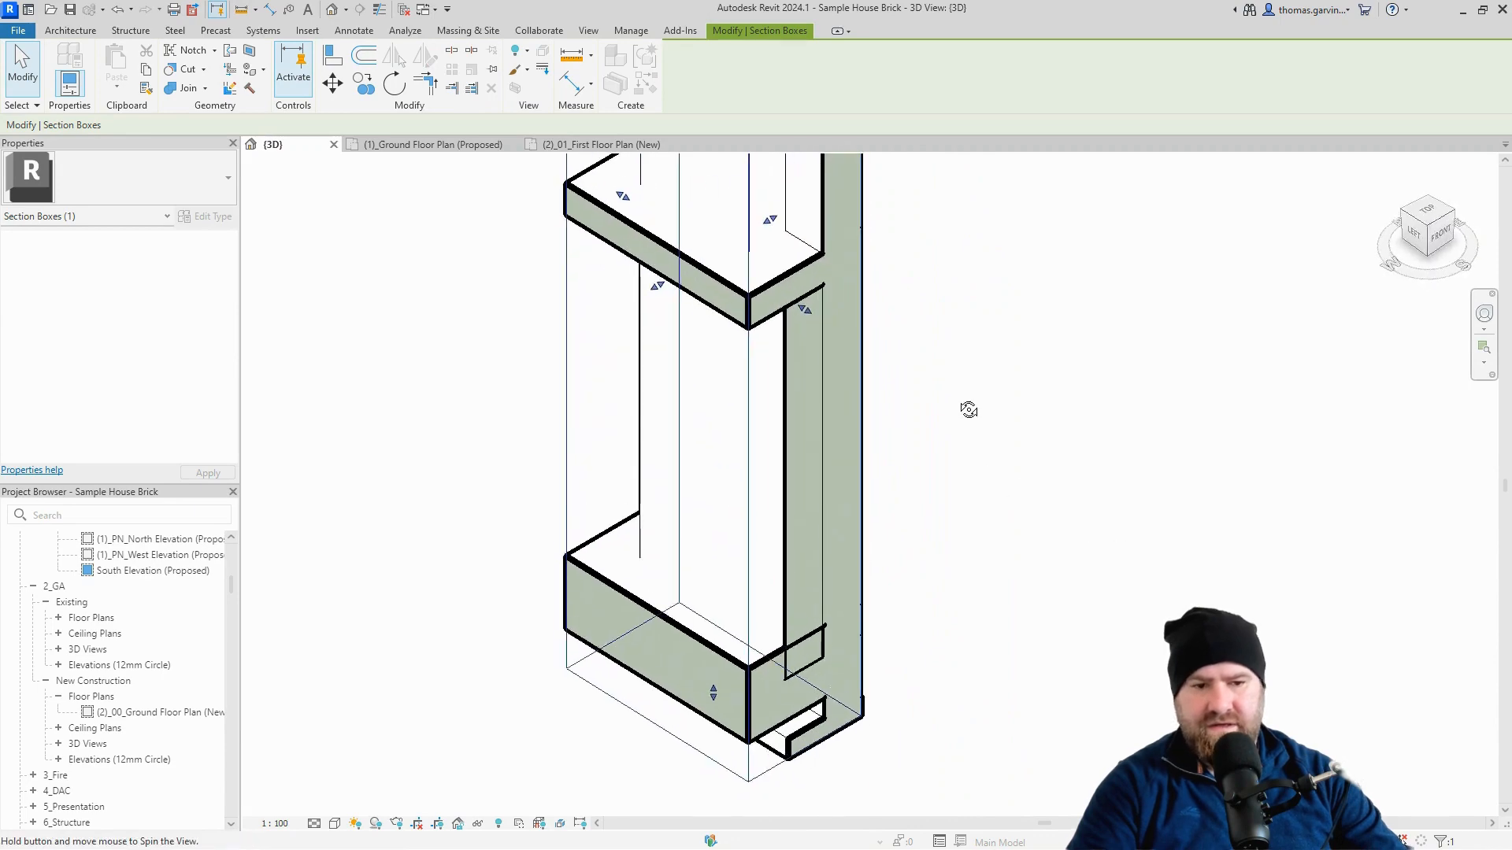
pyautogui.click(959, 404)
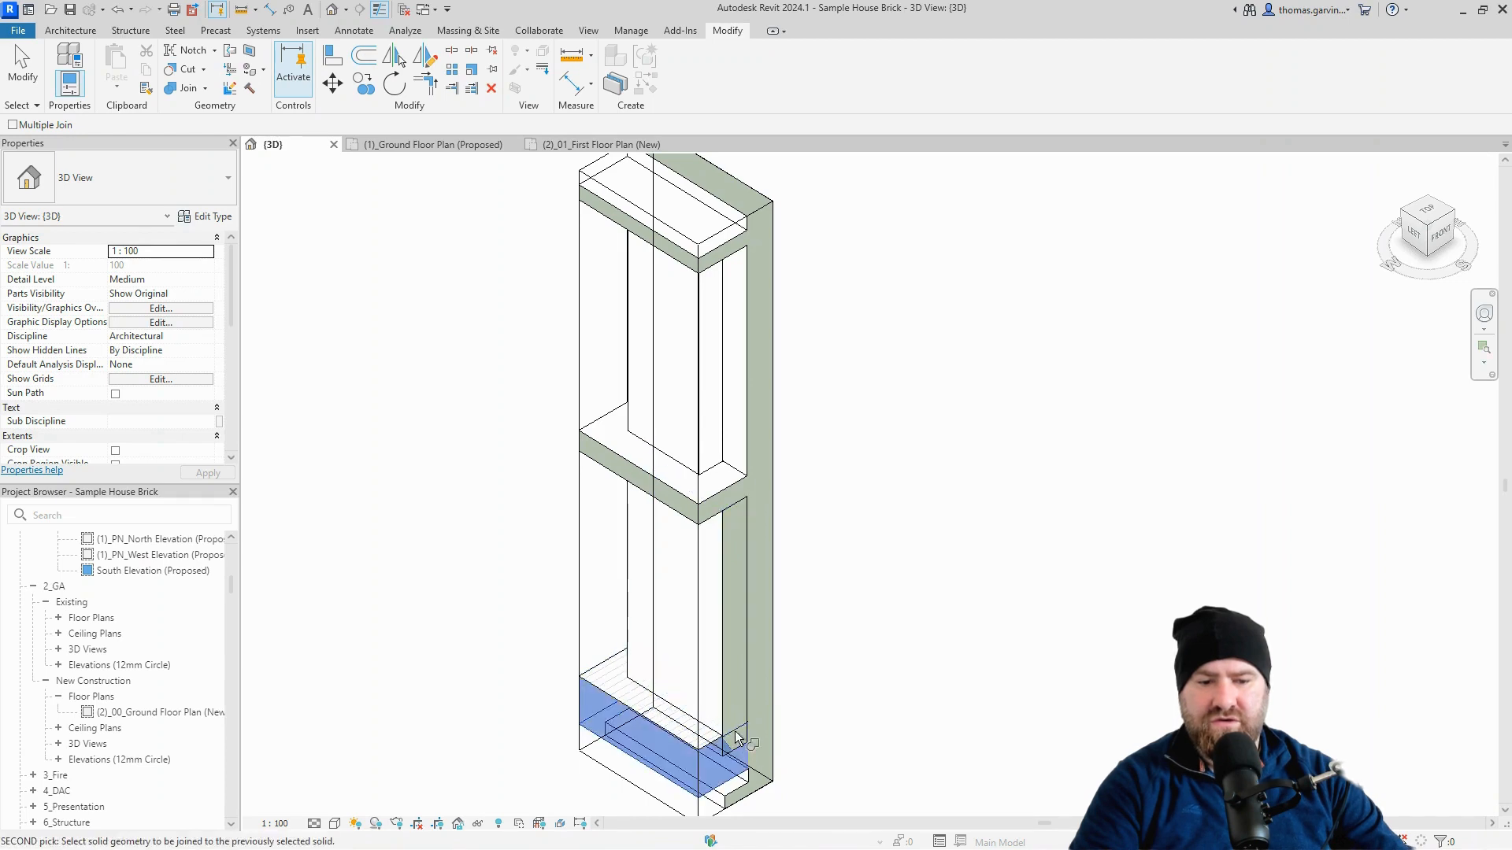
pyautogui.click(740, 738)
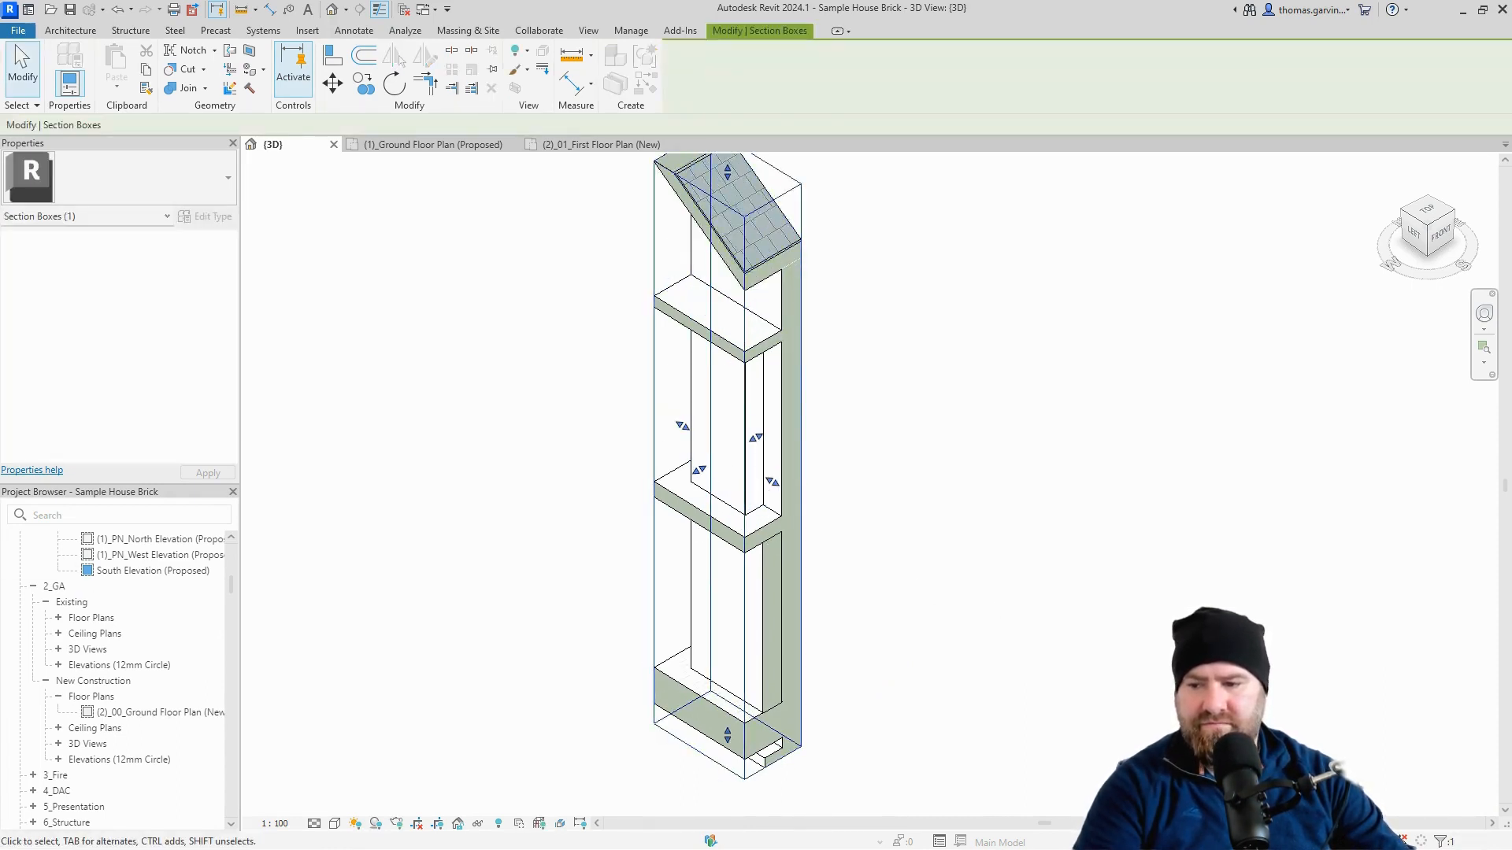
pyautogui.click(1009, 426)
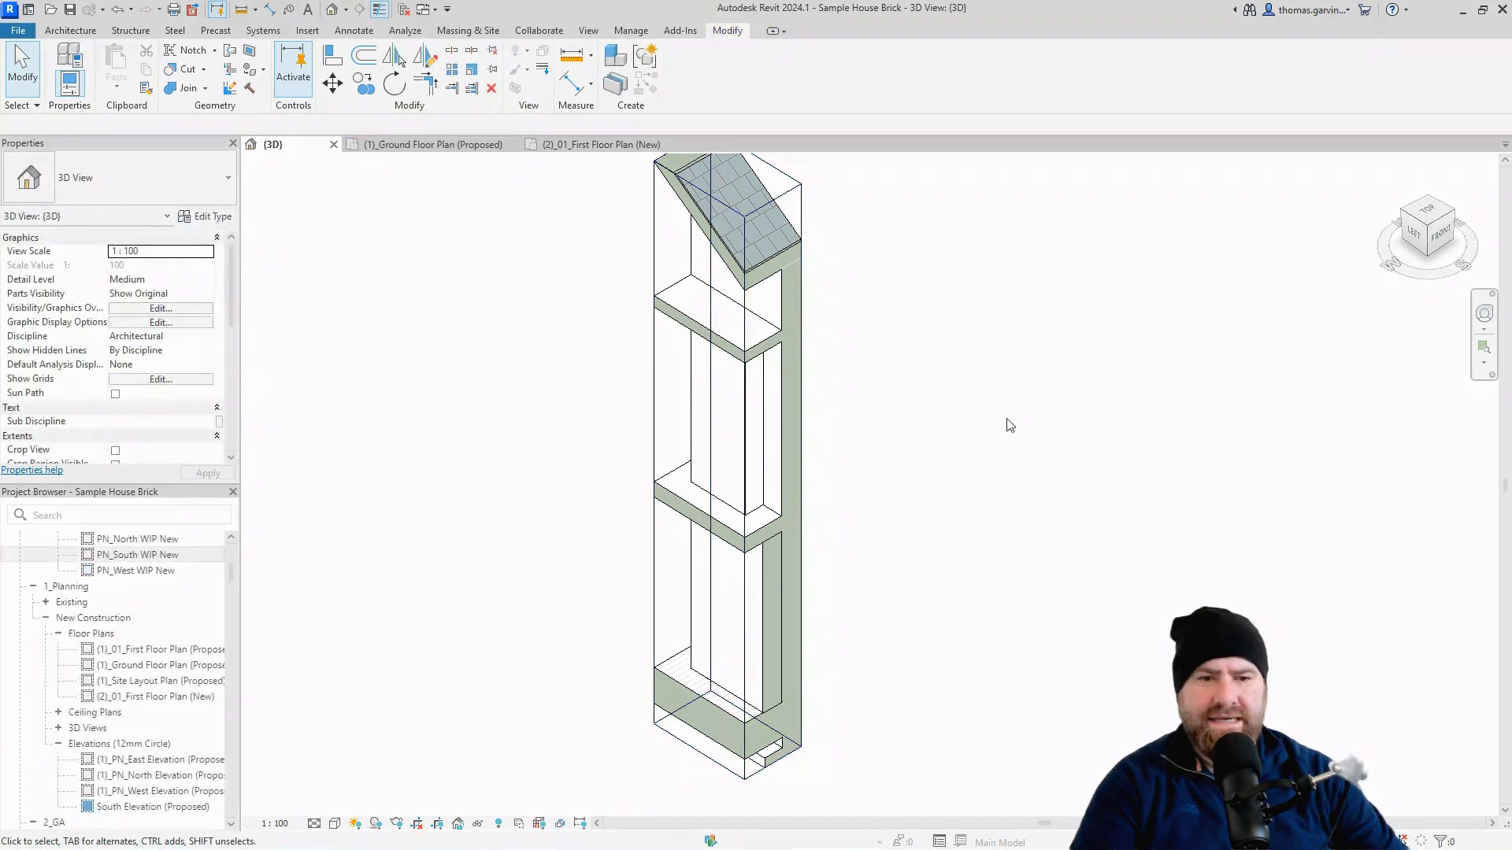
pyautogui.moveTo(699, 289)
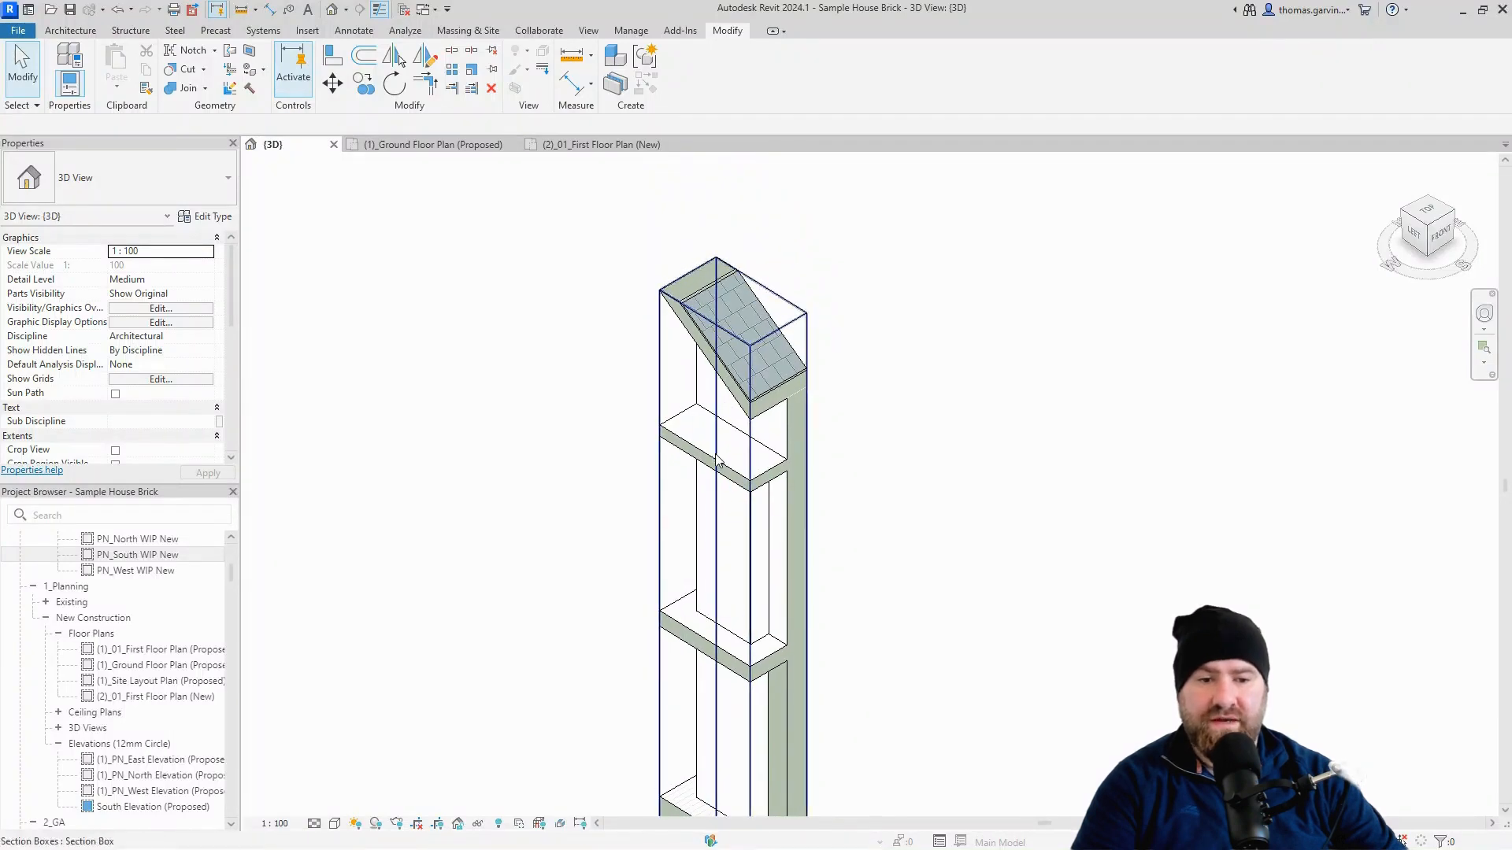
pyautogui.moveTo(810, 448)
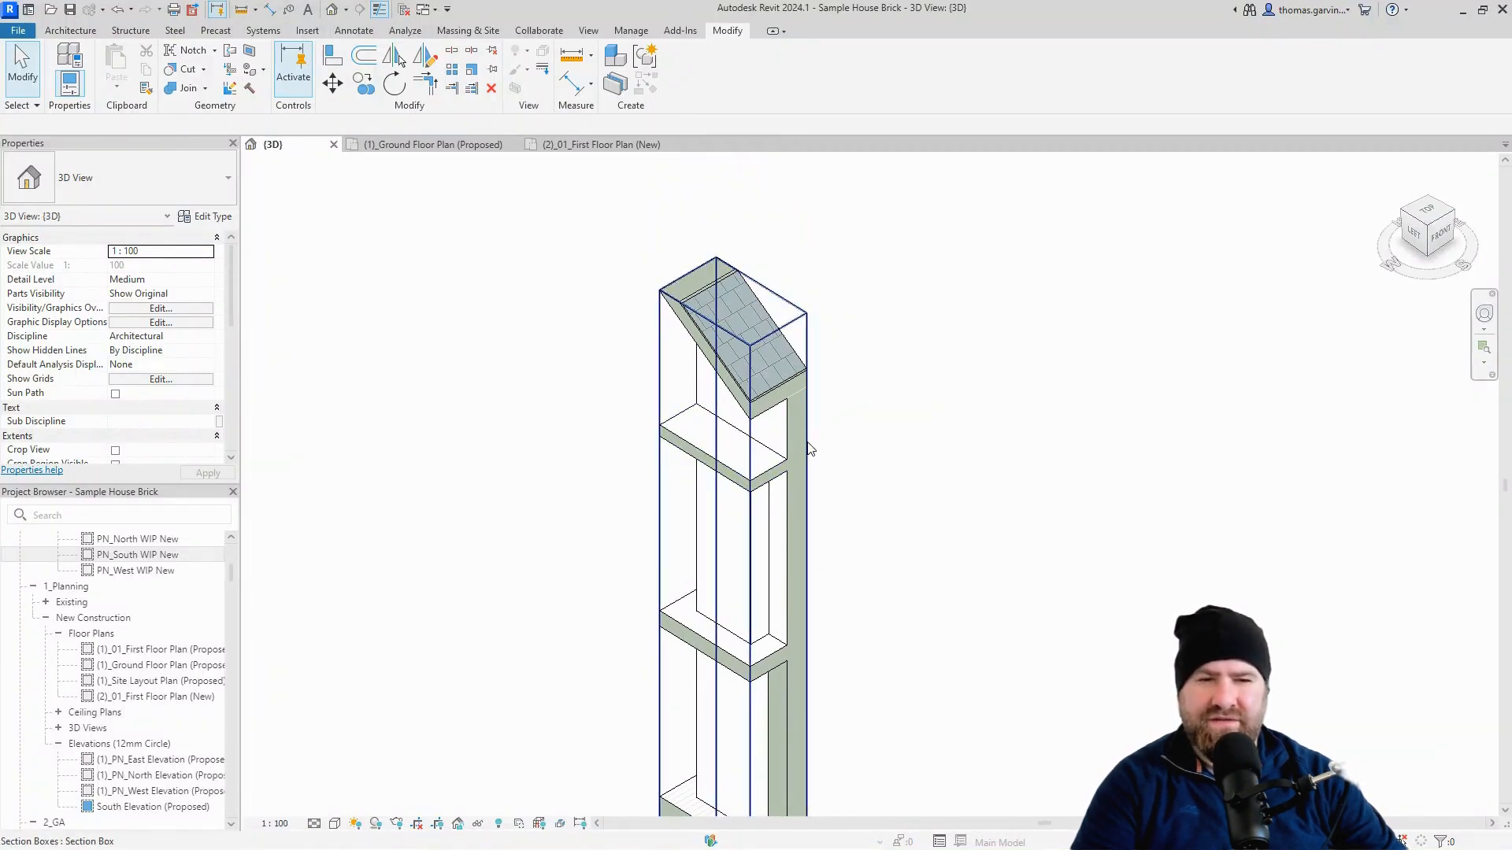
pyautogui.click(866, 439)
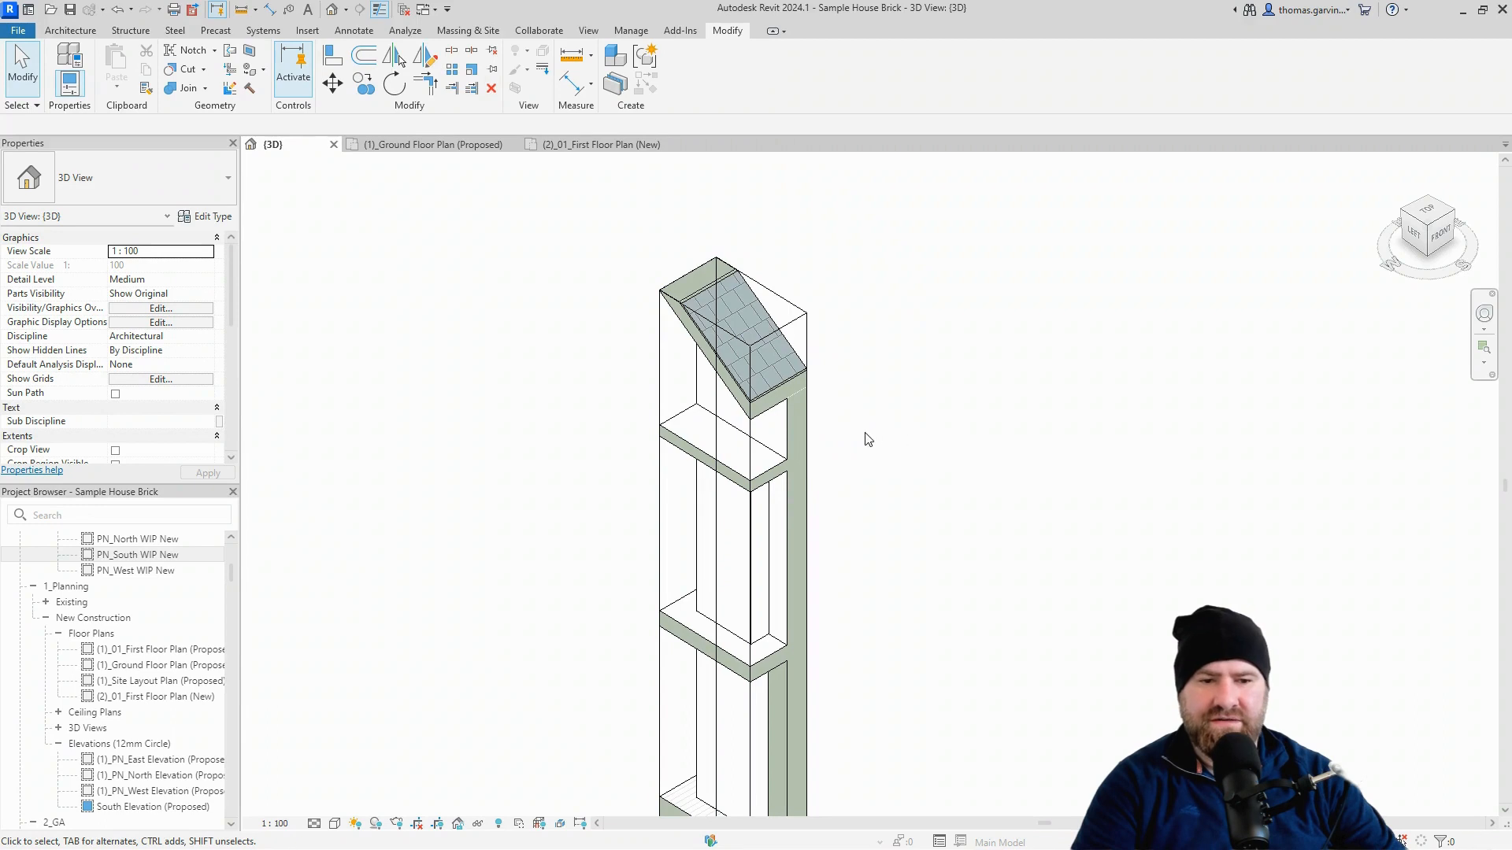
pyautogui.moveTo(671, 430)
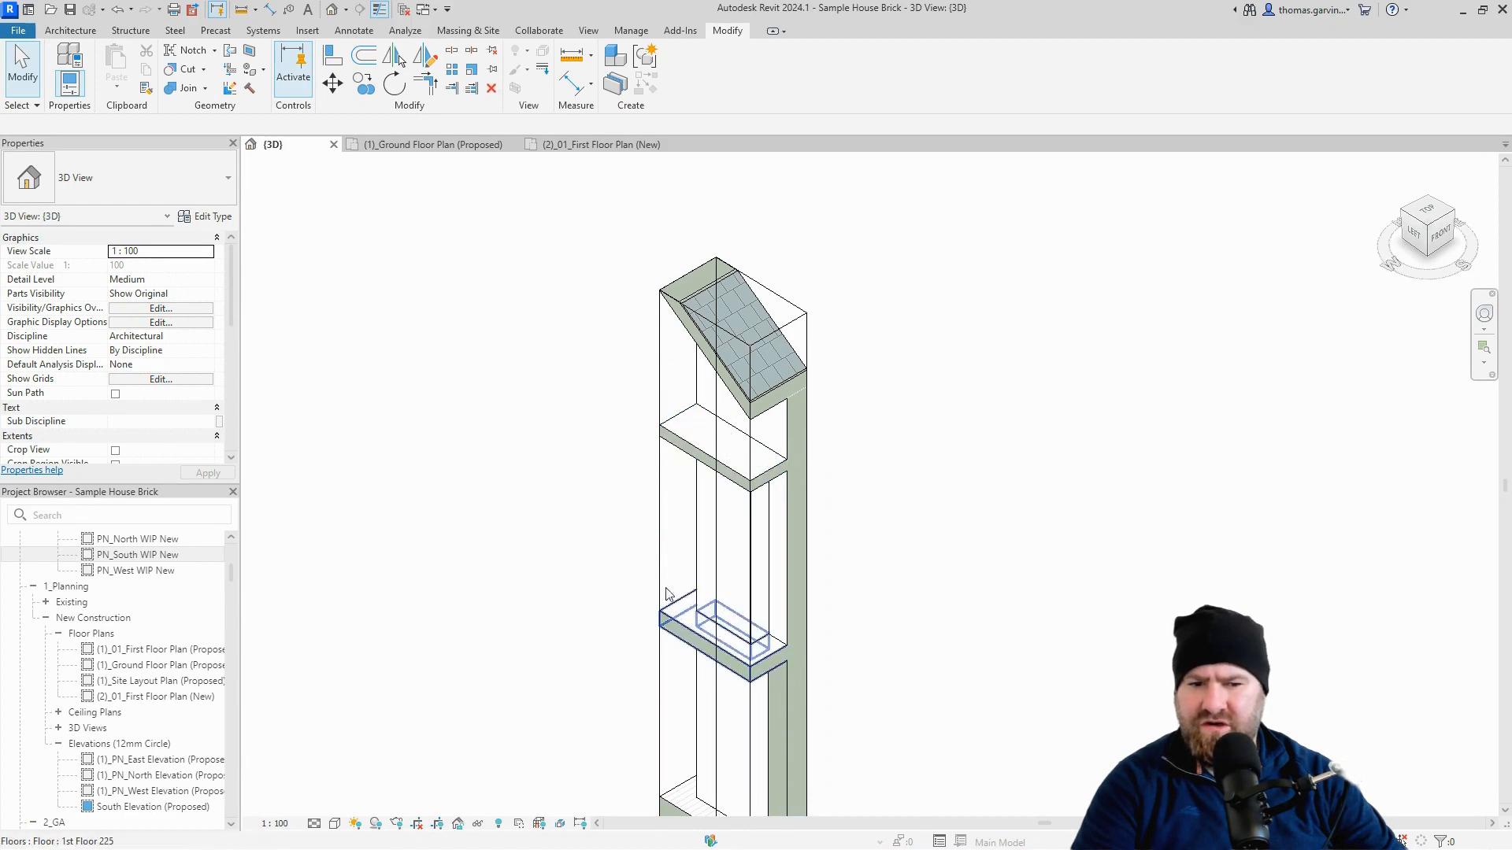
# On the first floor plan, Create Similar from the 900x300 chimney column.
pyautogui.click(605, 143)
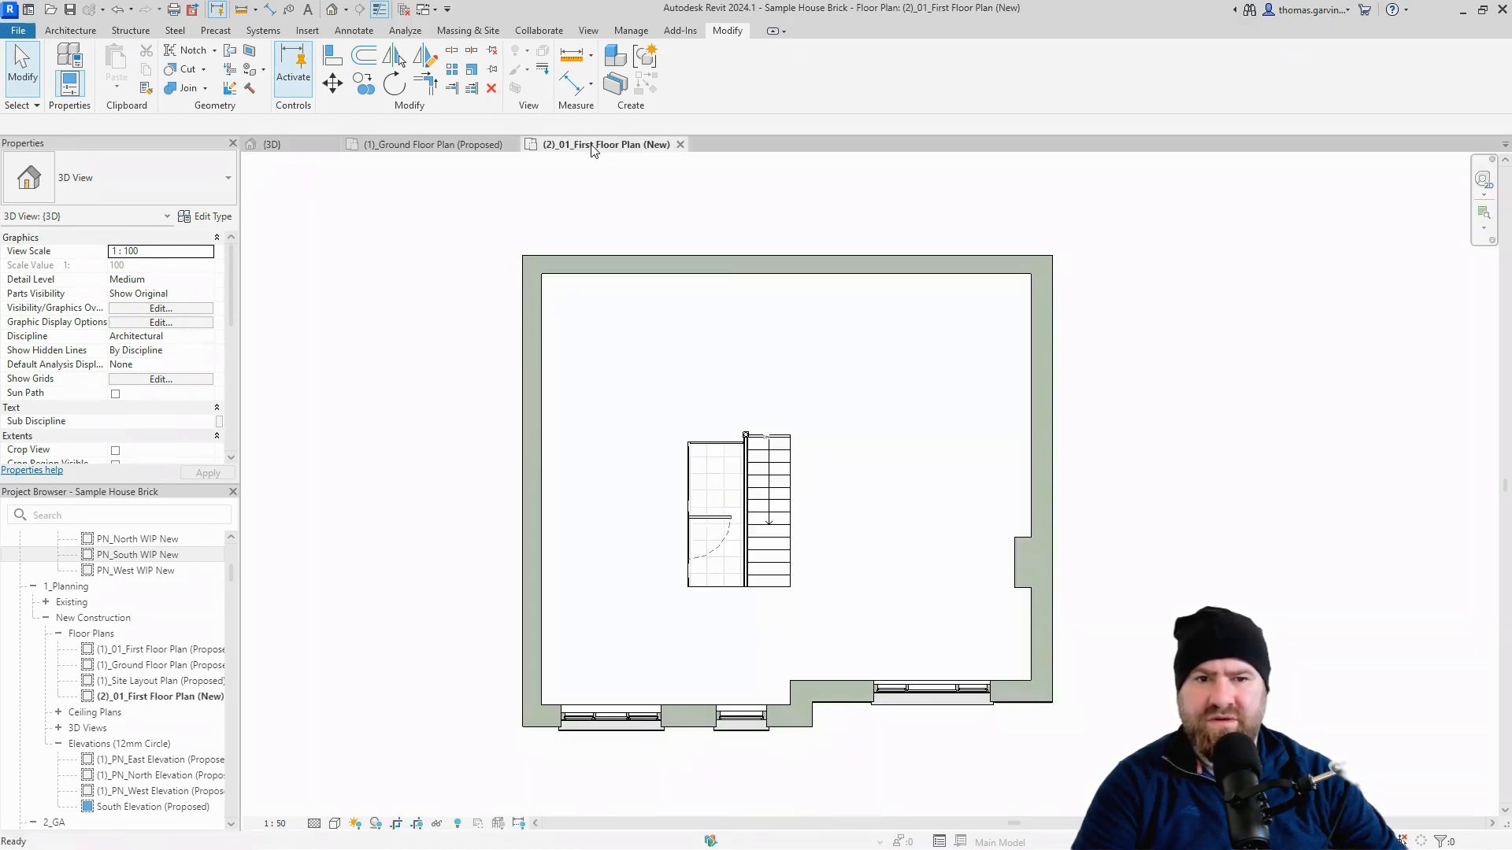
pyautogui.click(1022, 564)
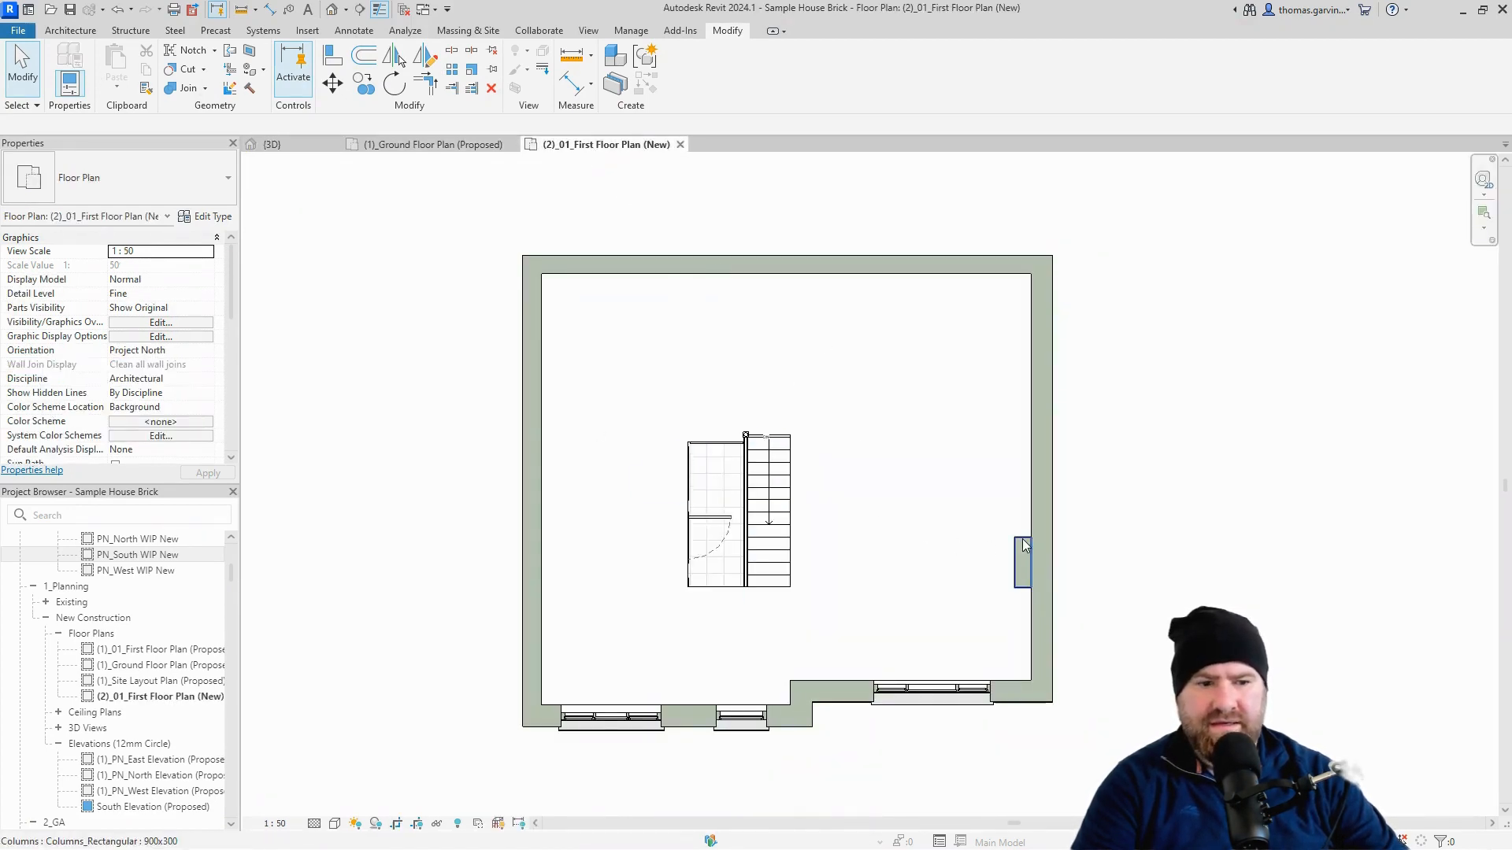
pyautogui.click(1022, 562)
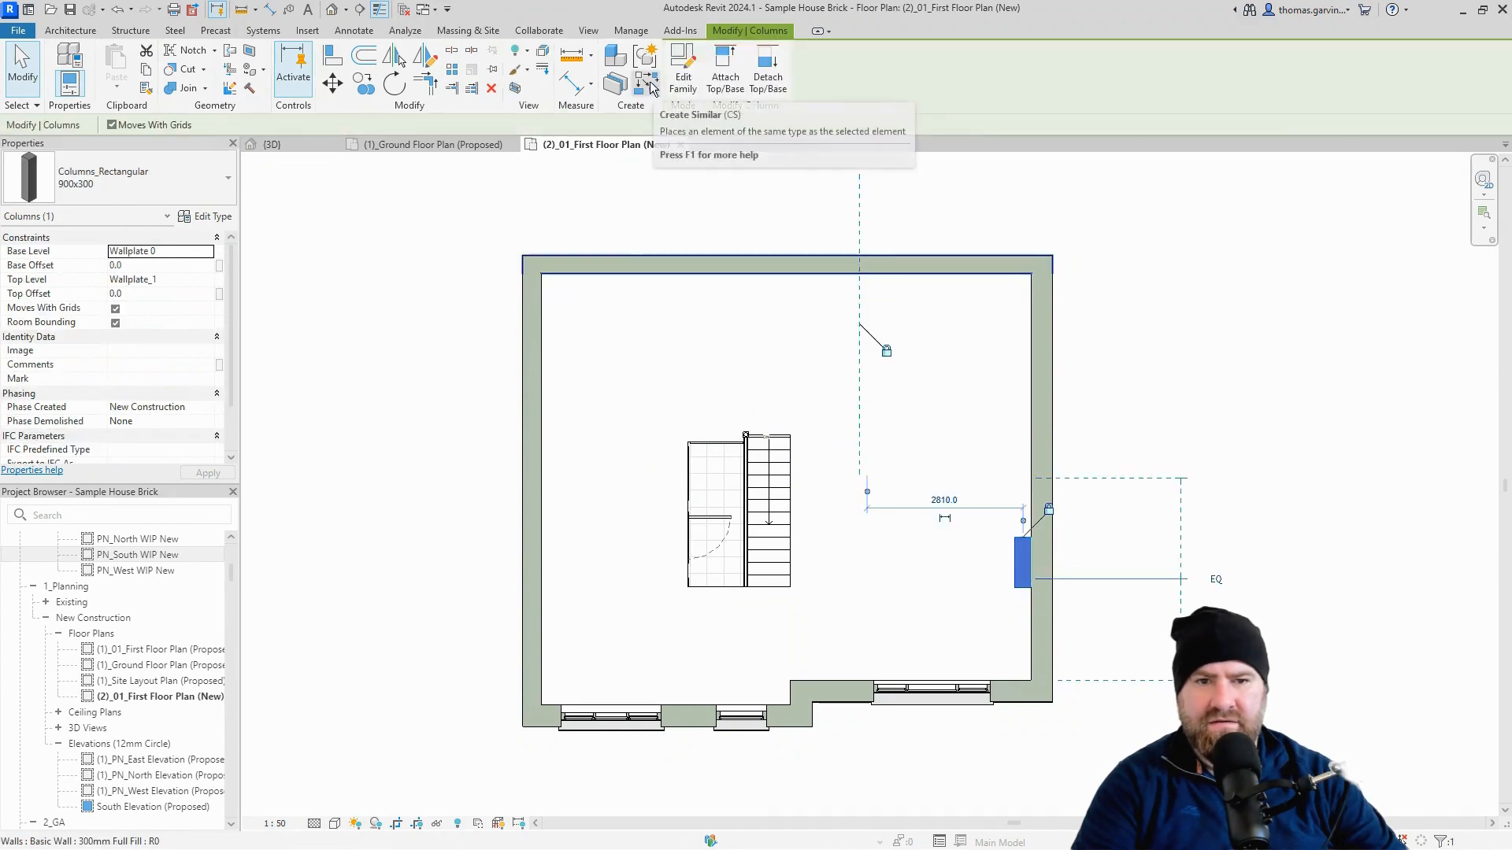
pyautogui.click(646, 82)
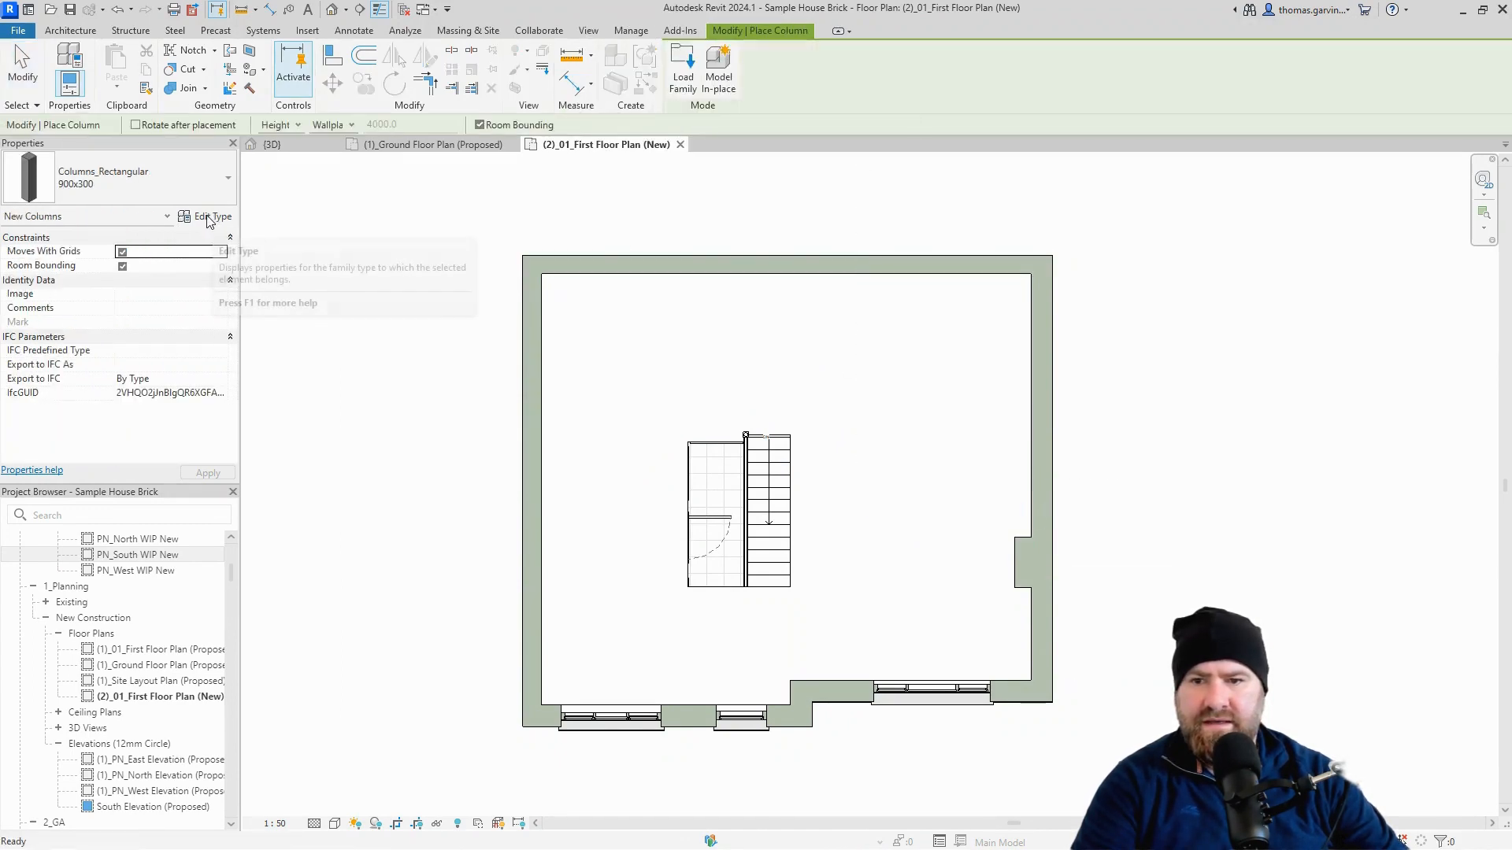
# Duplicate the 900x300 column type as a new type named 900x680.
pyautogui.click(212, 215)
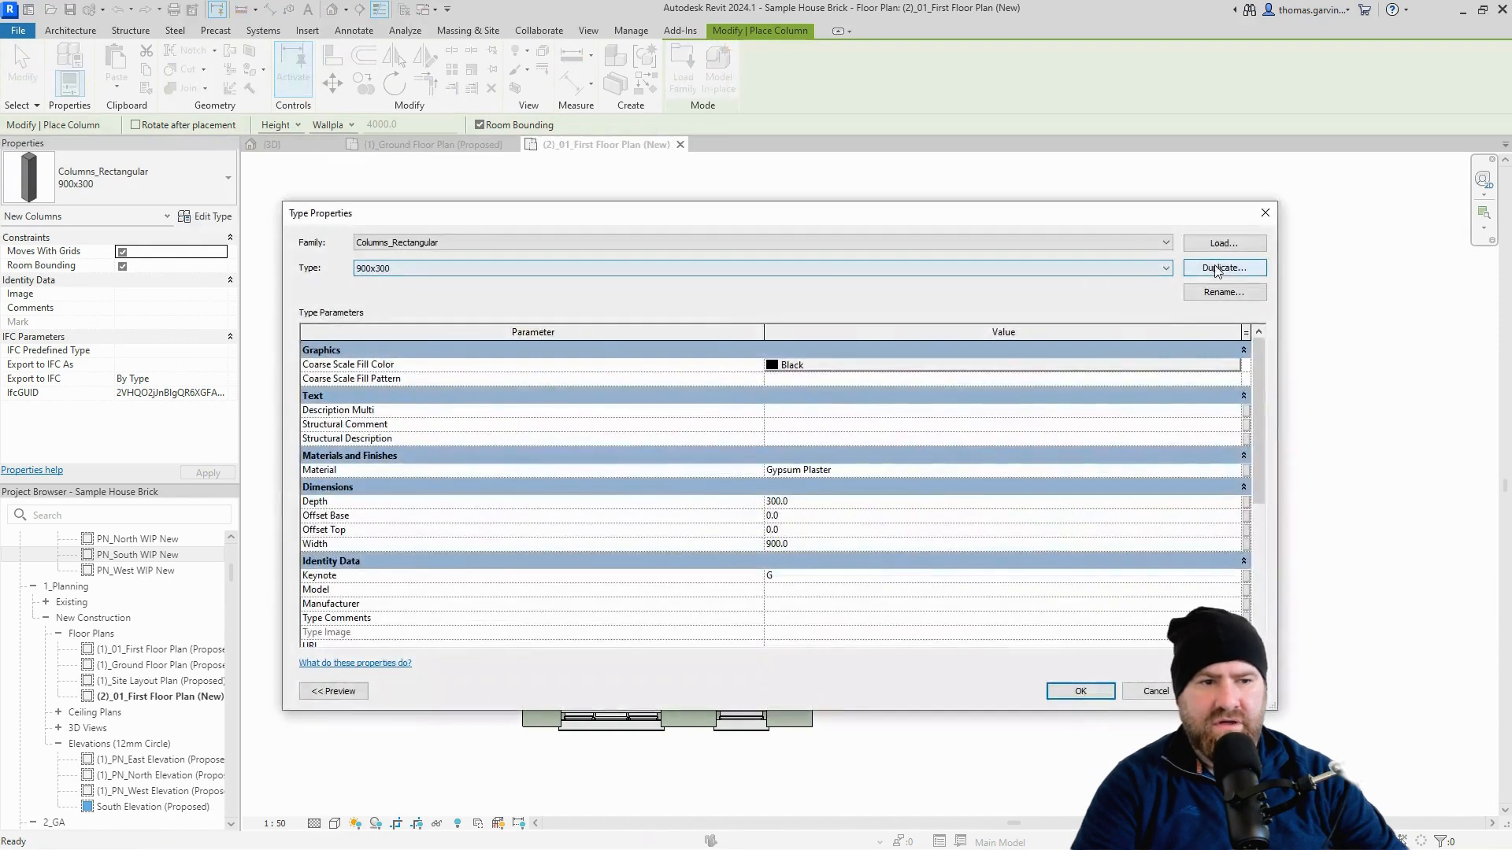
pyautogui.click(1223, 268)
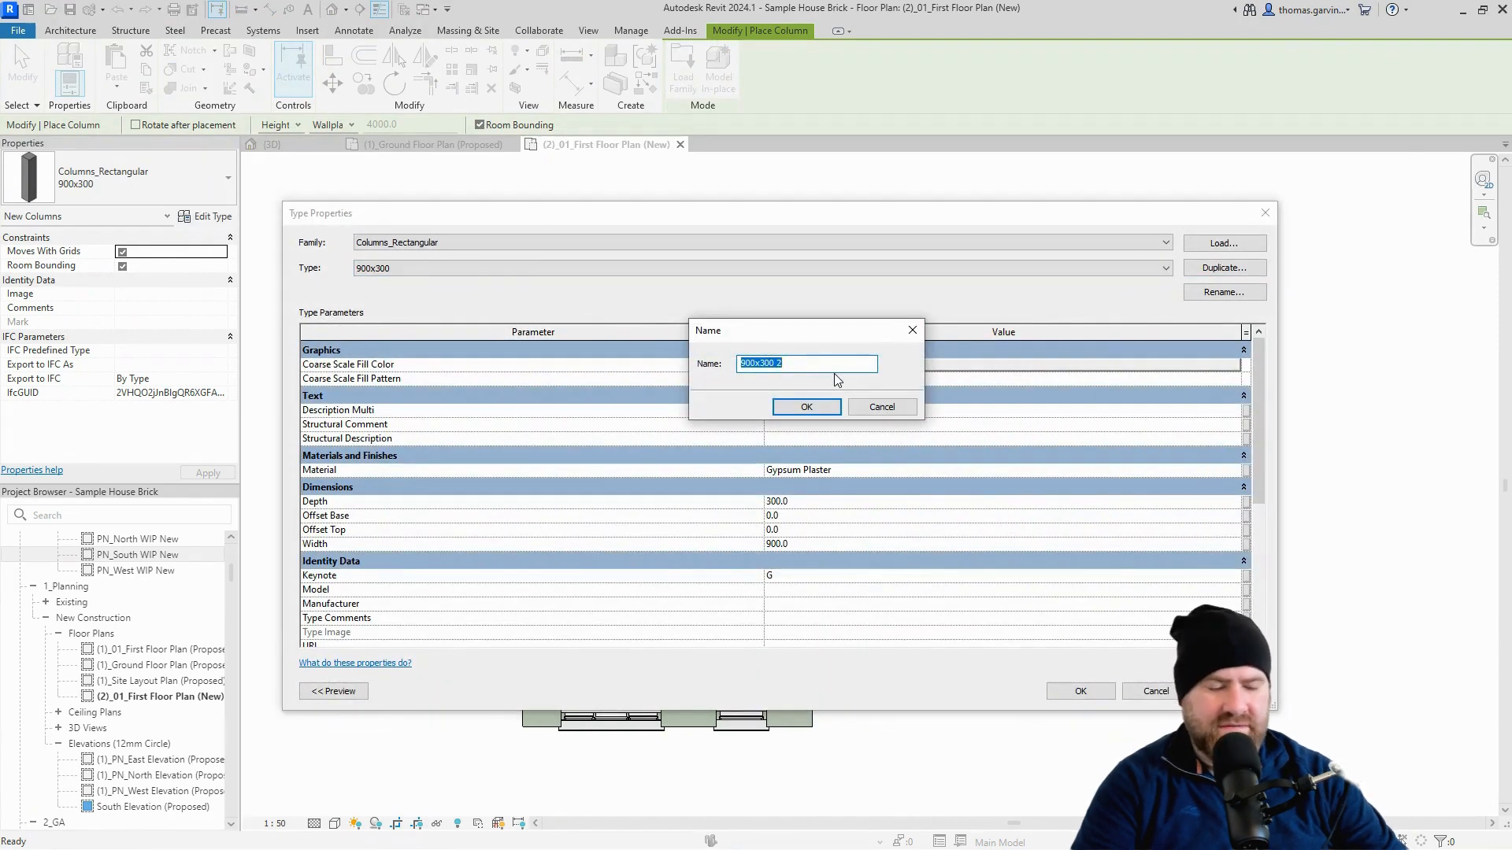
pyautogui.write('900')
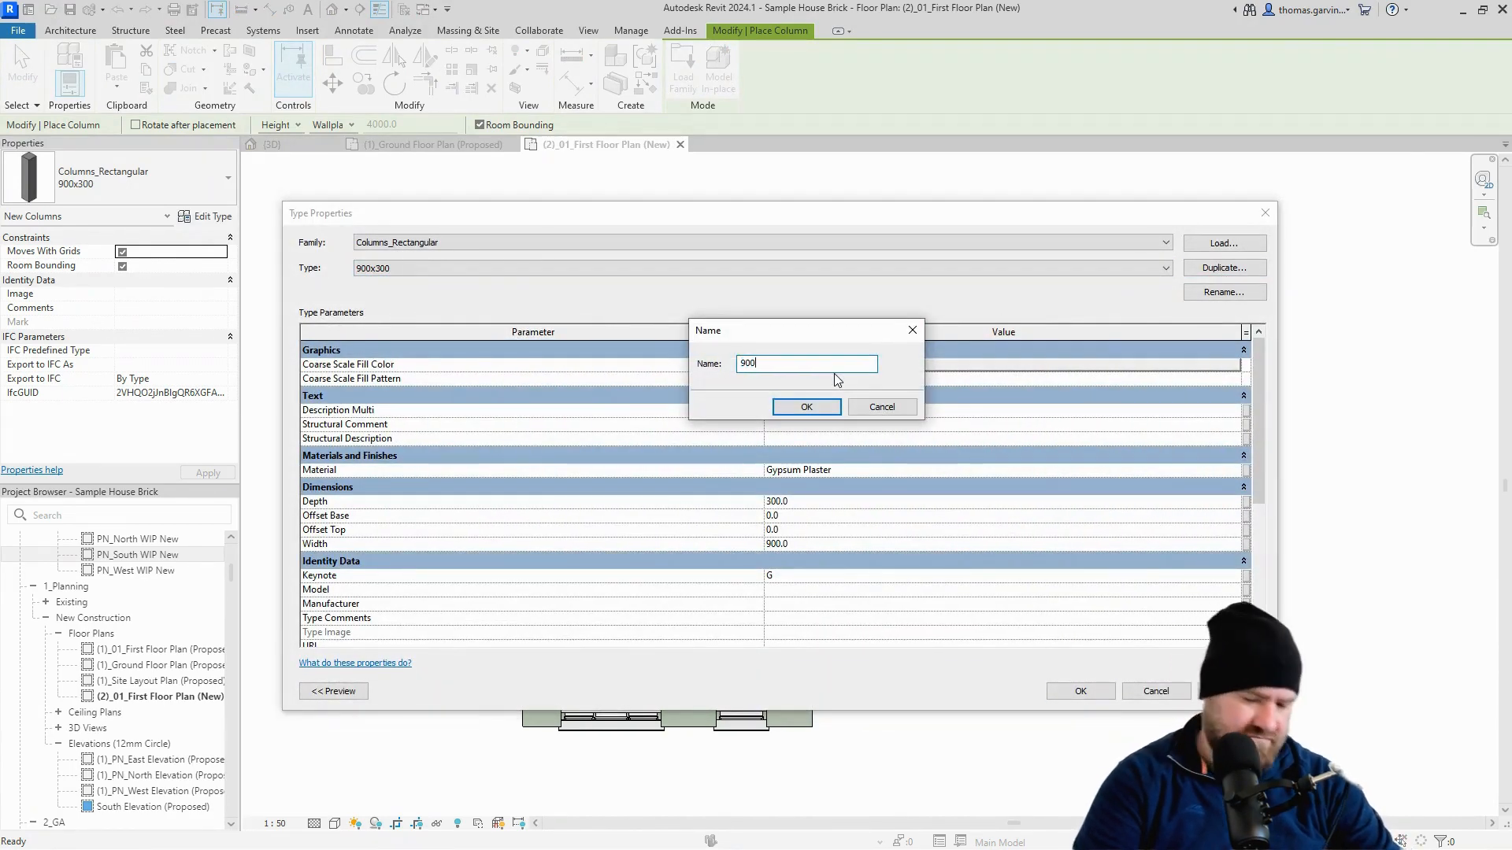
pyautogui.write('x')
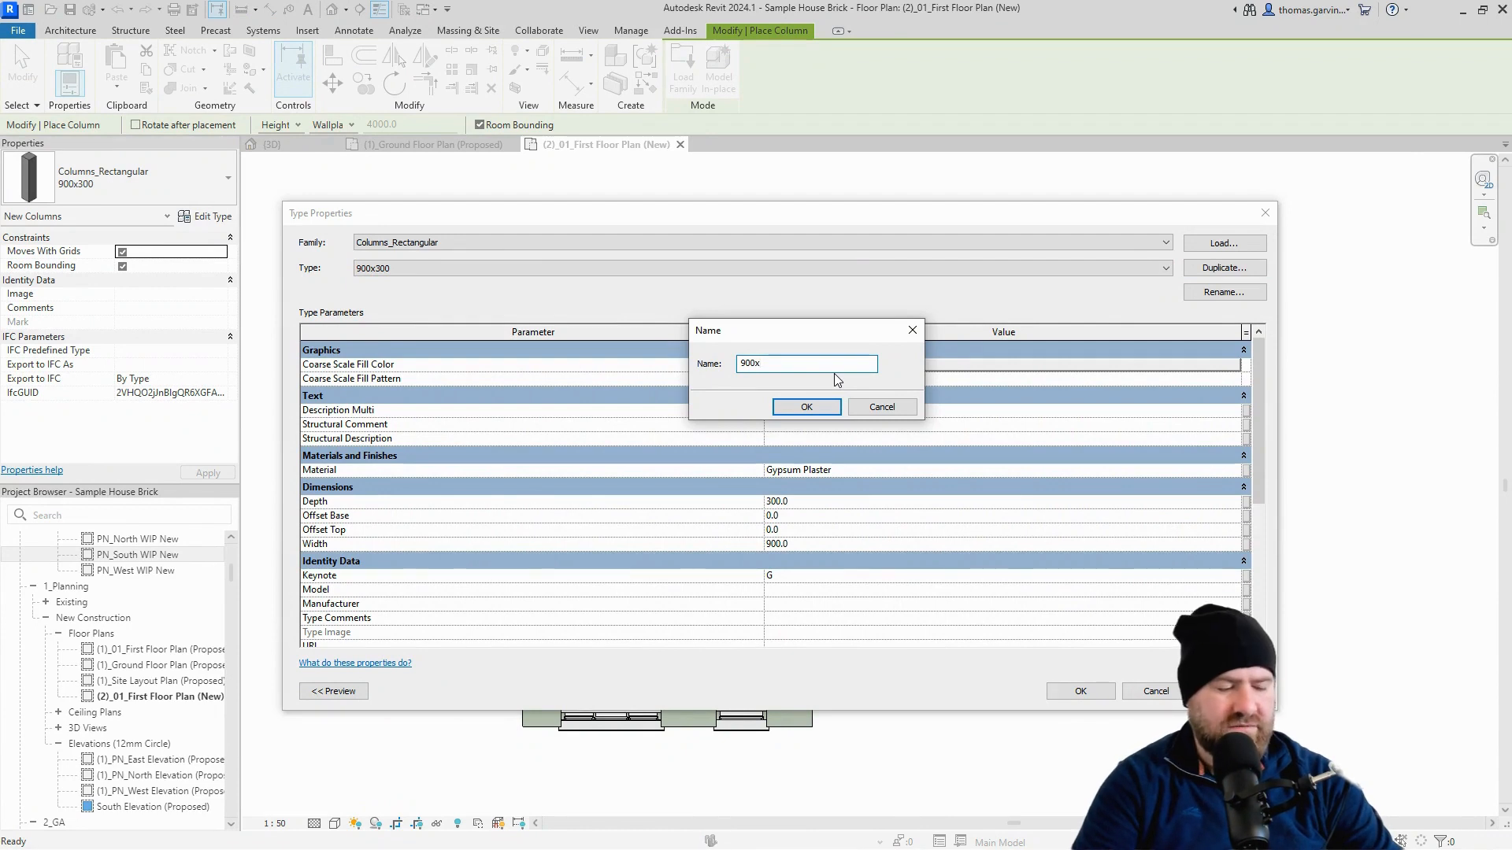
pyautogui.write('680')
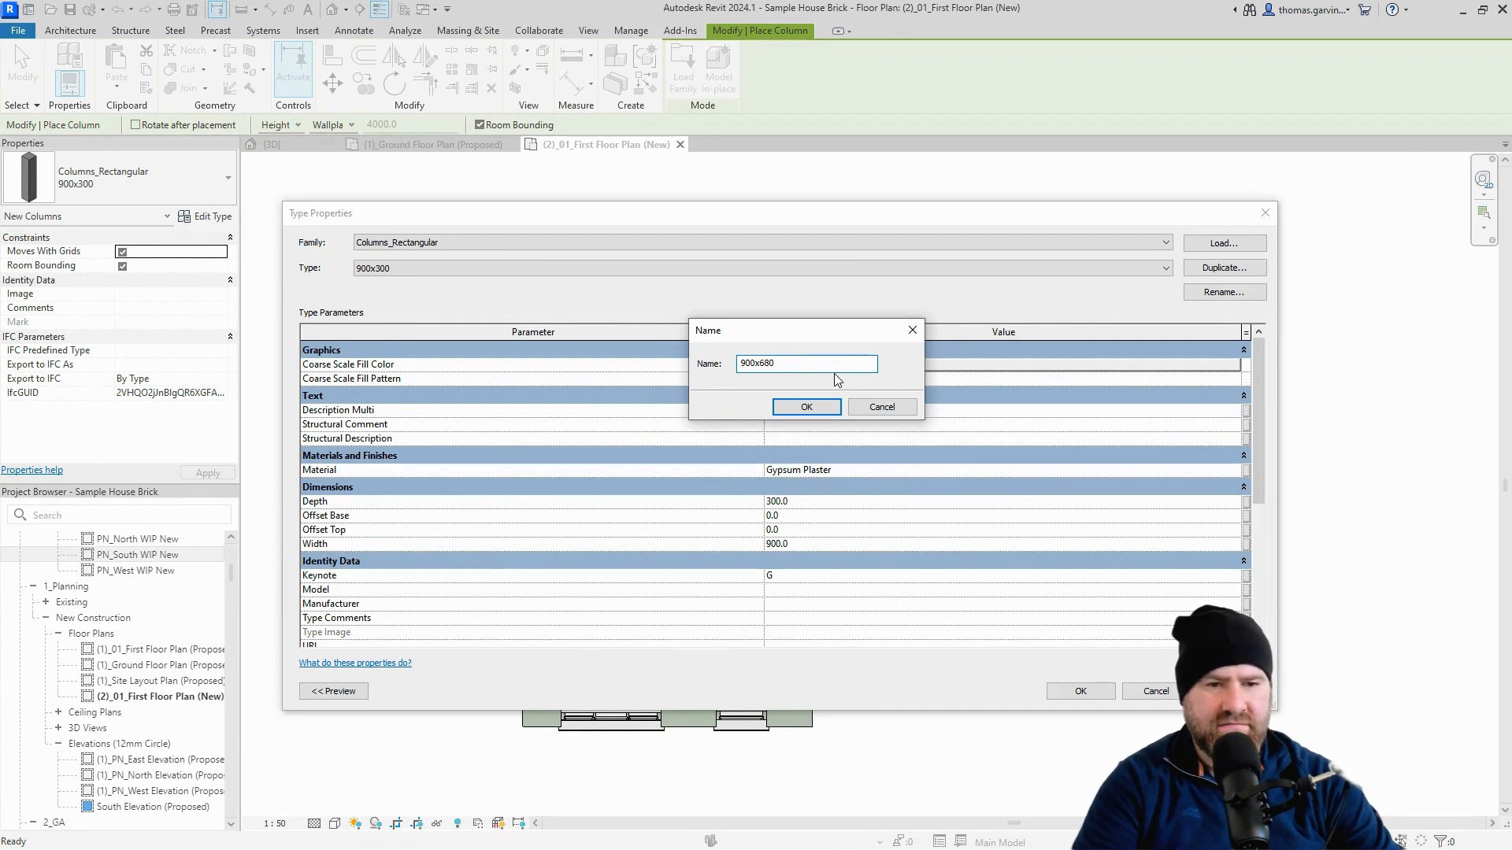
pyautogui.click(806, 406)
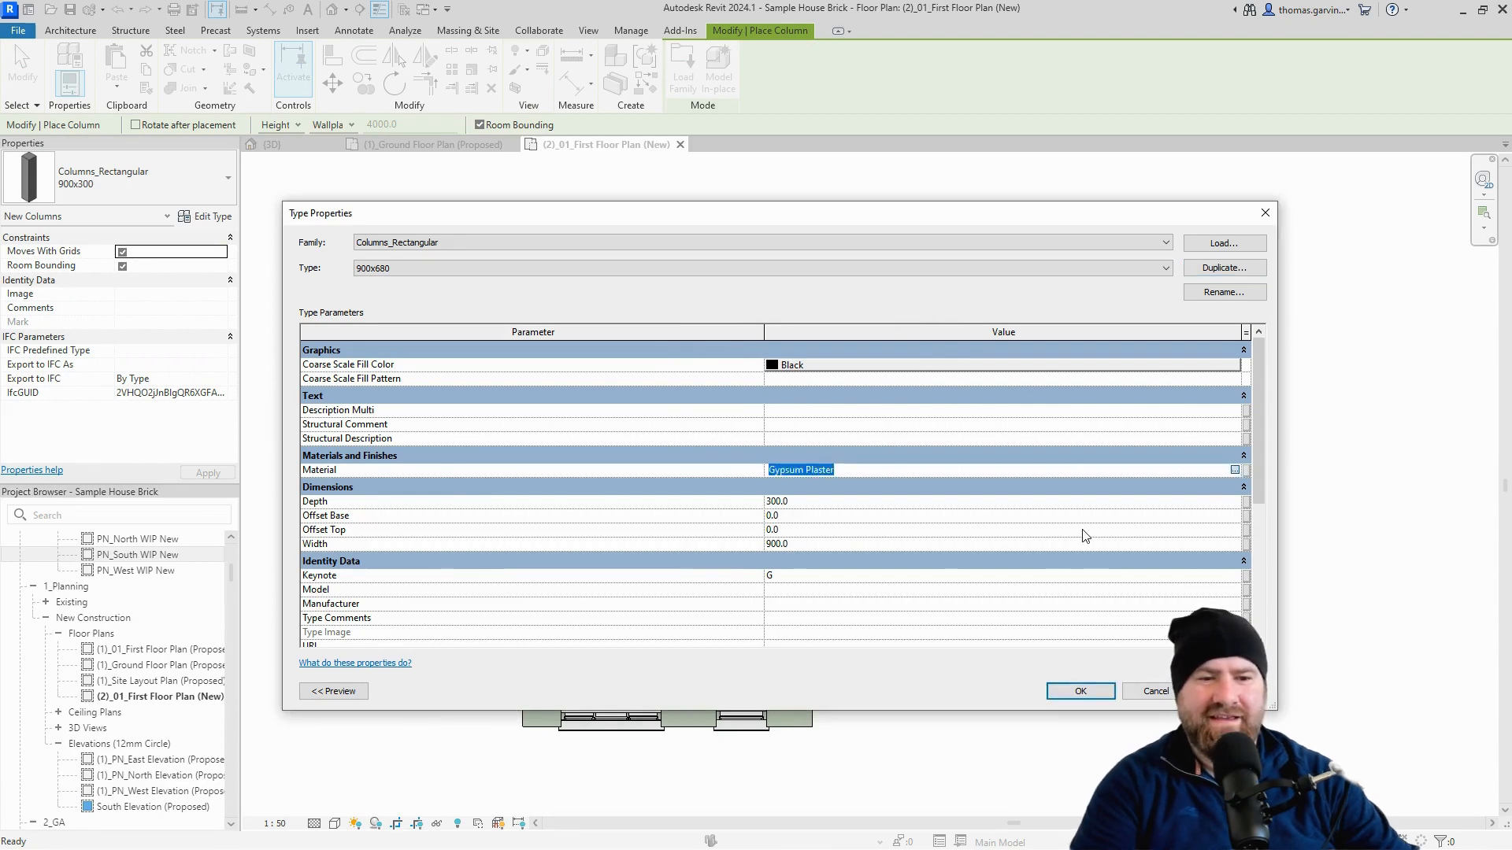
# Give the 900x680 type Render Smooth material and 680 depth, then place the column.
pyautogui.click(1234, 469)
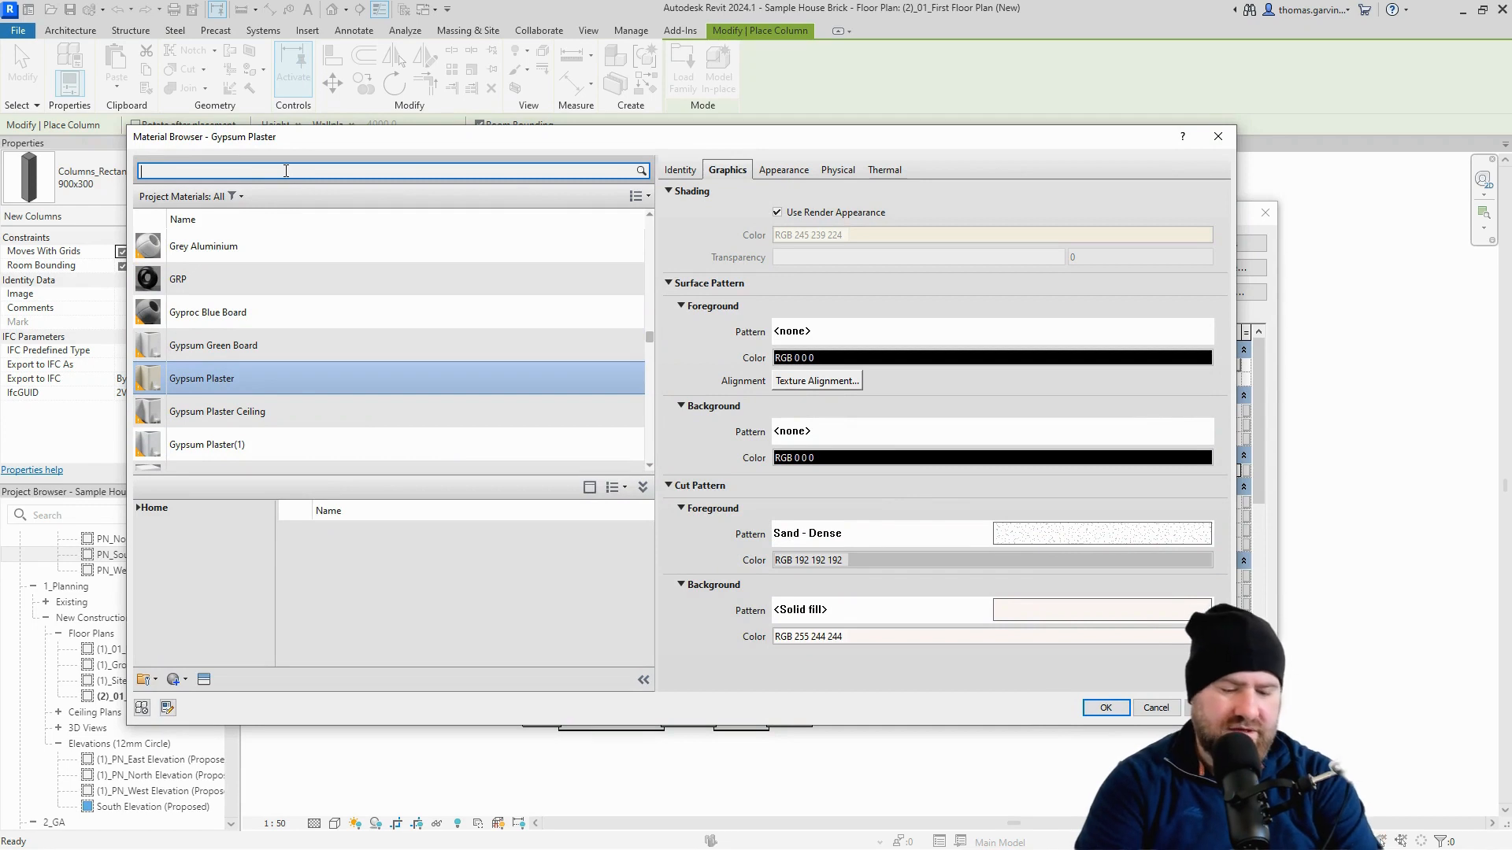
pyautogui.write('render sm')
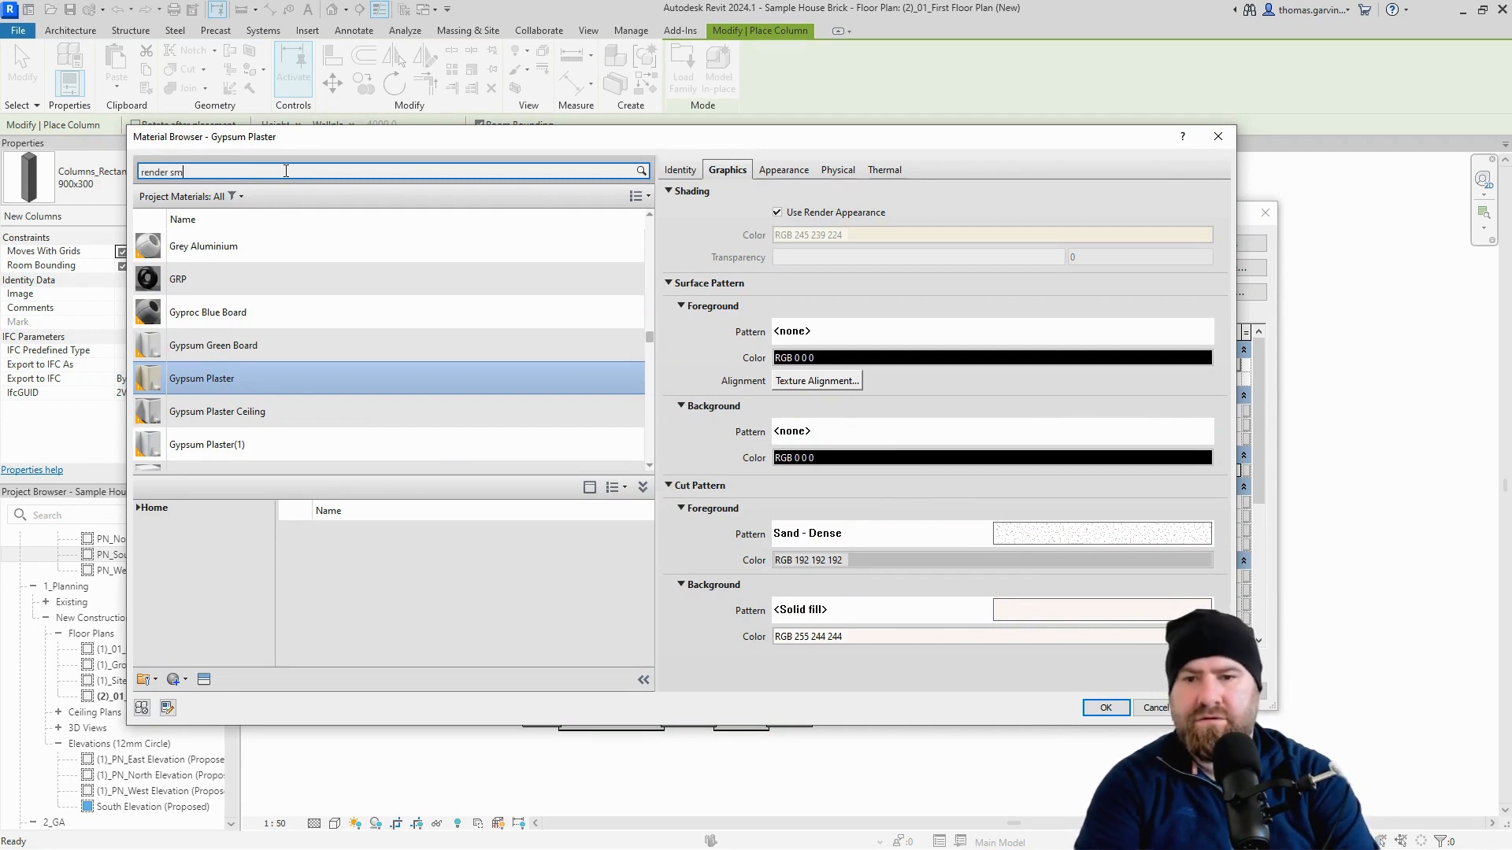
pyautogui.write('ooth')
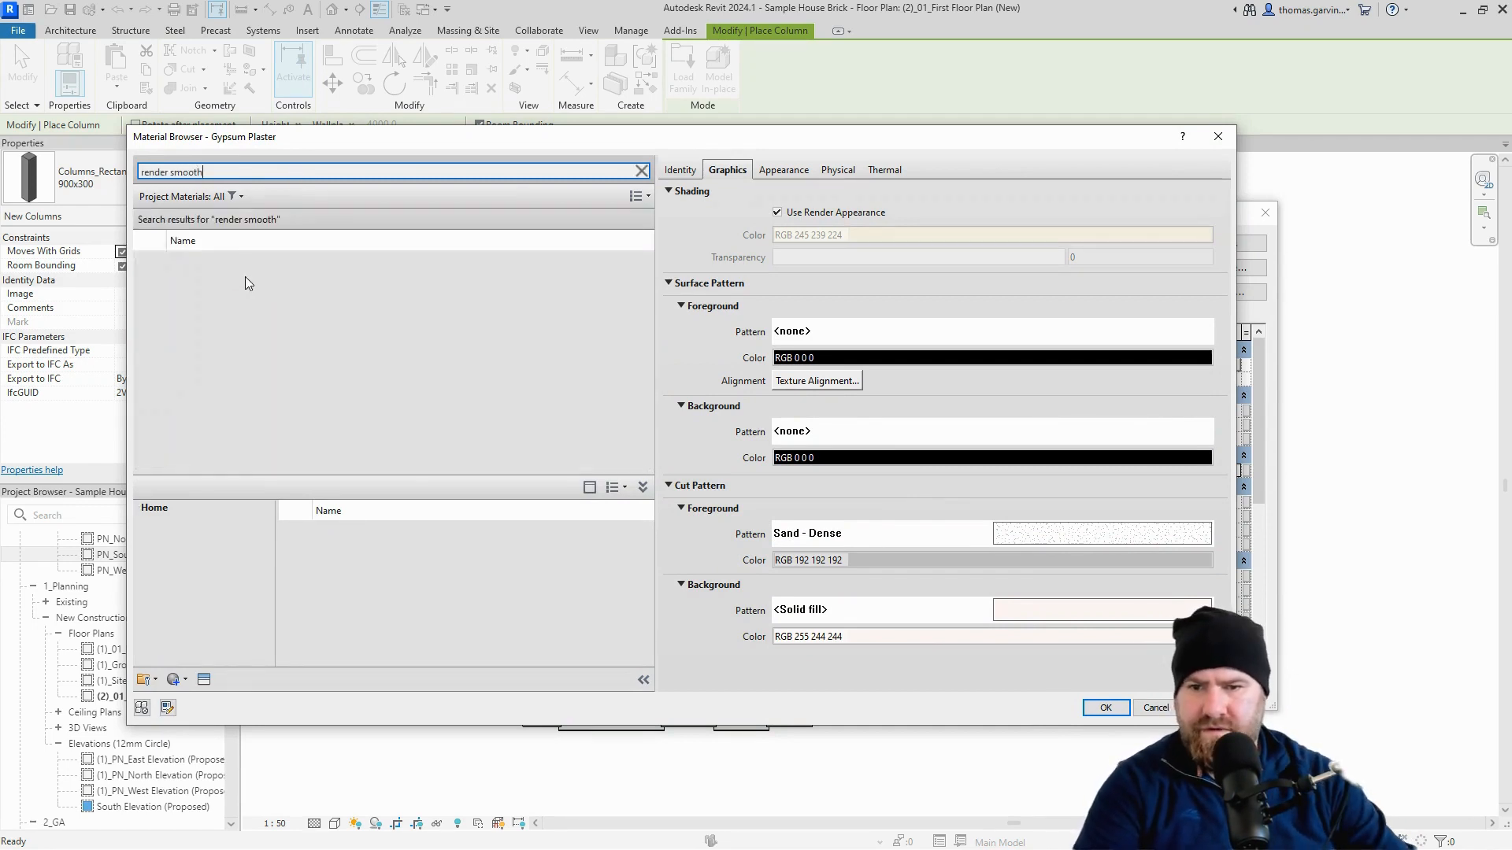
pyautogui.click(202, 300)
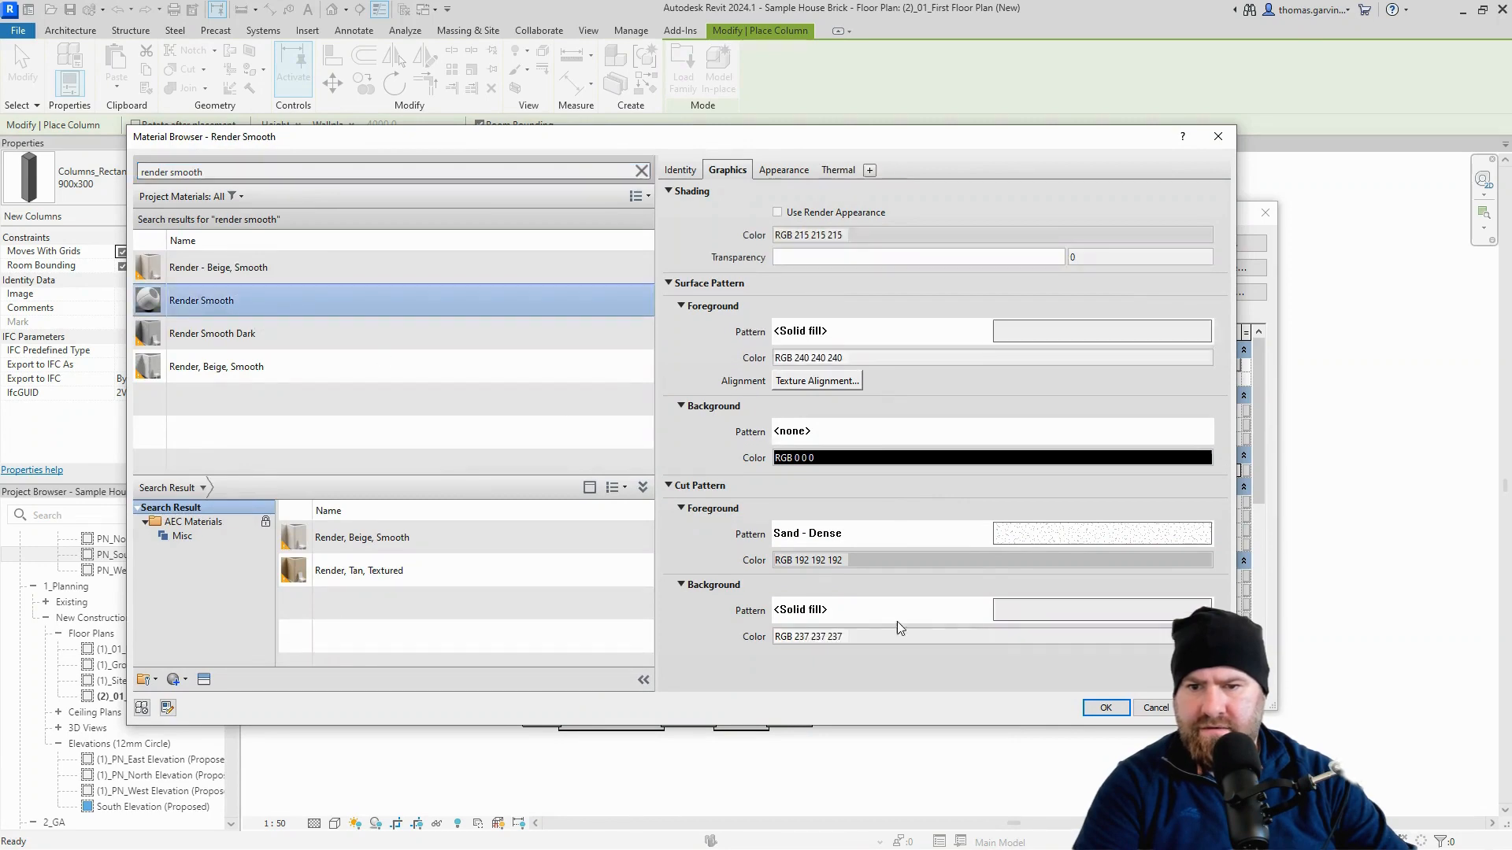
pyautogui.click(1106, 707)
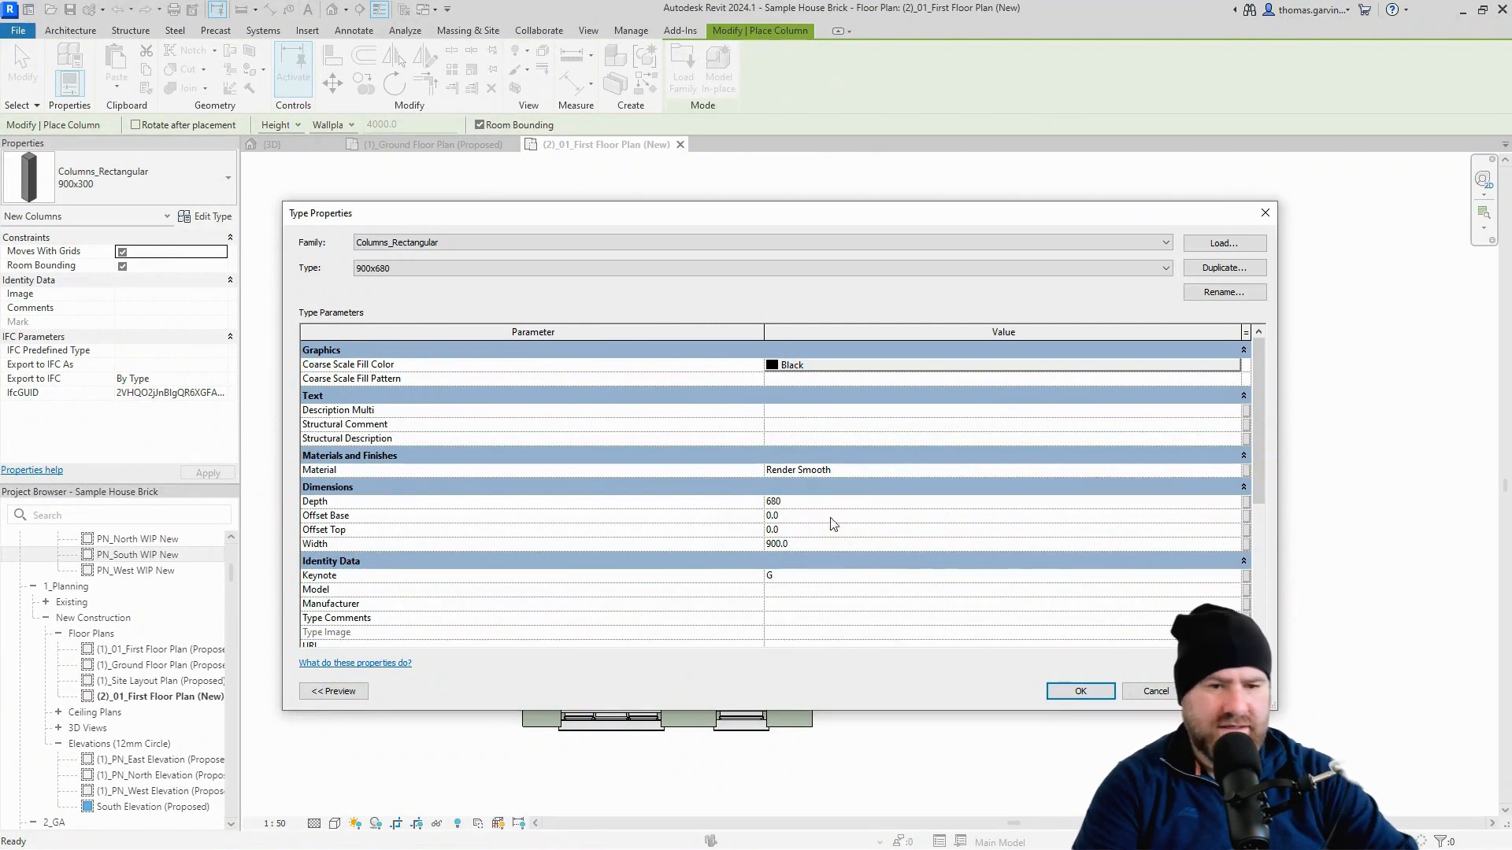
pyautogui.click(1079, 691)
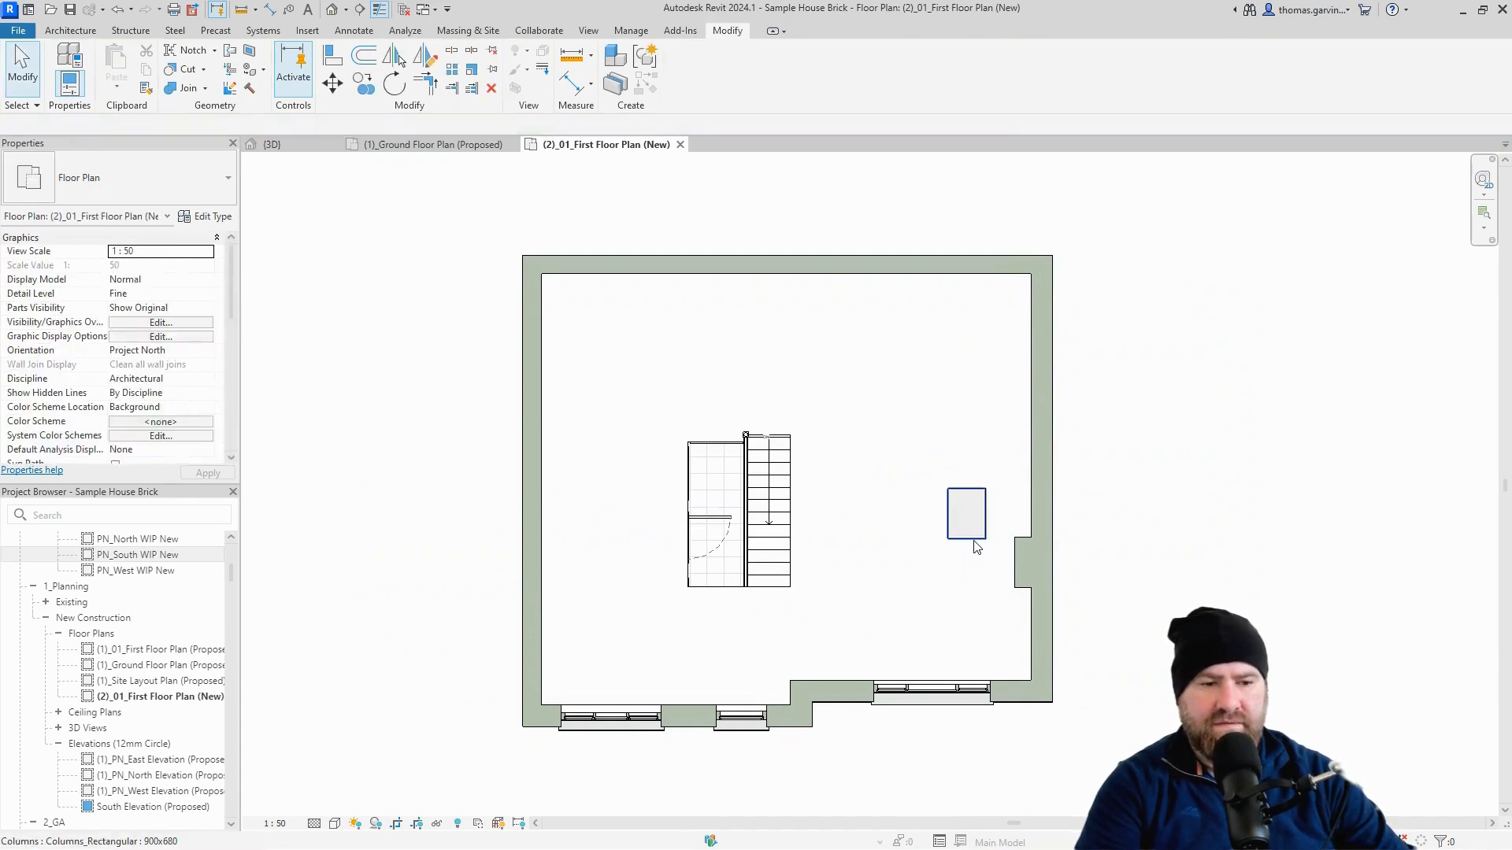
# Select the new 900x680 column and set Align to prefer wall faces.
pyautogui.click(966, 513)
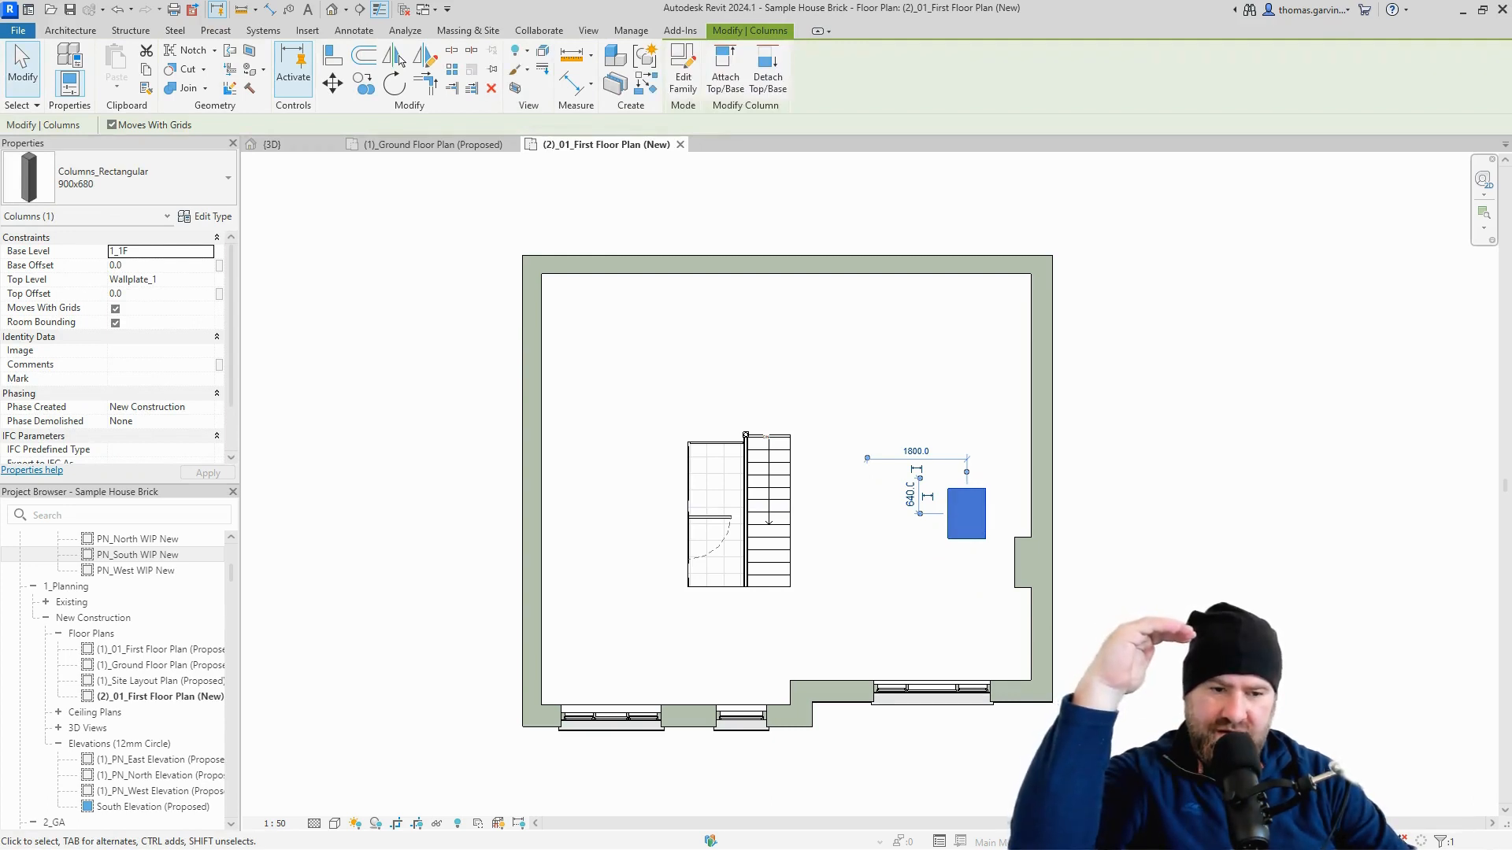
pyautogui.moveTo(933, 568)
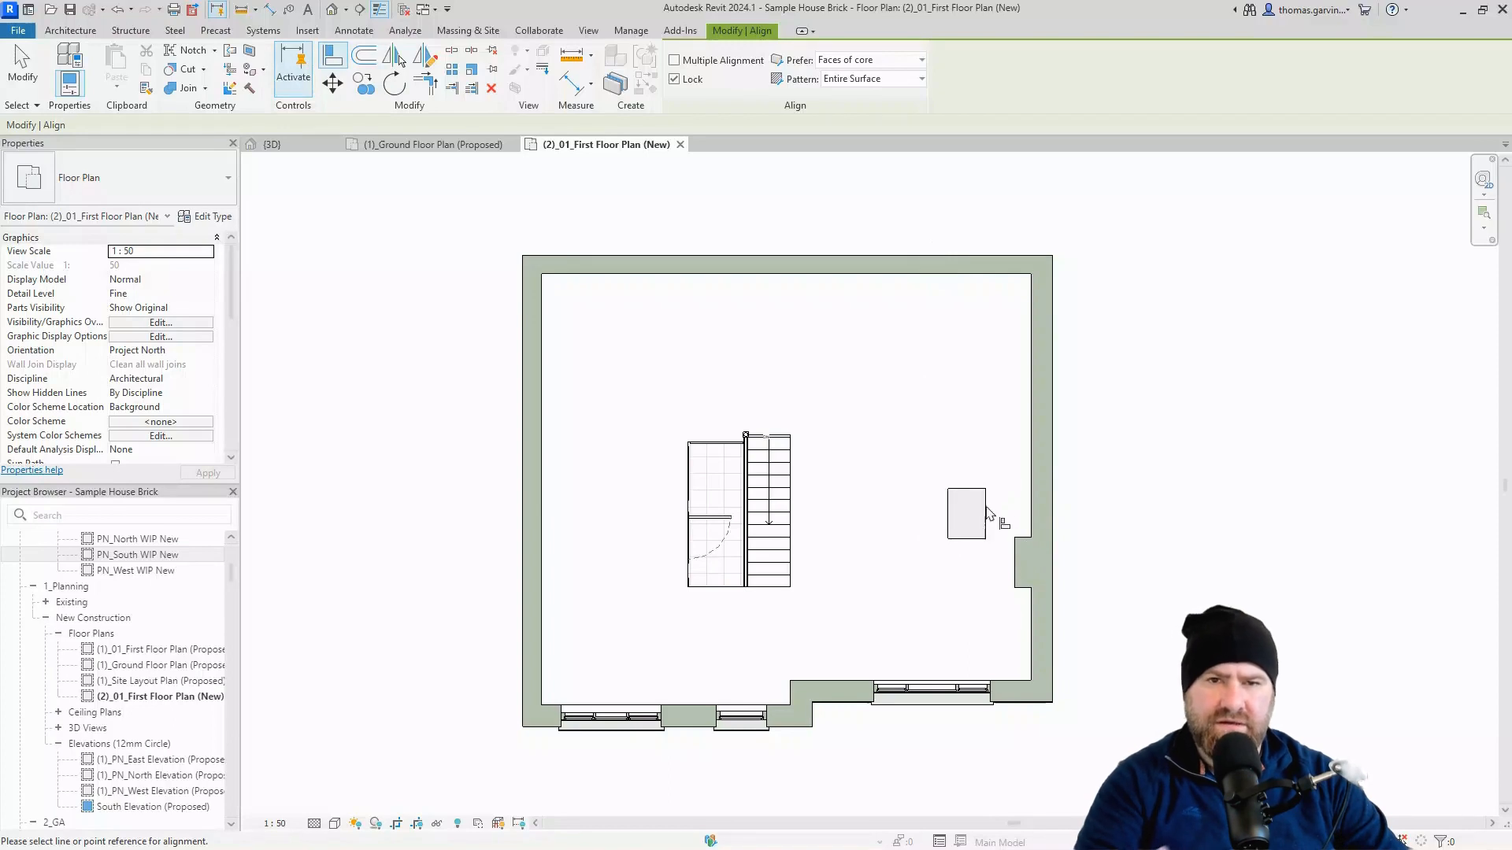
pyautogui.moveTo(1064, 485)
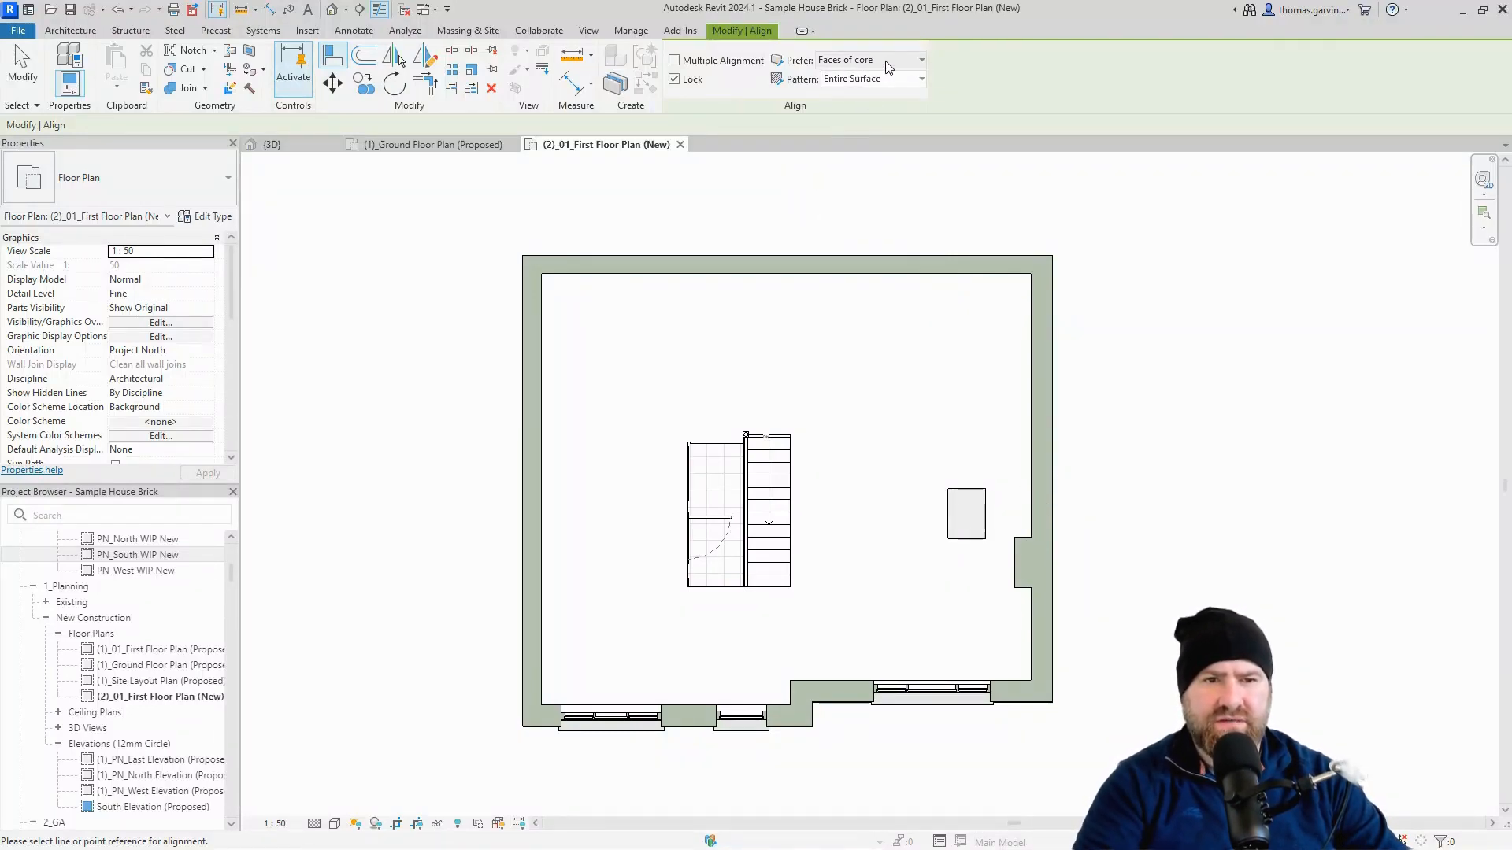
pyautogui.click(919, 59)
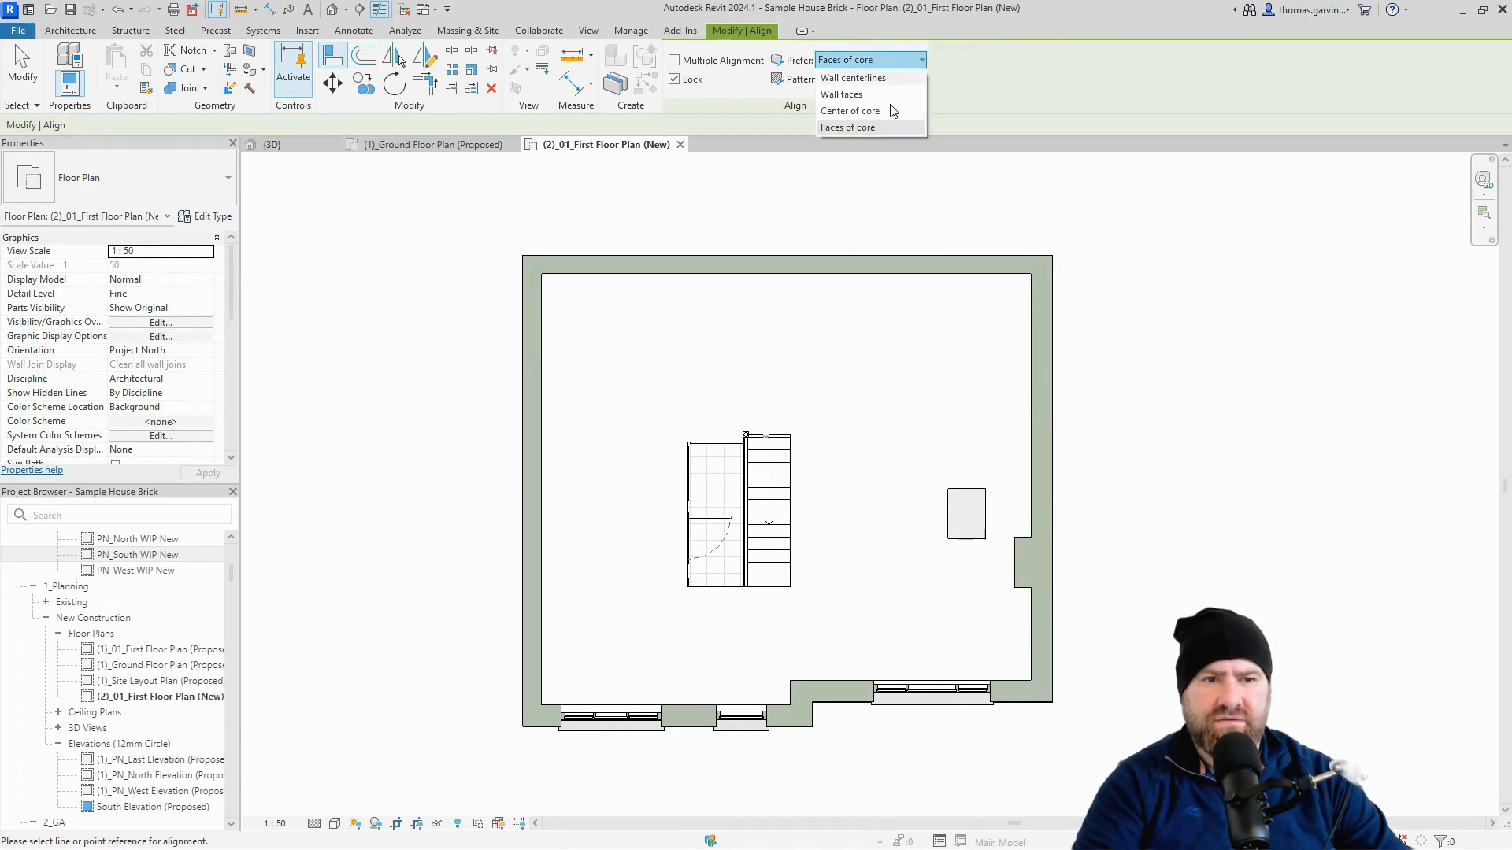
pyautogui.moveTo(841, 94)
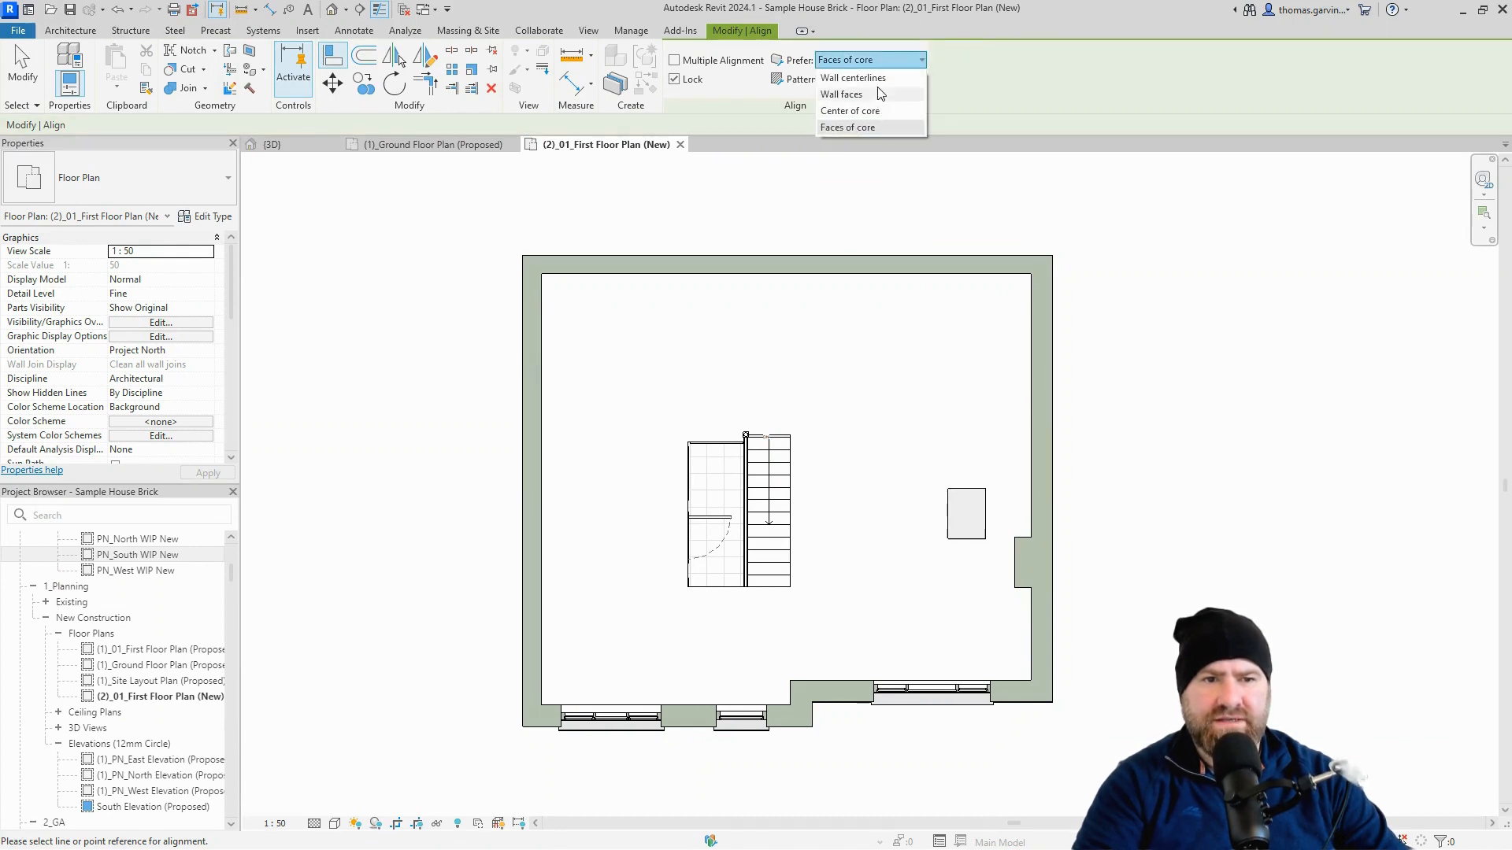
pyautogui.click(841, 94)
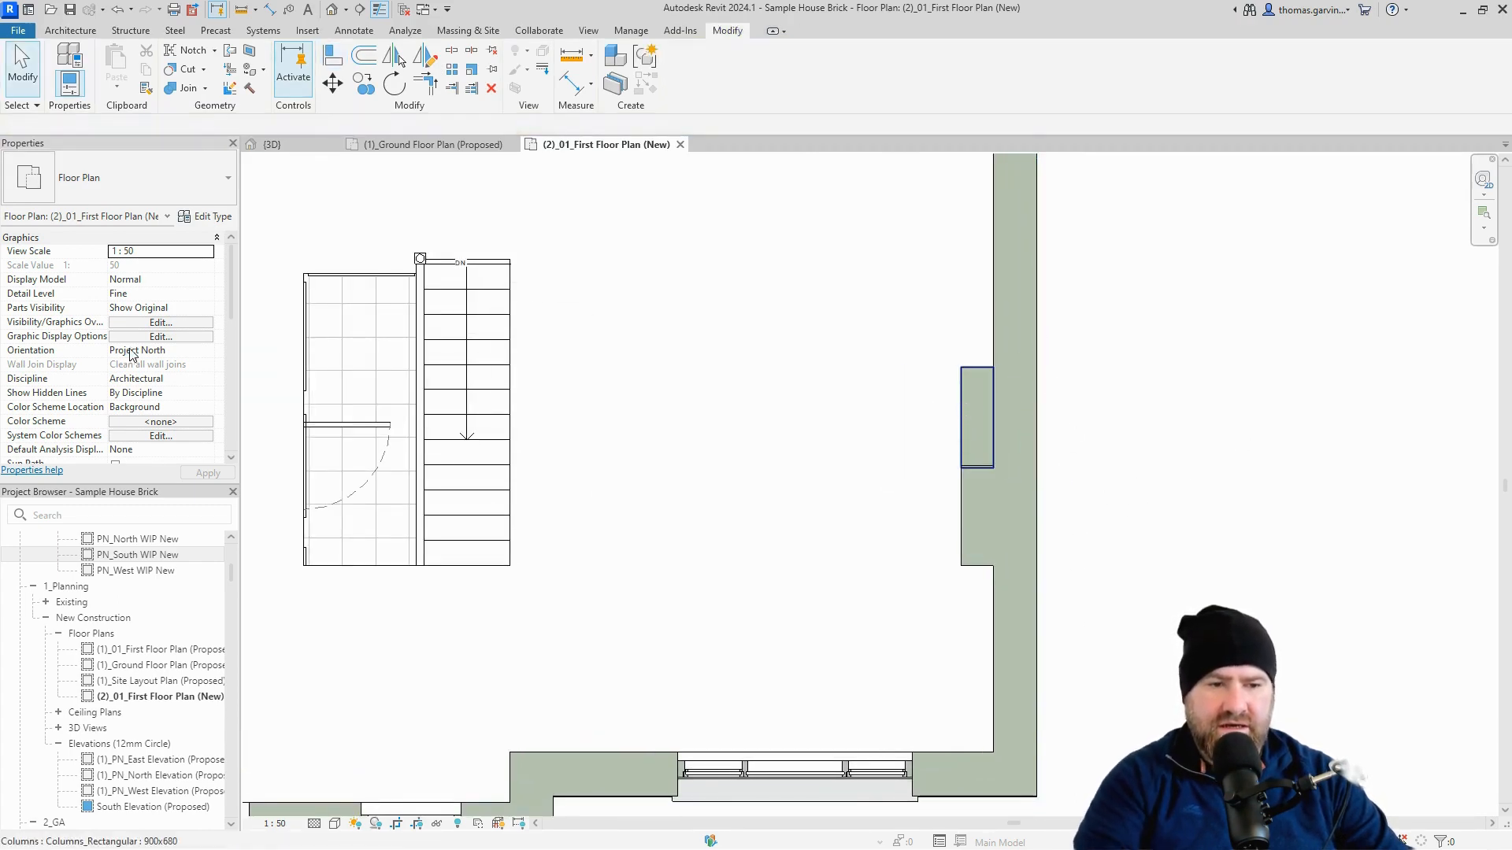
# Set the chimney column's top level to Ridge and base level to 1_1F.
pyautogui.click(975, 416)
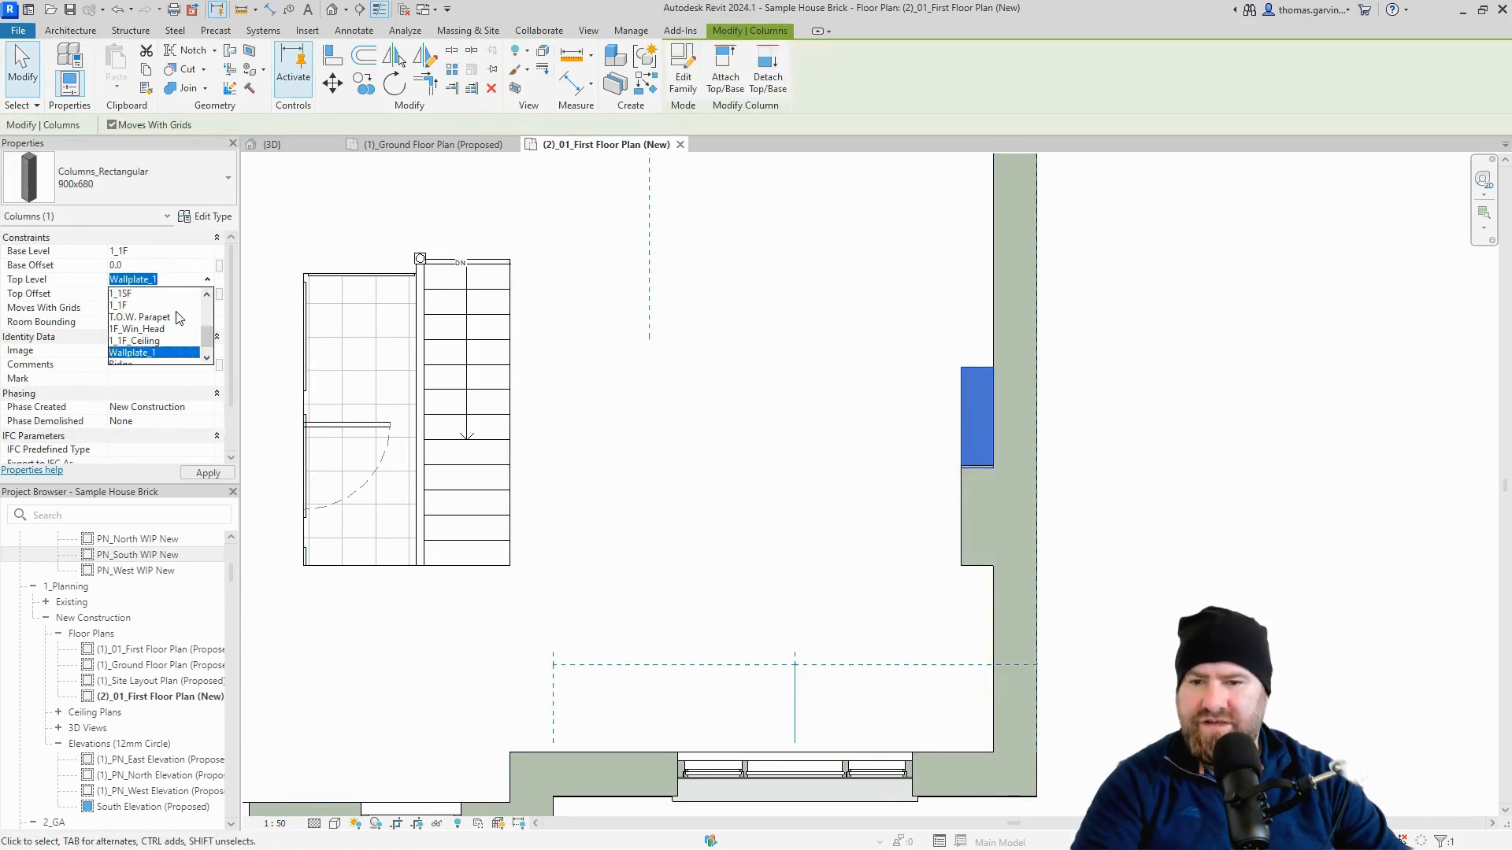
pyautogui.click(135, 363)
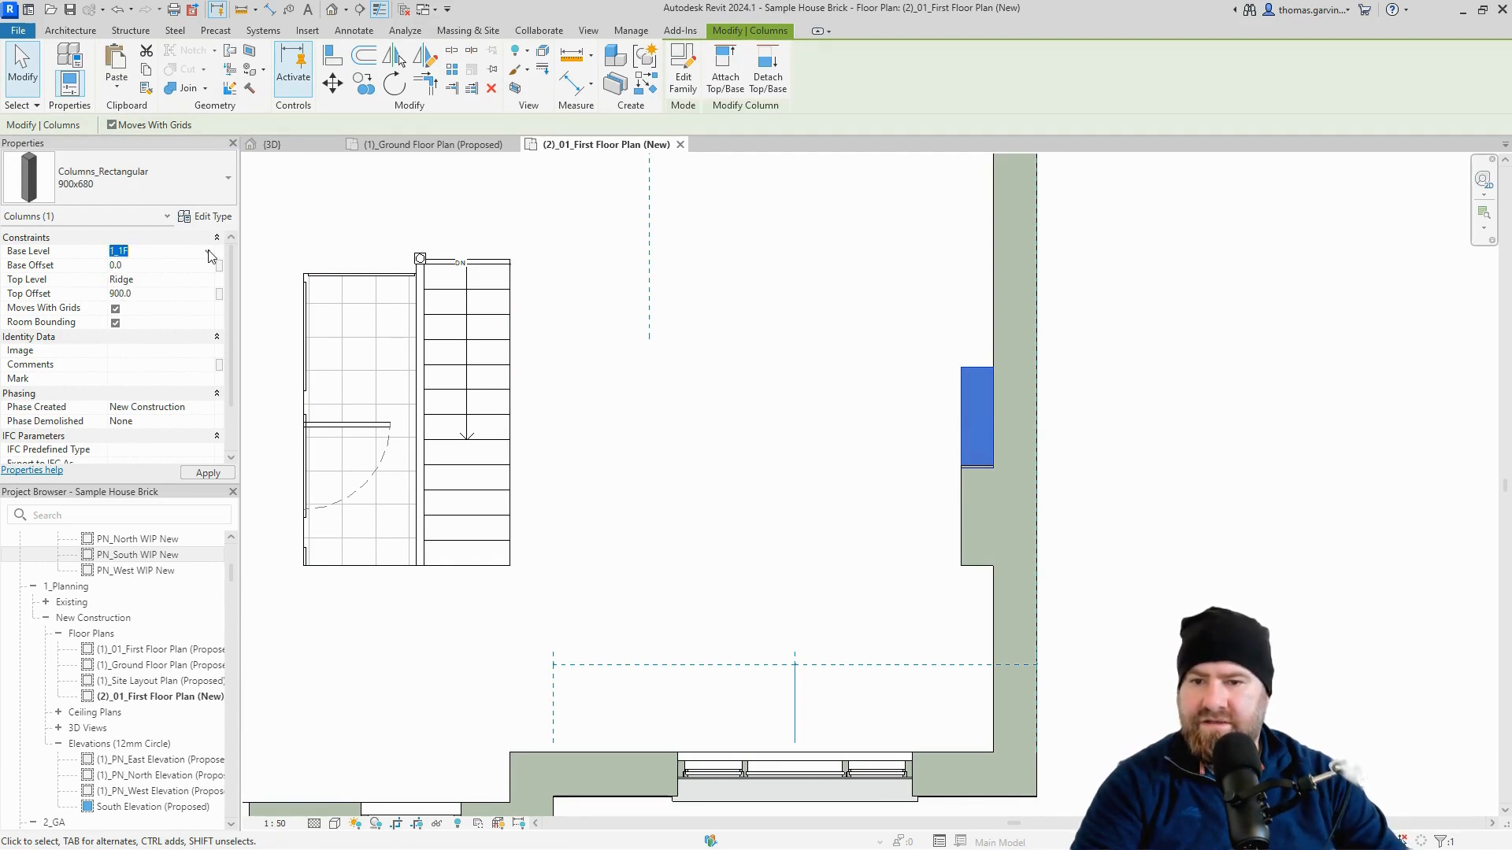
pyautogui.click(207, 250)
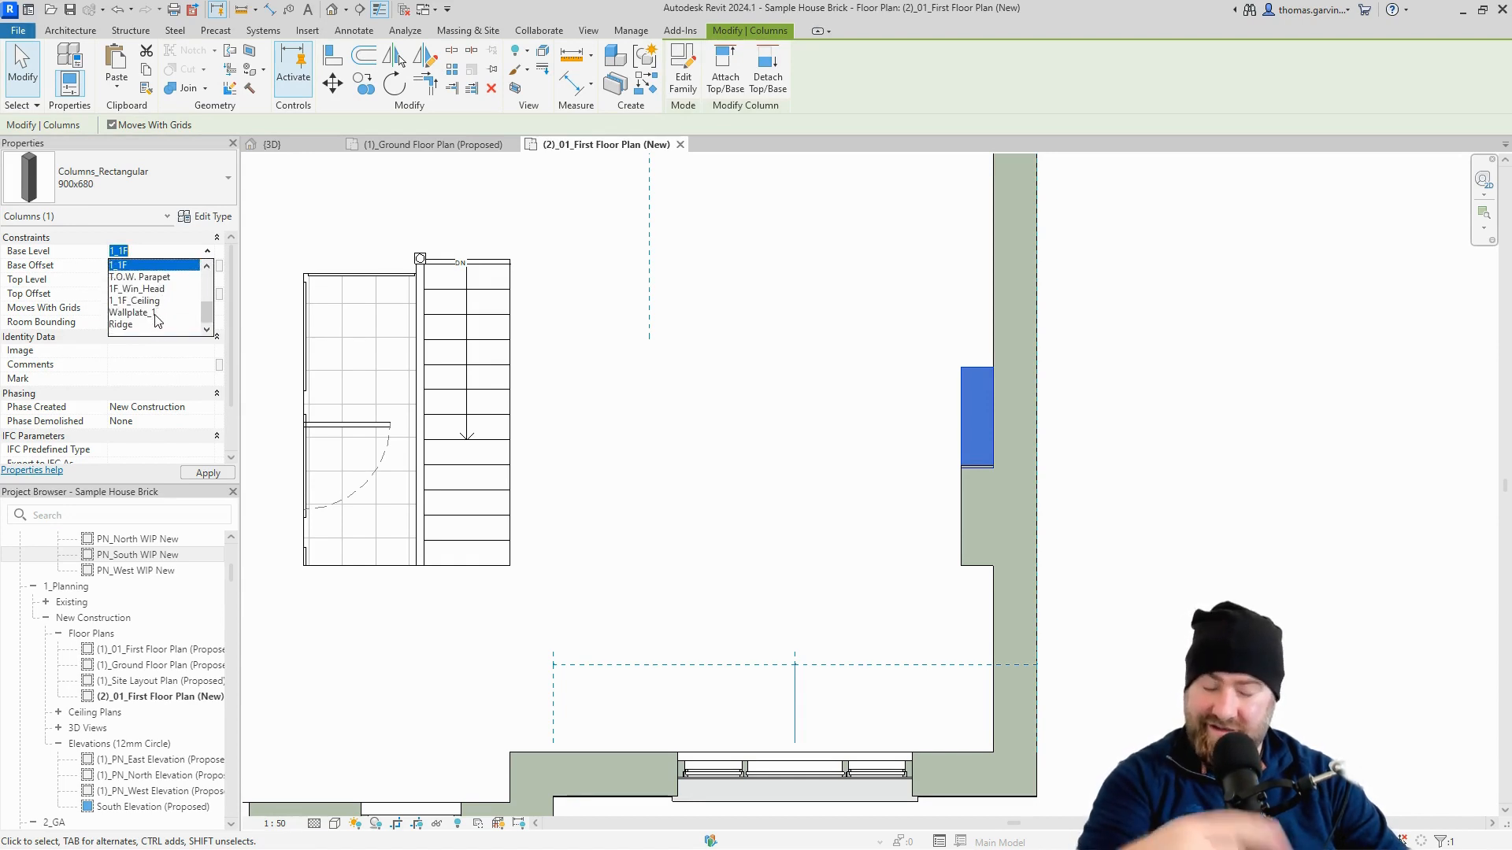
pyautogui.click(130, 312)
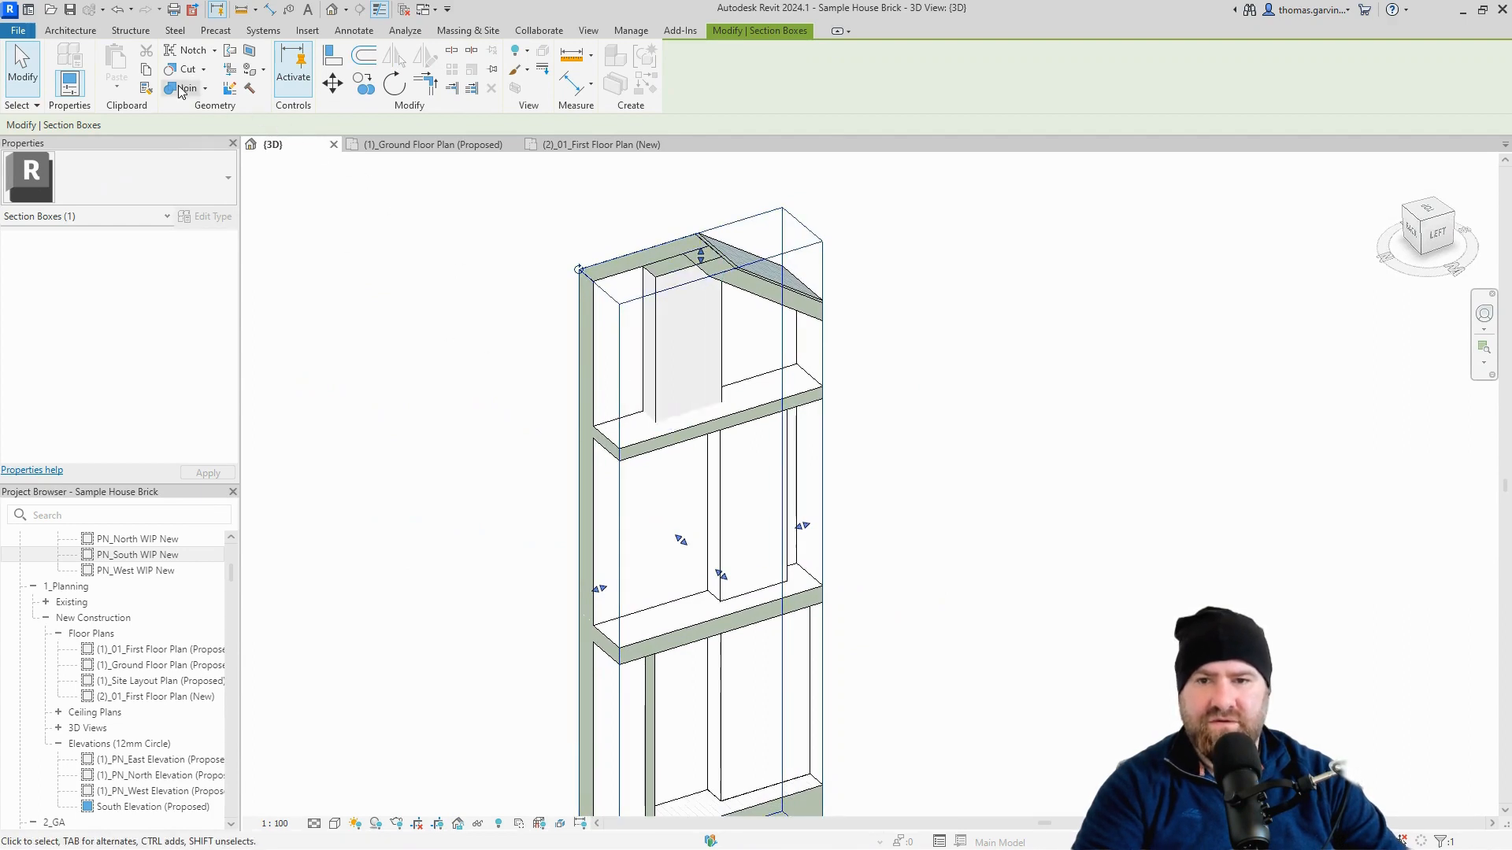
# Deselect the section box and turn Section Box off to show the full house.
pyautogui.click(184, 88)
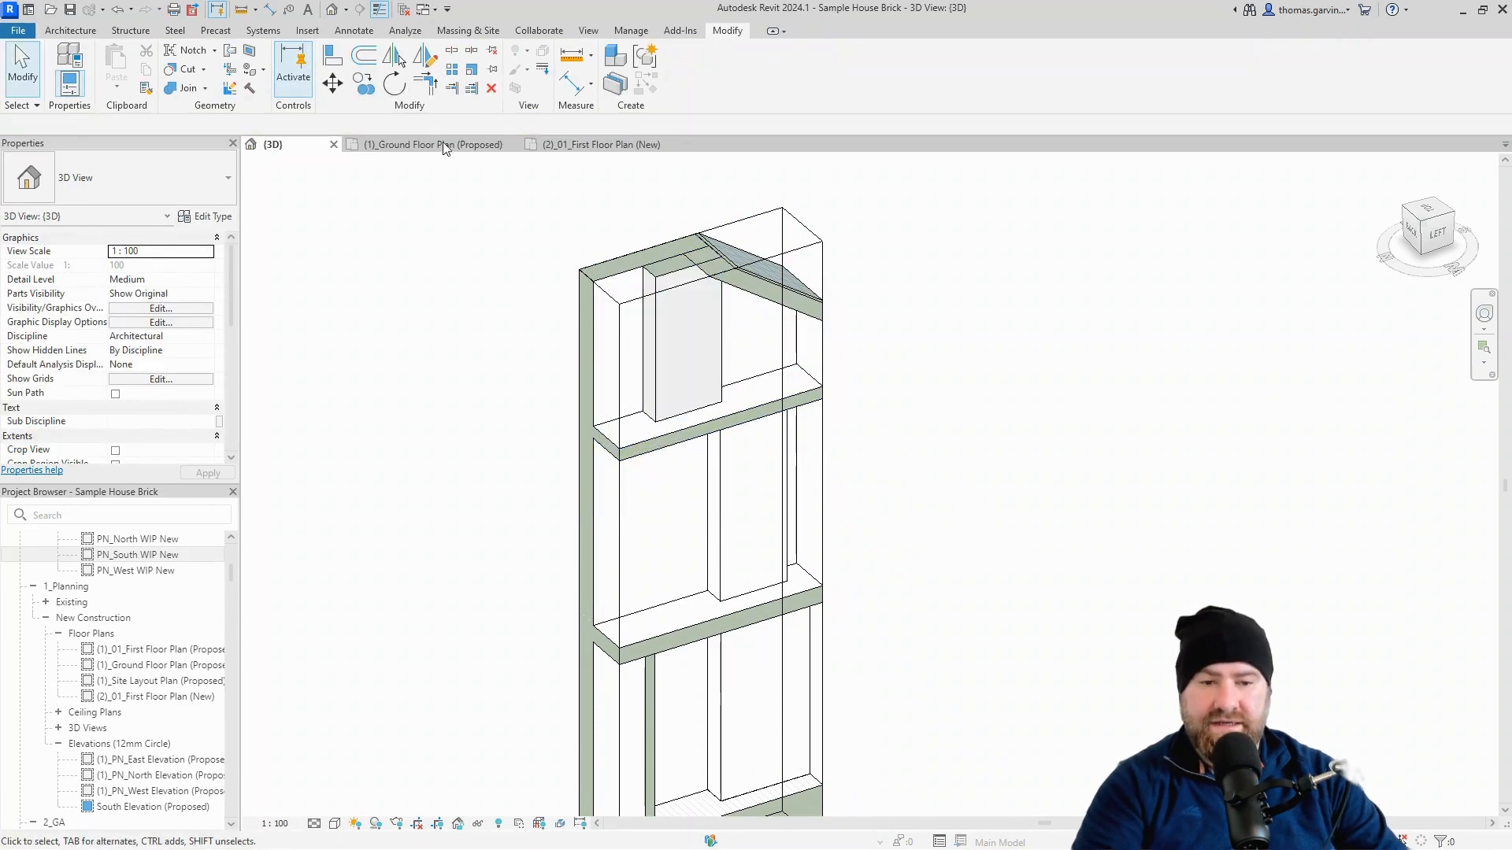
pyautogui.moveTo(332, 55)
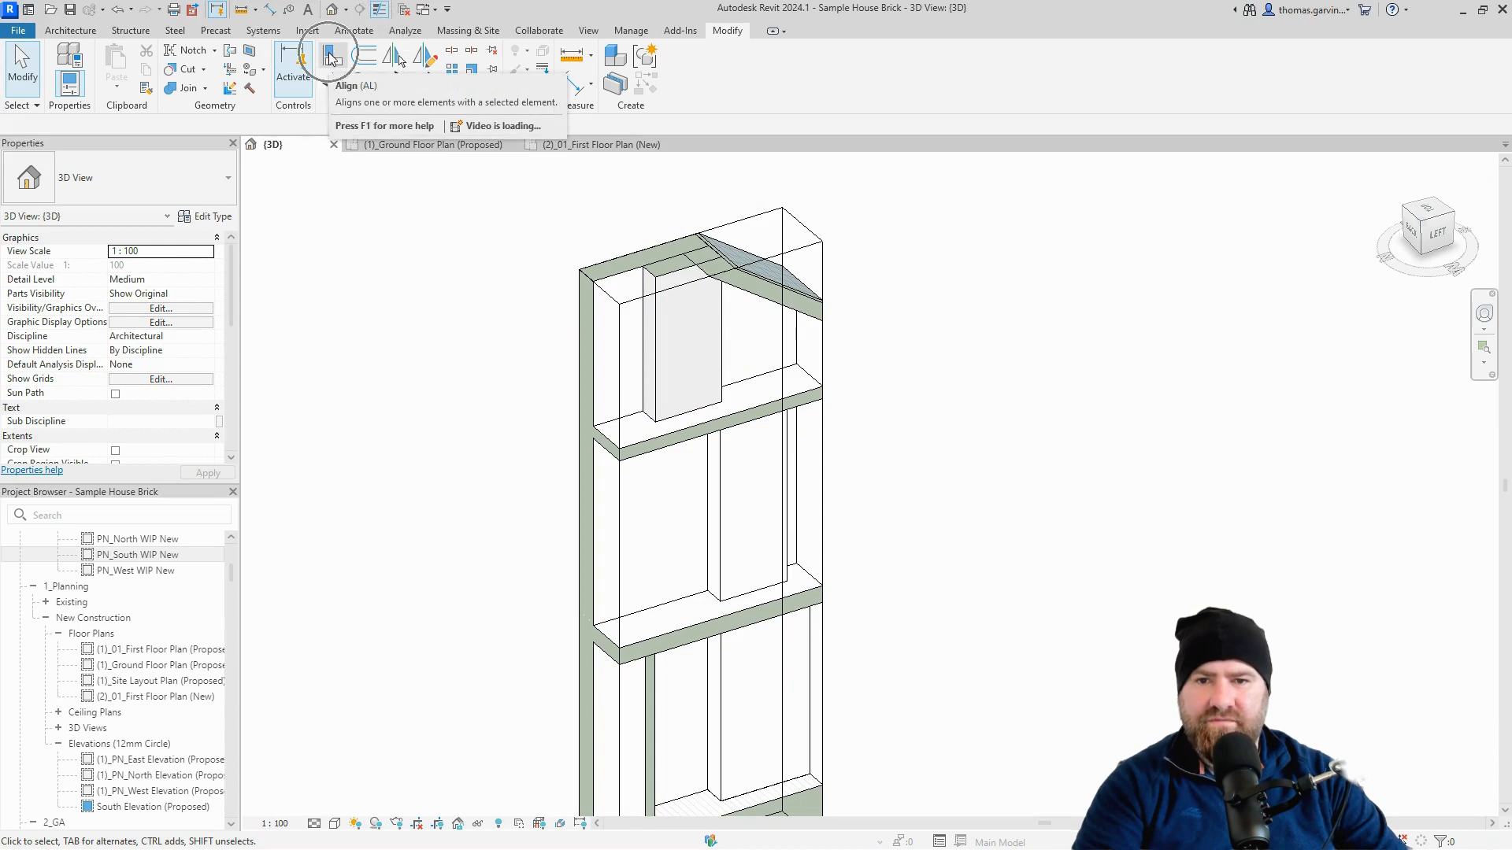
pyautogui.click(331, 55)
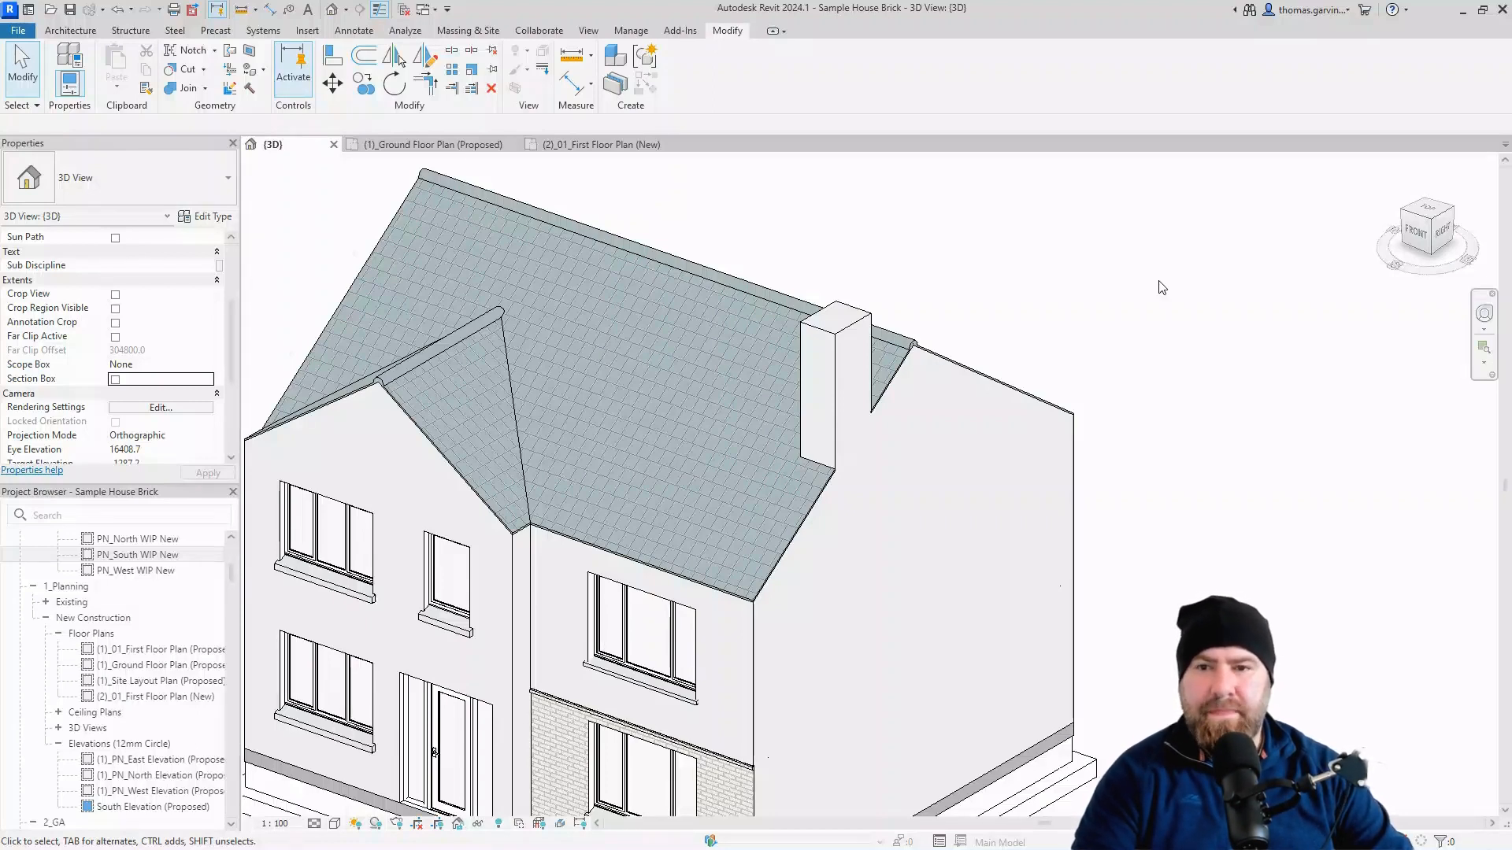
pyautogui.moveTo(765, 356)
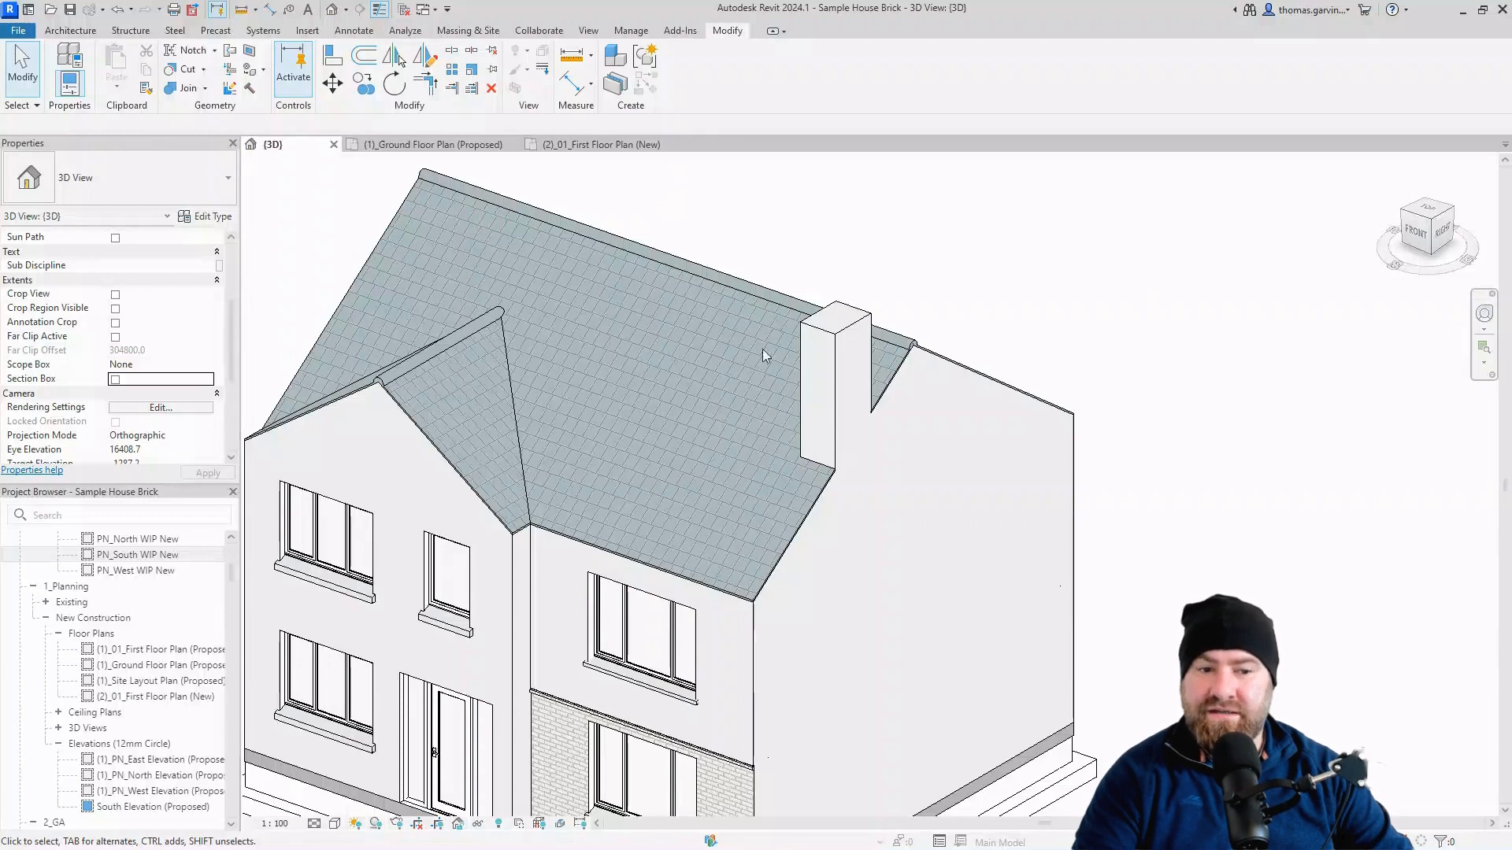
pyautogui.moveTo(837, 339)
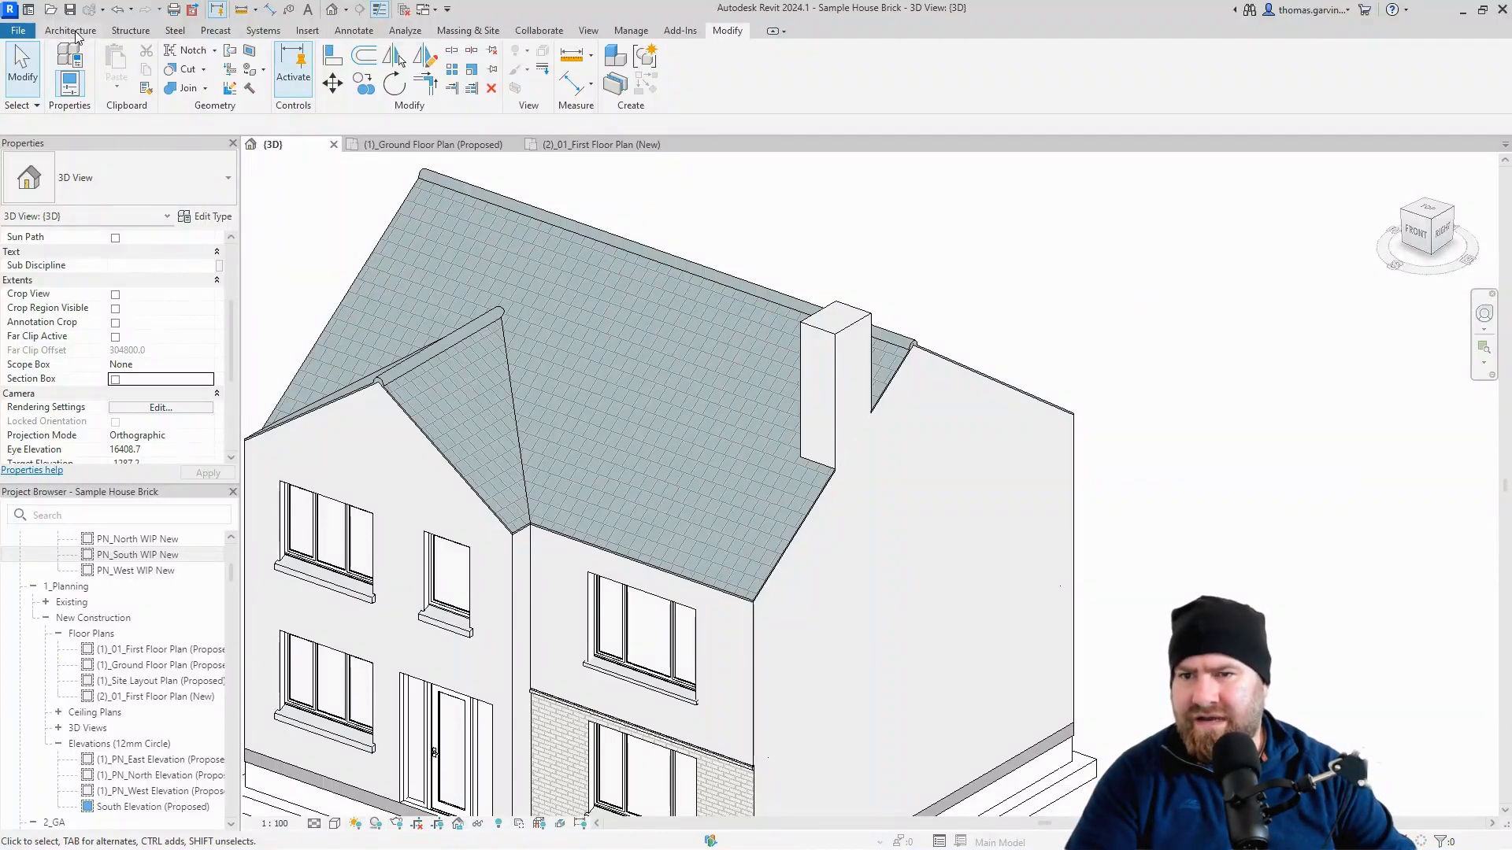
# Place the ChimneyStack1Pot_FB component on the stack's top face and select it.
pyautogui.click(70, 30)
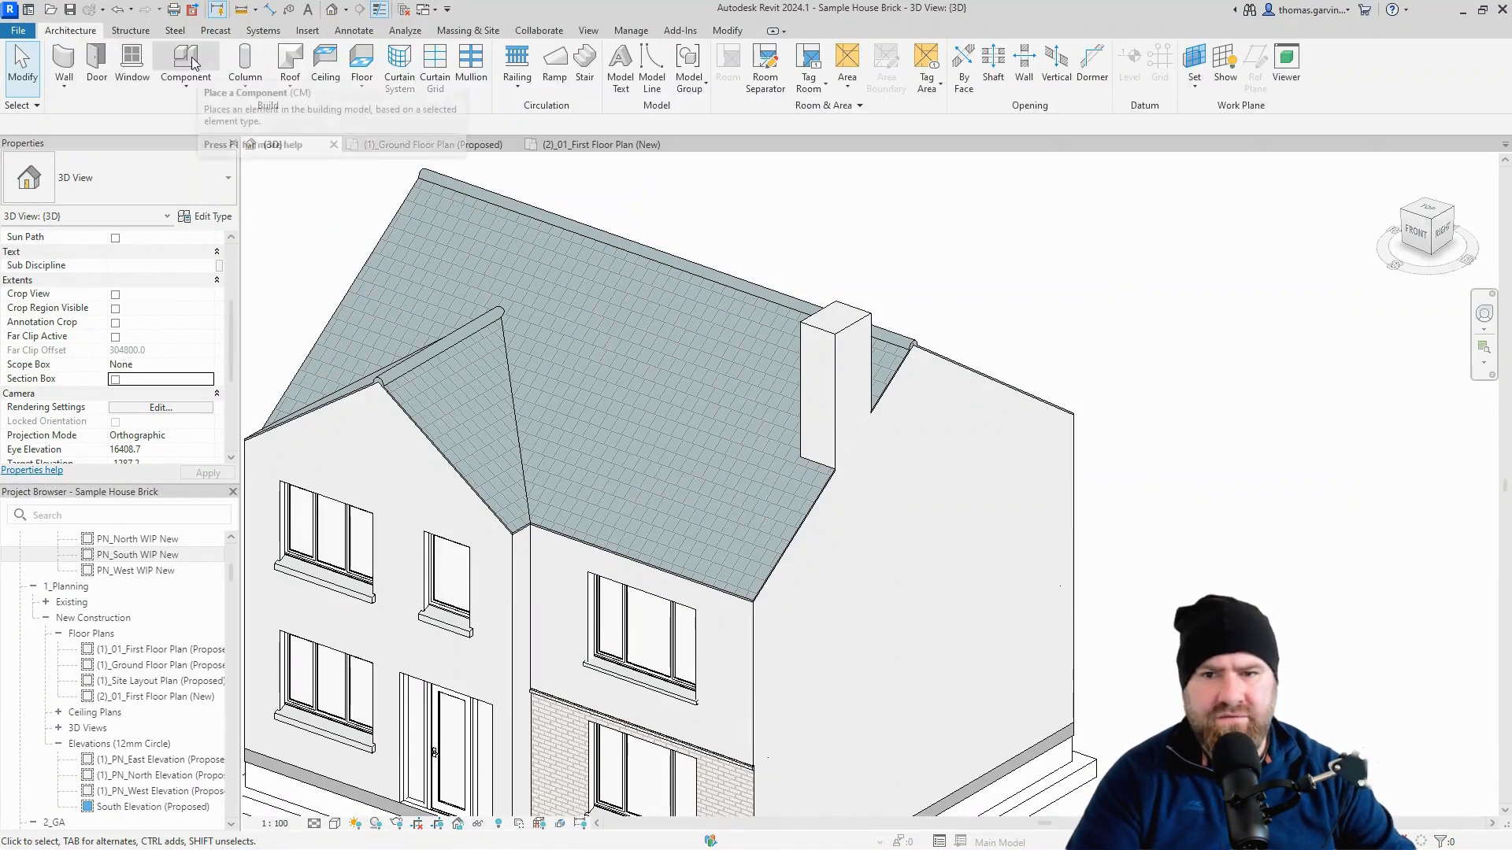
pyautogui.click(185, 63)
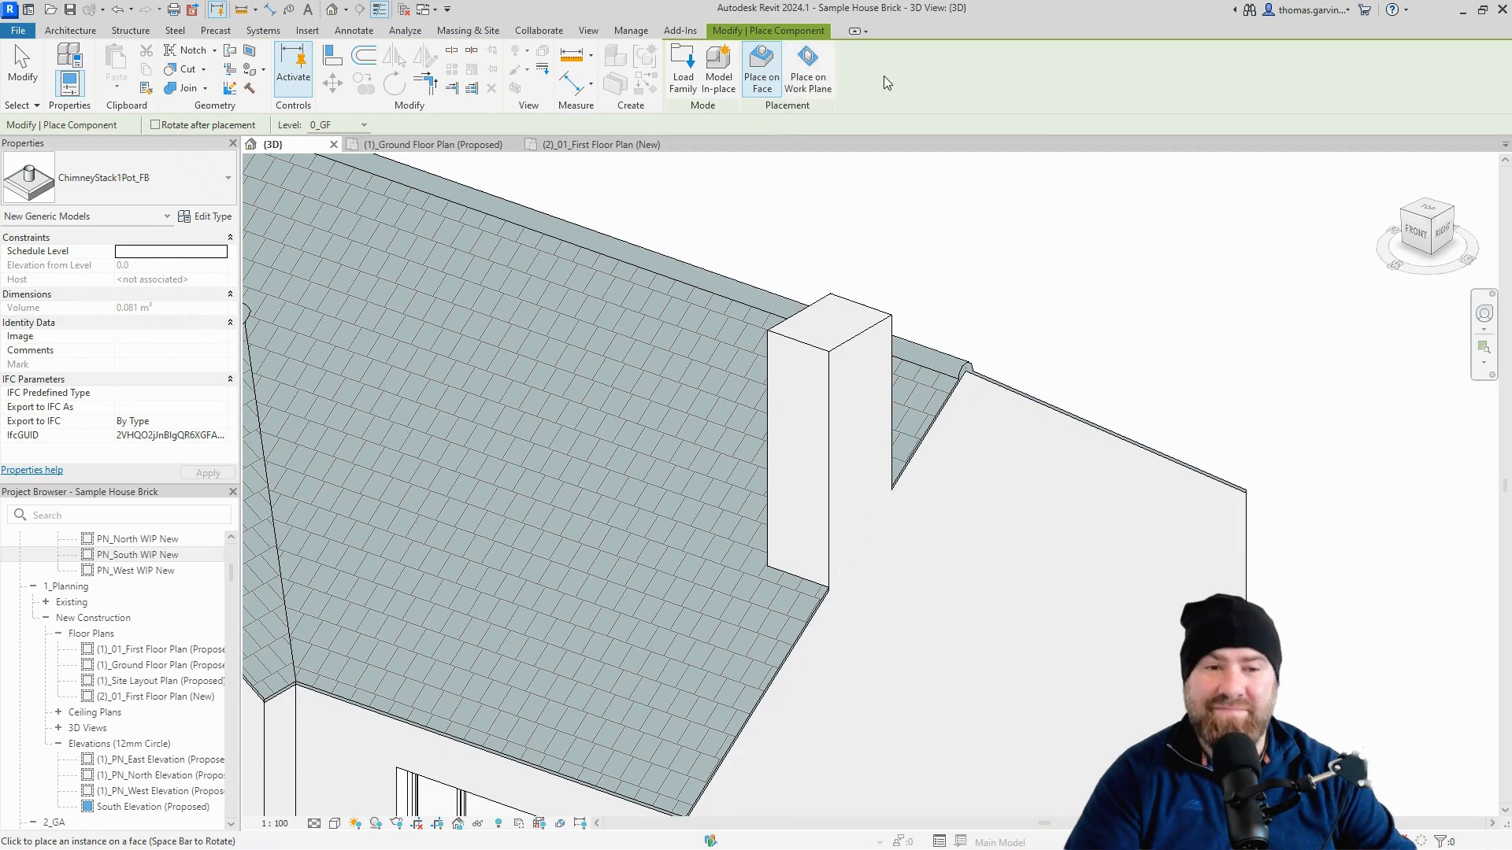
pyautogui.moveTo(831, 328)
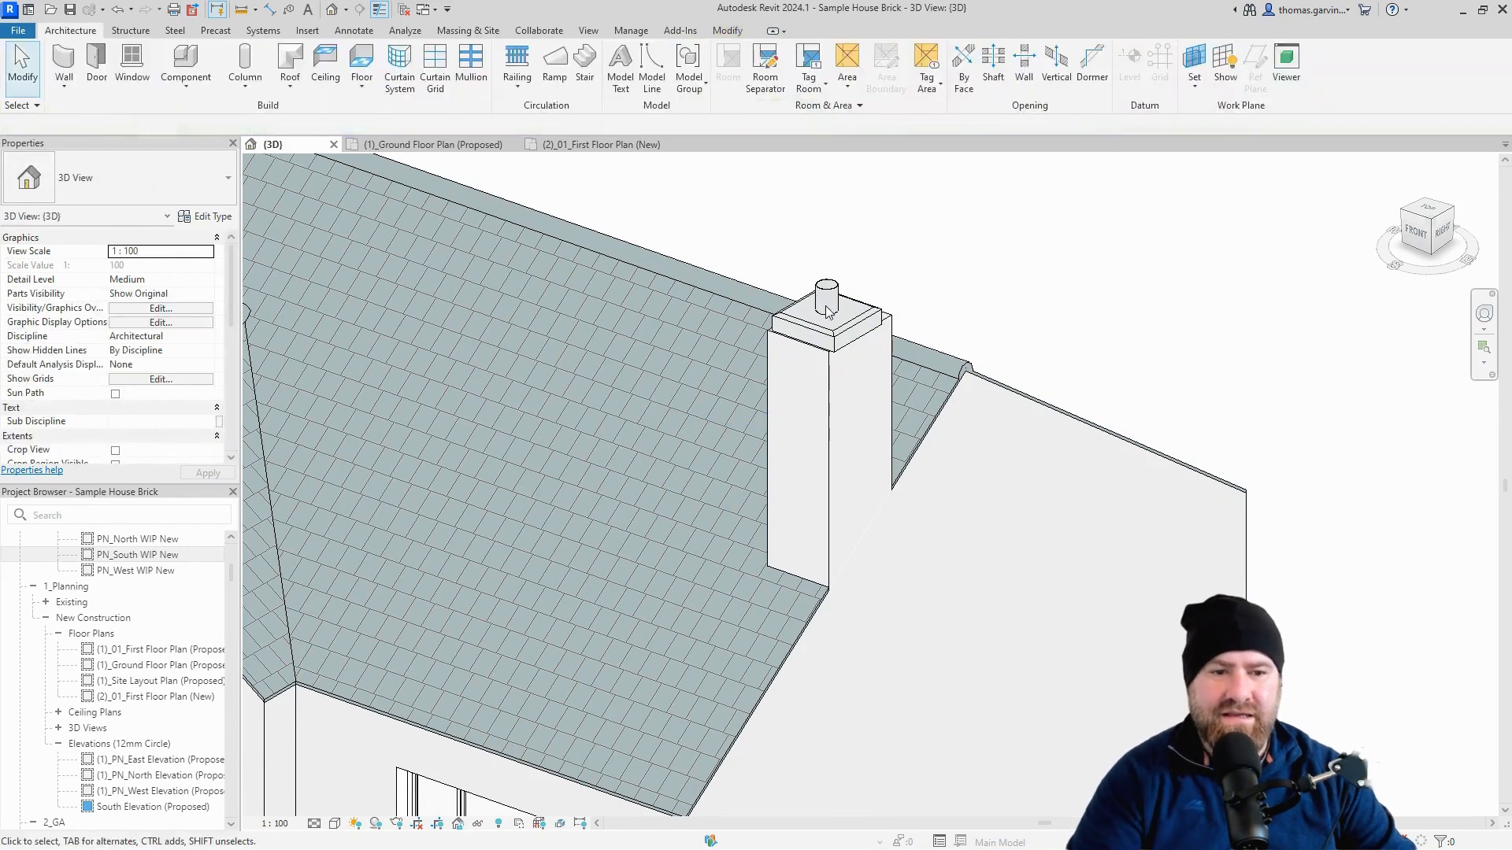
pyautogui.click(826, 289)
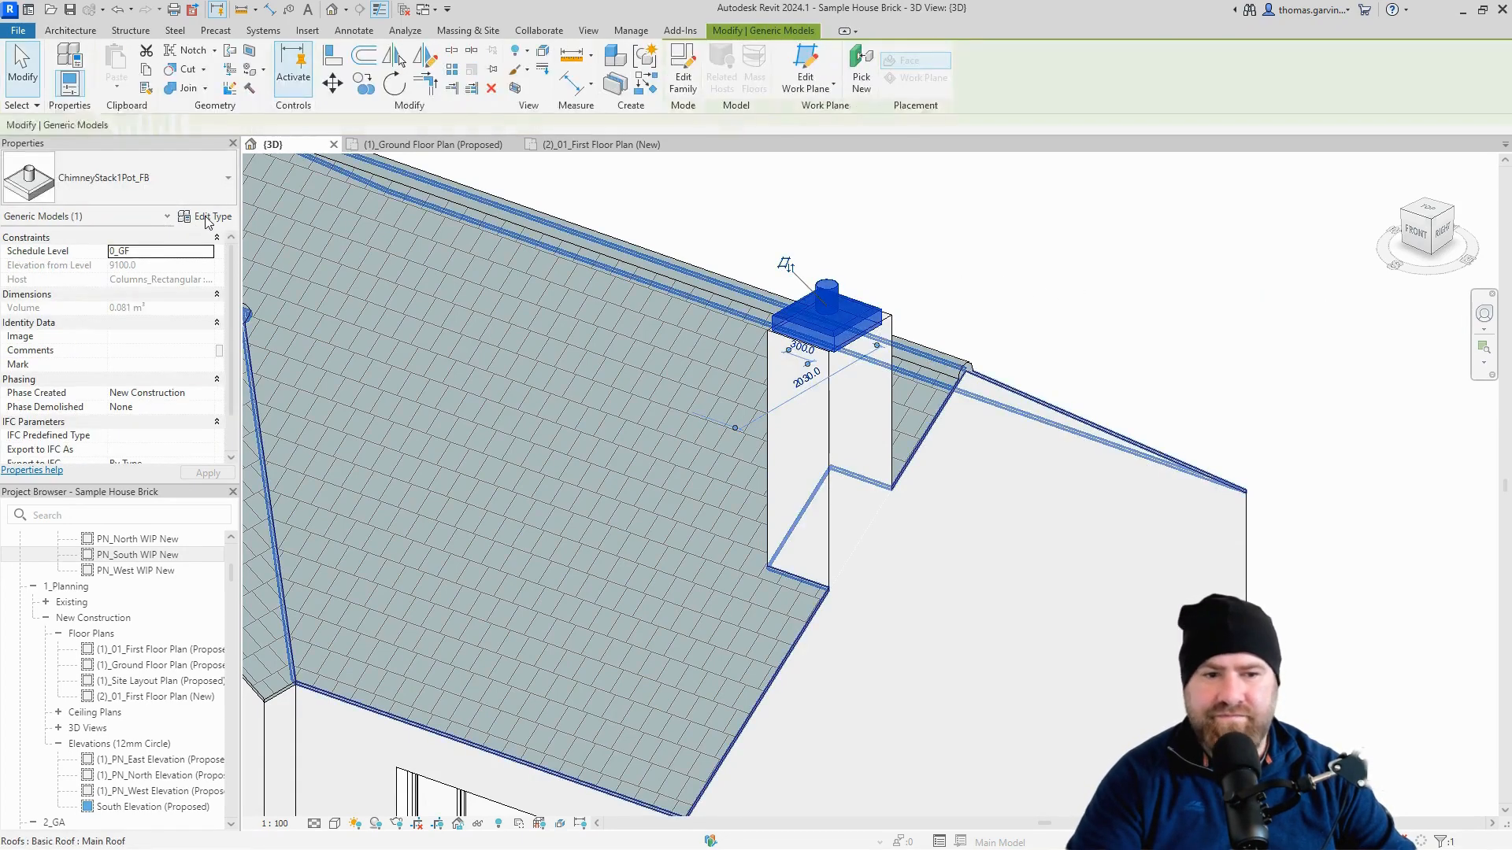
# In the chimney pot's type properties, set Length 1100, Pot Space 550 and Width 900.
pyautogui.click(211, 216)
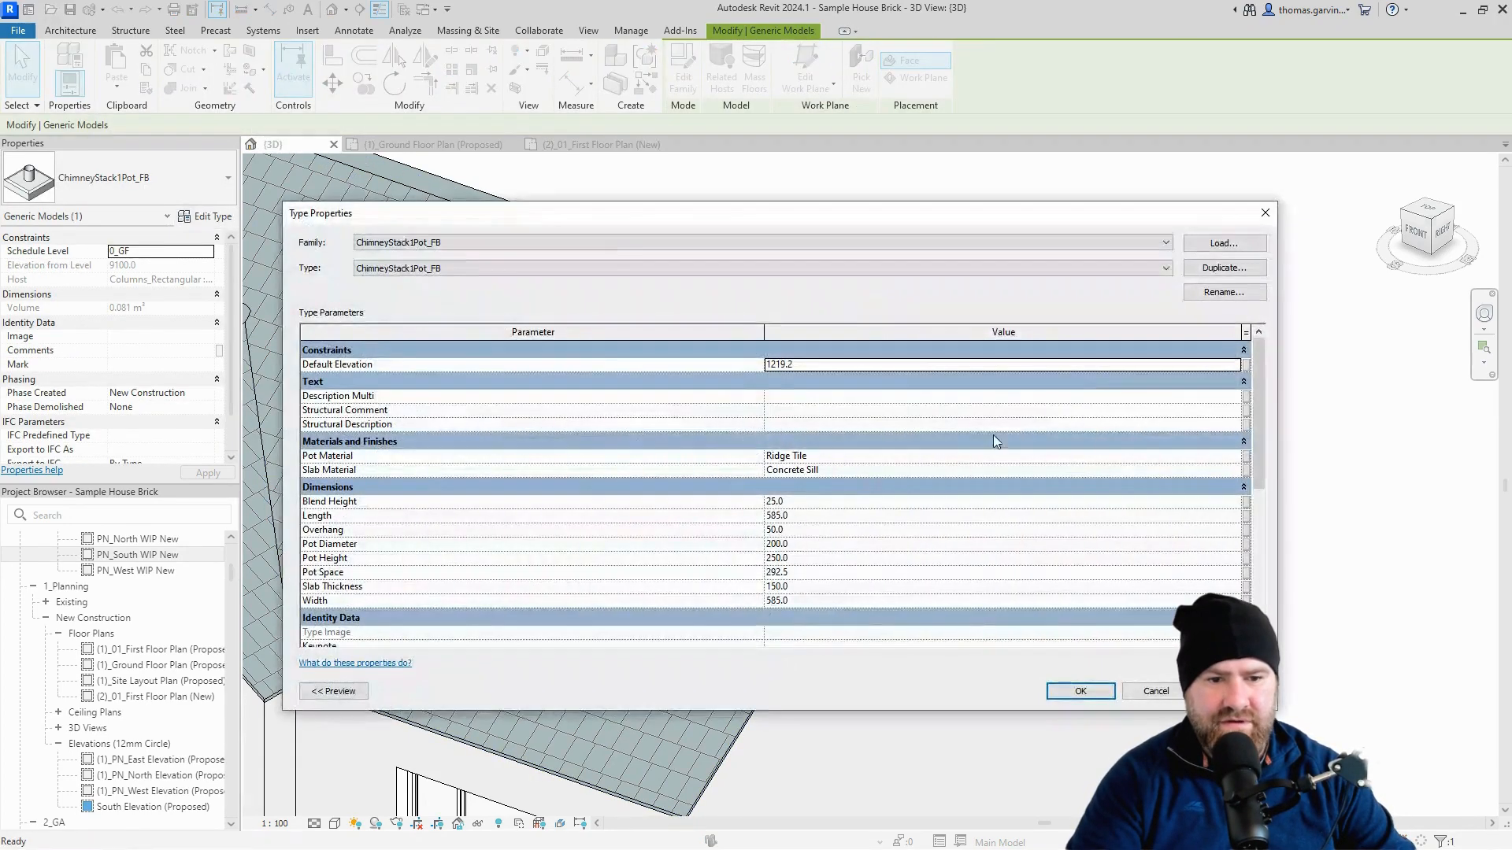
pyautogui.moveTo(819, 523)
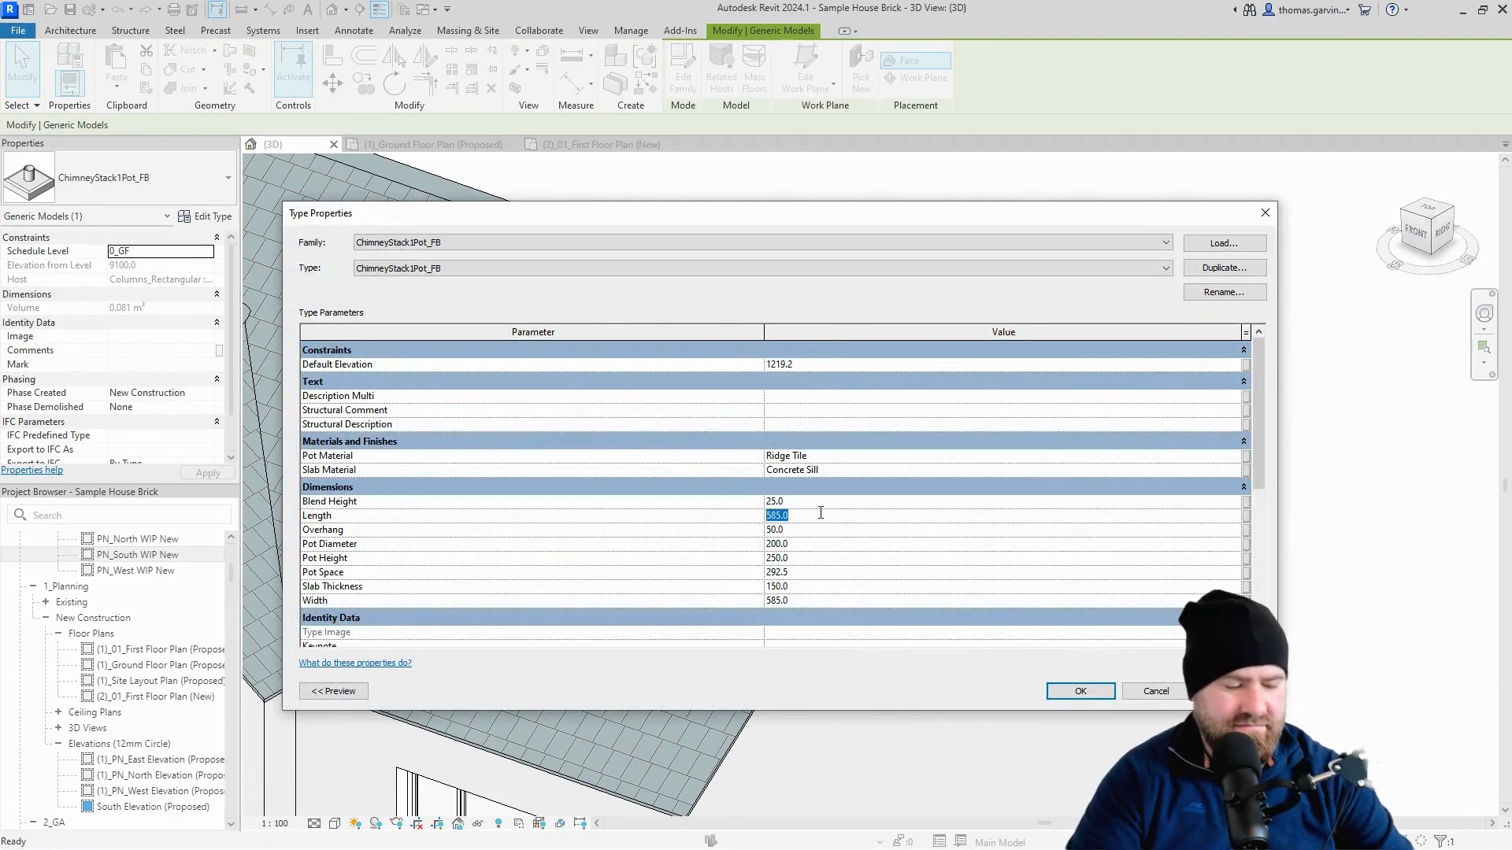
pyautogui.write('1100.0')
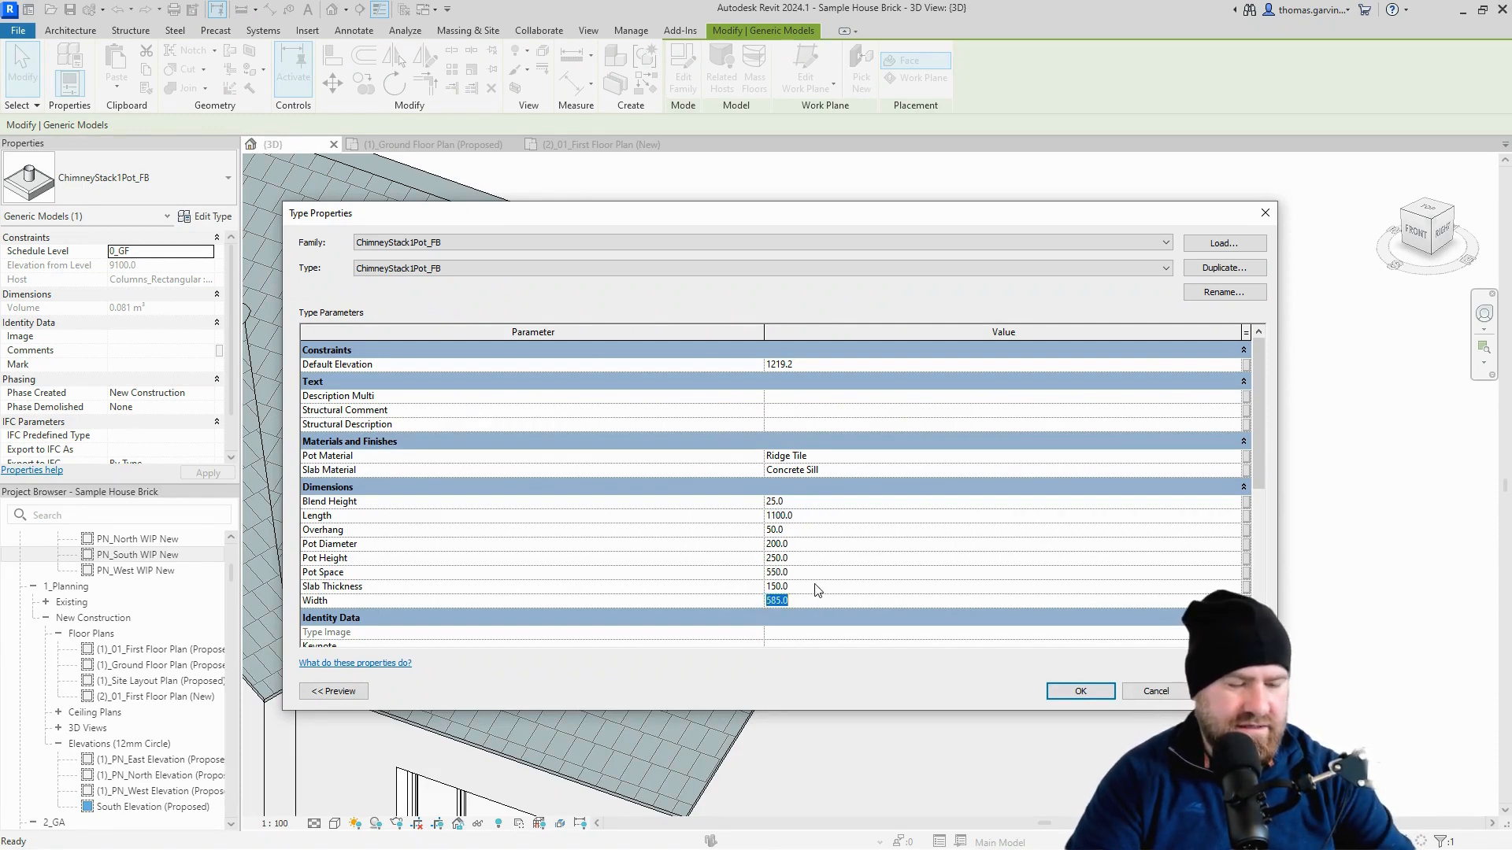
pyautogui.write('900.0')
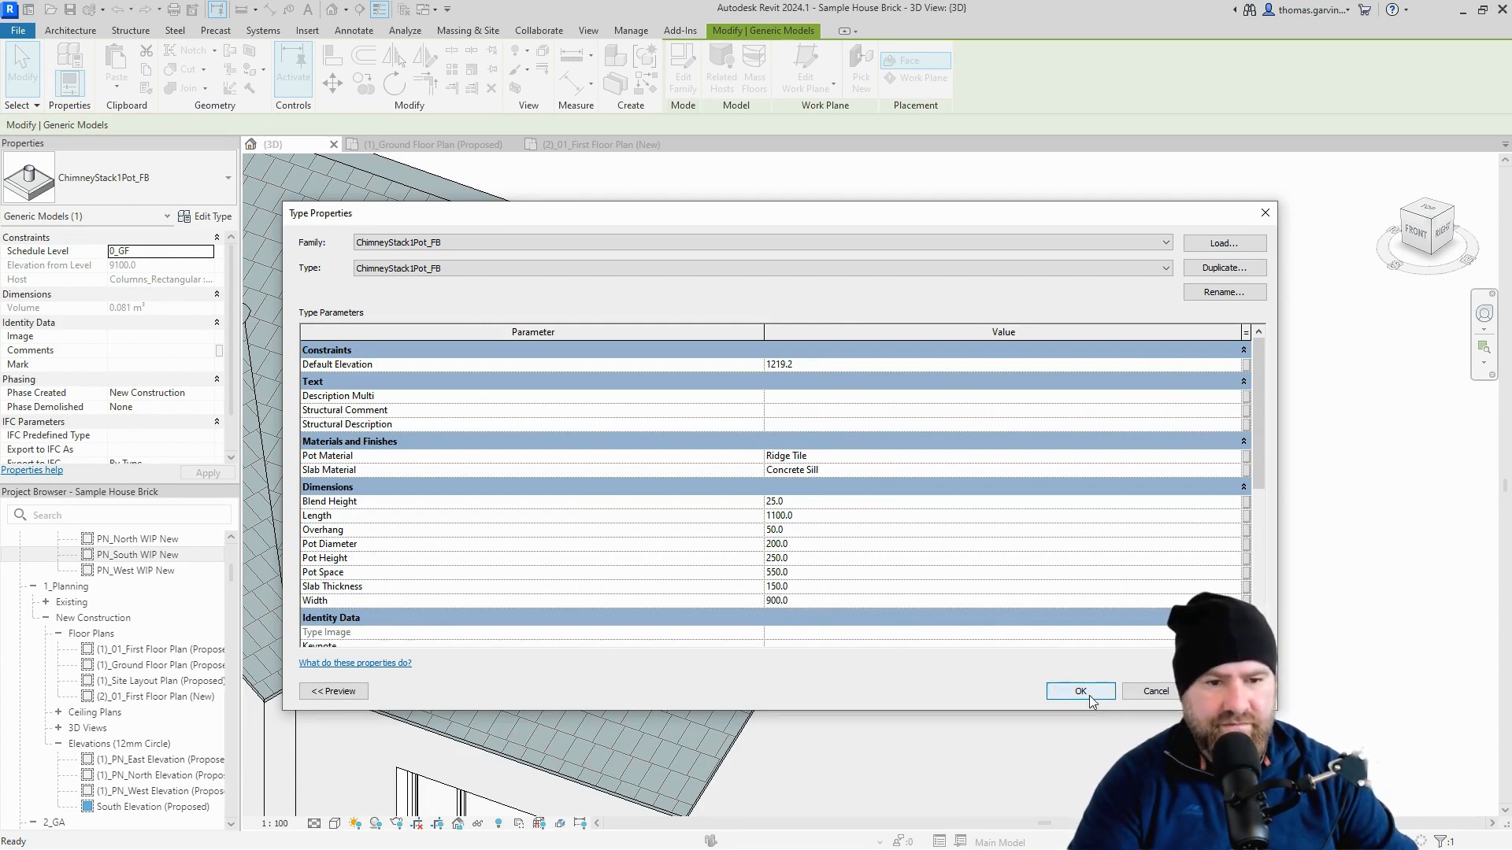
pyautogui.click(1079, 691)
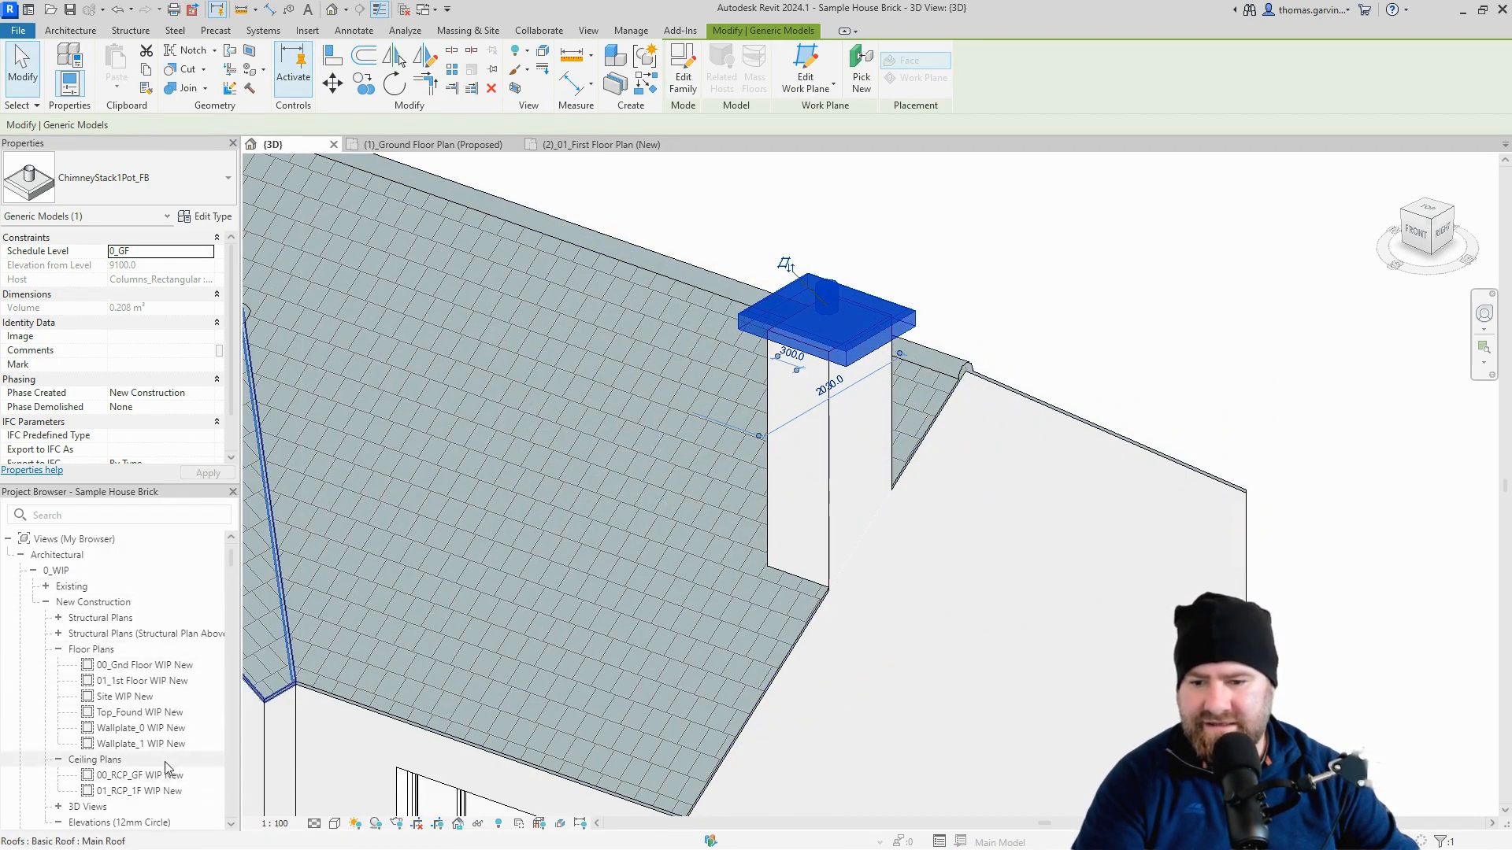
# Align the chimney pot to the stack centreline in PN_South WIP New and PN_East WIP New.
pyautogui.doubleClick(126, 697)
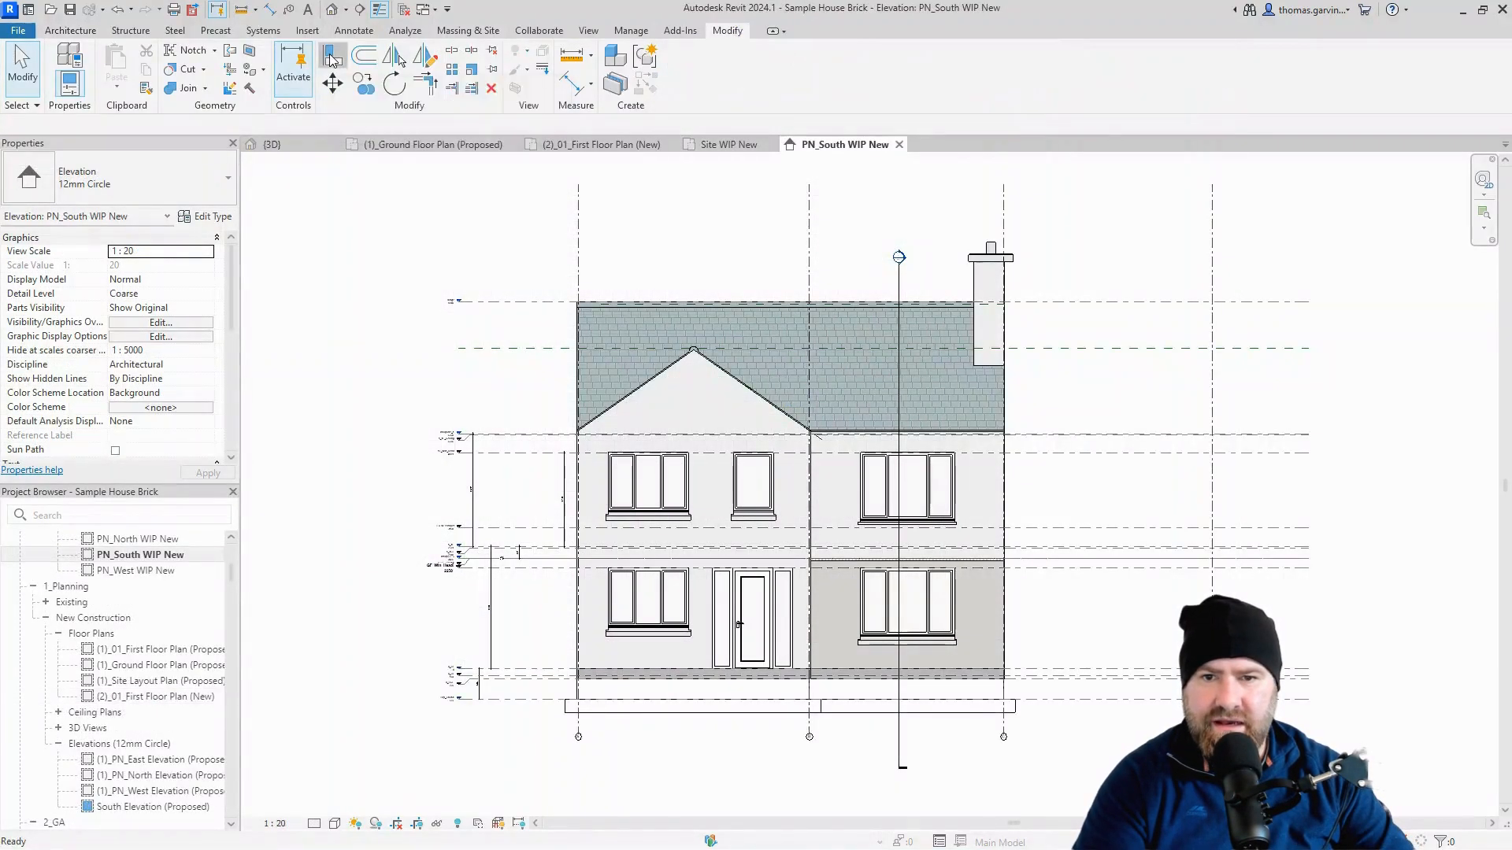
pyautogui.click(332, 55)
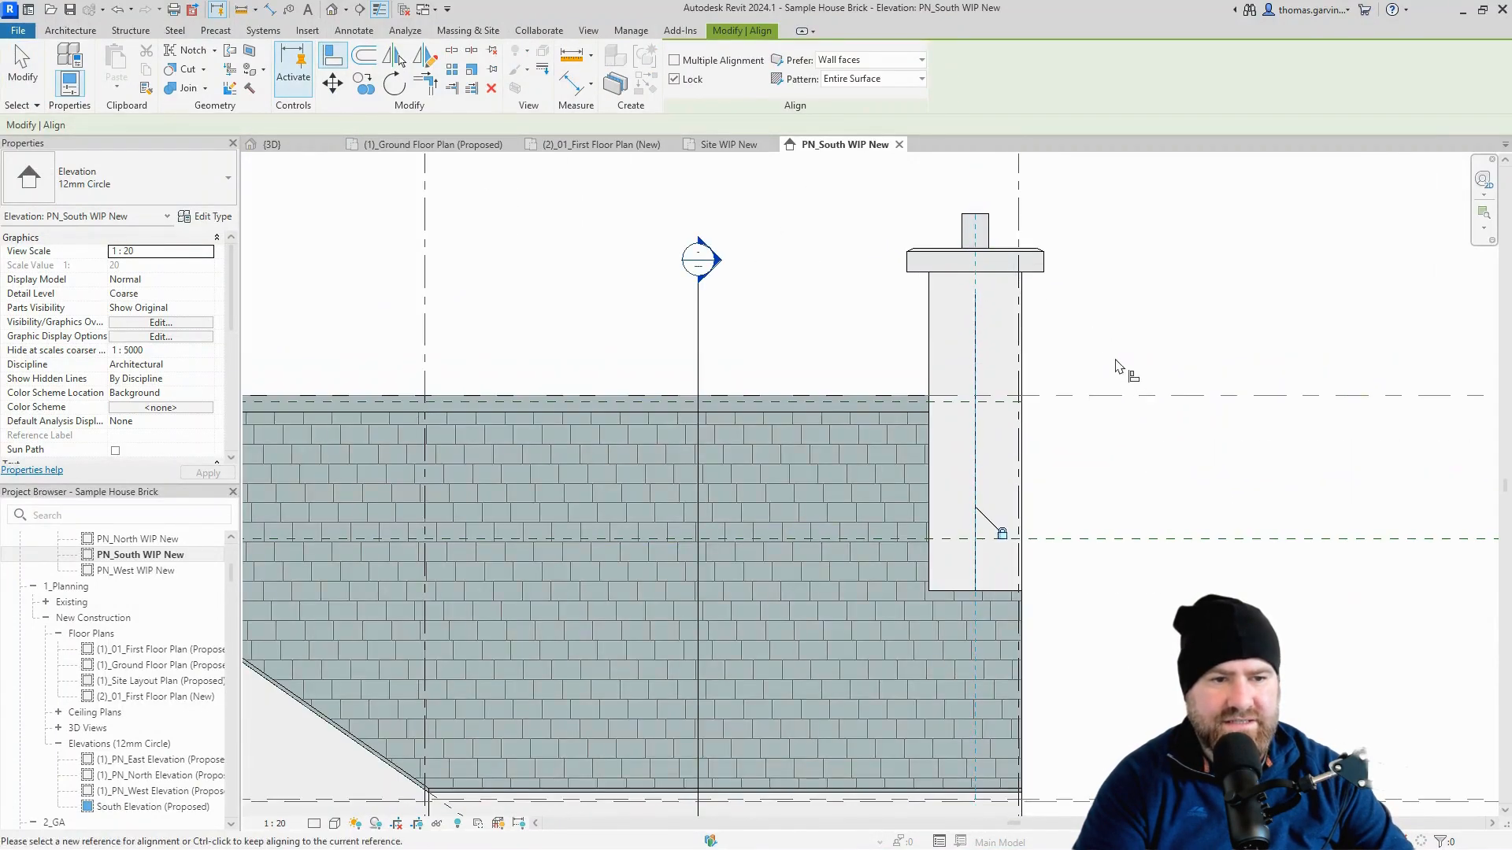
pyautogui.moveTo(993, 342)
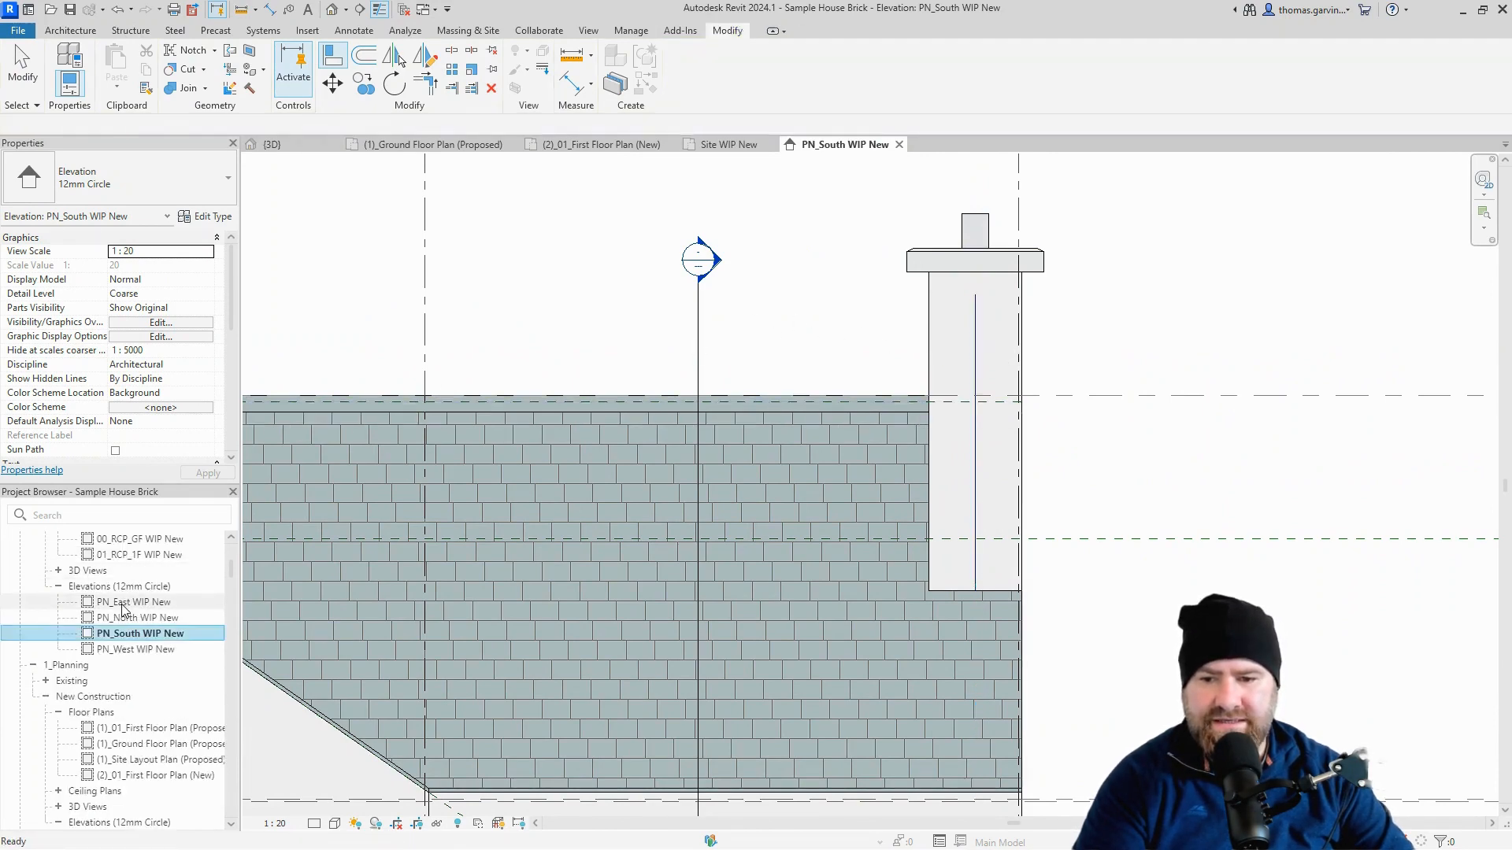
pyautogui.doubleClick(134, 601)
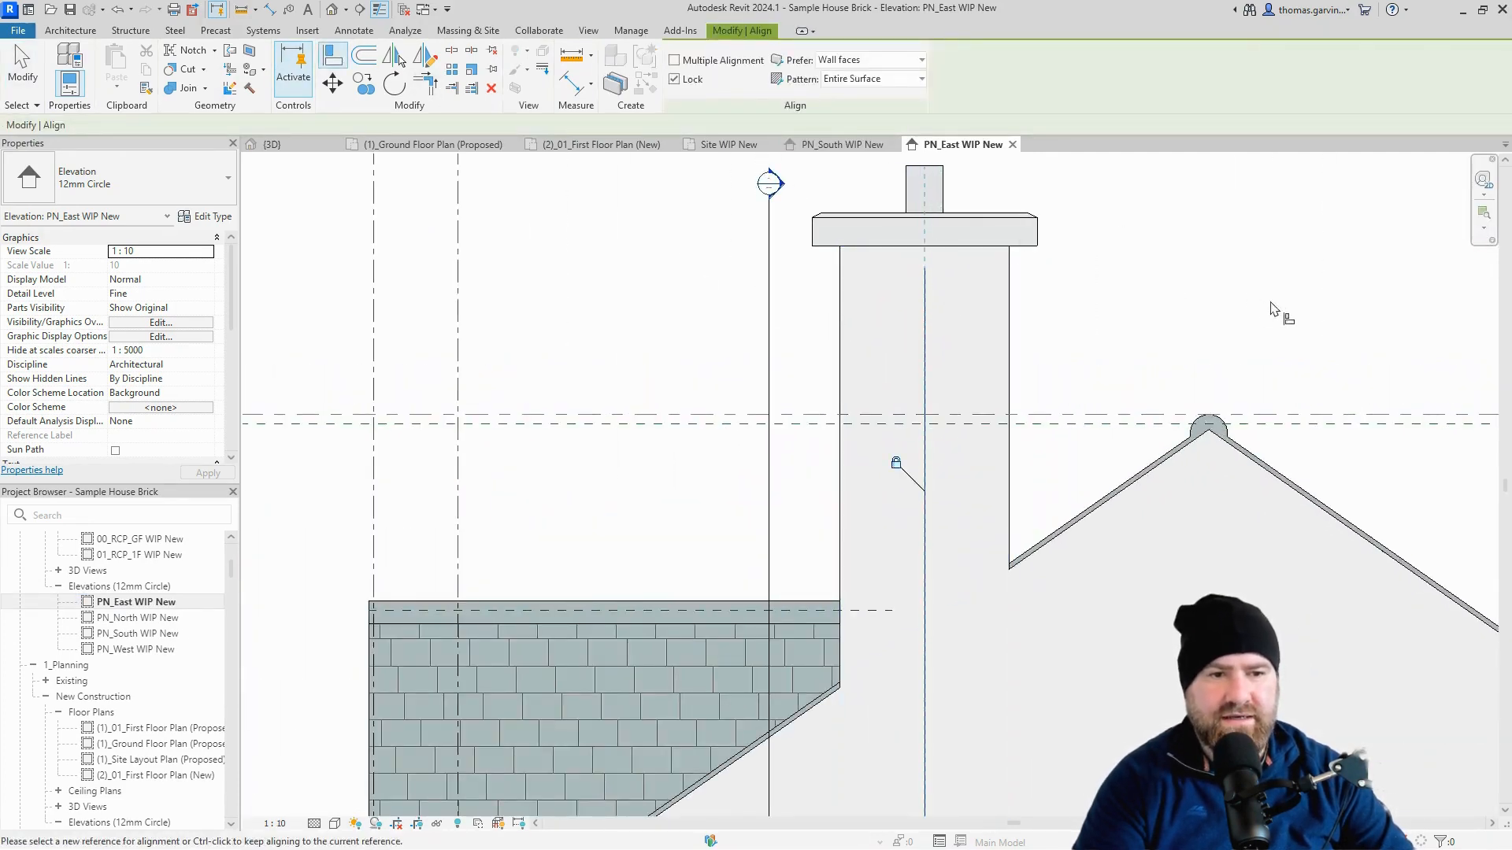
pyautogui.click(271, 144)
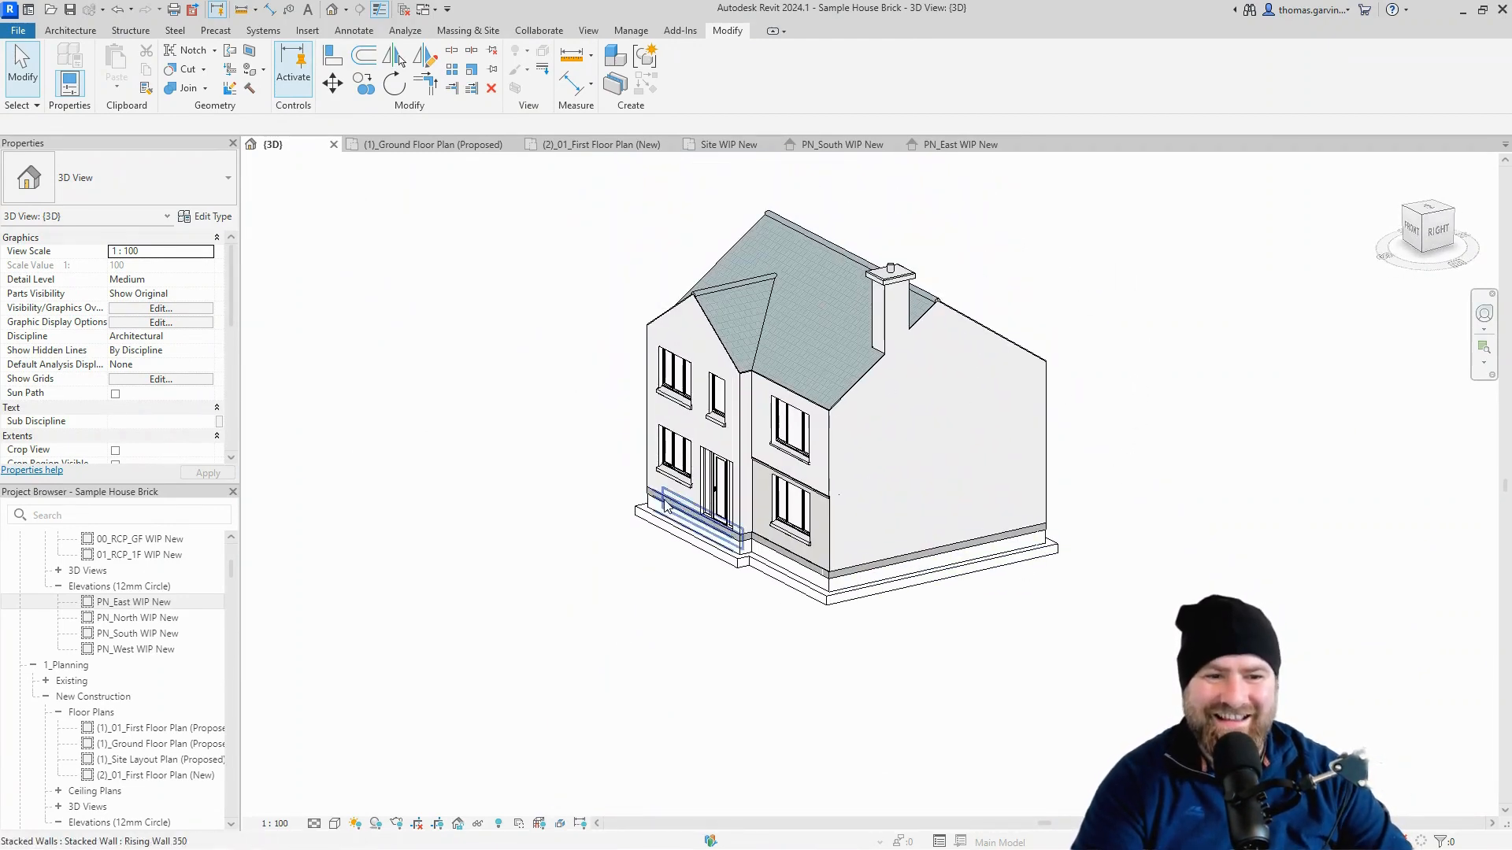
pyautogui.moveTo(671, 506)
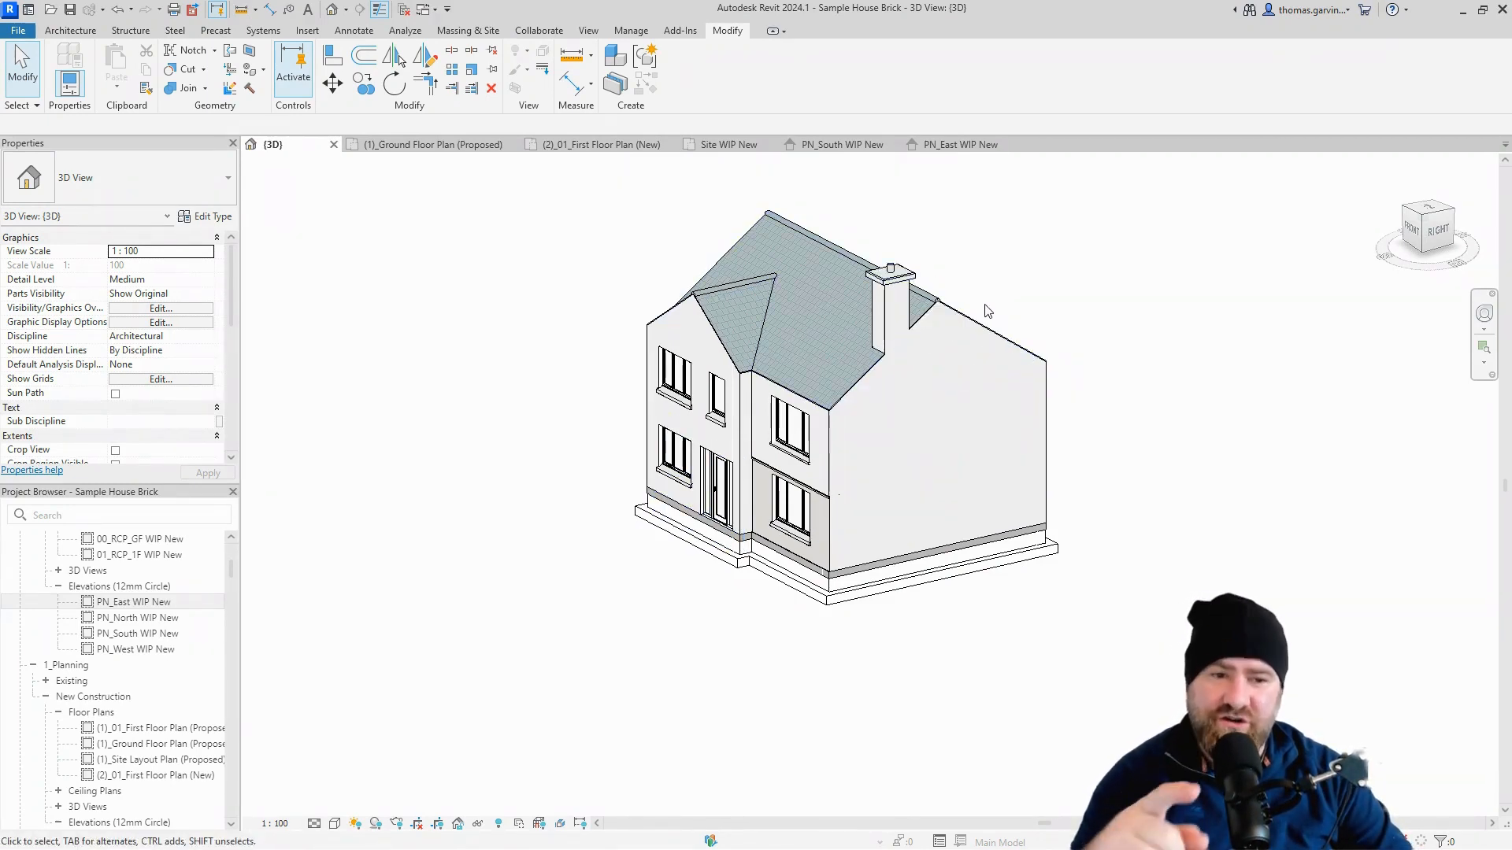
pyautogui.moveTo(974, 320)
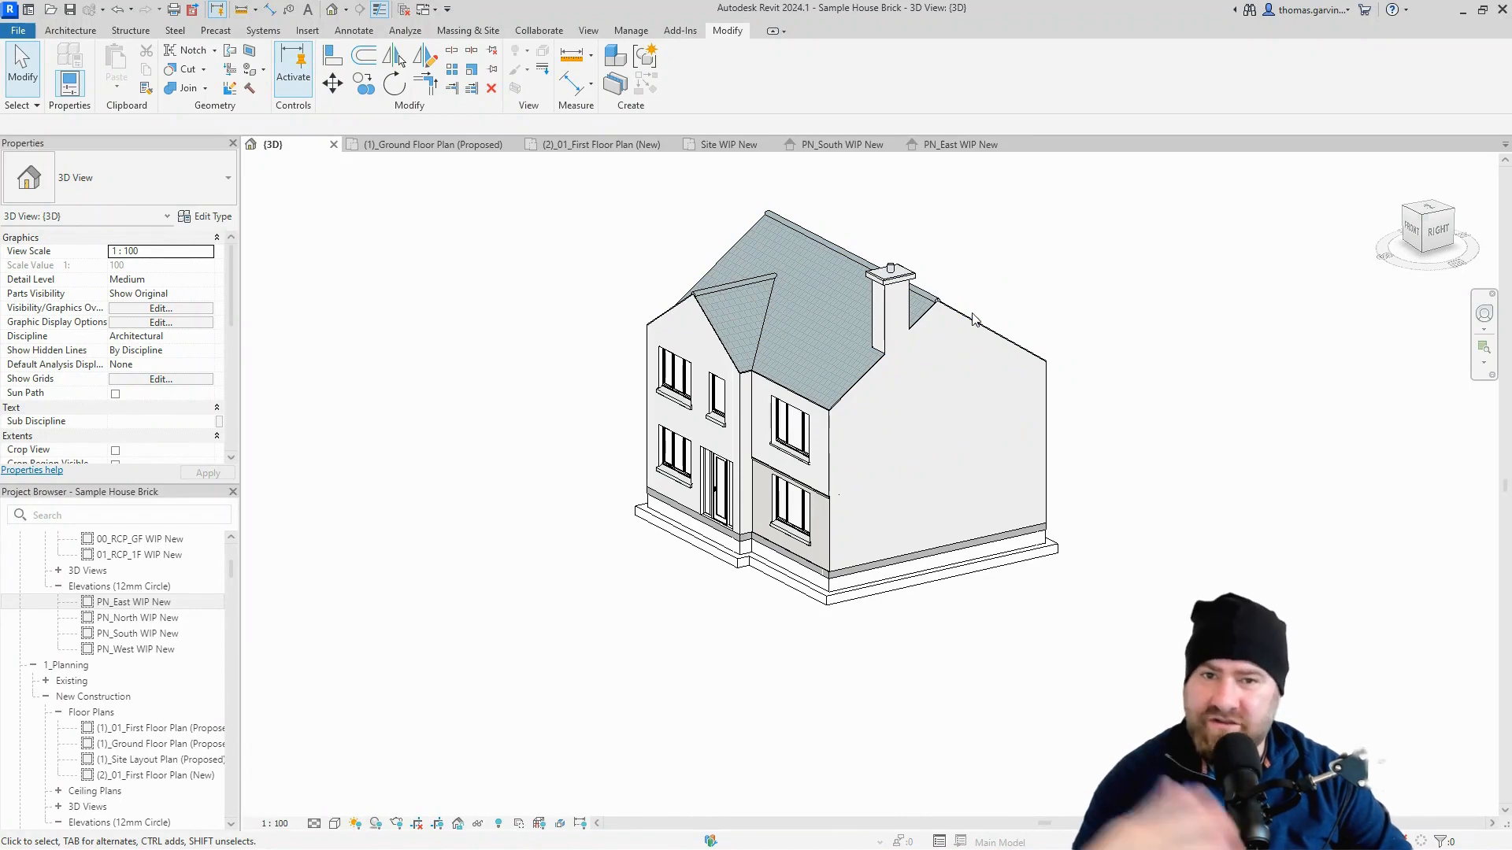
pyautogui.moveTo(953, 332)
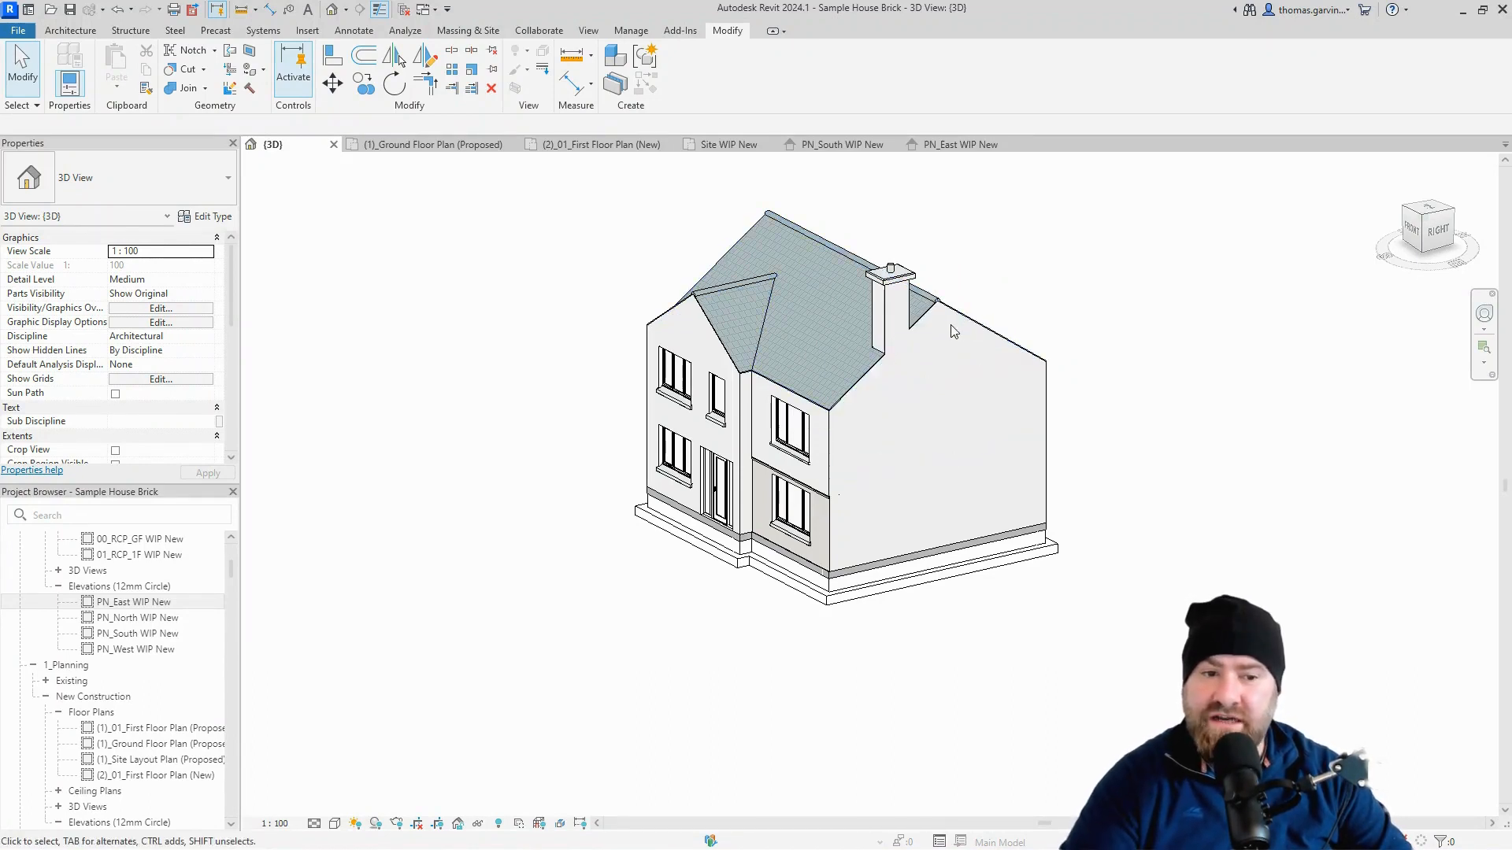
pyautogui.click(984, 332)
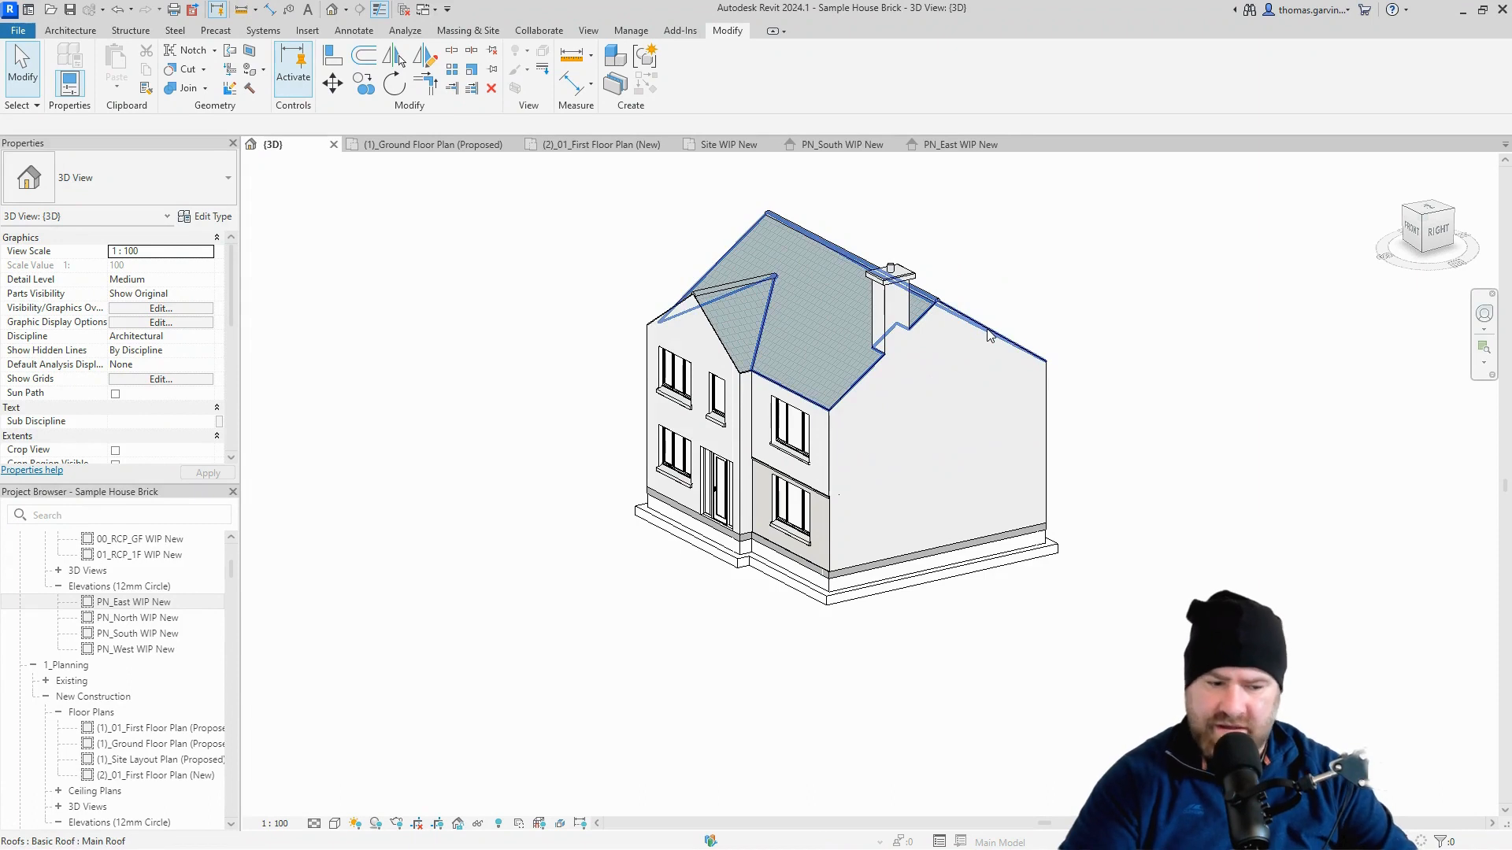